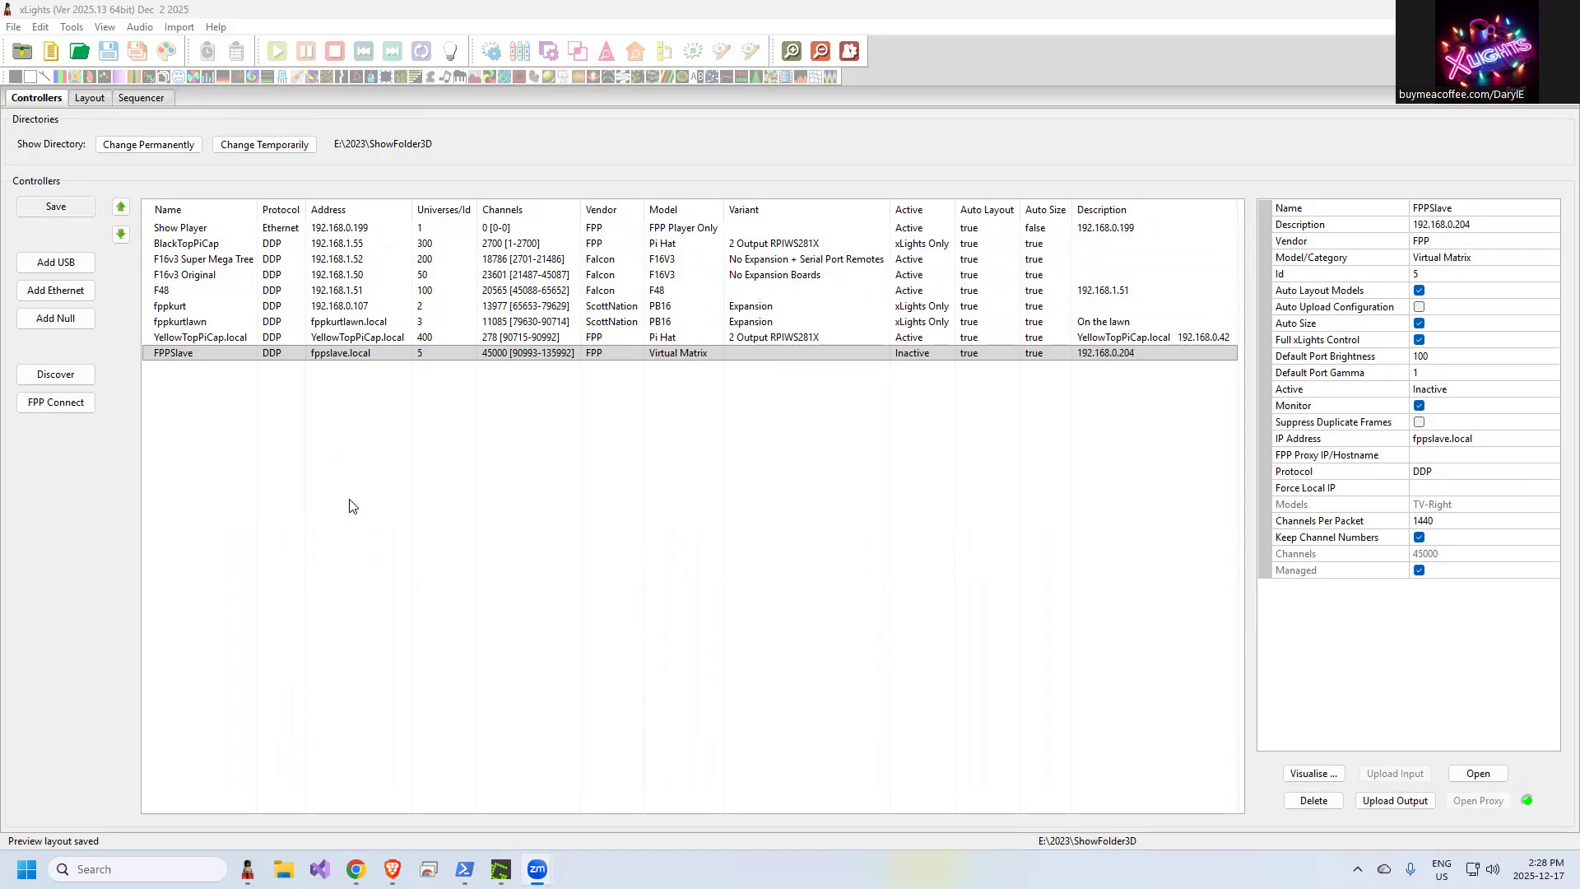
mouse_move(230, 362)
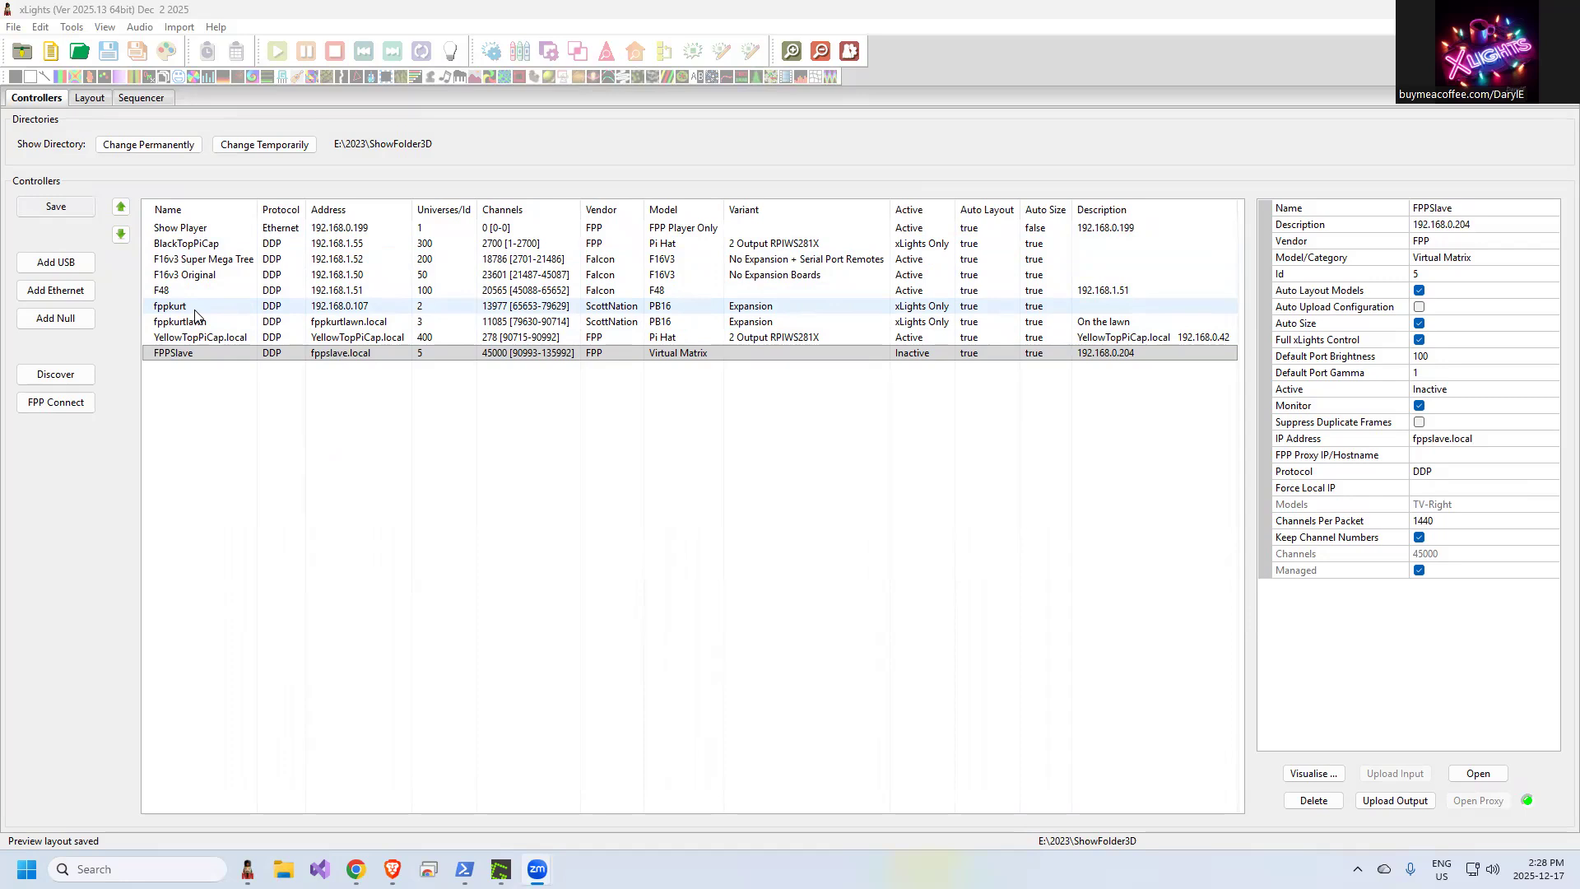
mouse_move(193, 309)
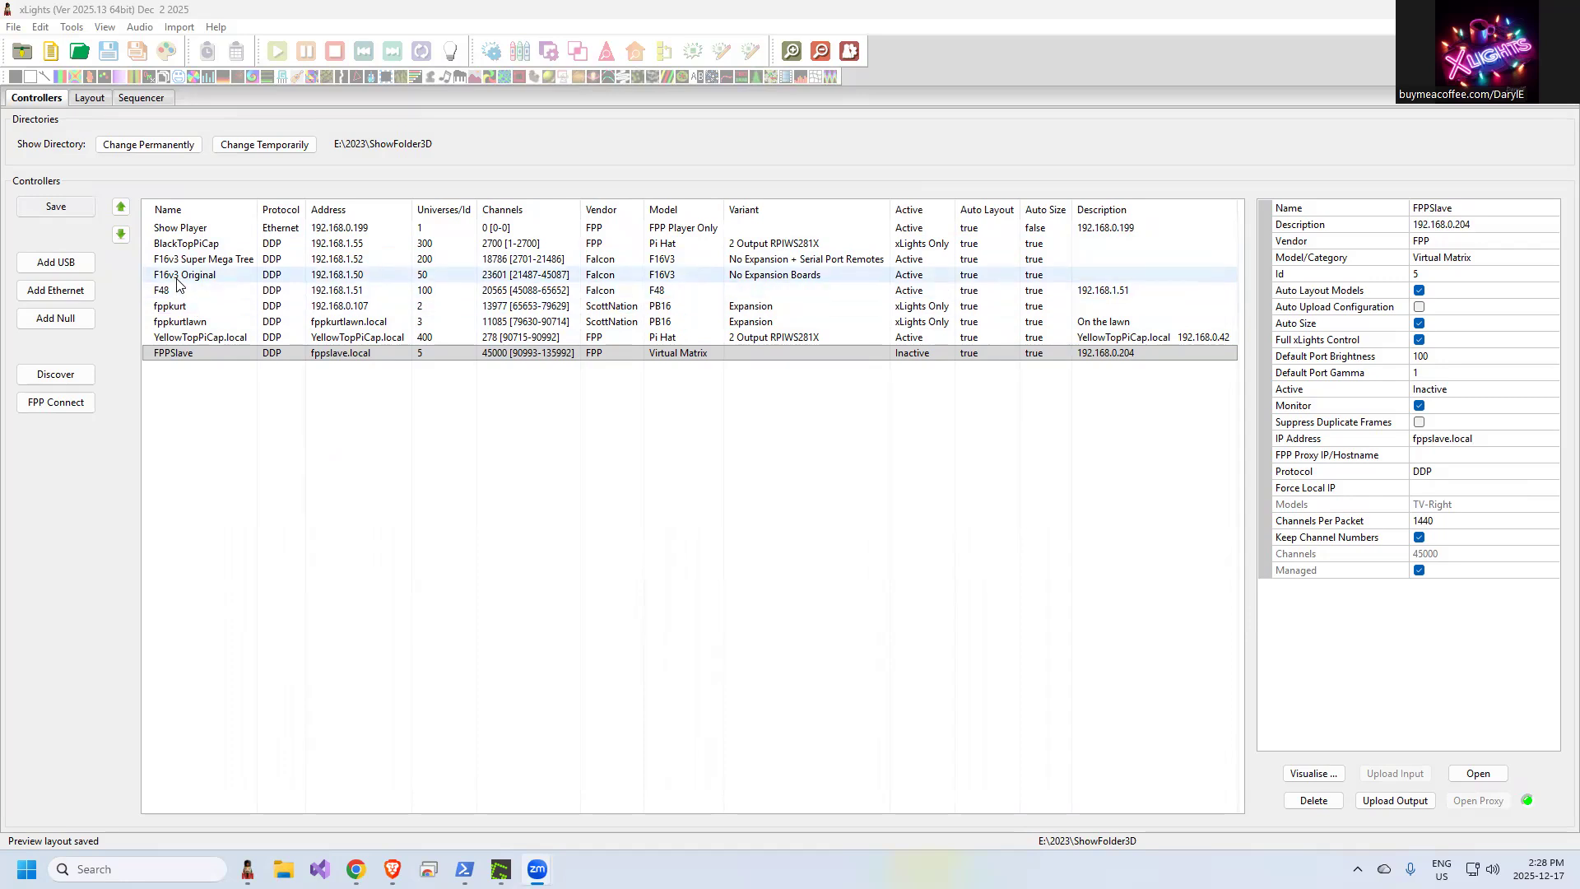
Select the F16v3 Original controller (192.168.1.50) to show its settings
left_click(184, 275)
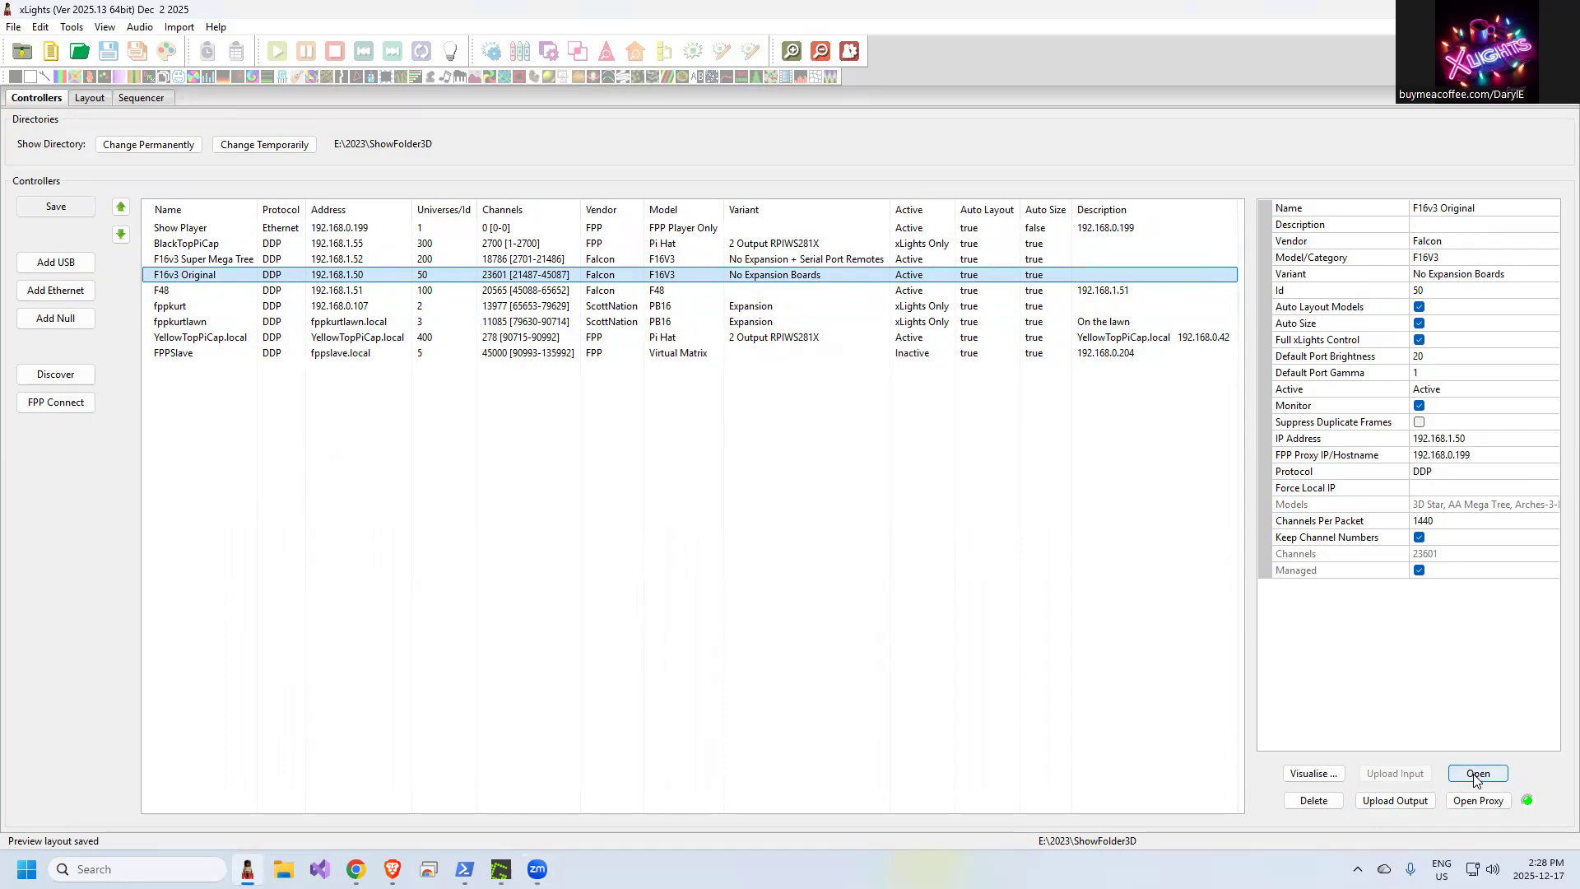
Launch the F16v3 web UI, go to its Test page and toggle the Color Wash Enable checkbox
left_click(1478, 773)
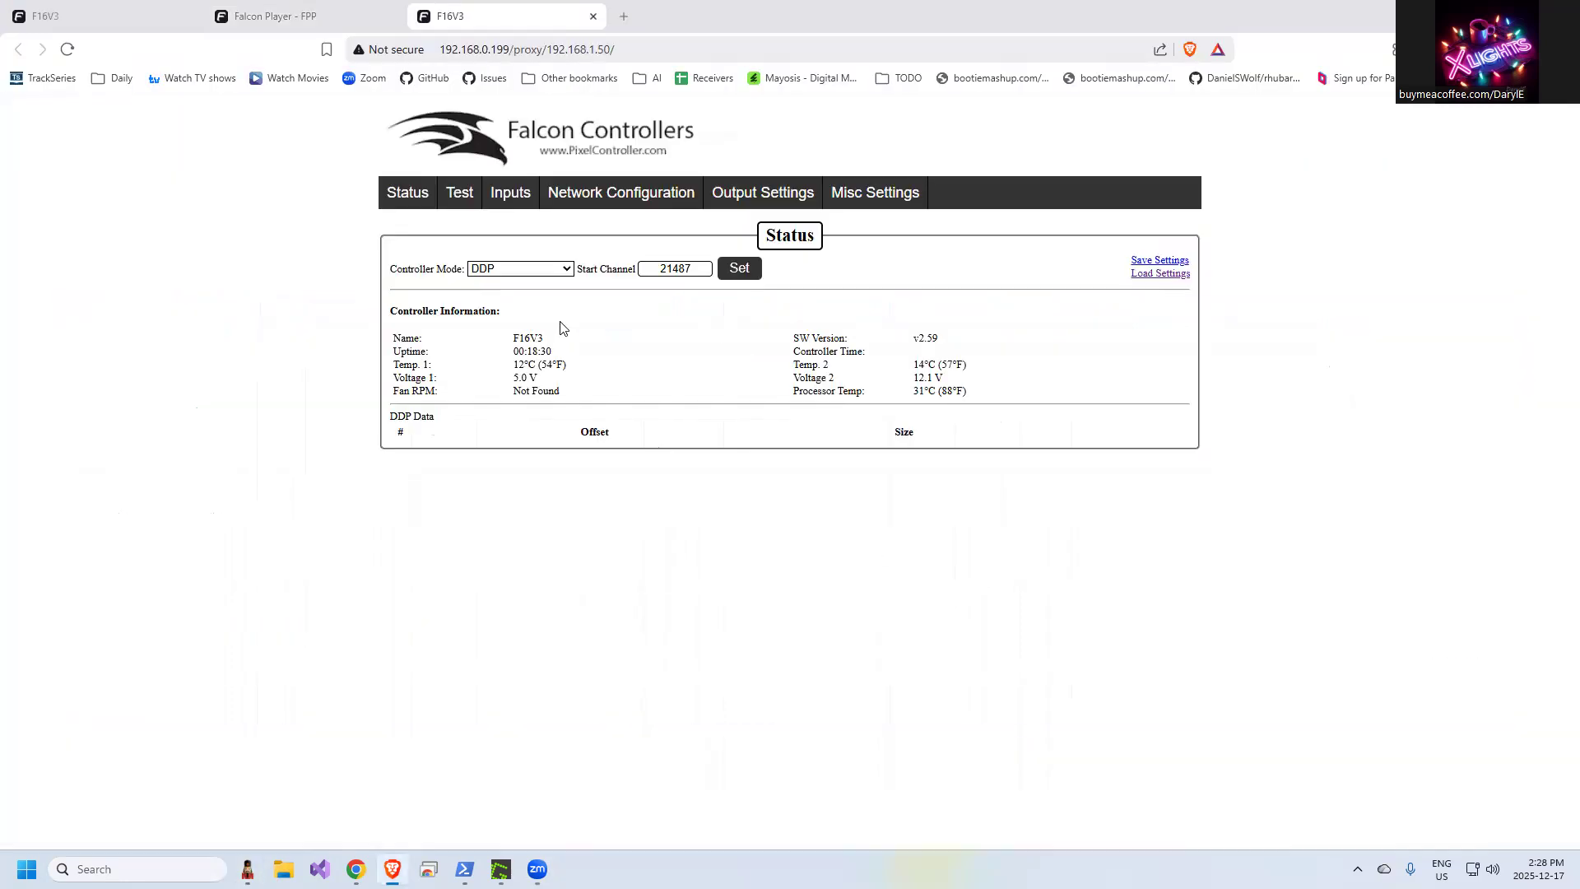
left_click(459, 192)
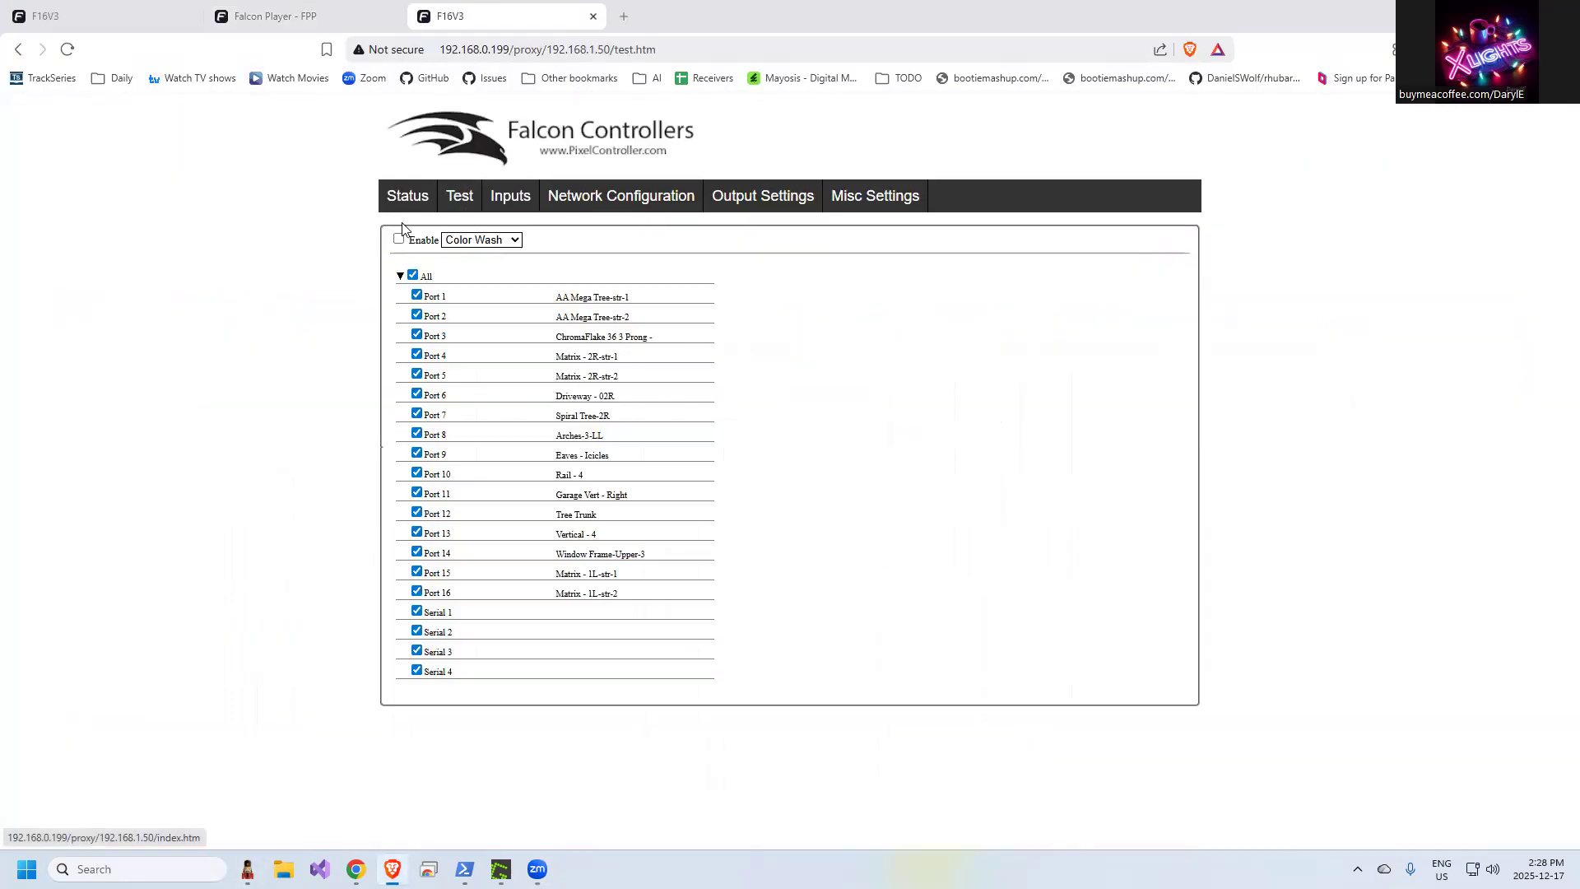
mouse_move(400, 242)
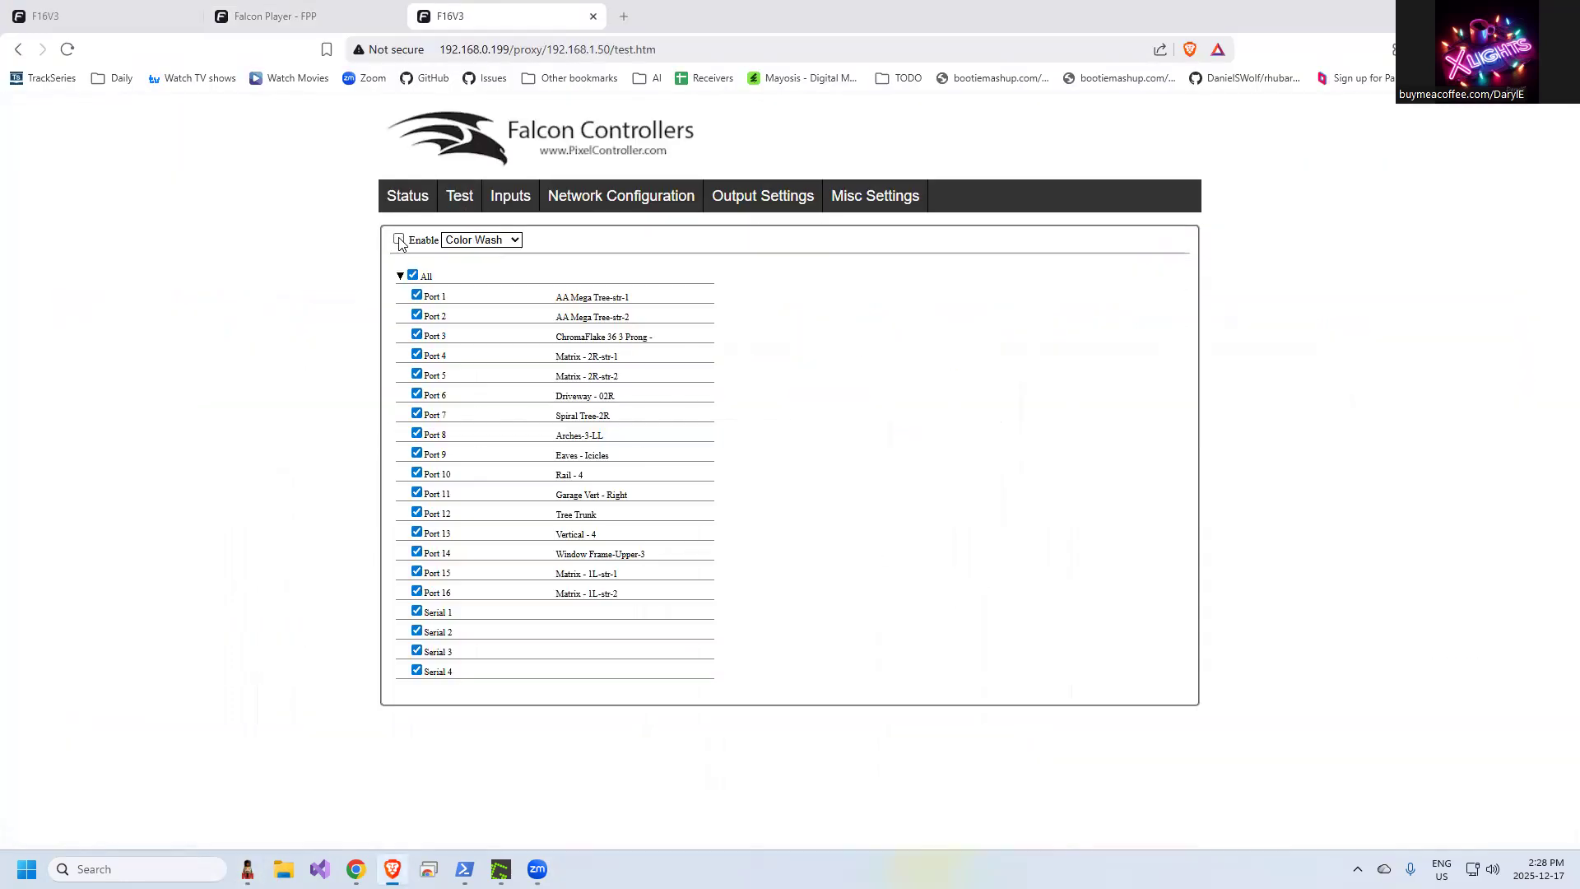
left_click(398, 240)
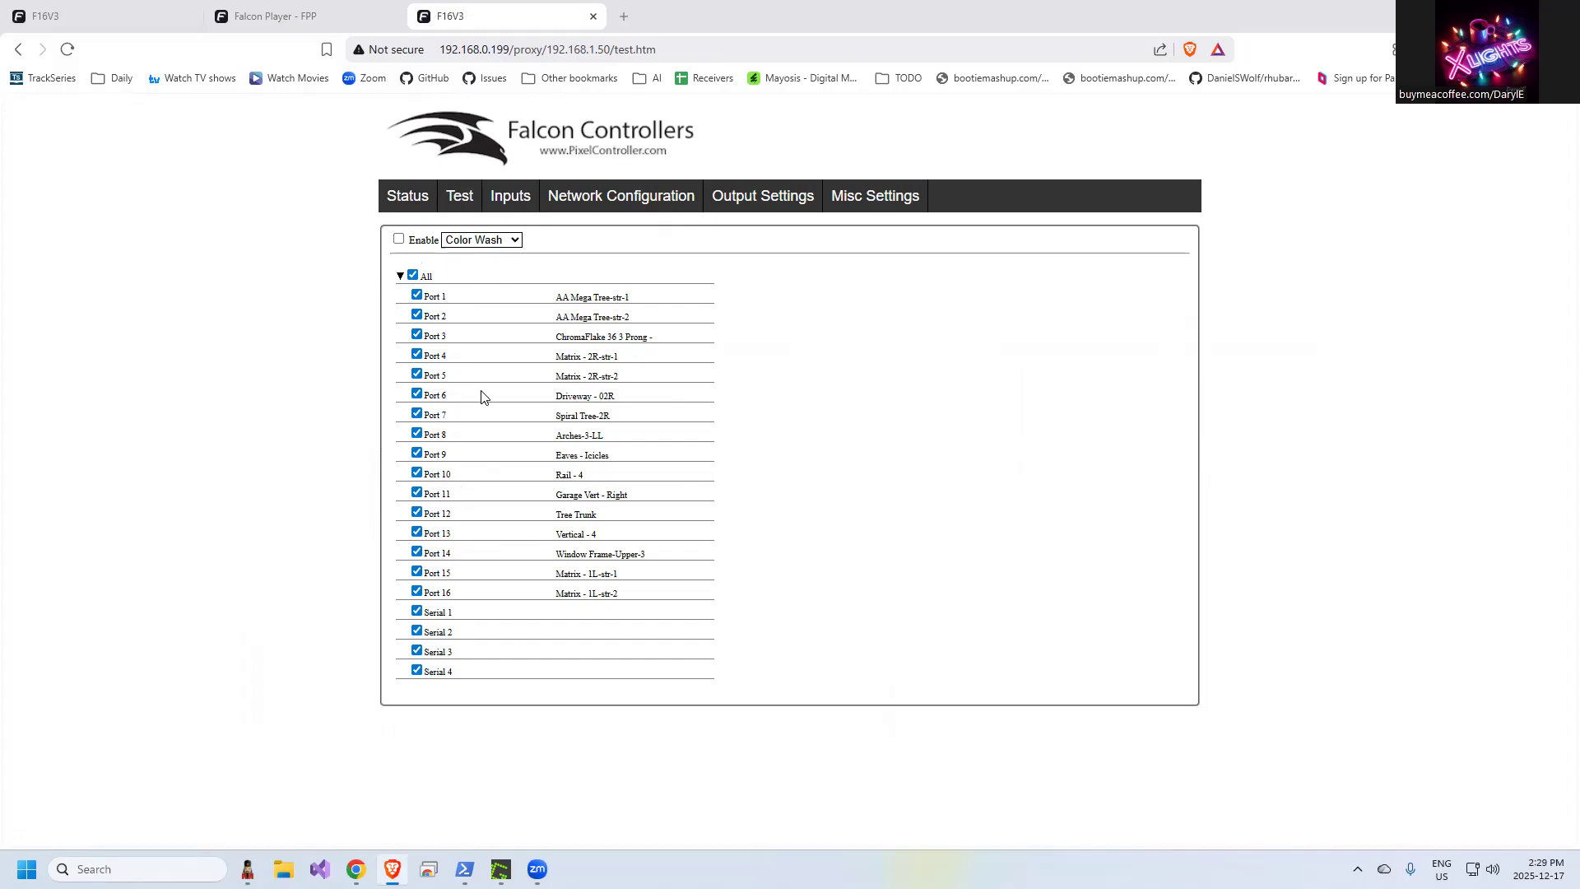
mouse_move(453, 303)
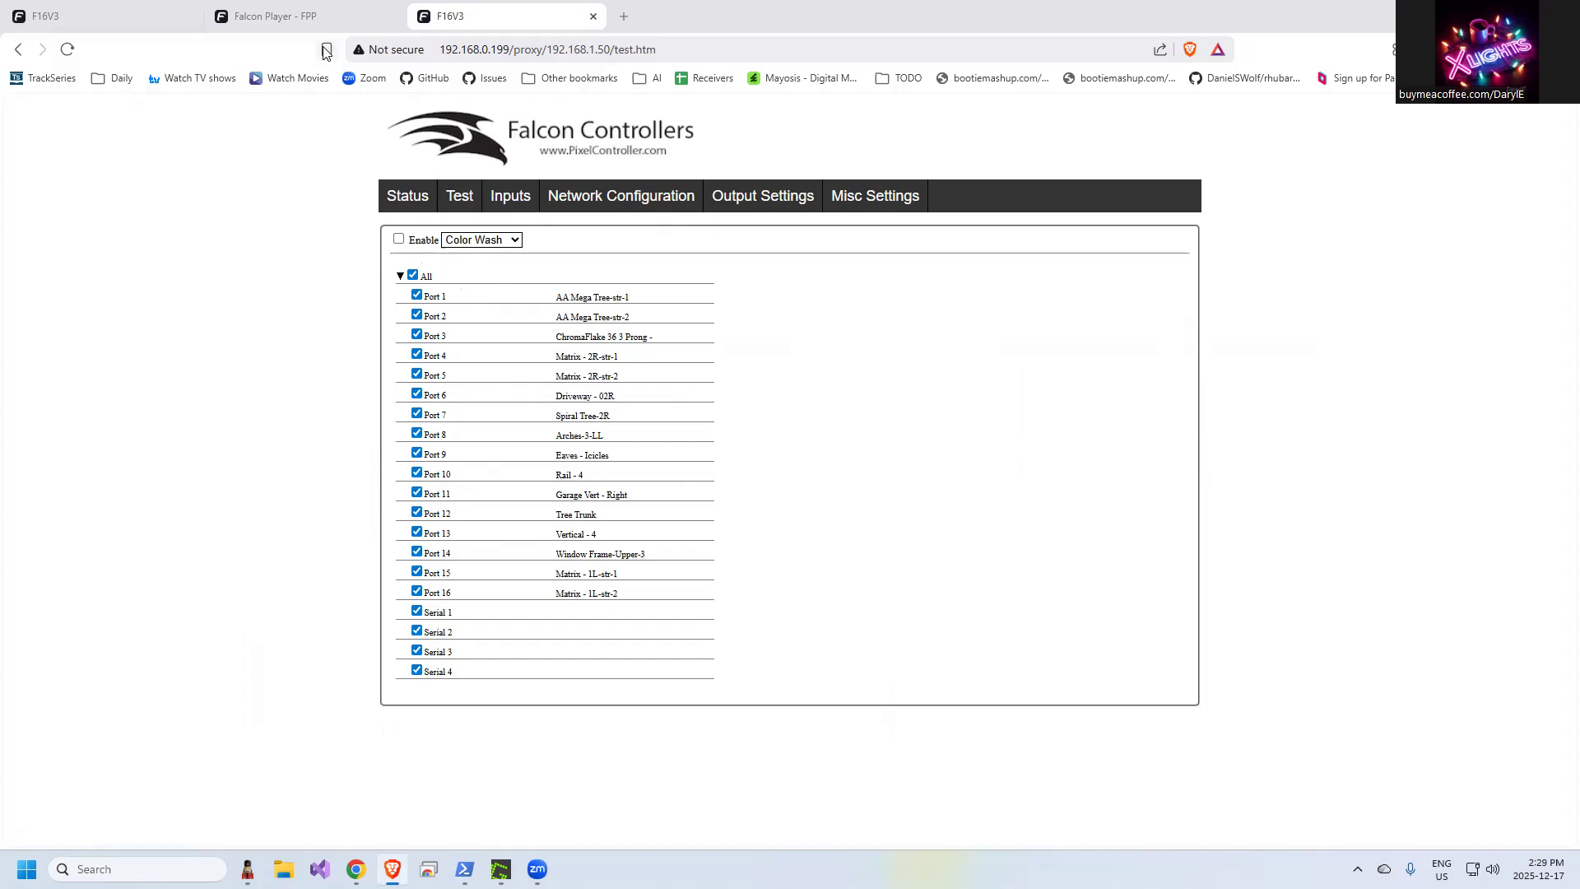
Back in xLights, select the fppkurt controller and launch its FPP web interface
left_click(281, 16)
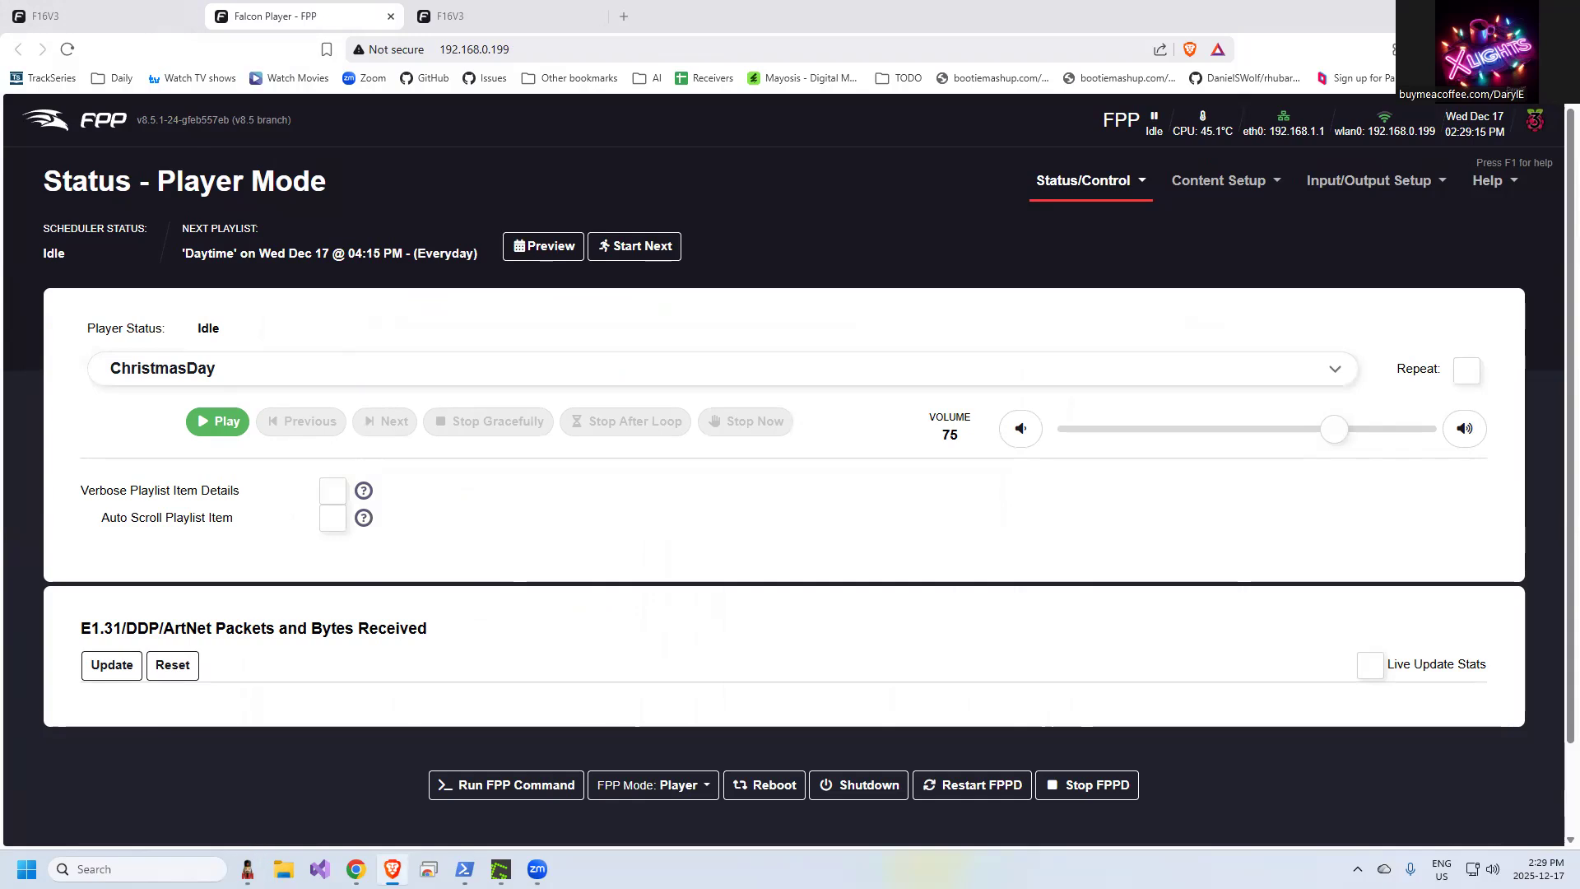
left_click(500, 868)
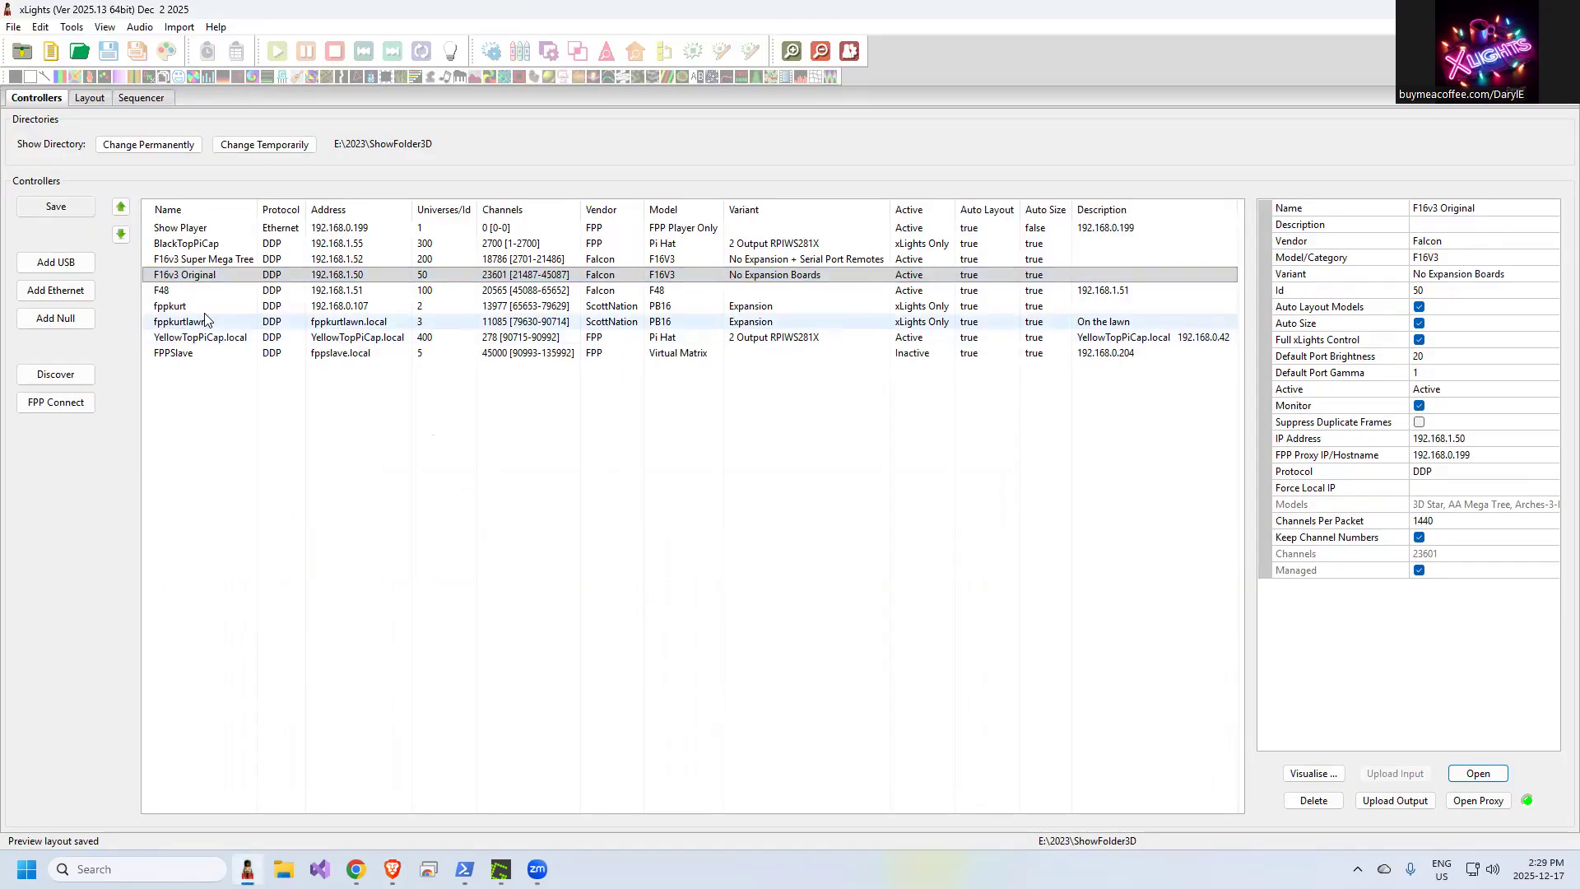
left_click(169, 306)
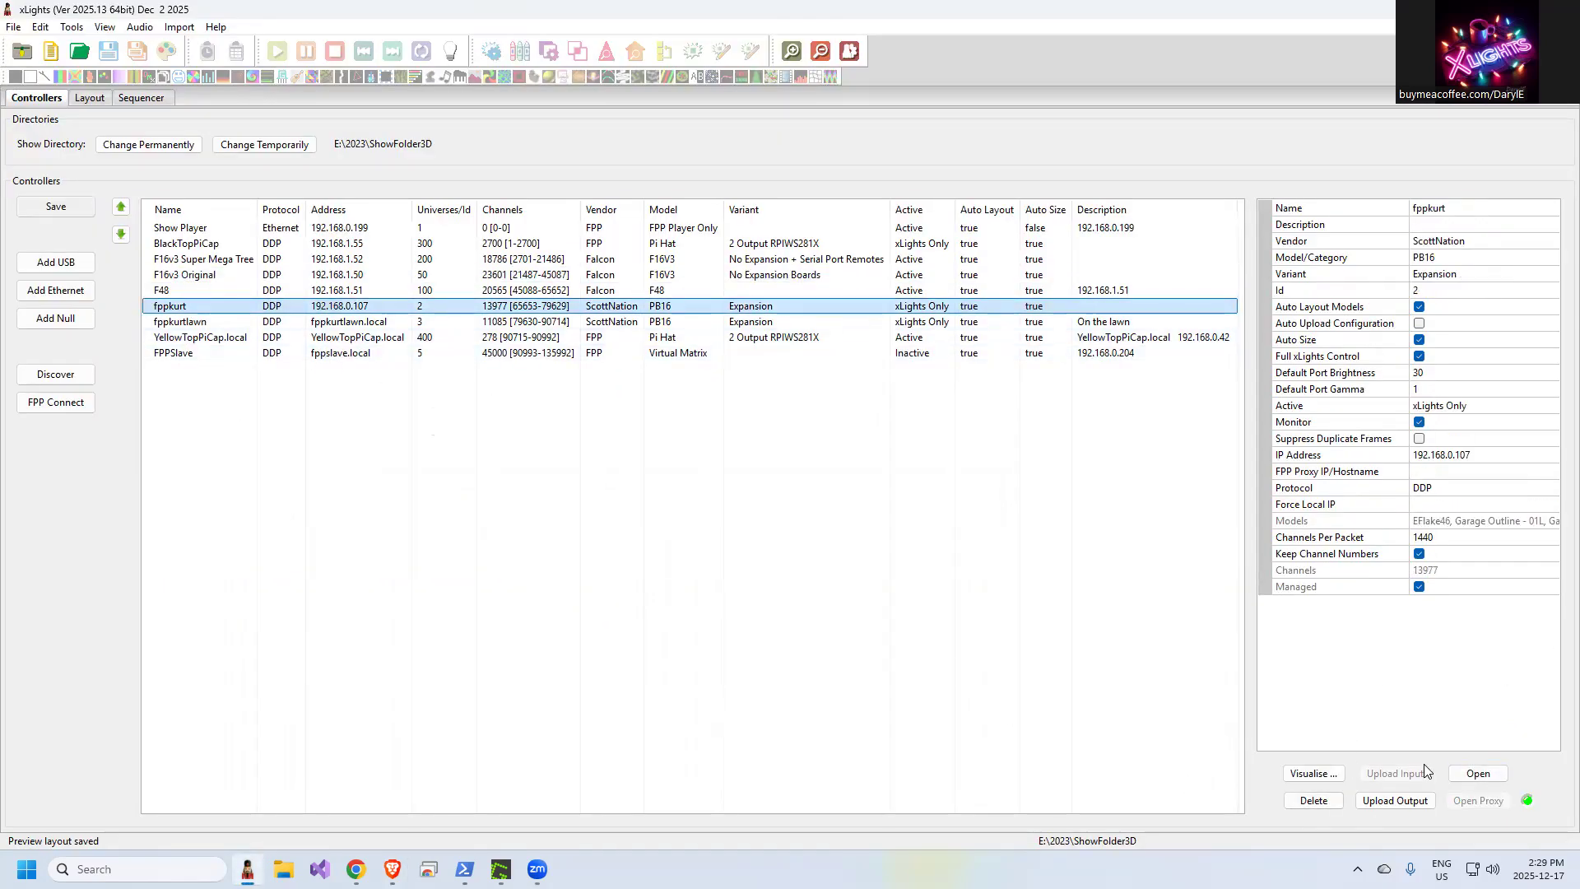
left_click(1371, 180)
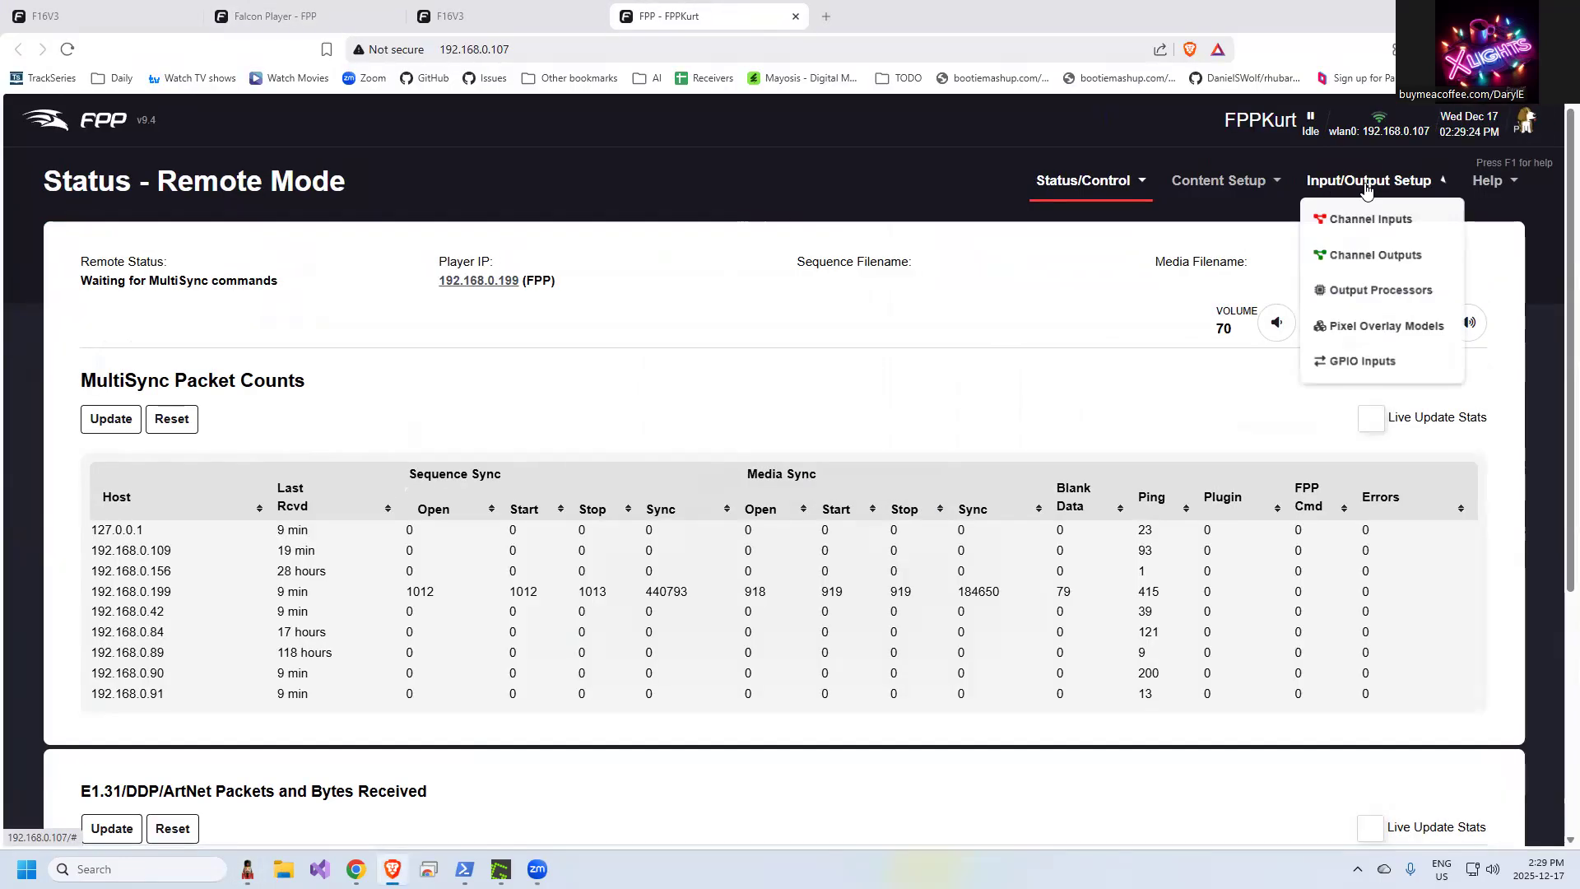
Show FPPKurt's PB16 pixel-string channel outputs and expand the string Testing pattern list
left_click(1372, 253)
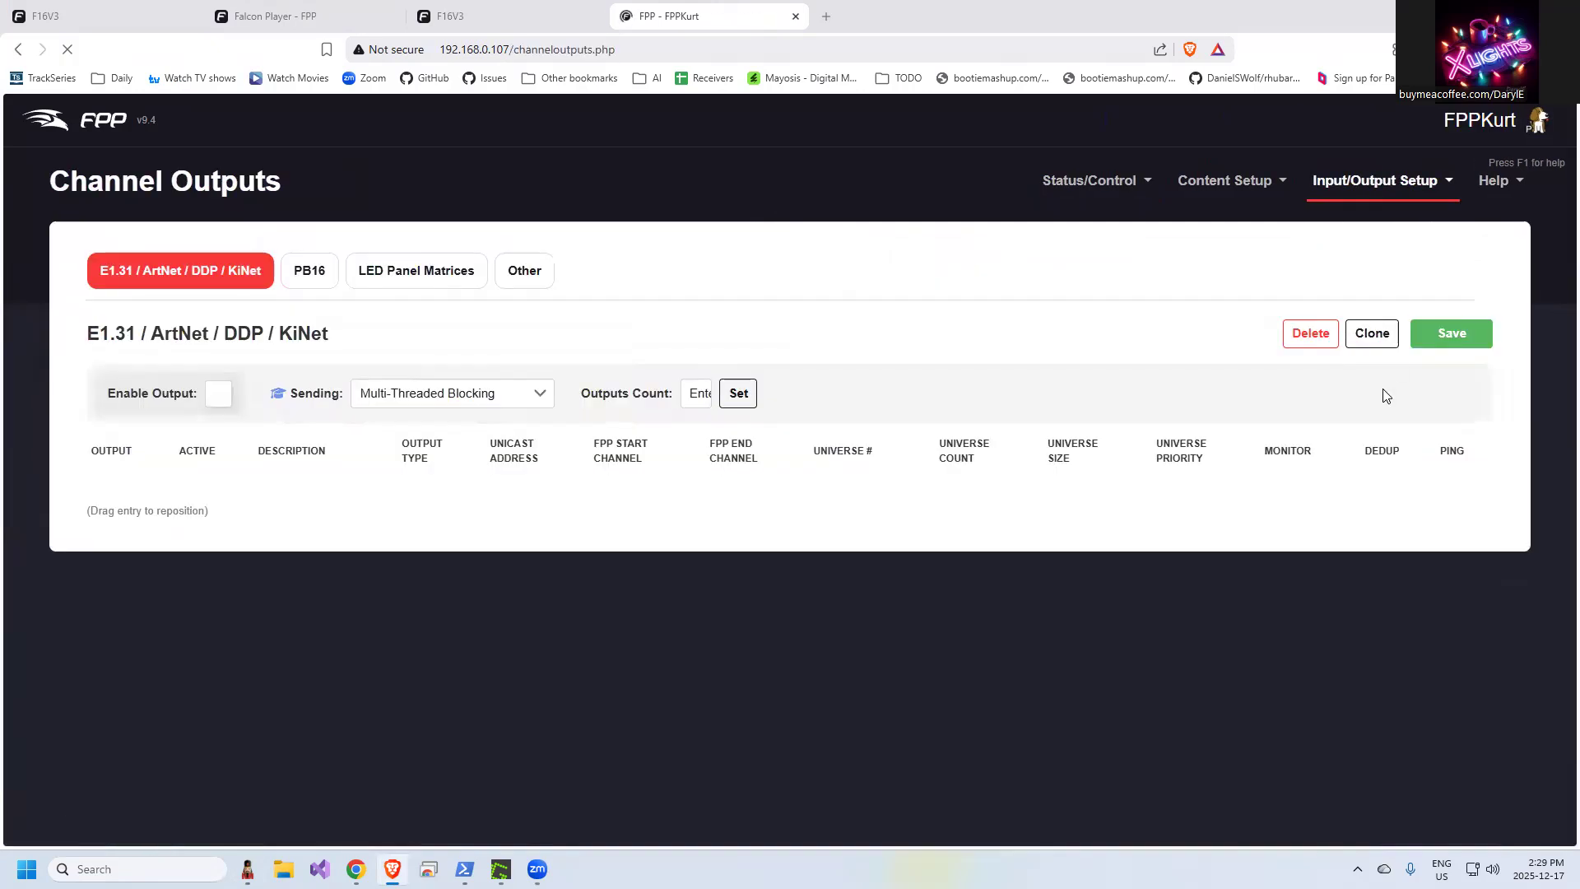
left_click(307, 269)
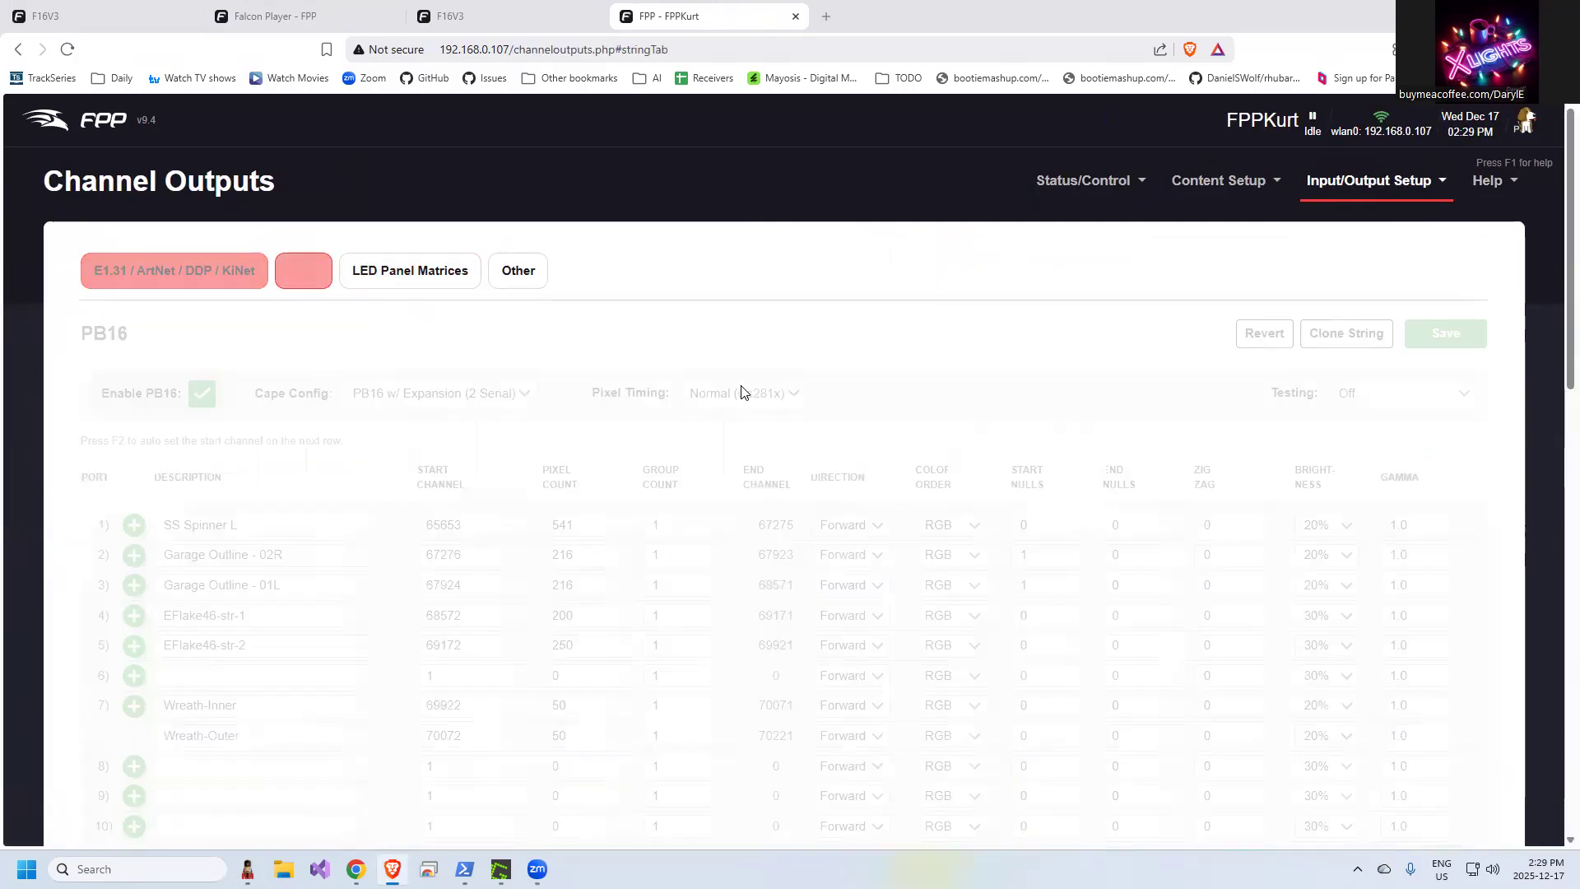
left_click(302, 270)
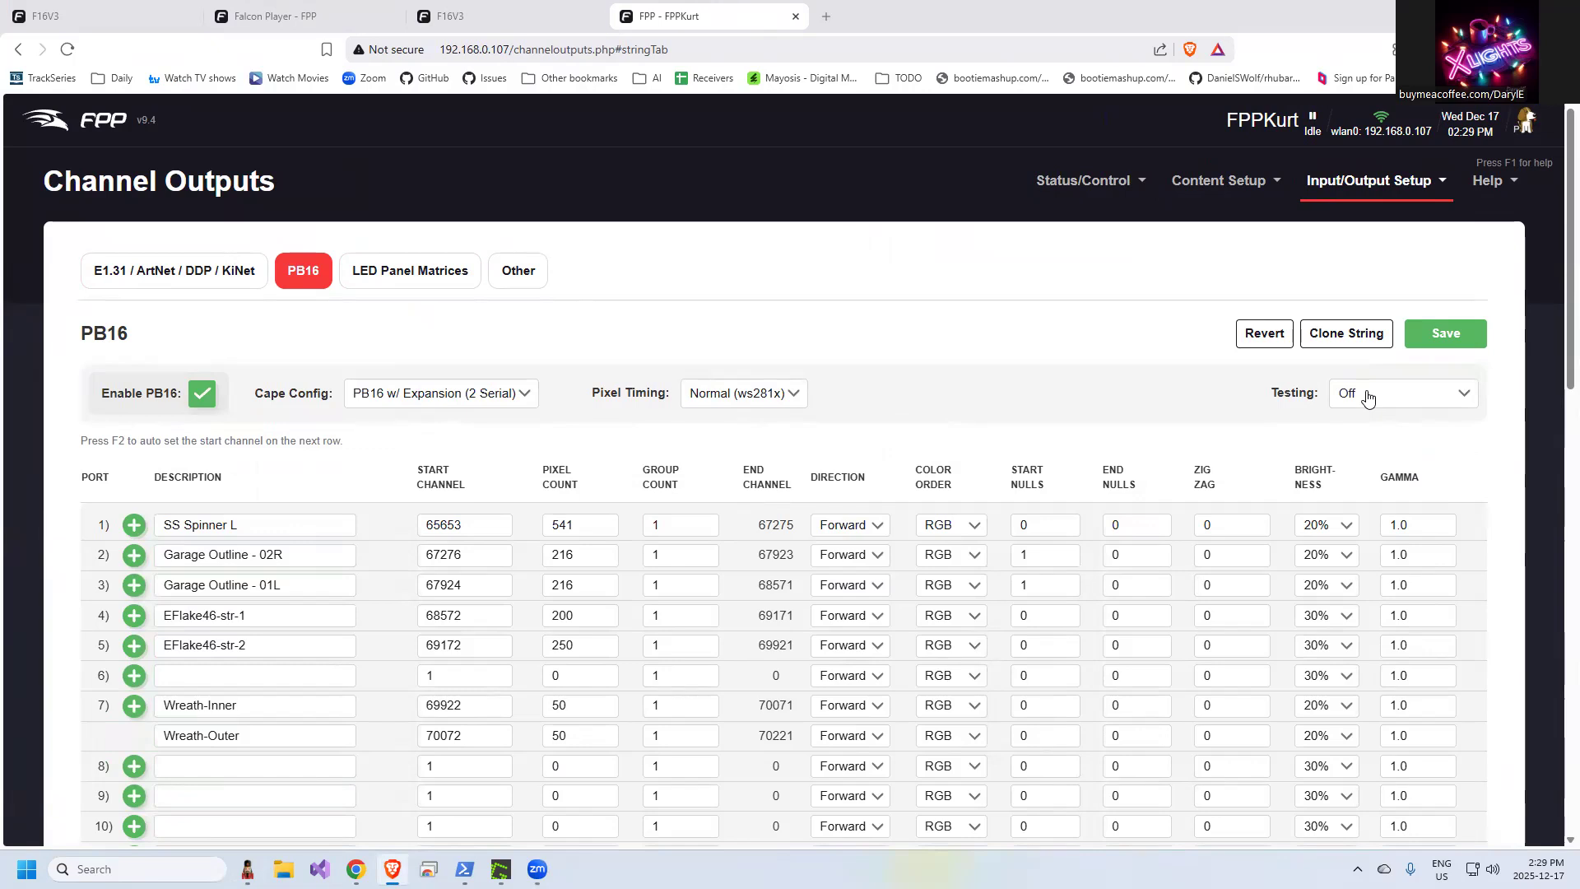
scroll("down", 3)
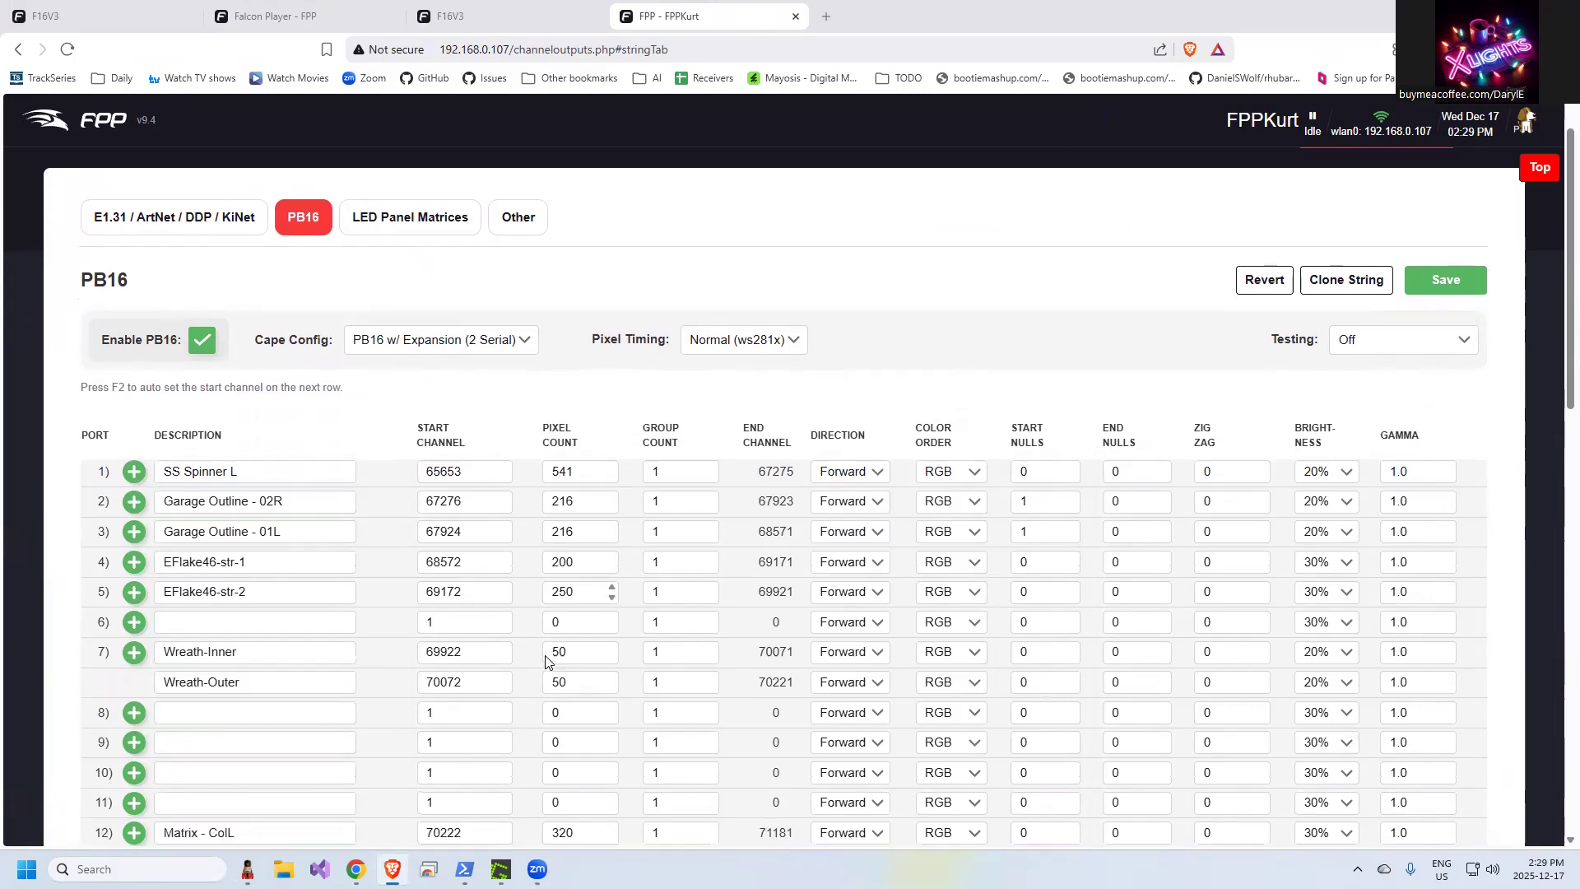
scroll("down", 3)
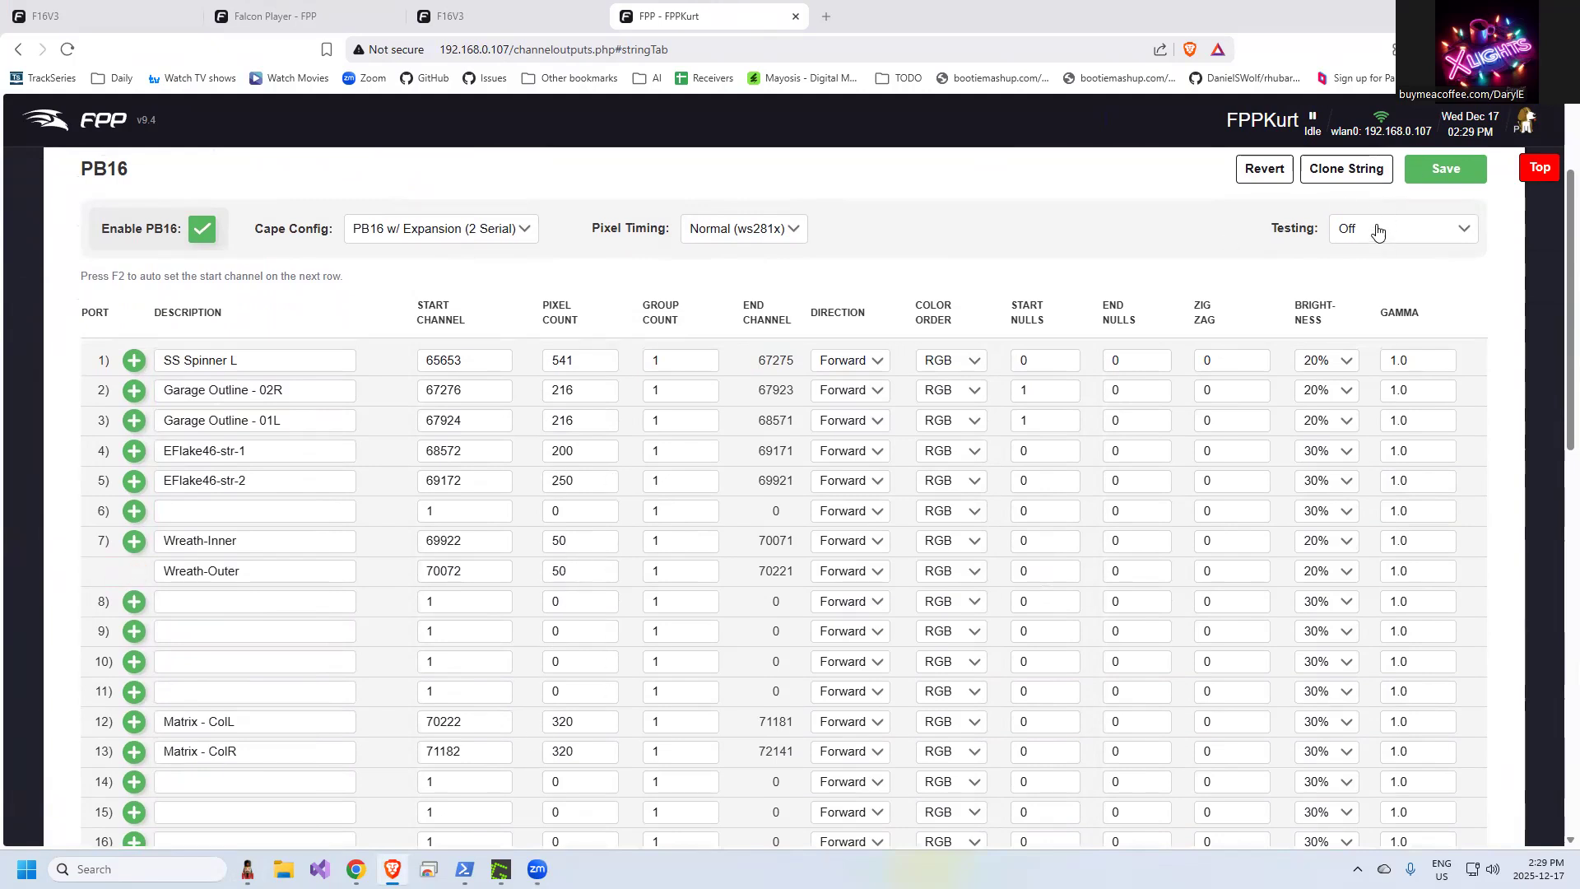
left_click(1401, 227)
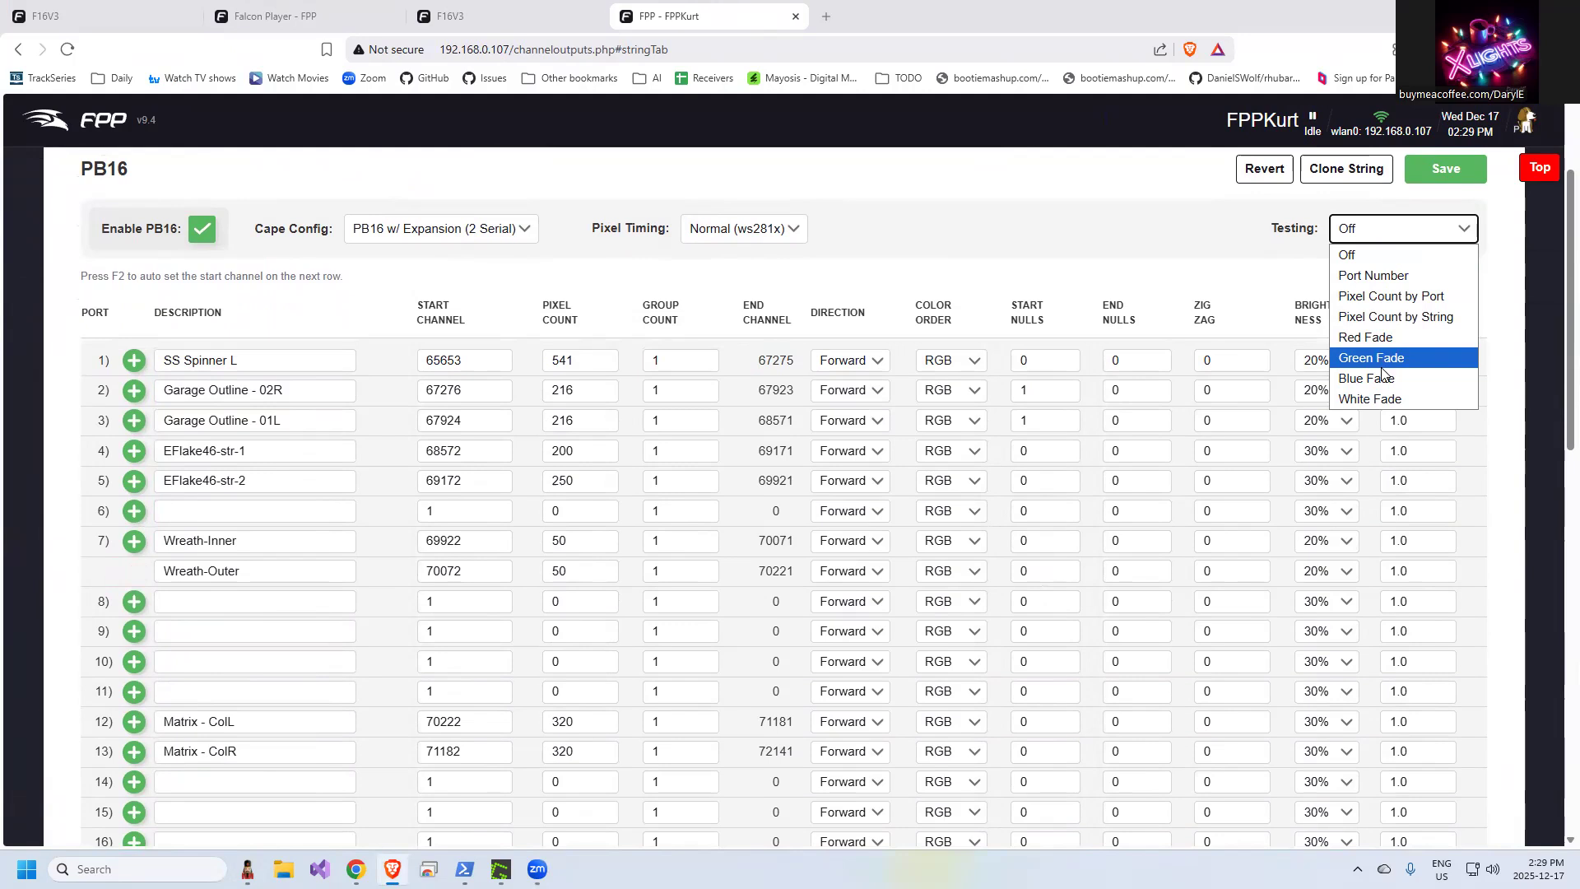
mouse_move(1366, 379)
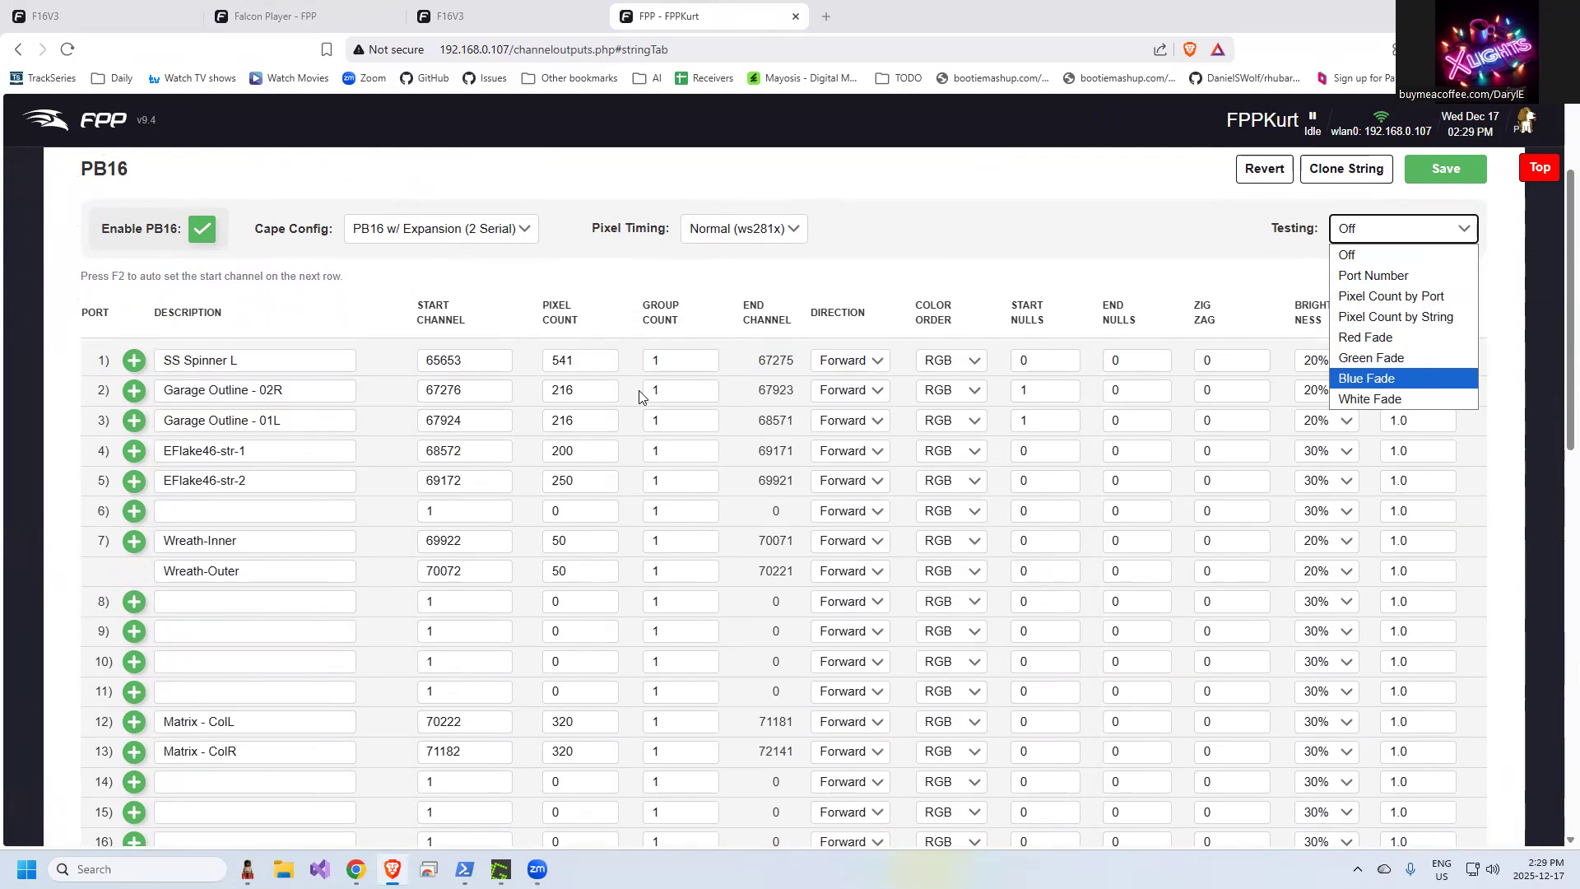
mouse_move(617, 356)
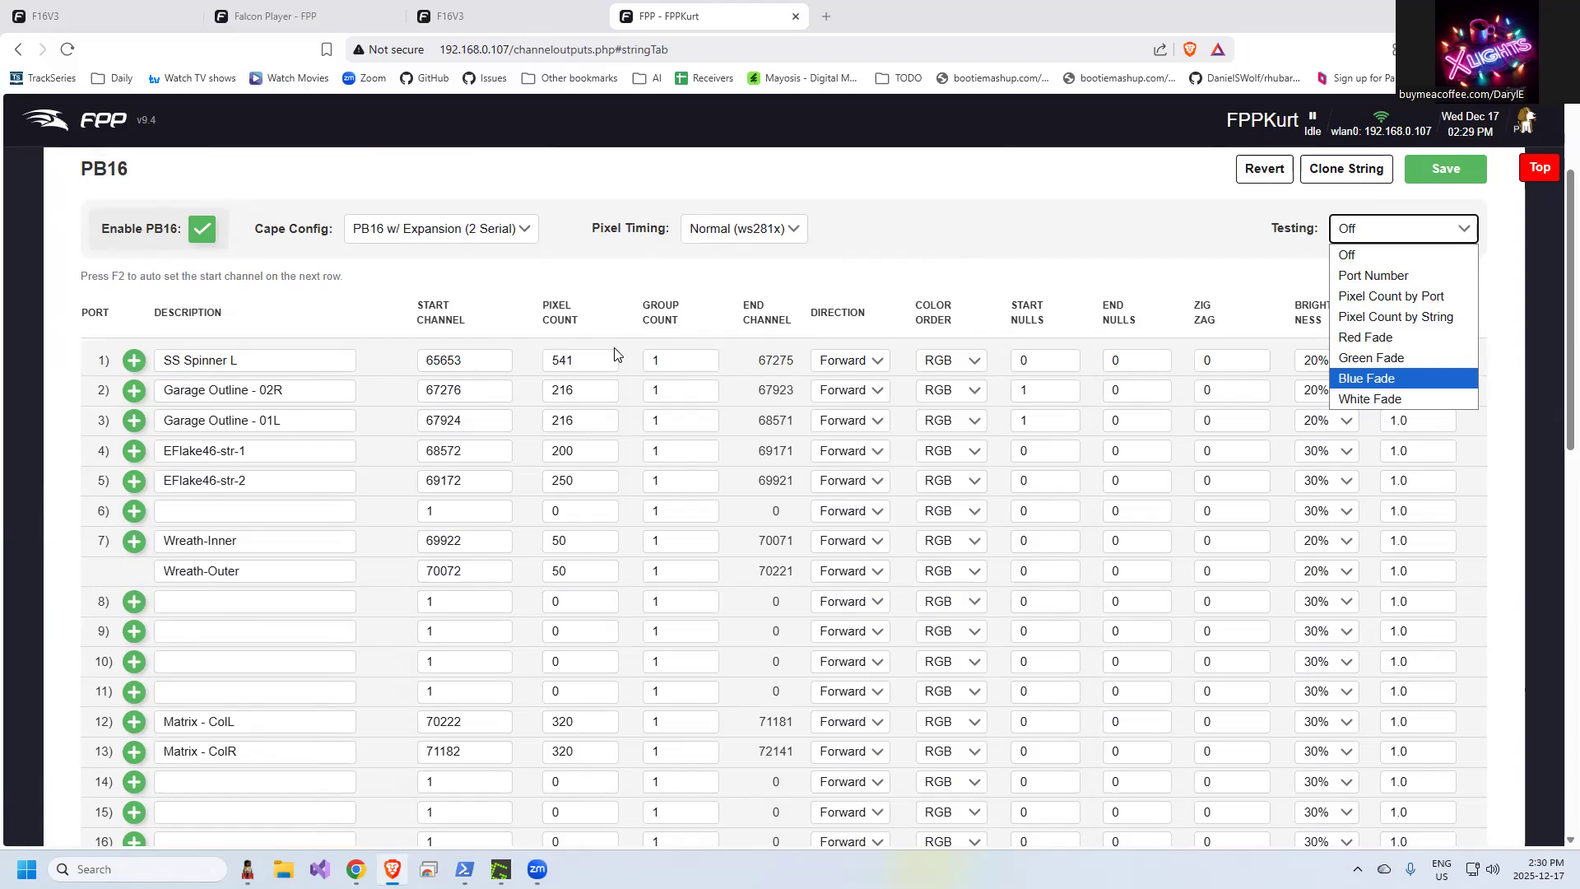
mouse_move(648, 173)
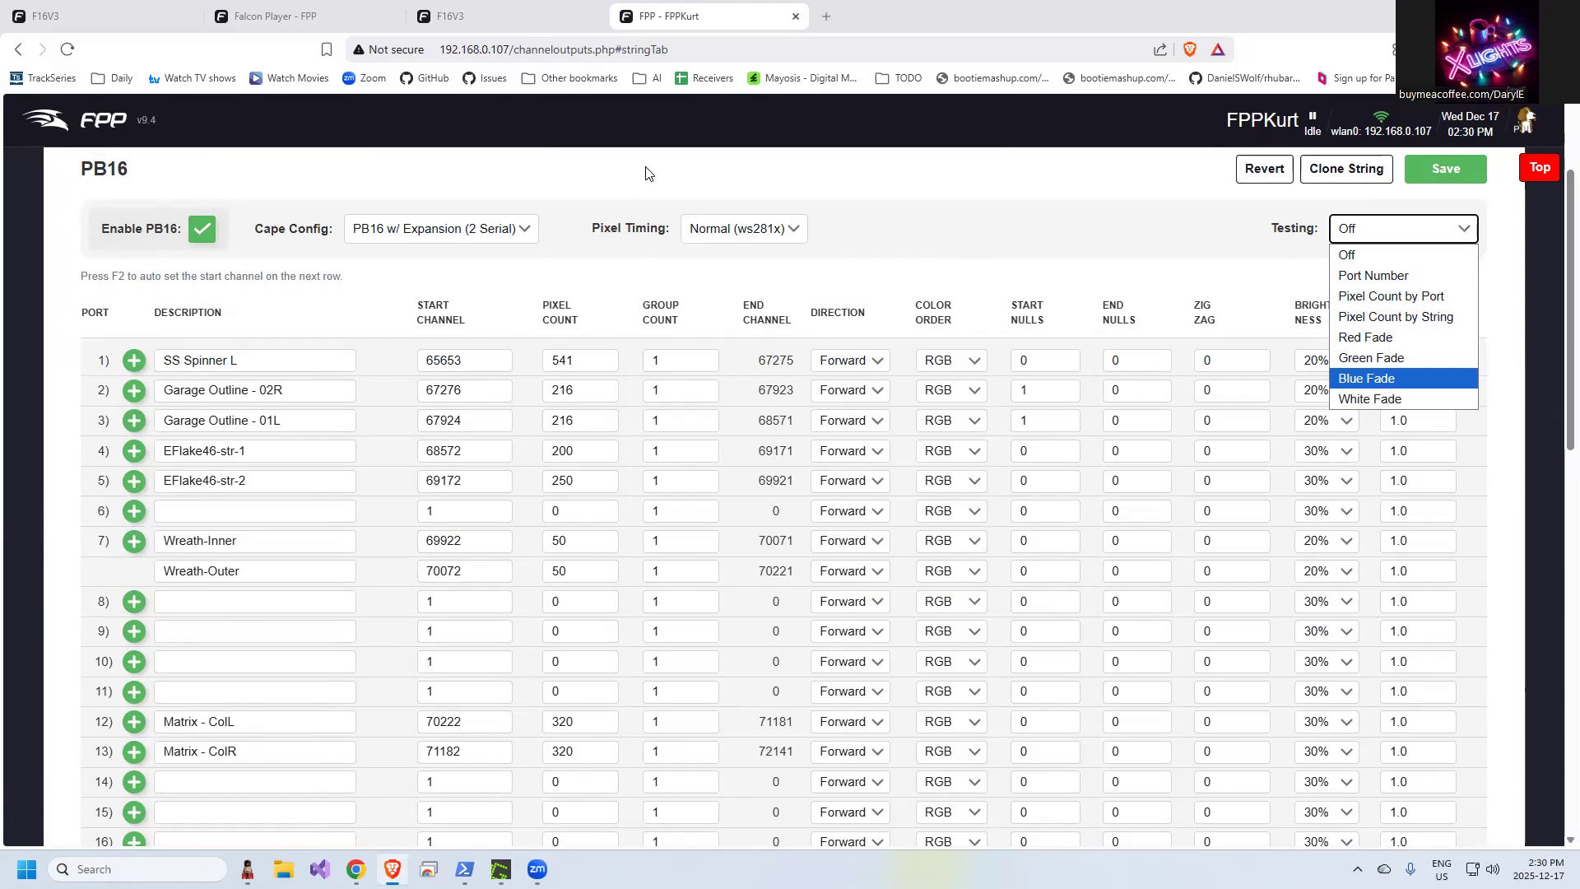
mouse_move(625, 355)
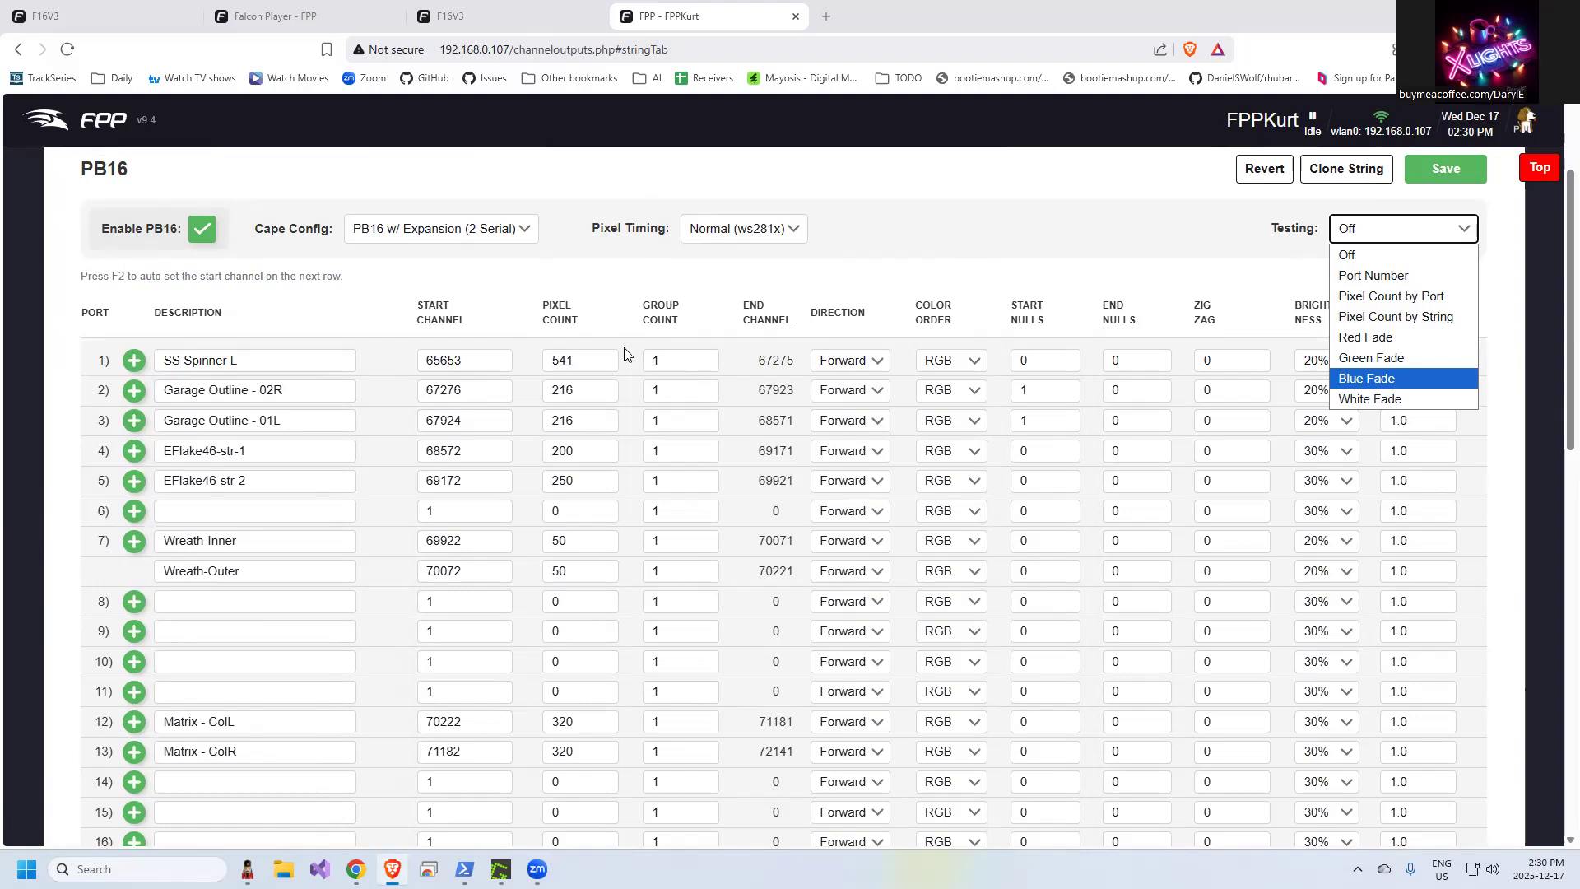
mouse_move(344, 92)
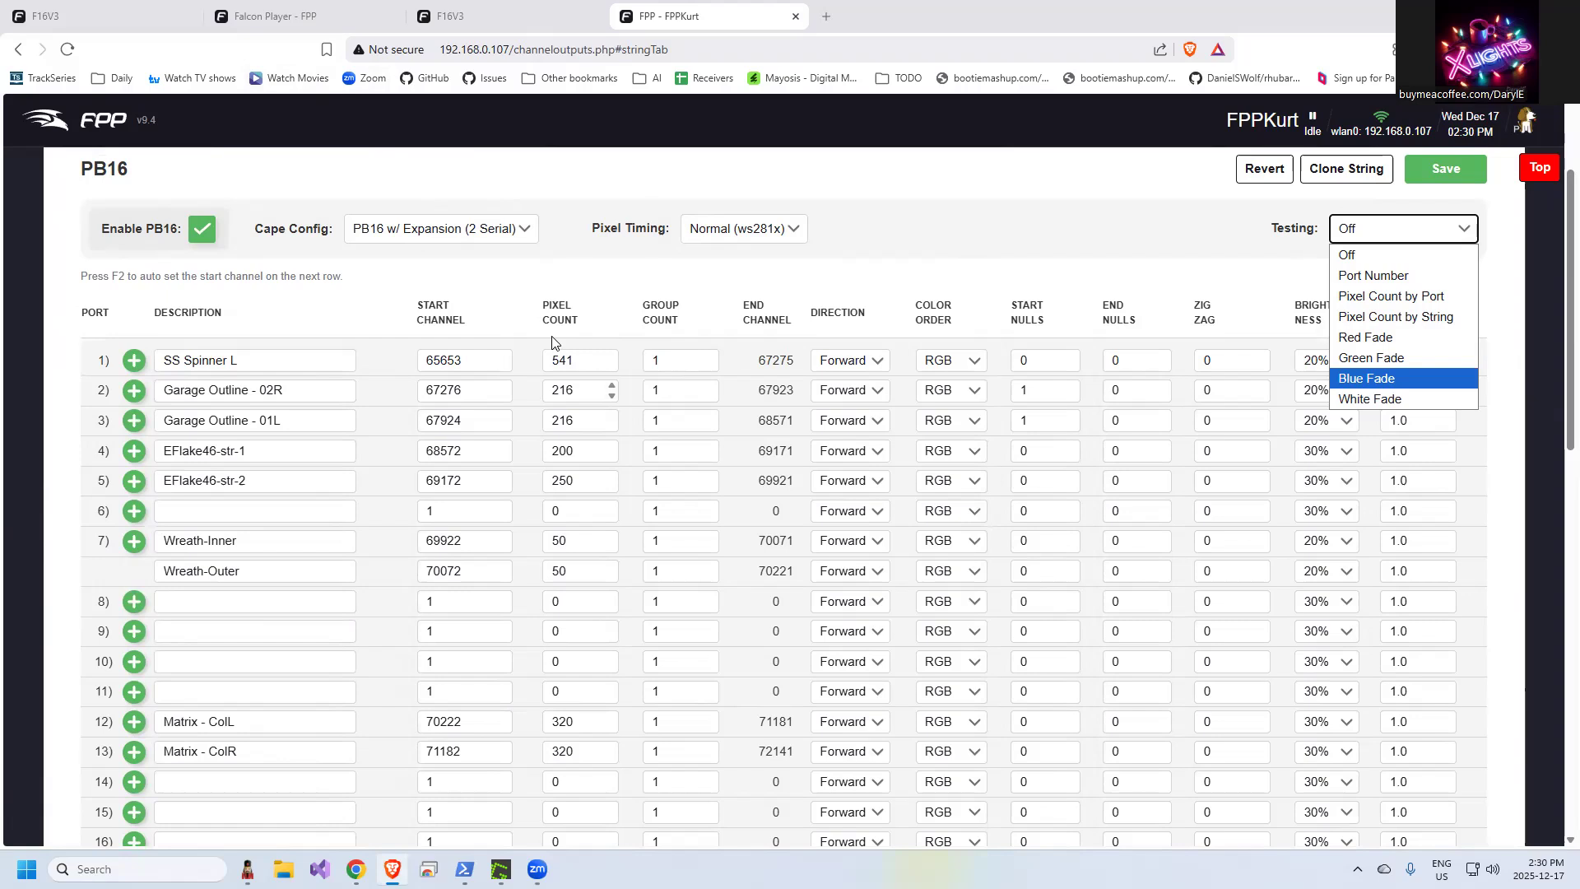
mouse_move(663, 441)
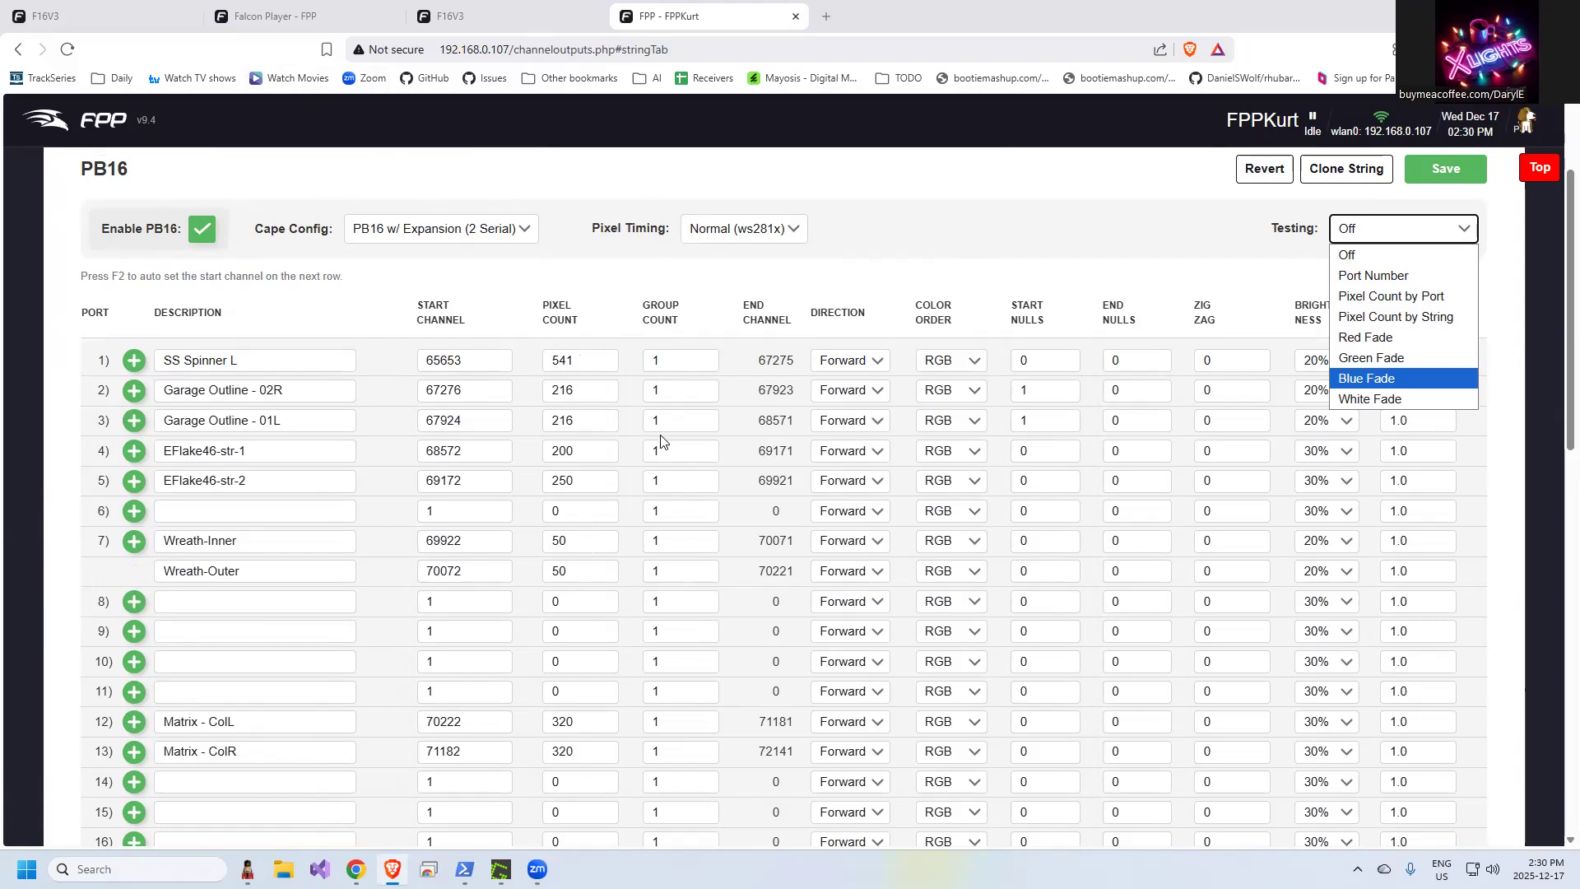
mouse_move(620, 641)
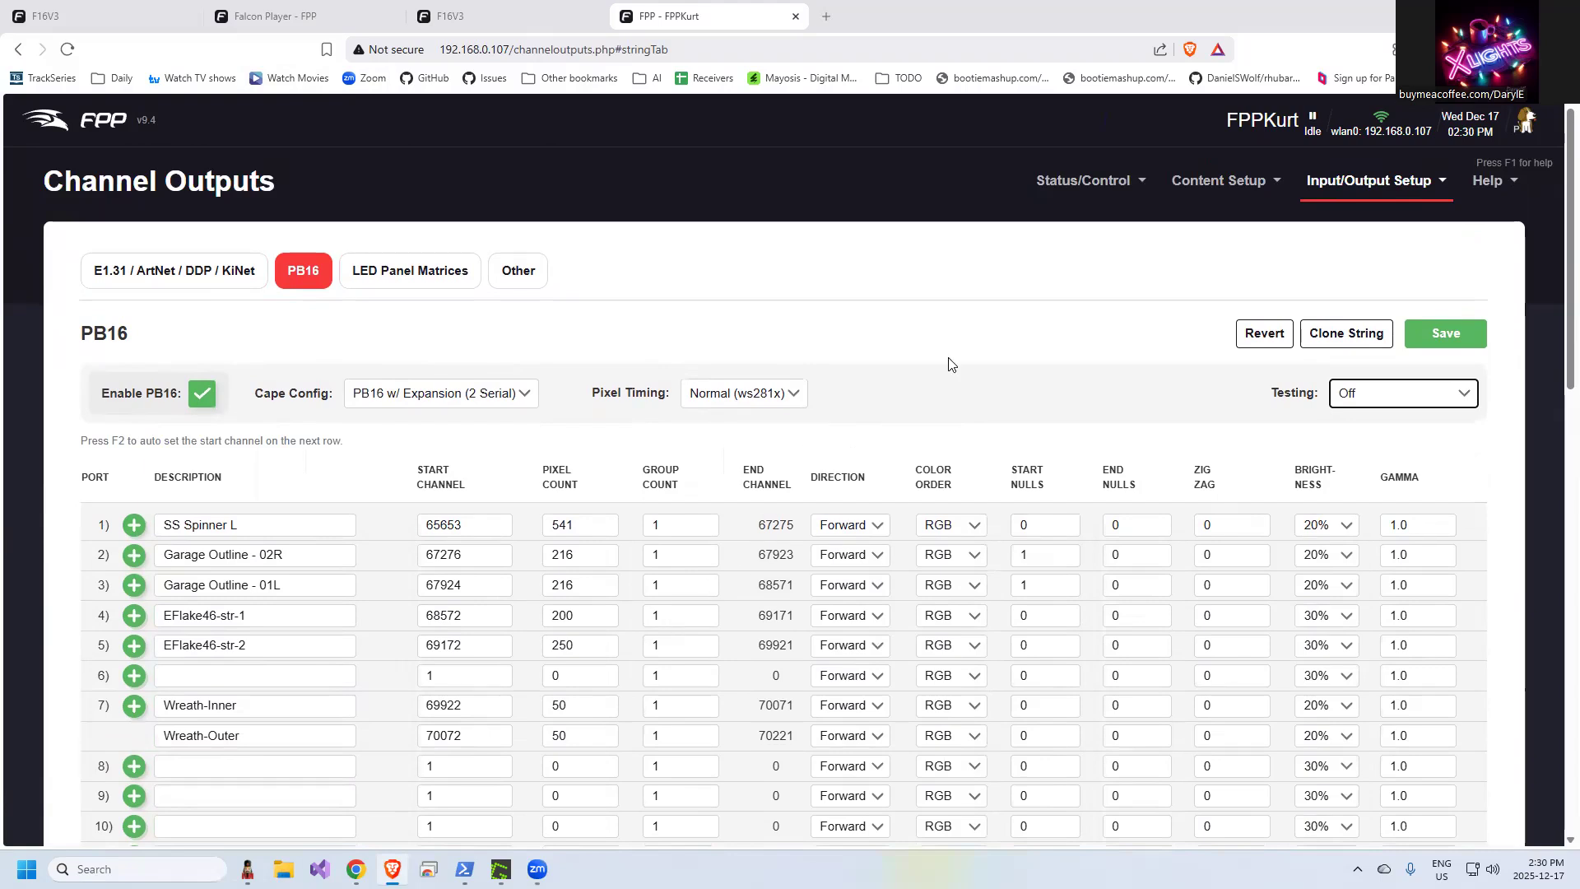
mouse_move(1083, 181)
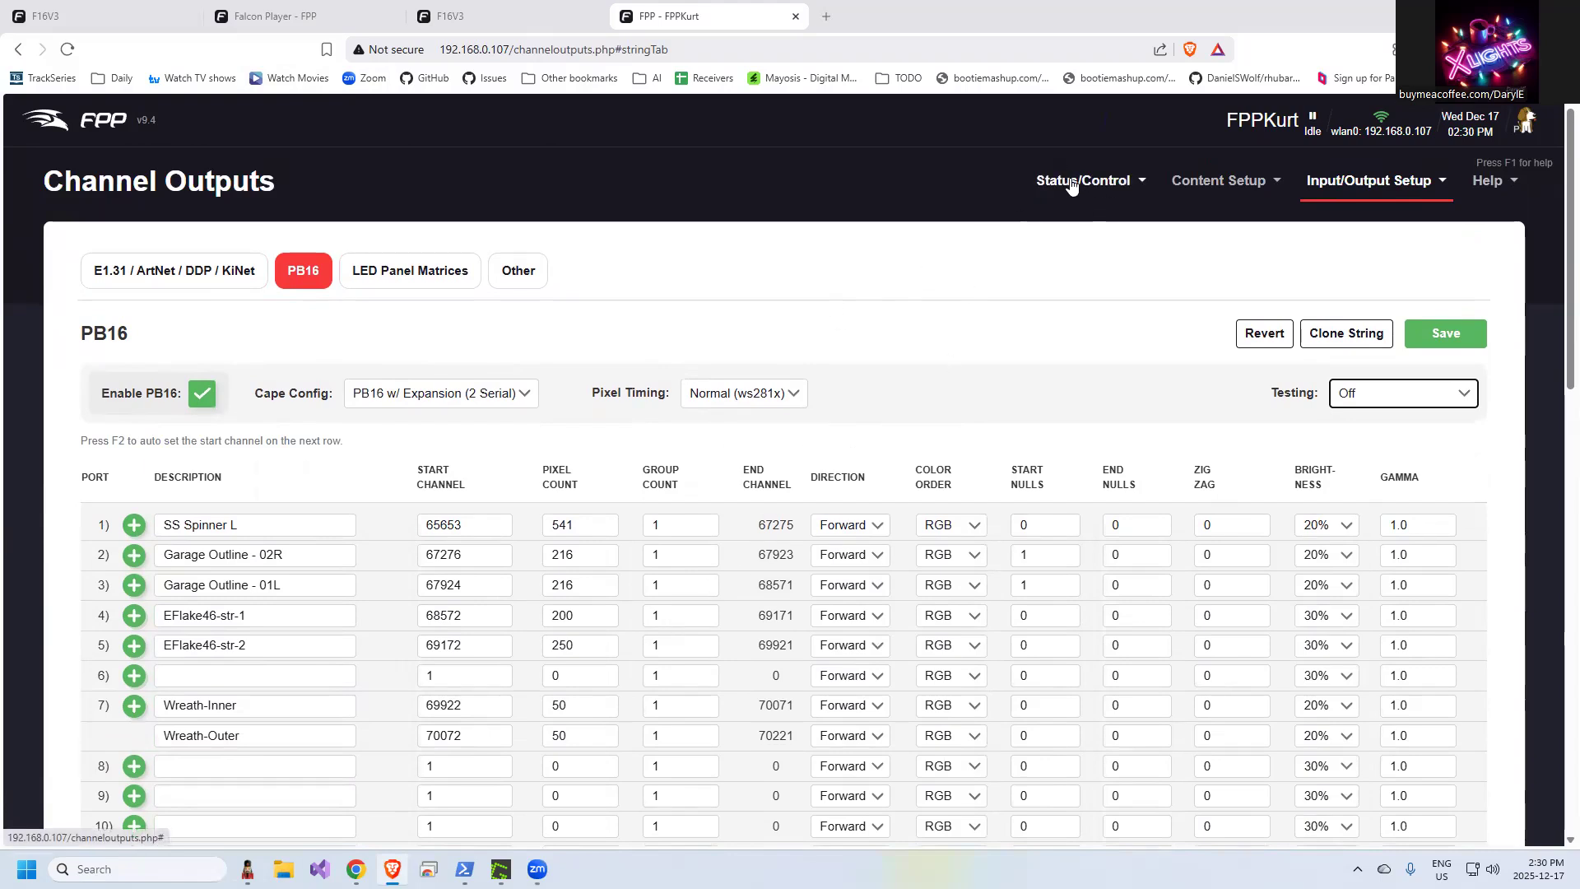
On Display Testing, set the model to '-- All Channels --' (channels 1–8388608)
left_click(1083, 180)
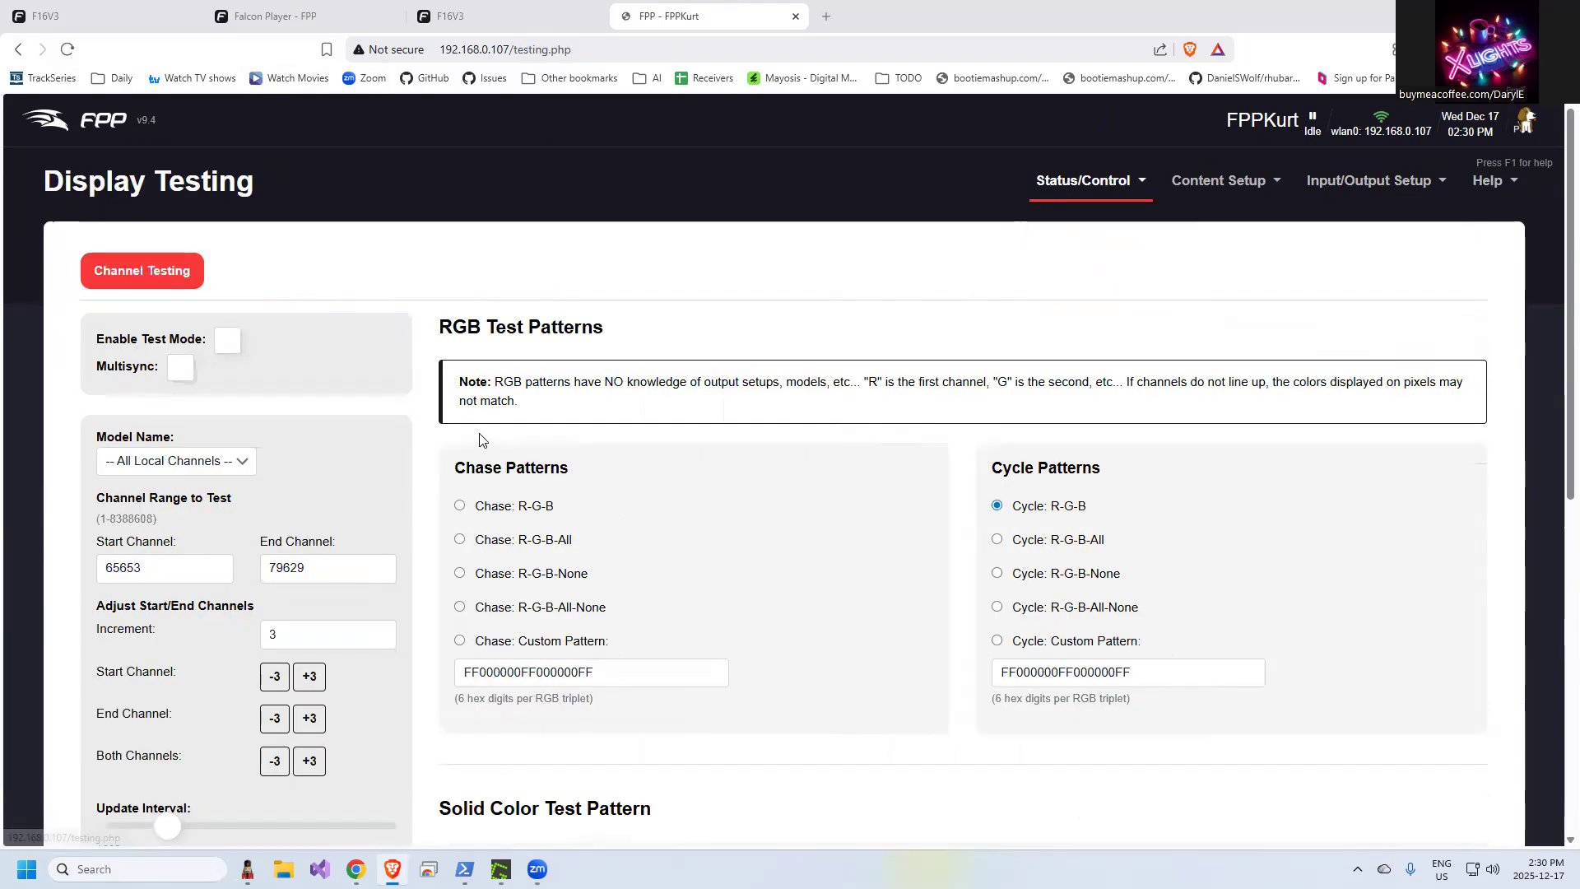
mouse_move(275, 517)
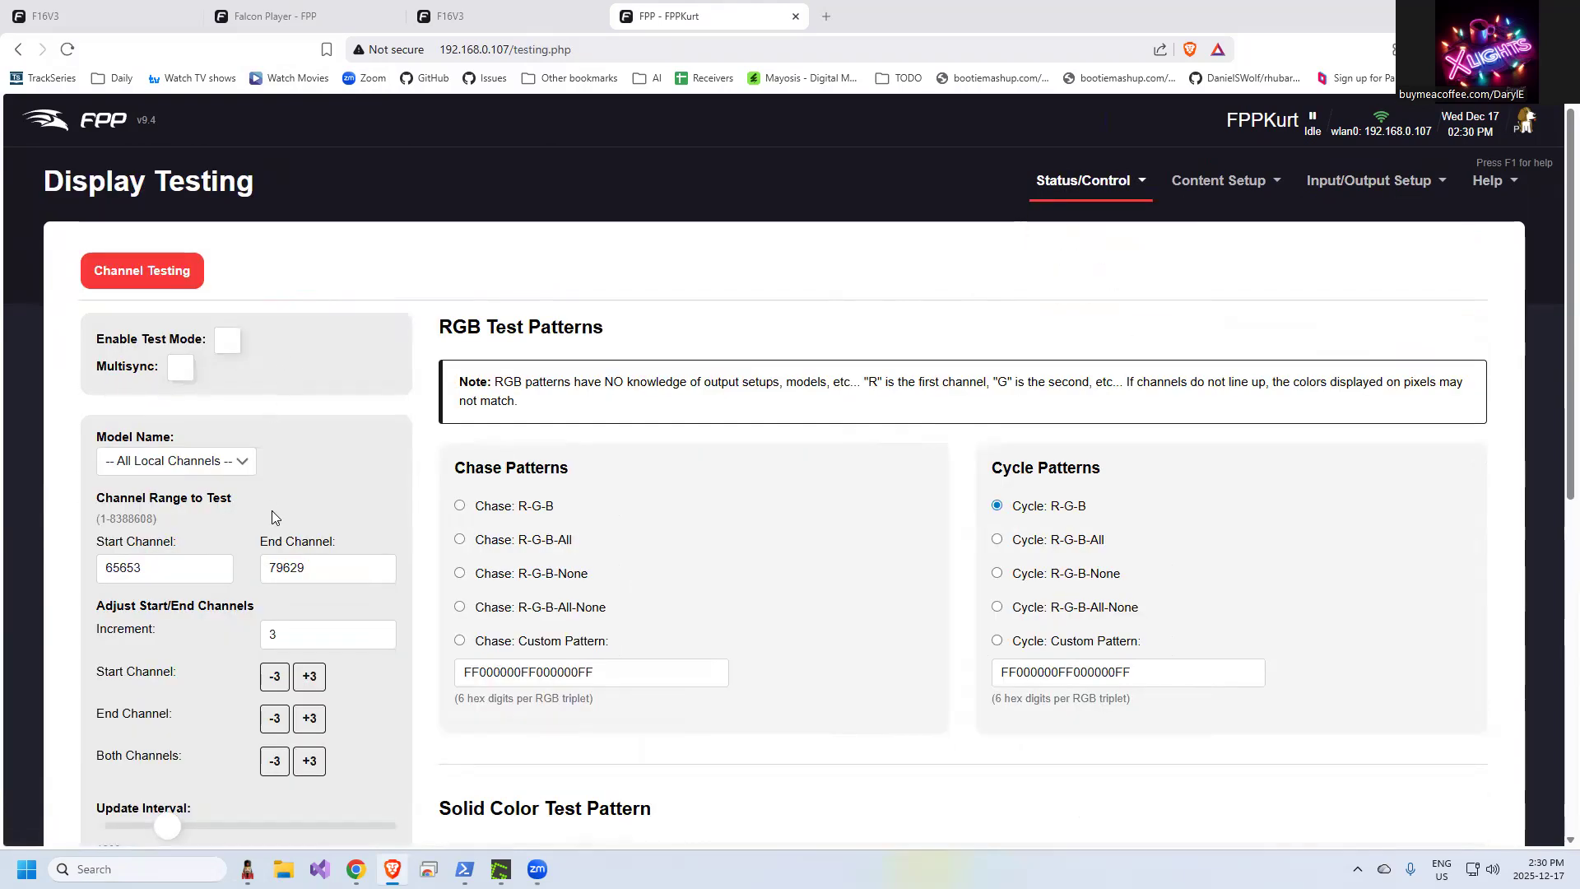
mouse_move(244, 588)
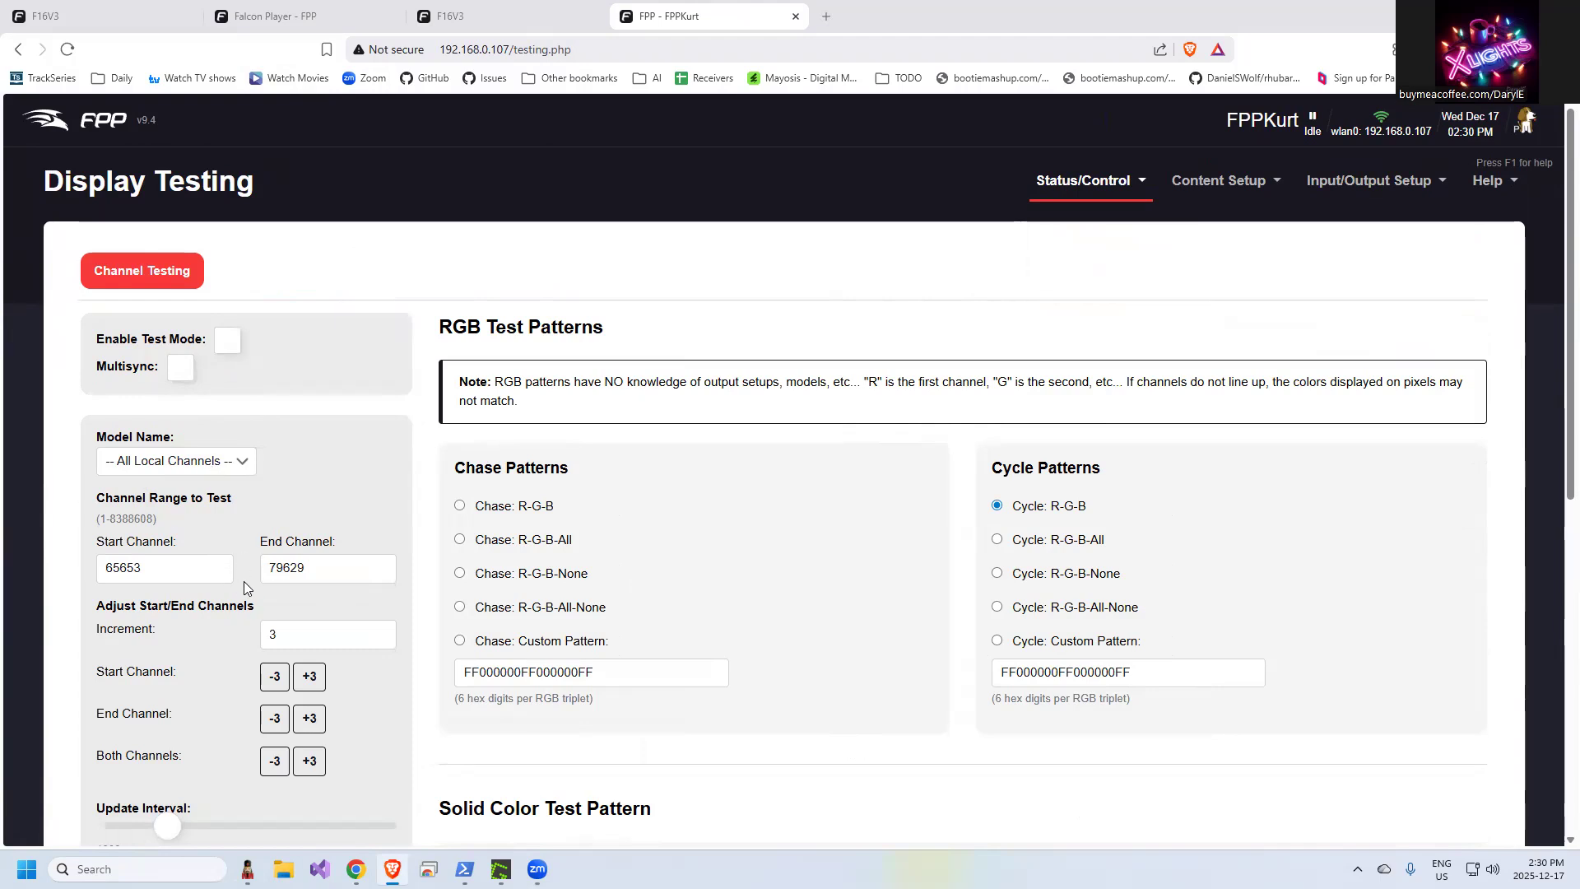
mouse_move(213, 390)
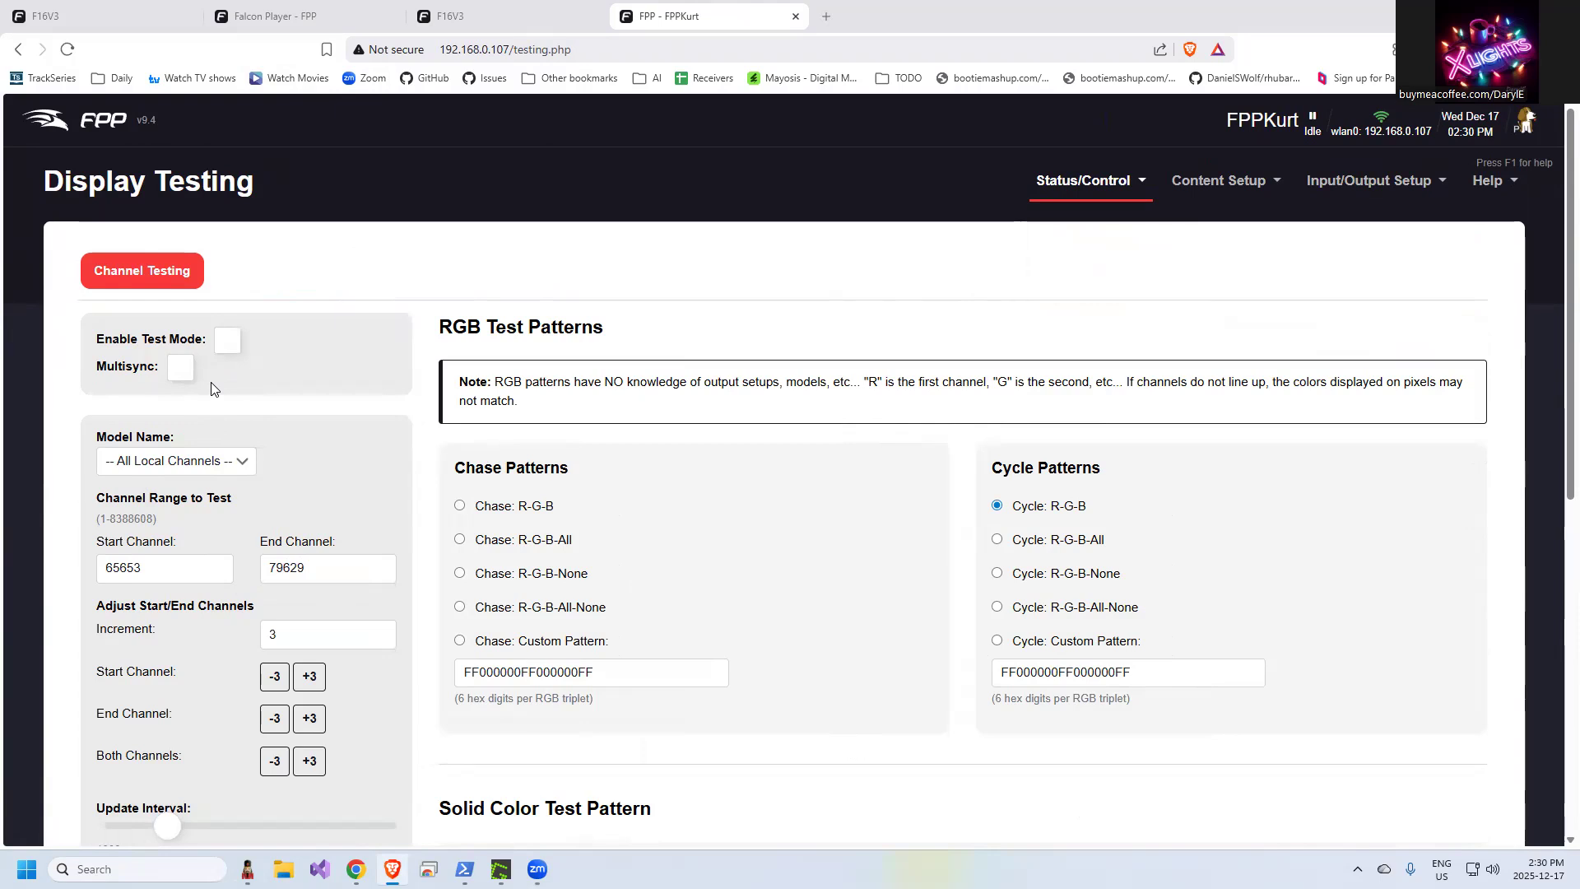
mouse_move(242, 394)
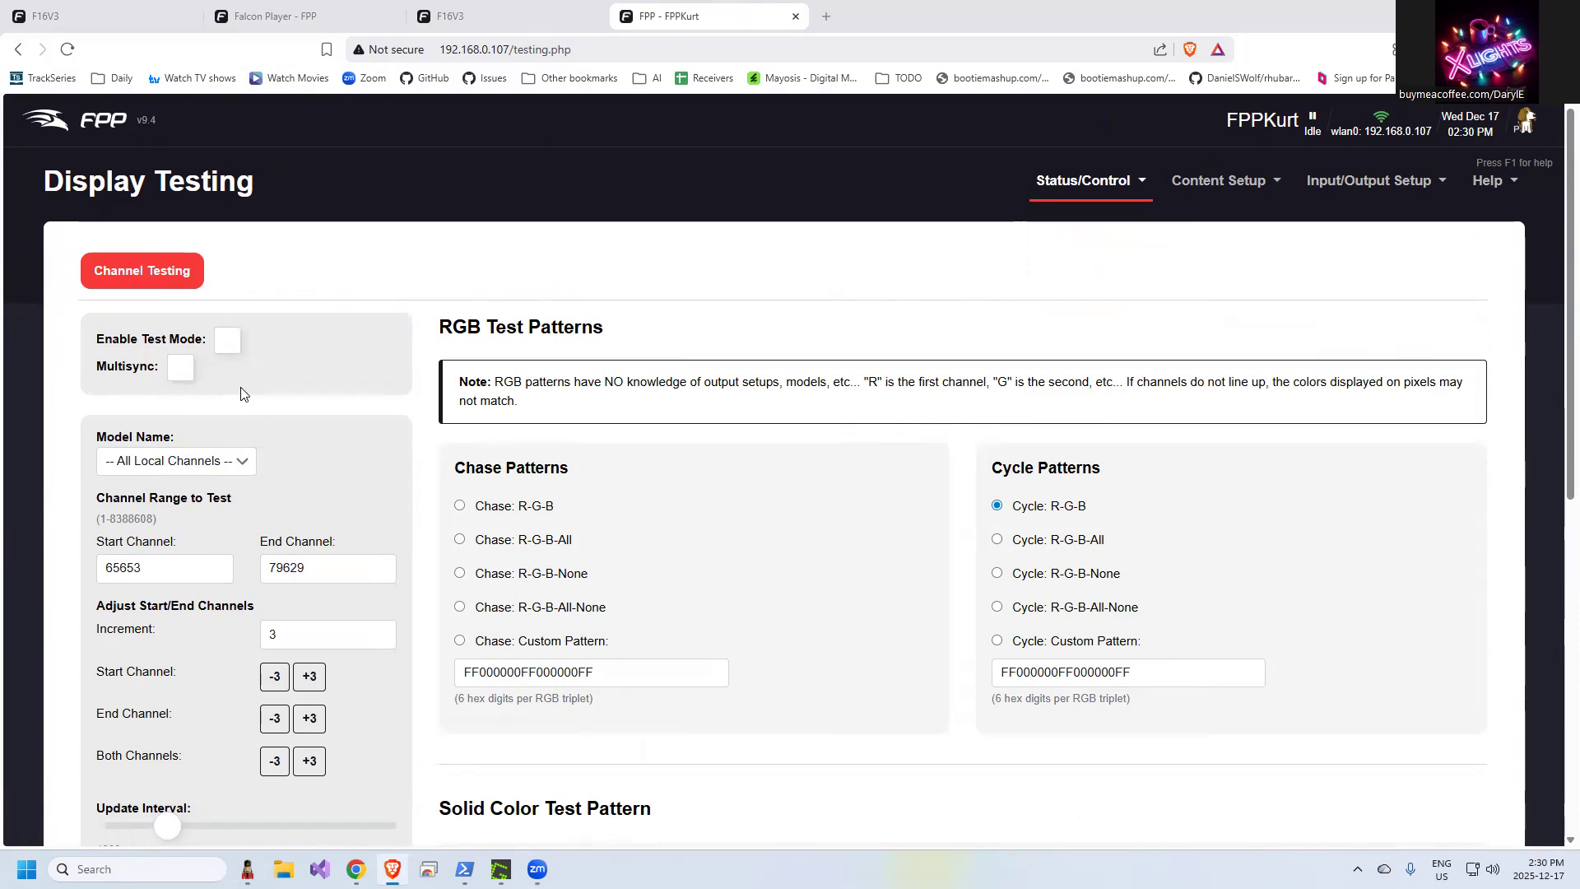
left_click(176, 461)
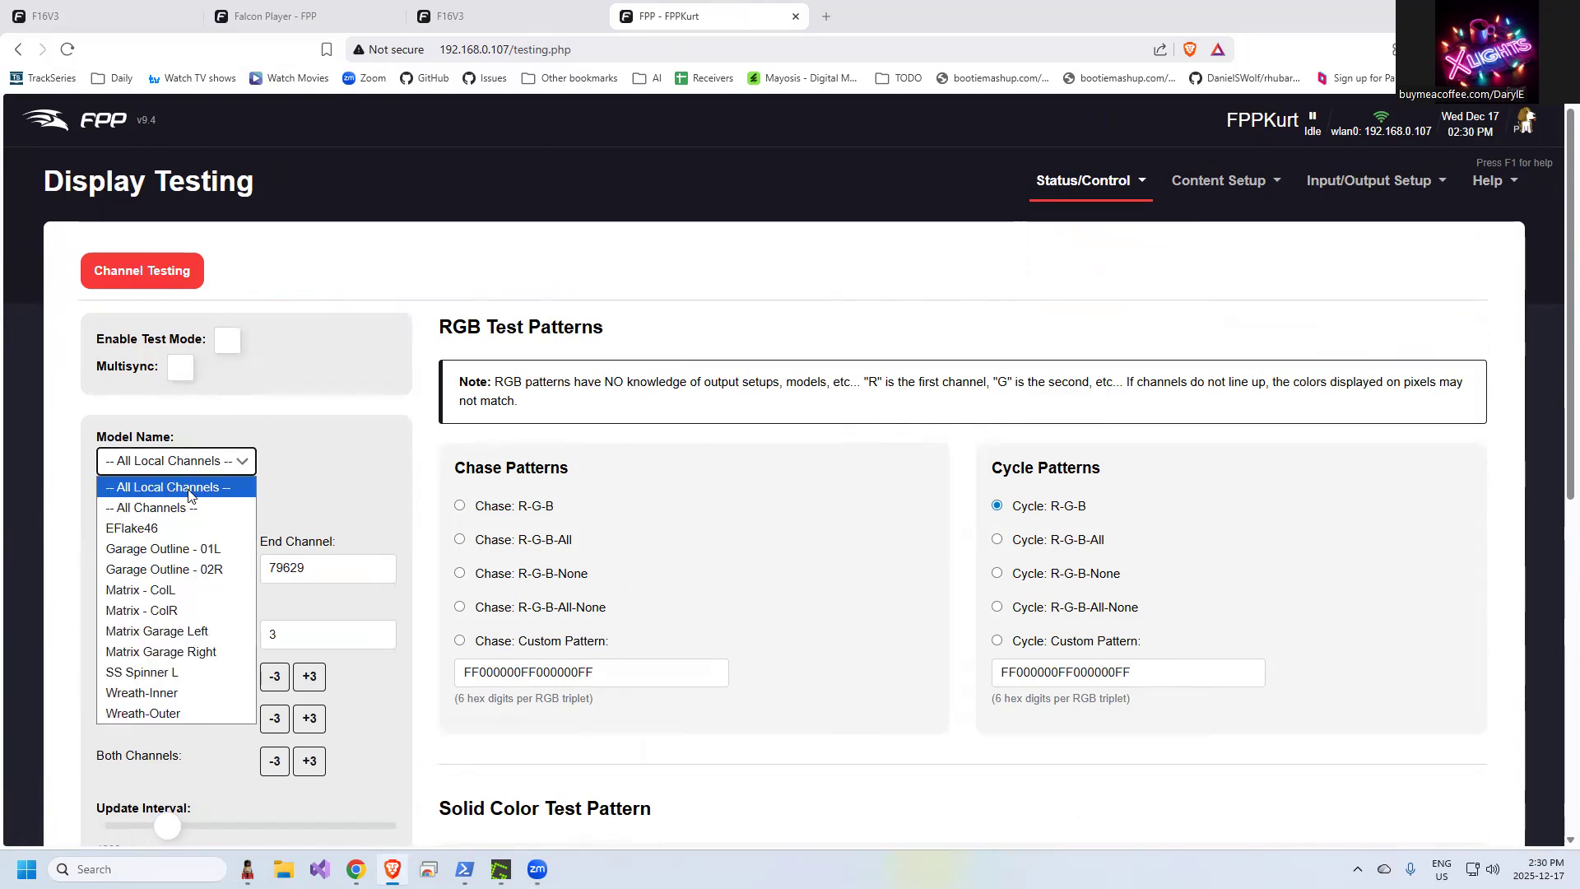
left_click(150, 506)
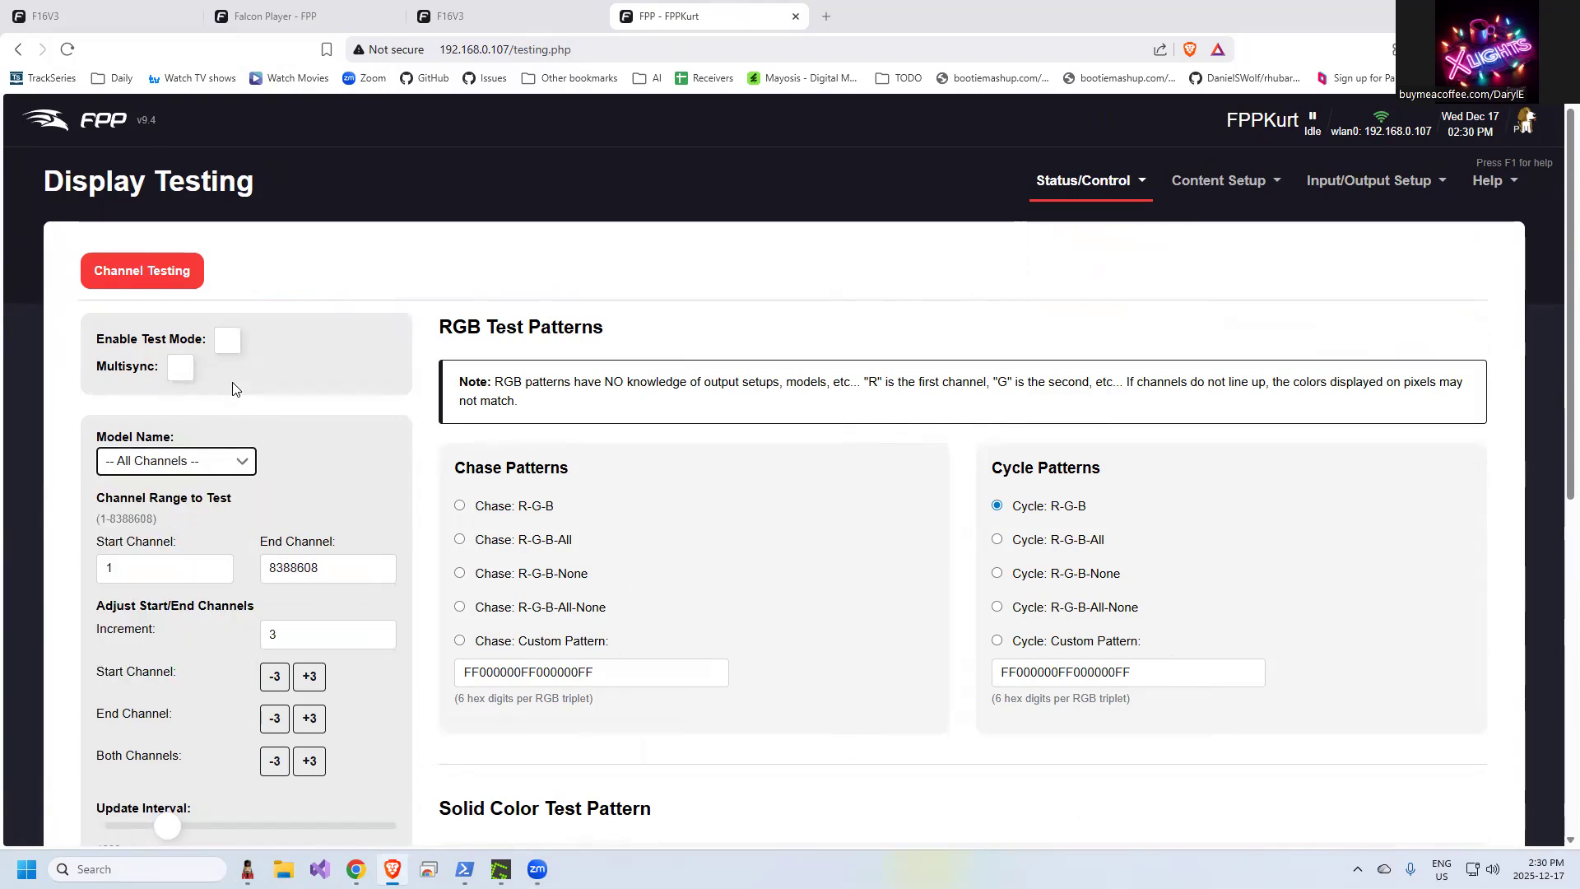
mouse_move(353, 558)
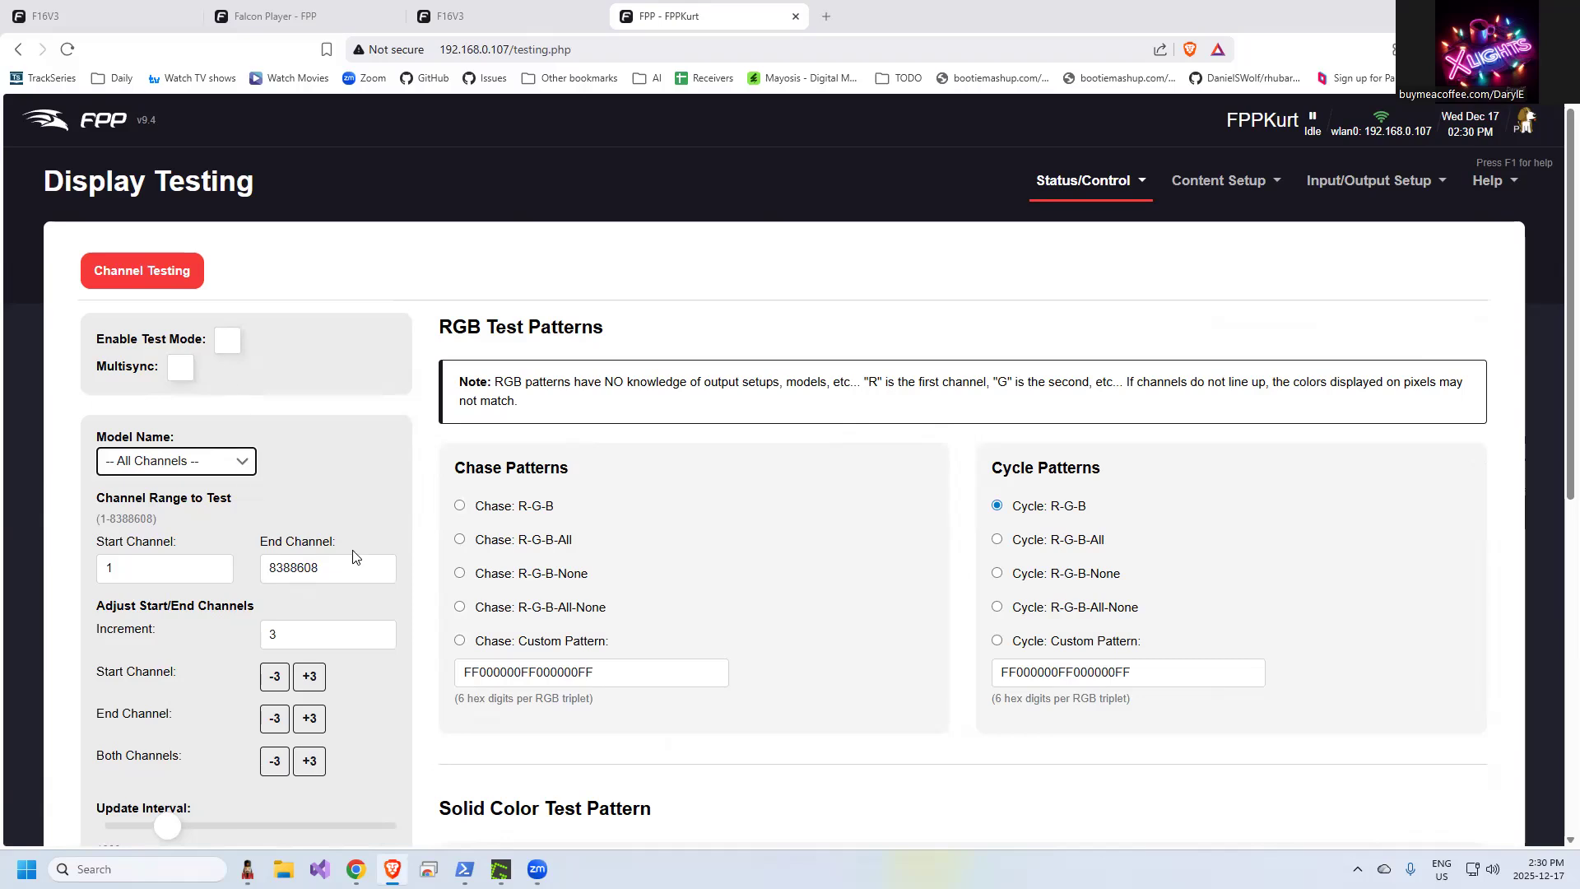
mouse_move(579, 461)
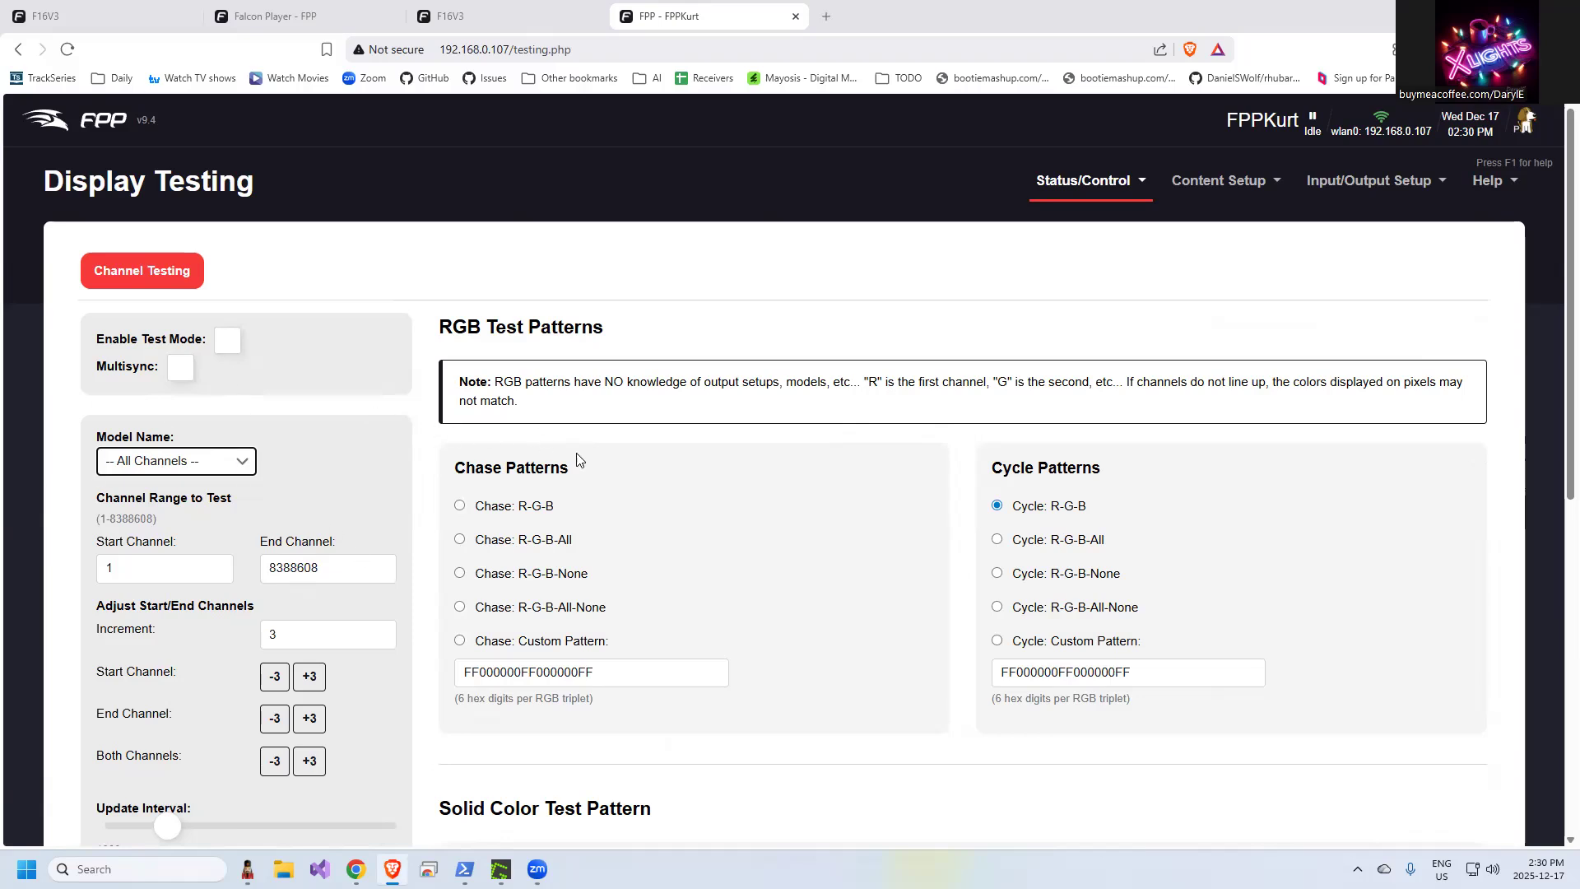
mouse_move(933, 438)
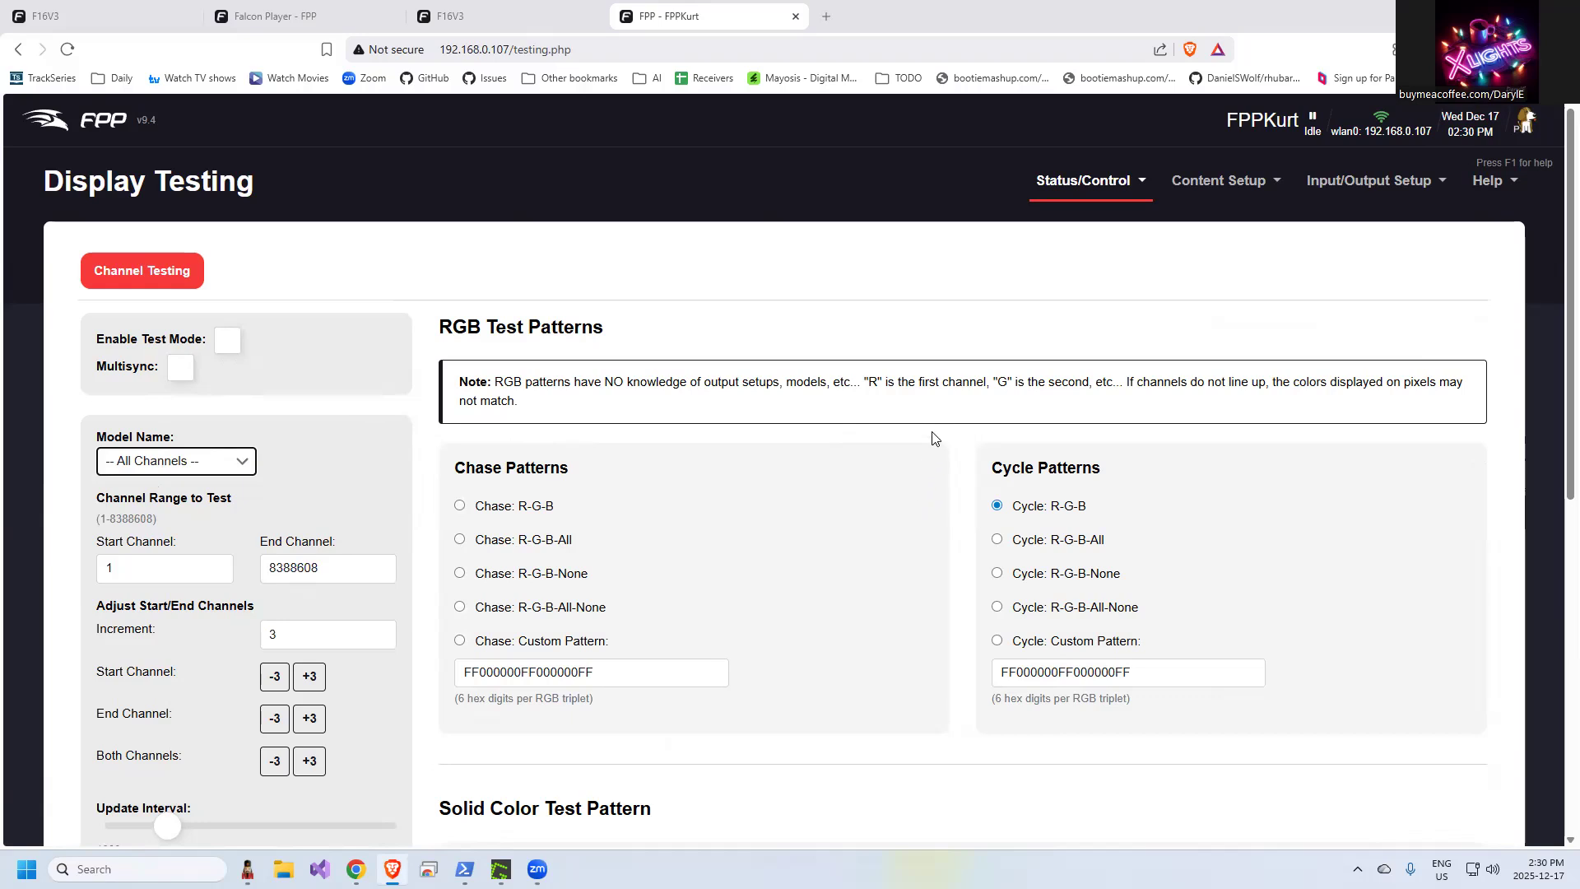
mouse_move(189, 380)
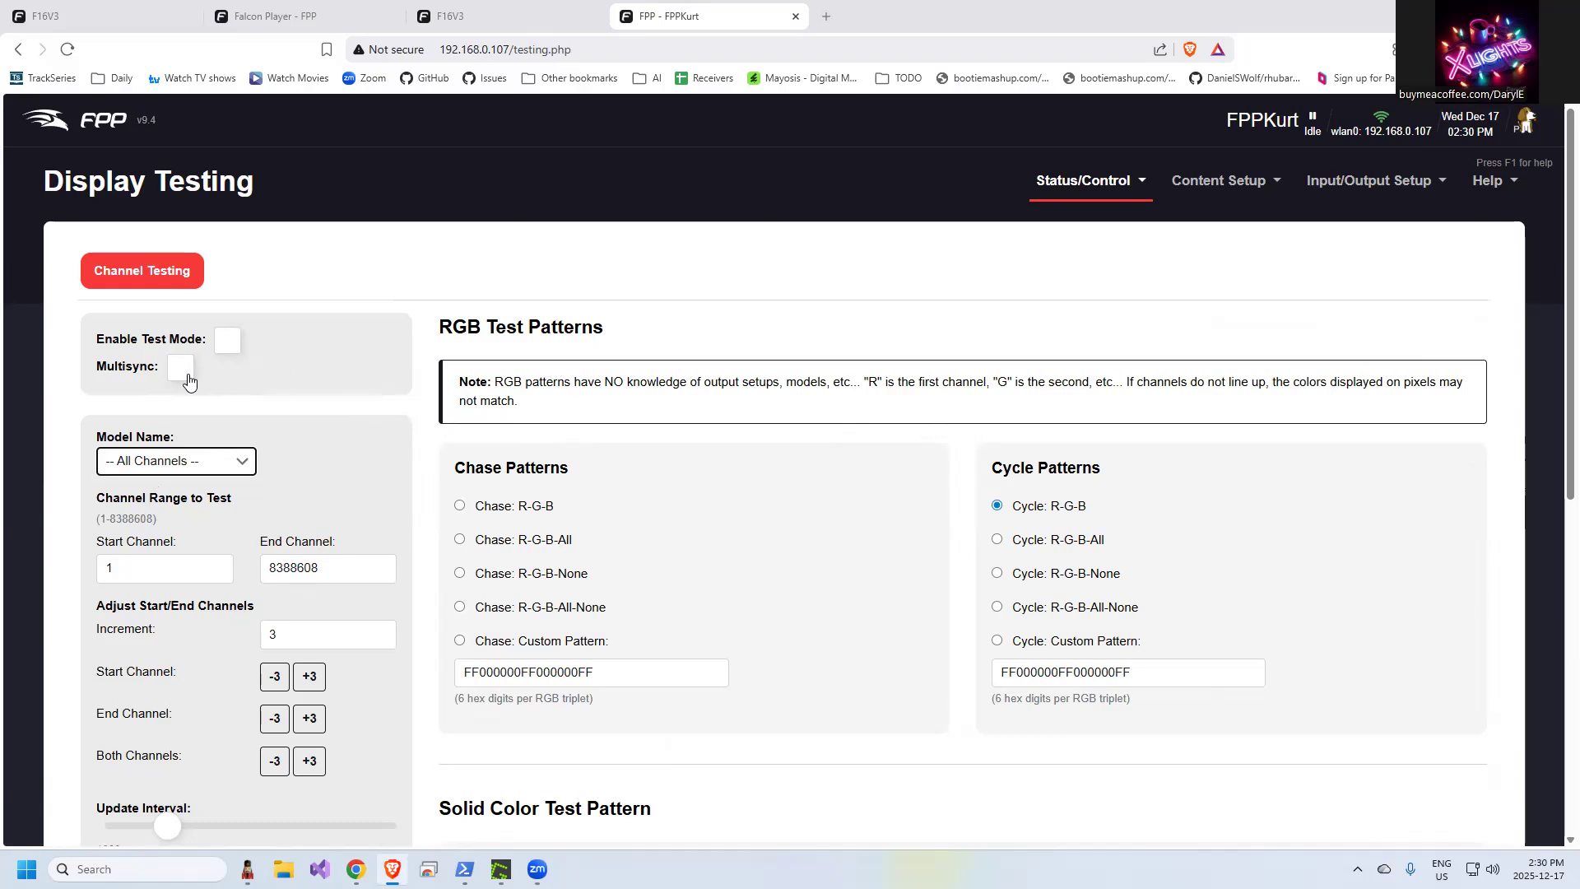
mouse_move(237, 370)
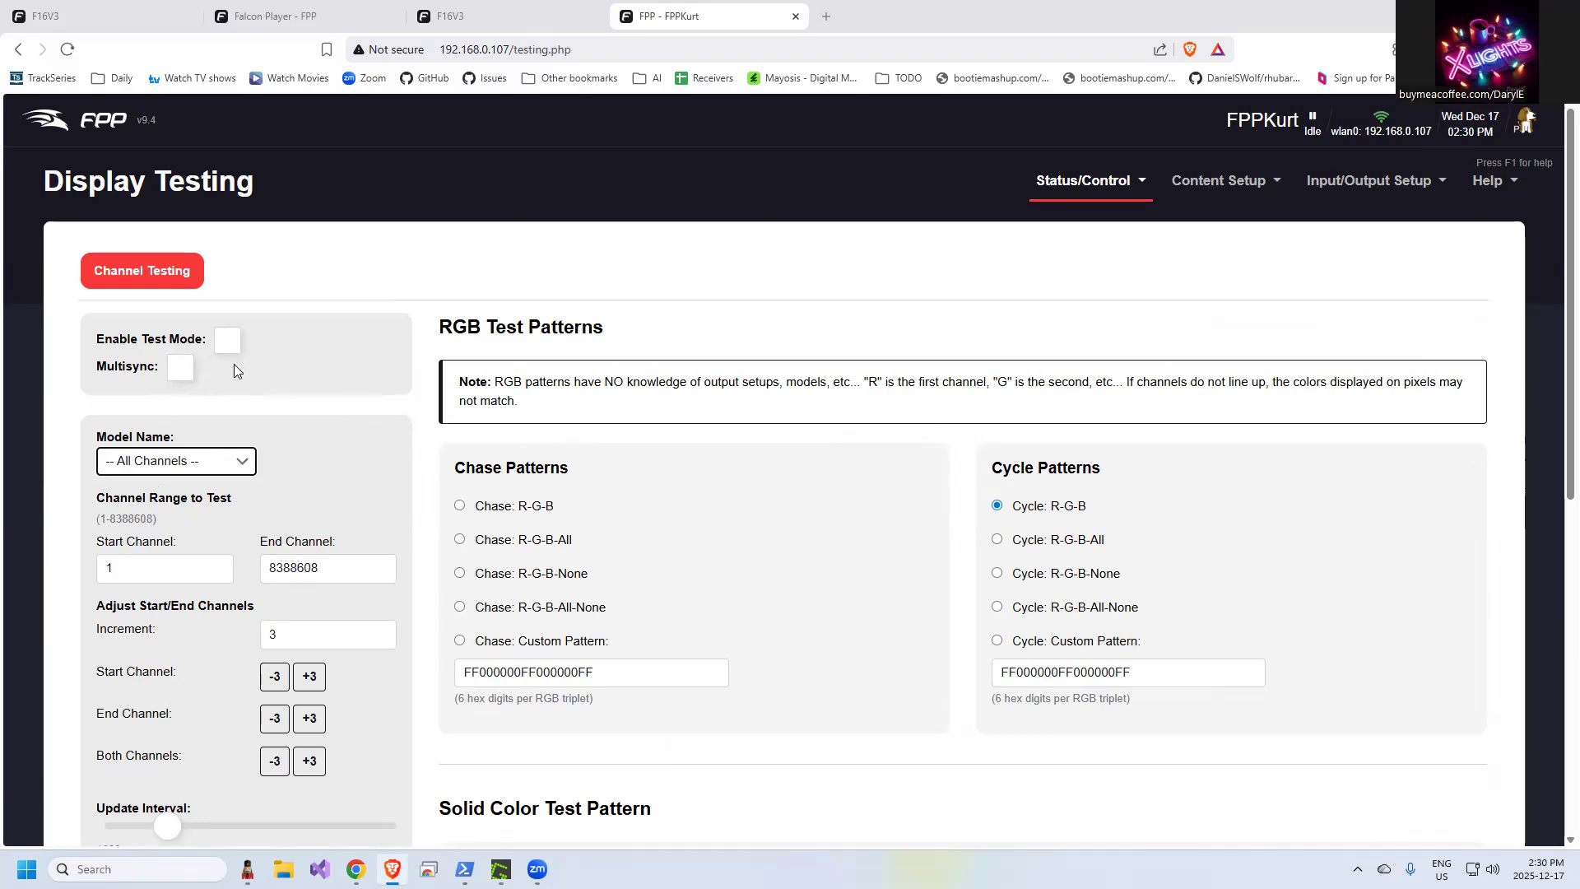
mouse_move(229, 347)
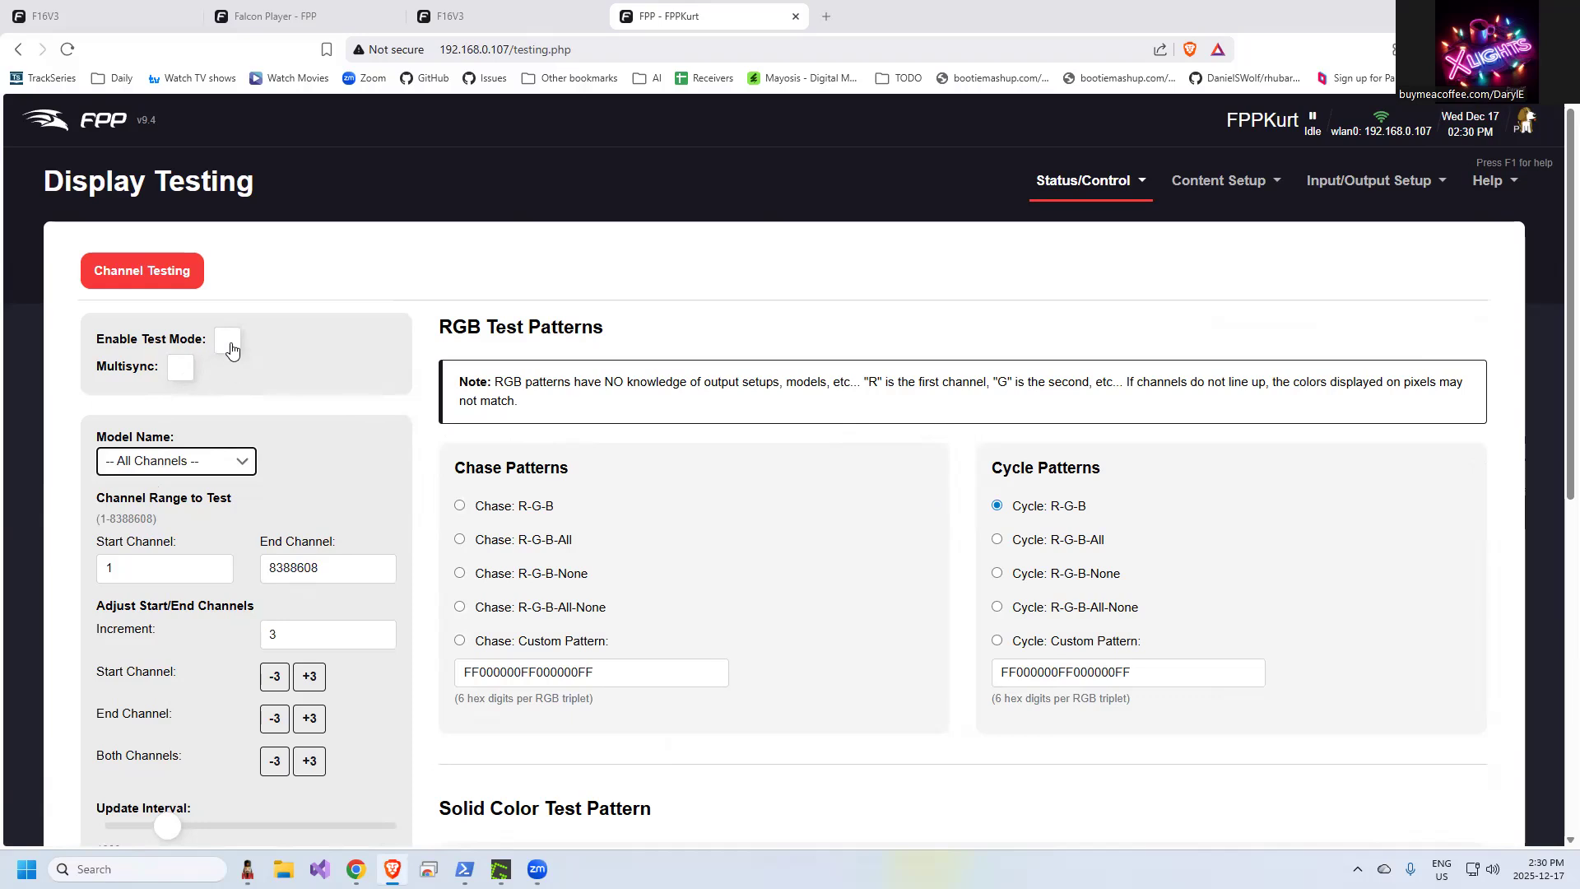
left_click(227, 339)
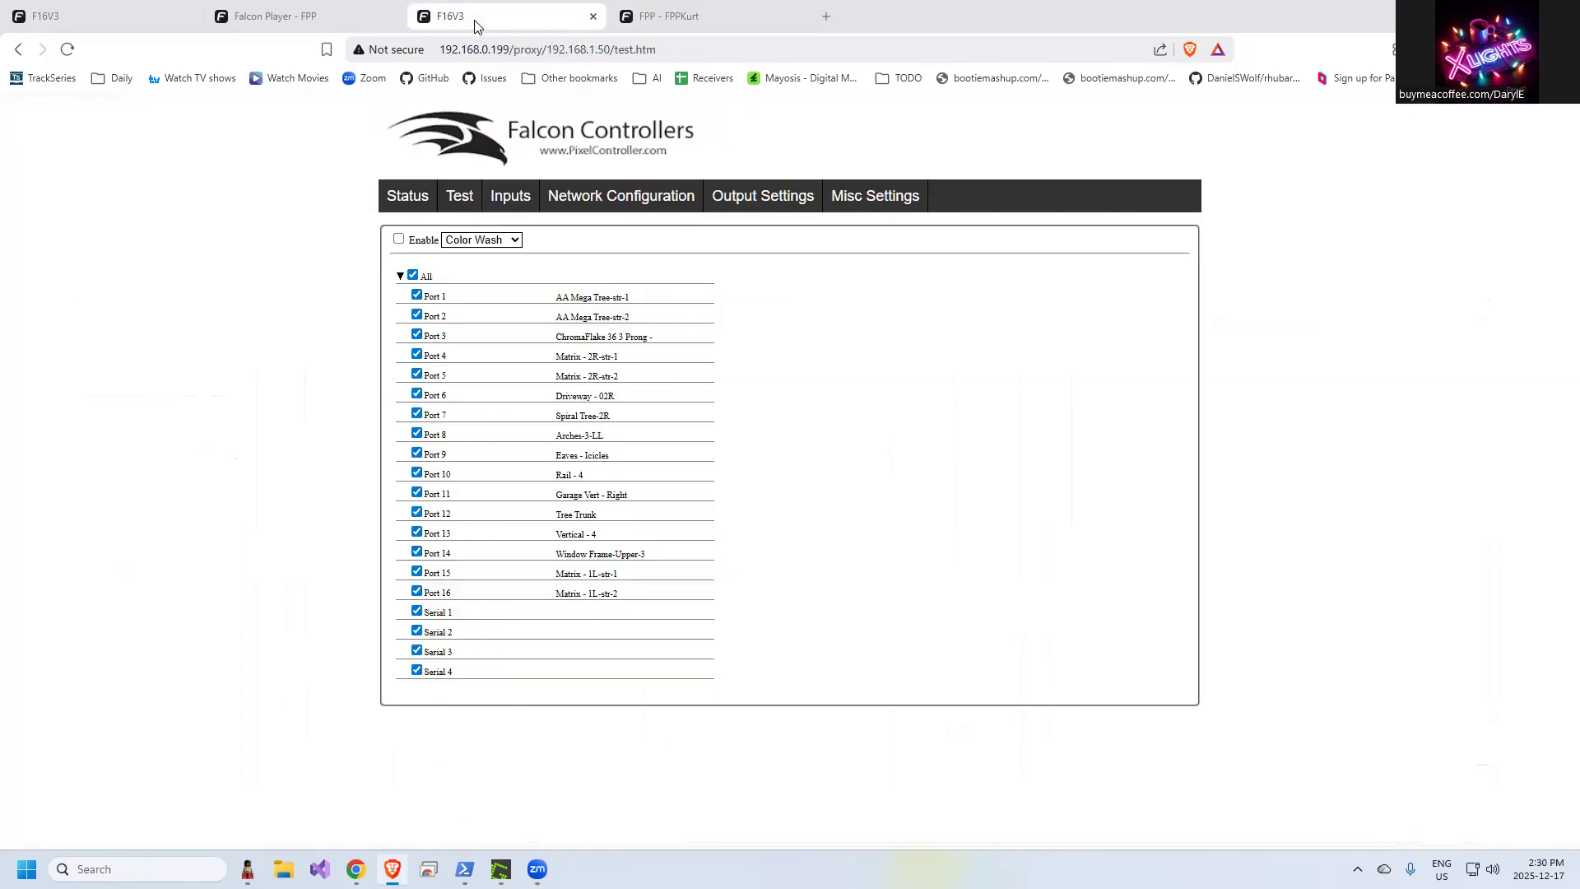
left_click(406, 192)
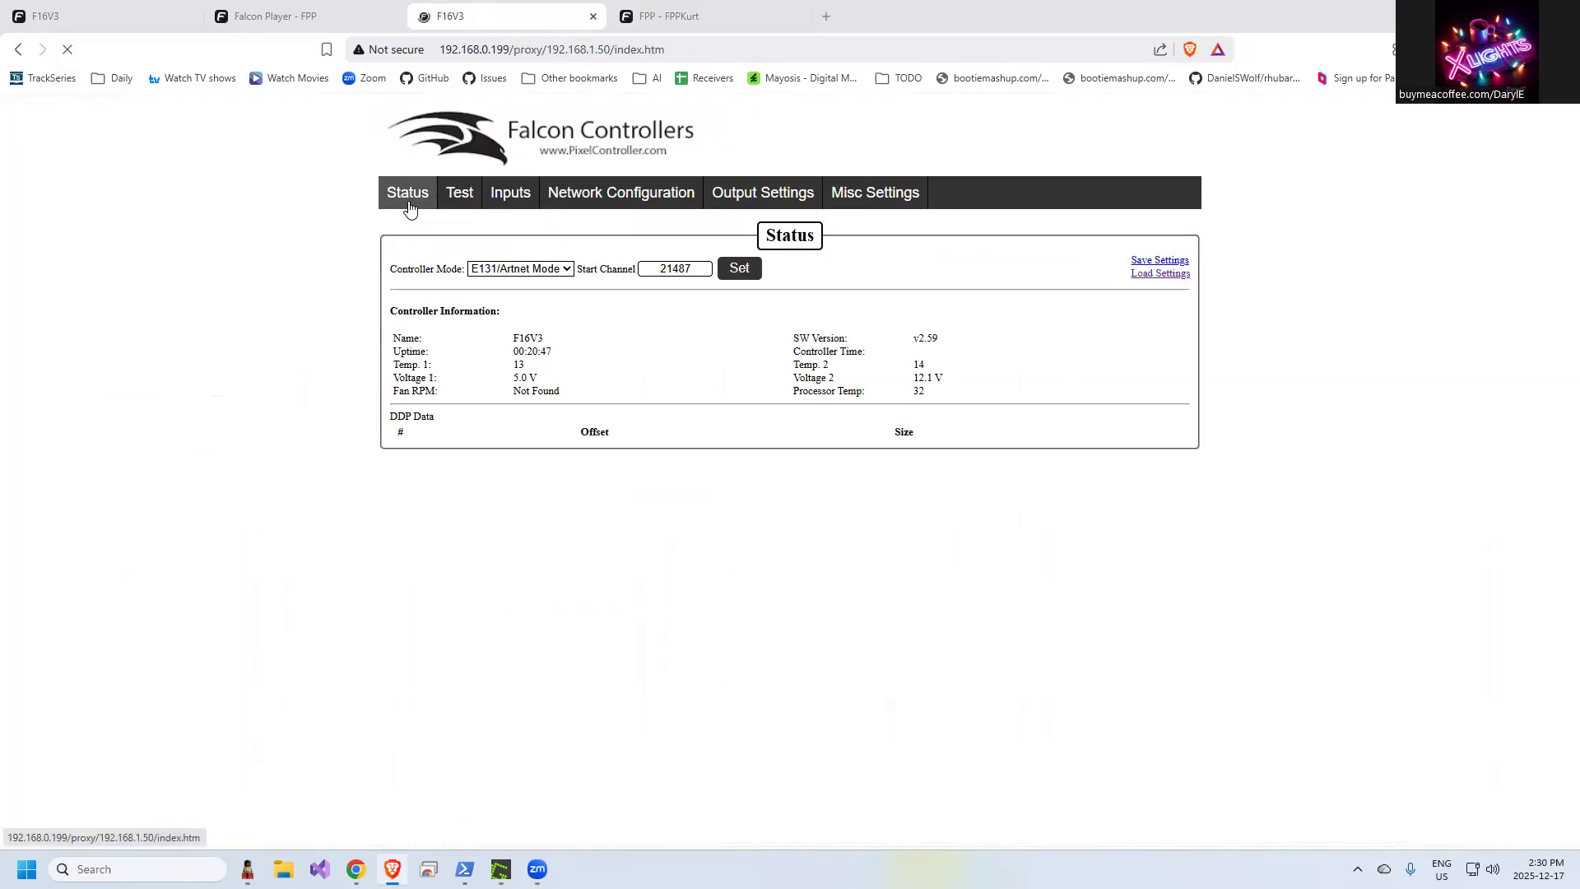
left_click(519, 268)
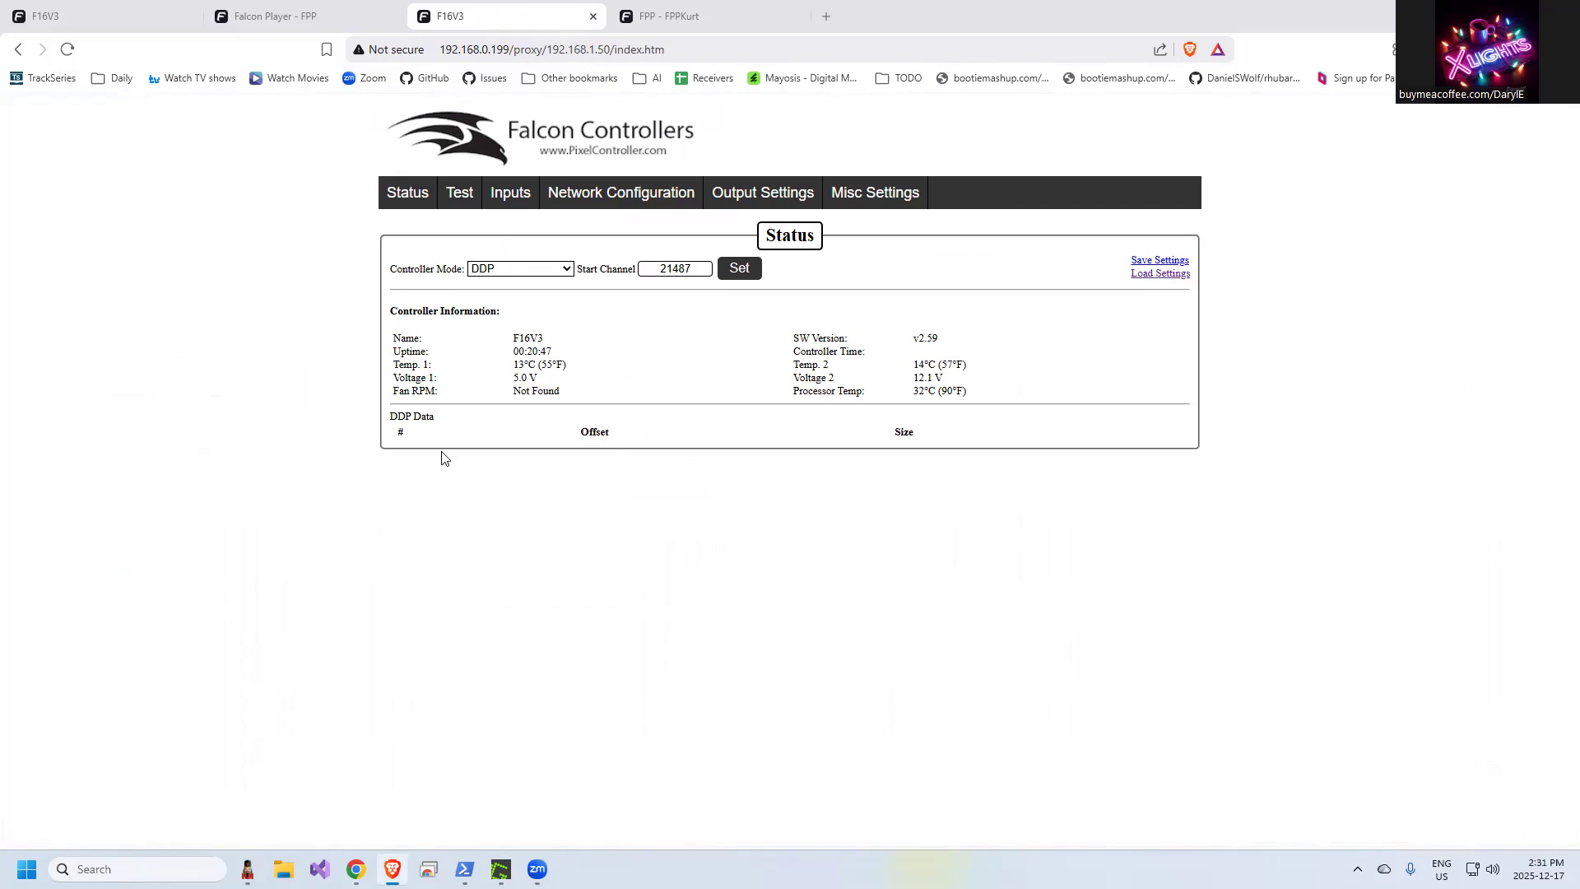
mouse_move(608, 69)
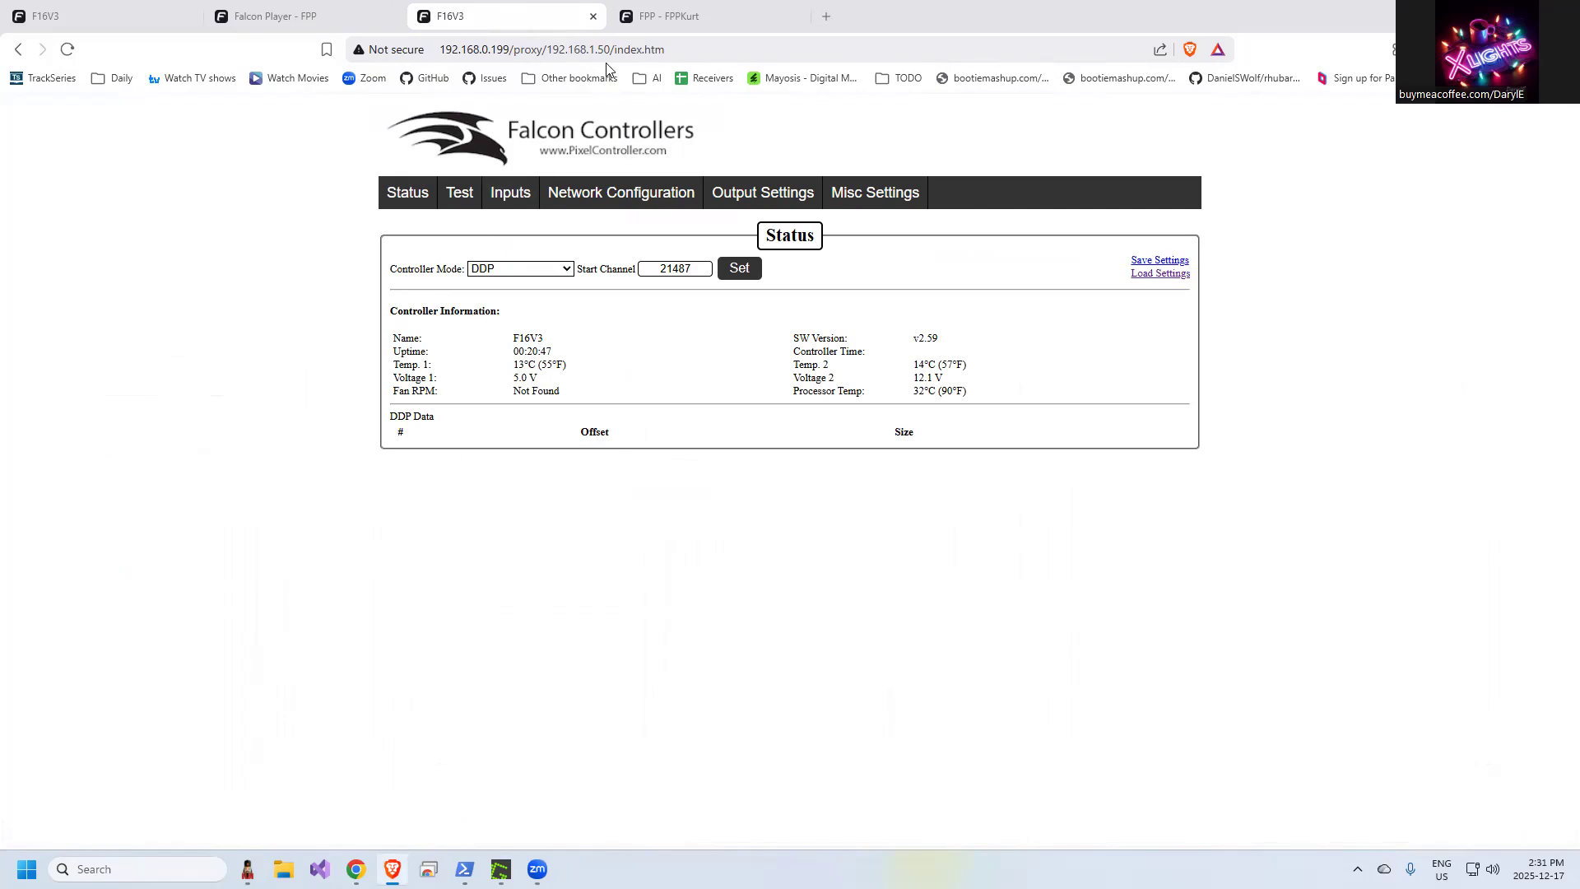
left_click(706, 16)
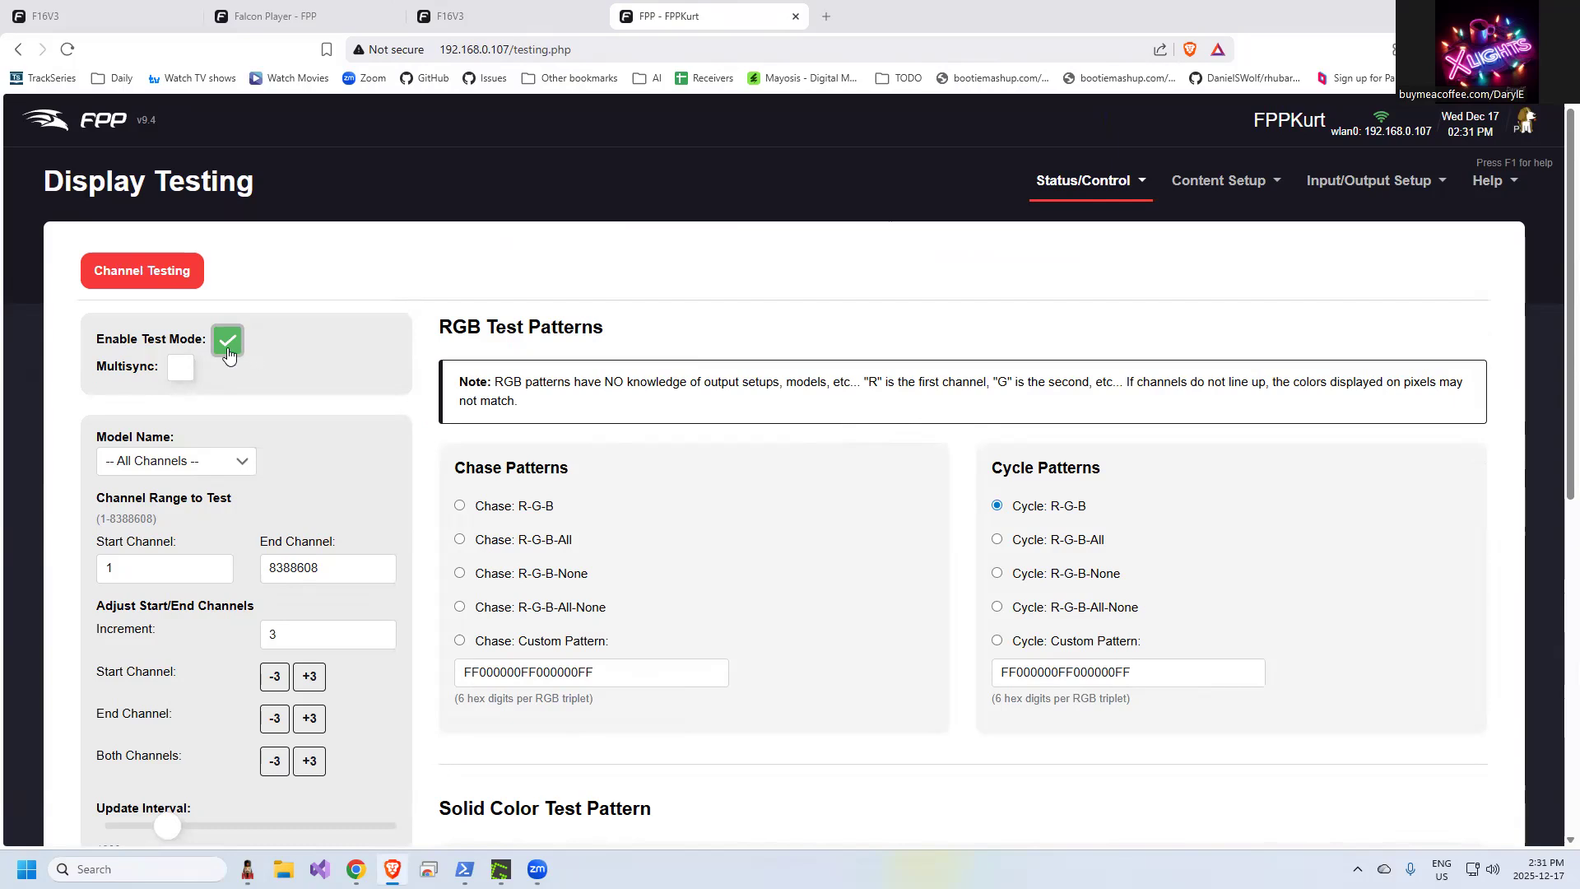
left_click(227, 339)
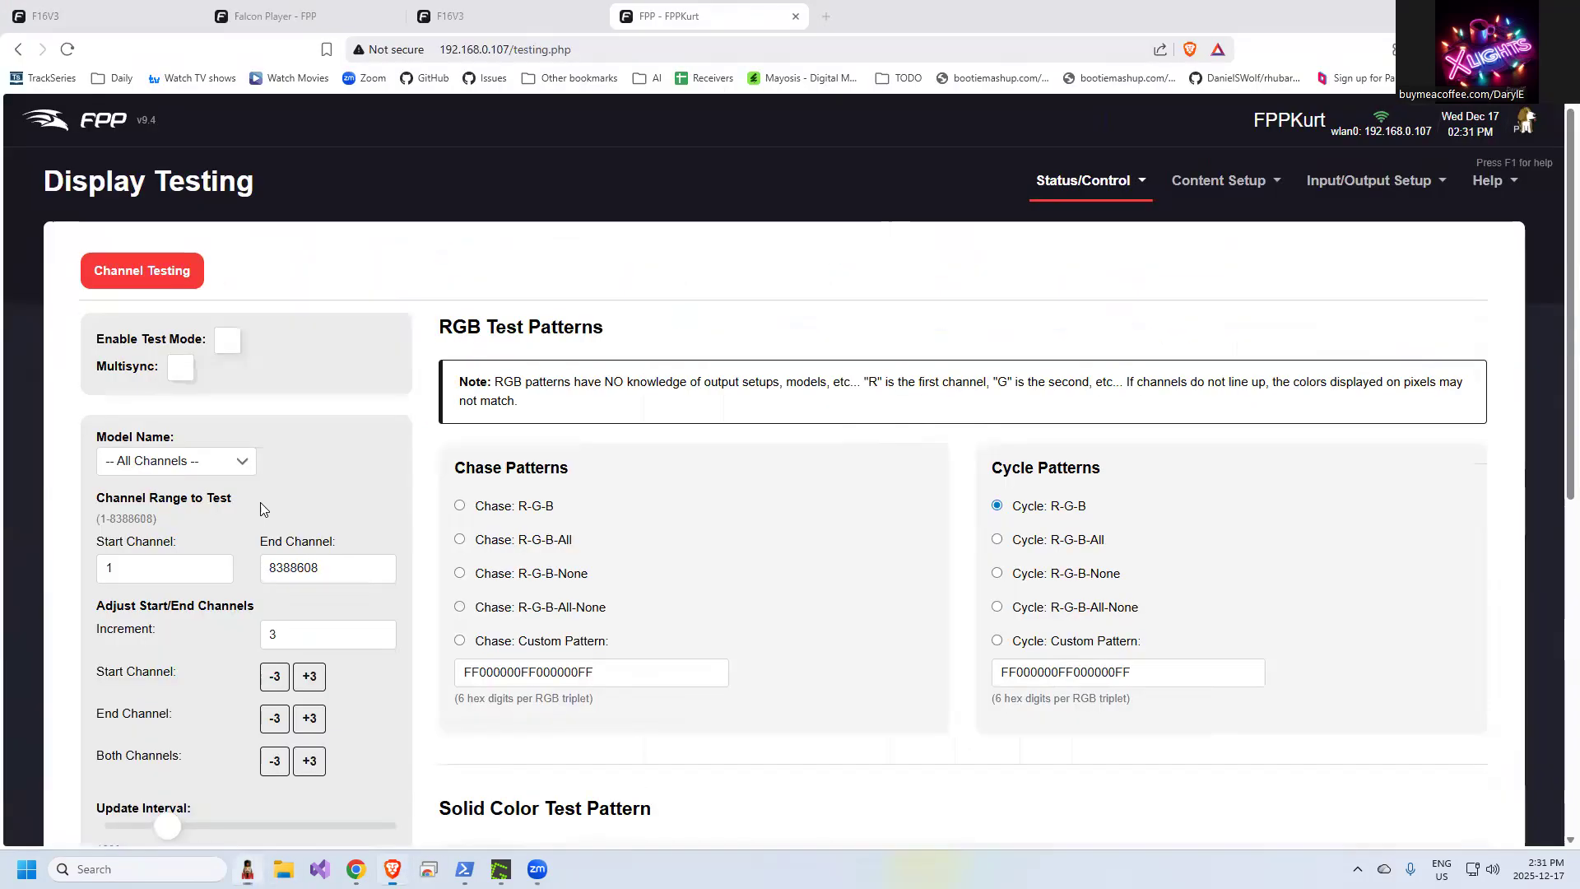
On the 192.168.0.199 player, enable test mode on All Channels, then view the F16V3 status page
left_click(907, 14)
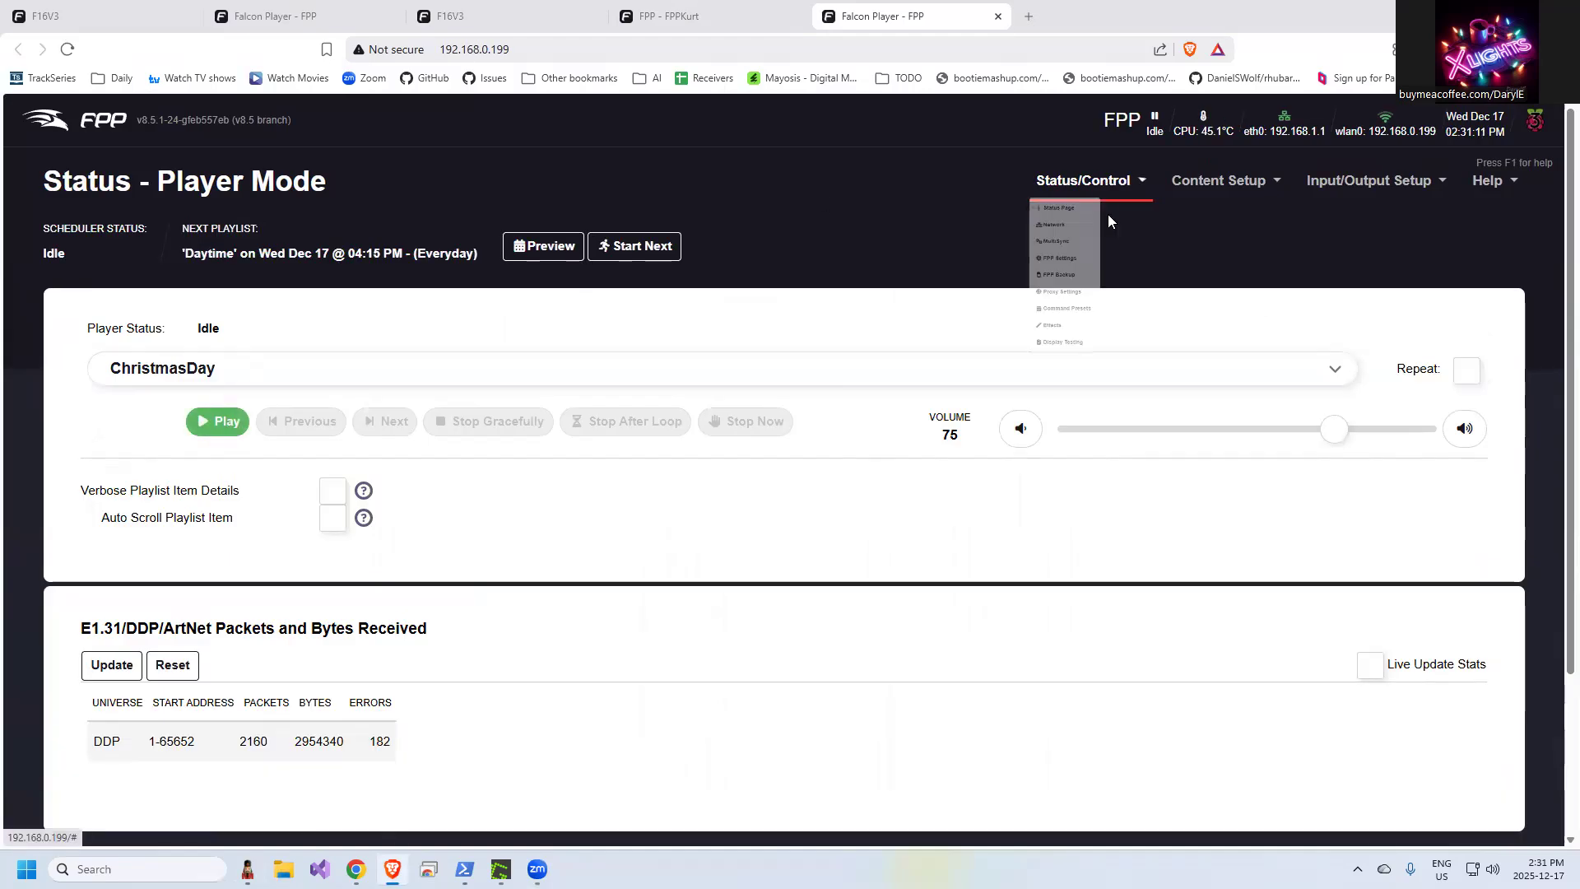
left_click(1060, 343)
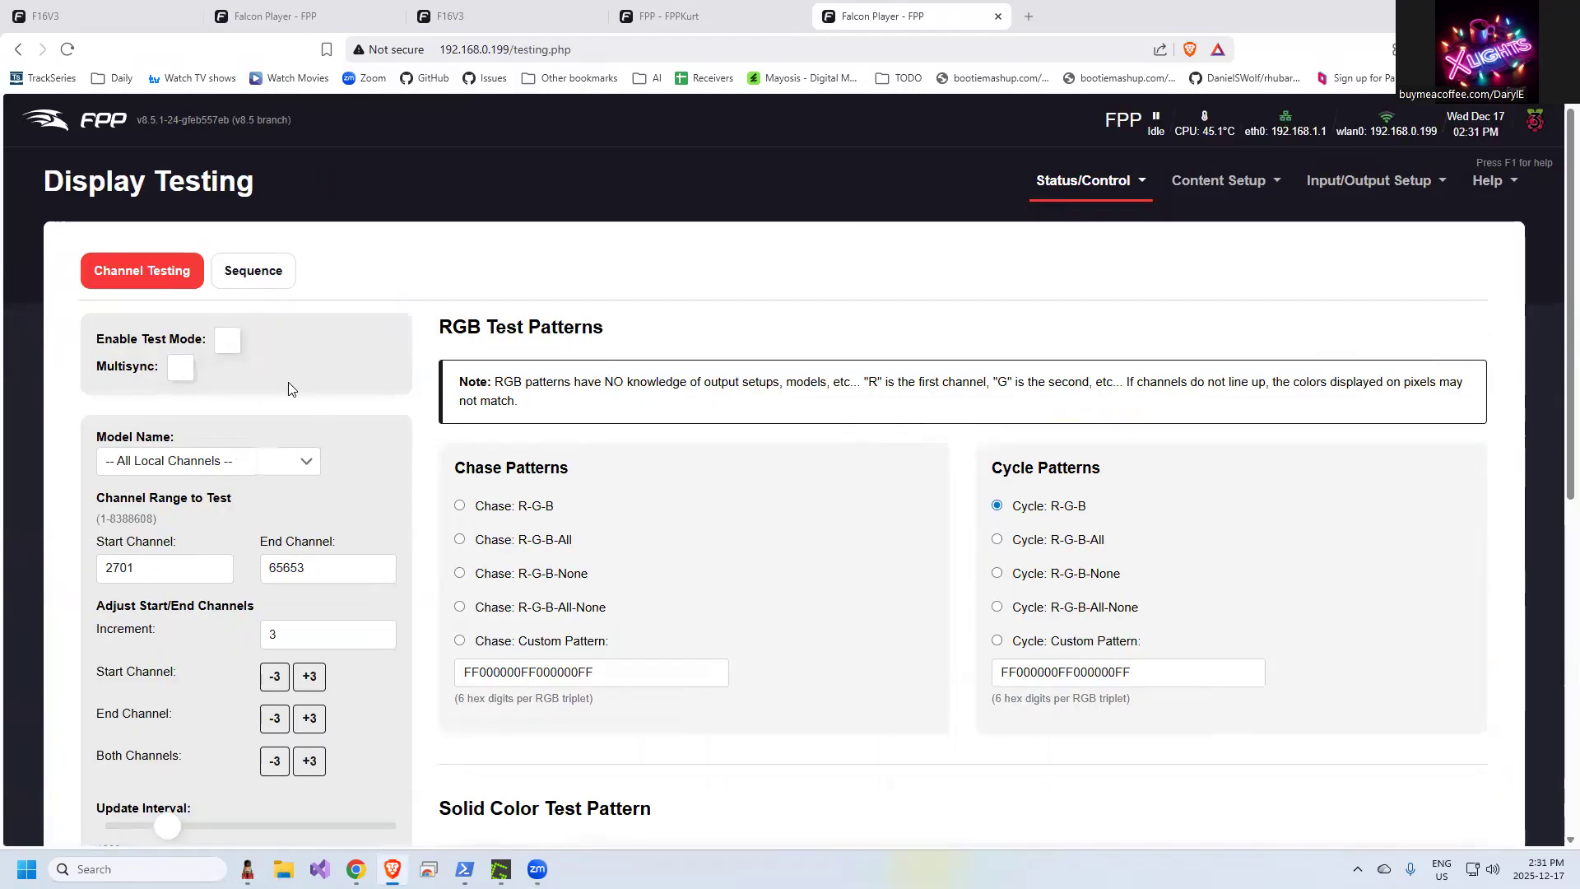
left_click(207, 461)
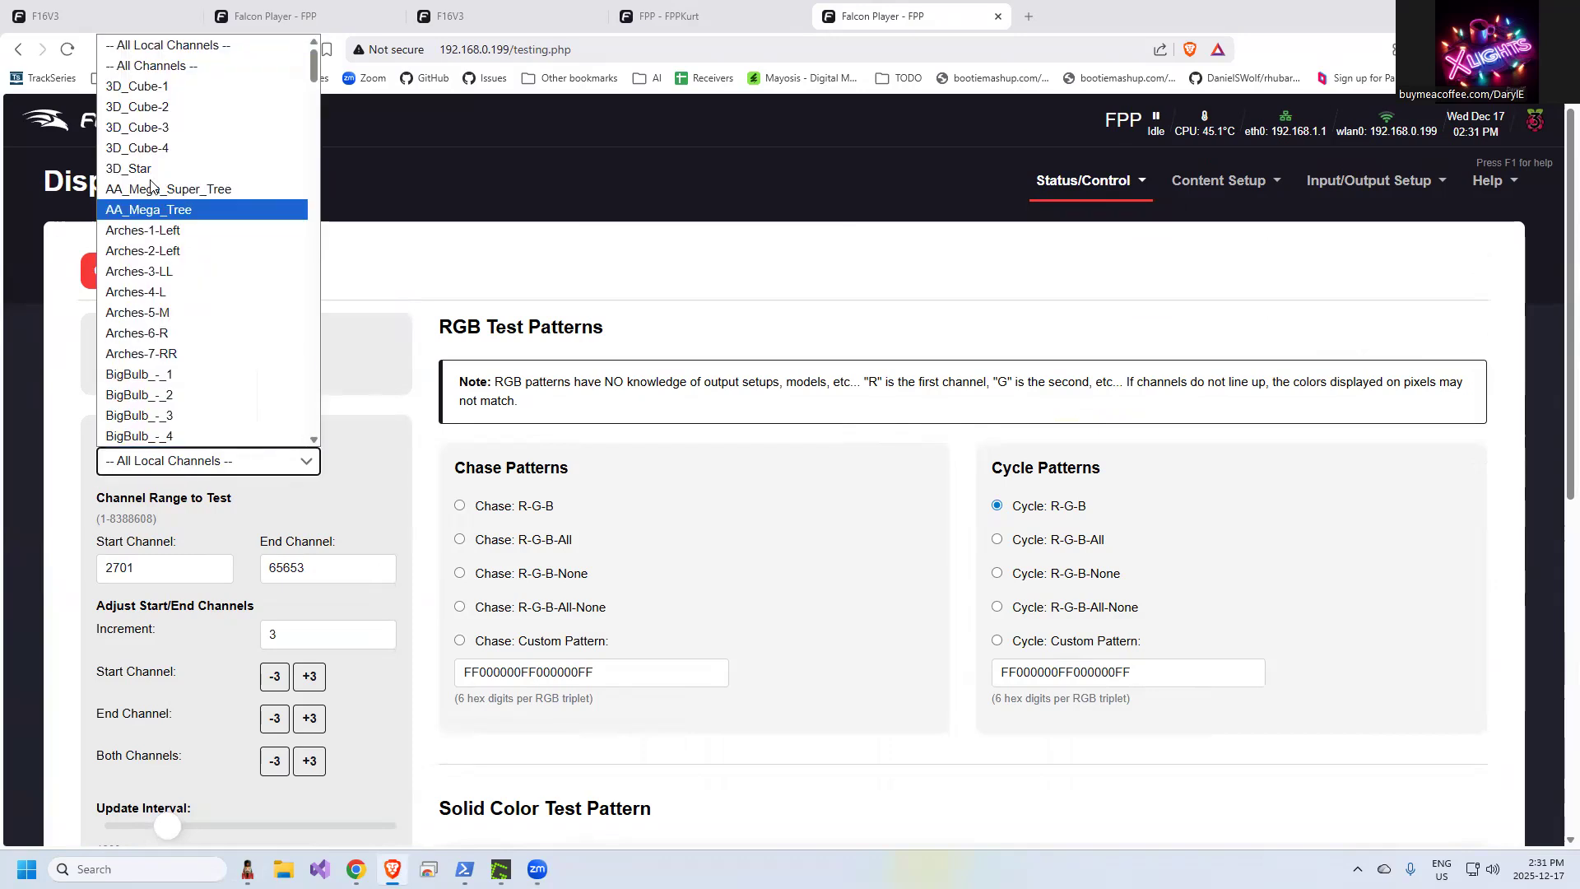
left_click(161, 64)
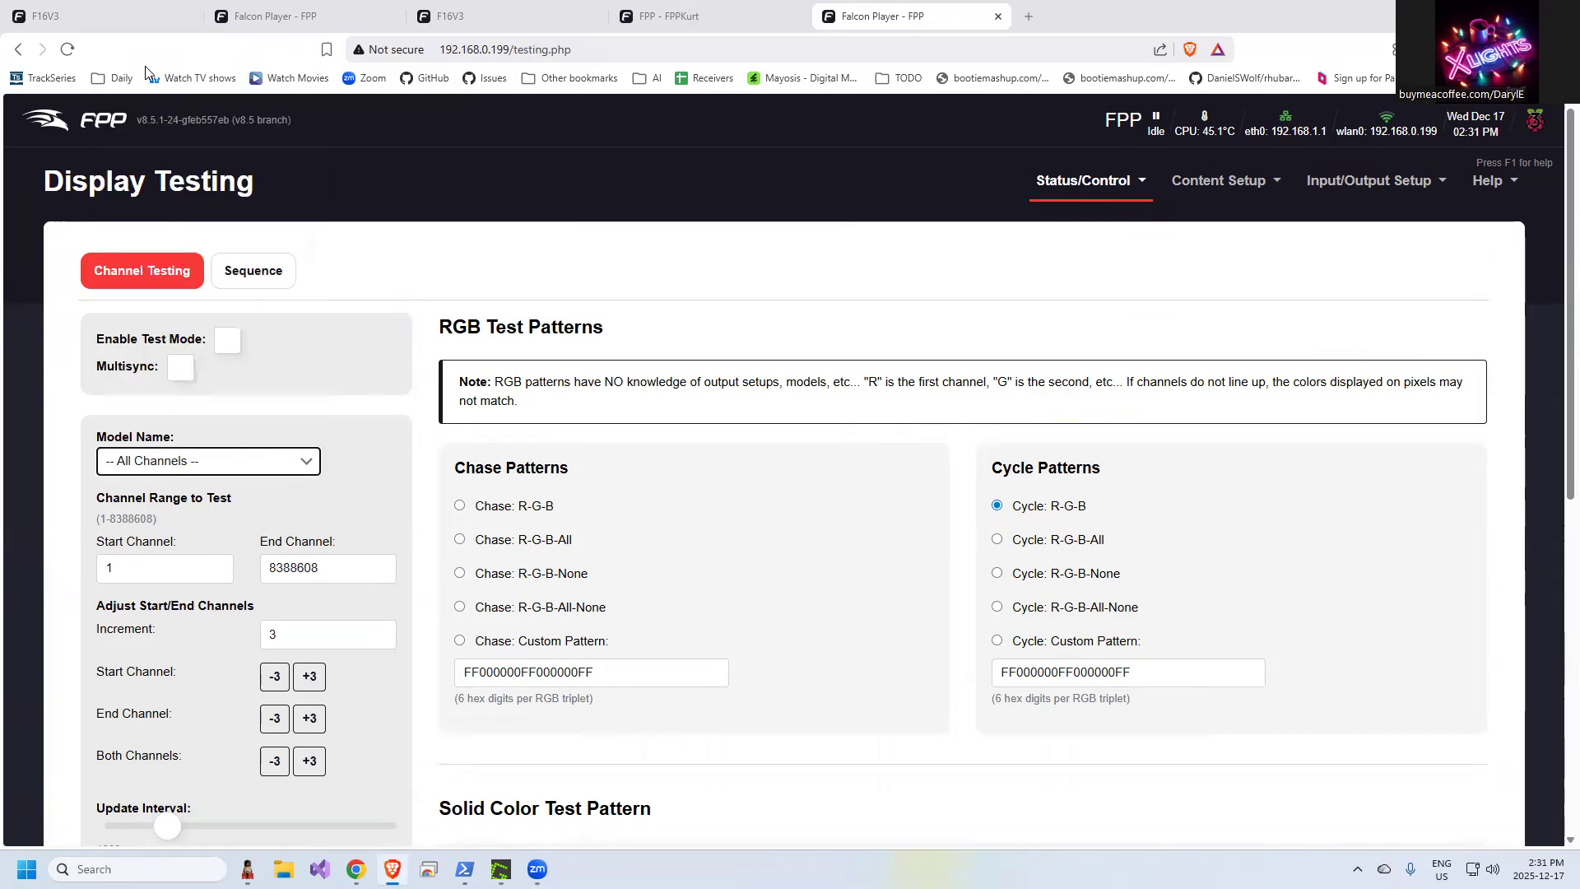
left_click(227, 339)
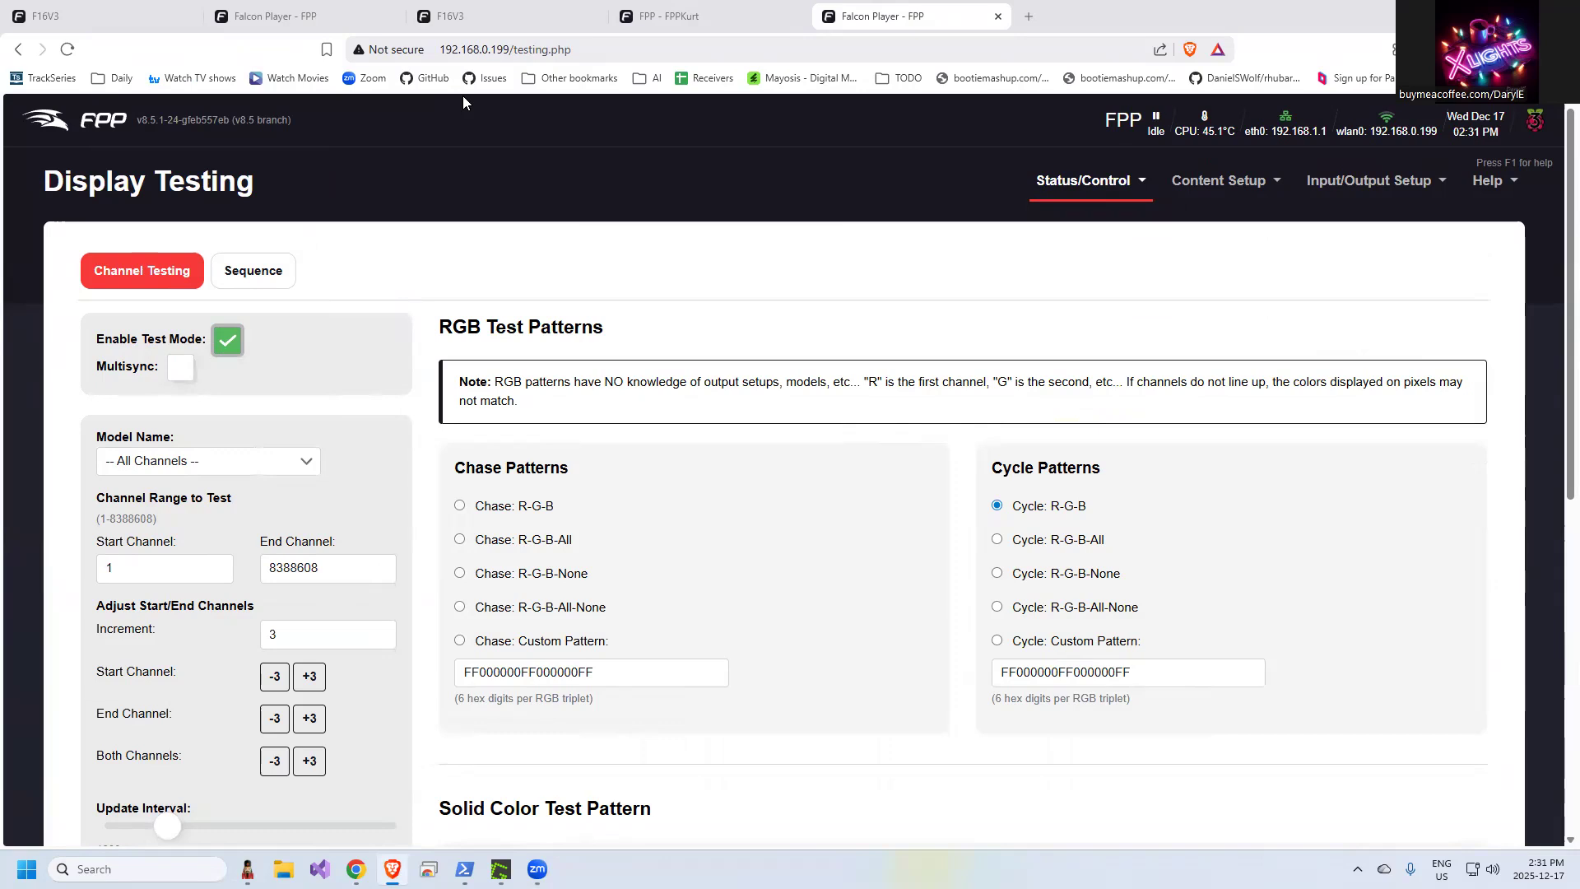
left_click(454, 16)
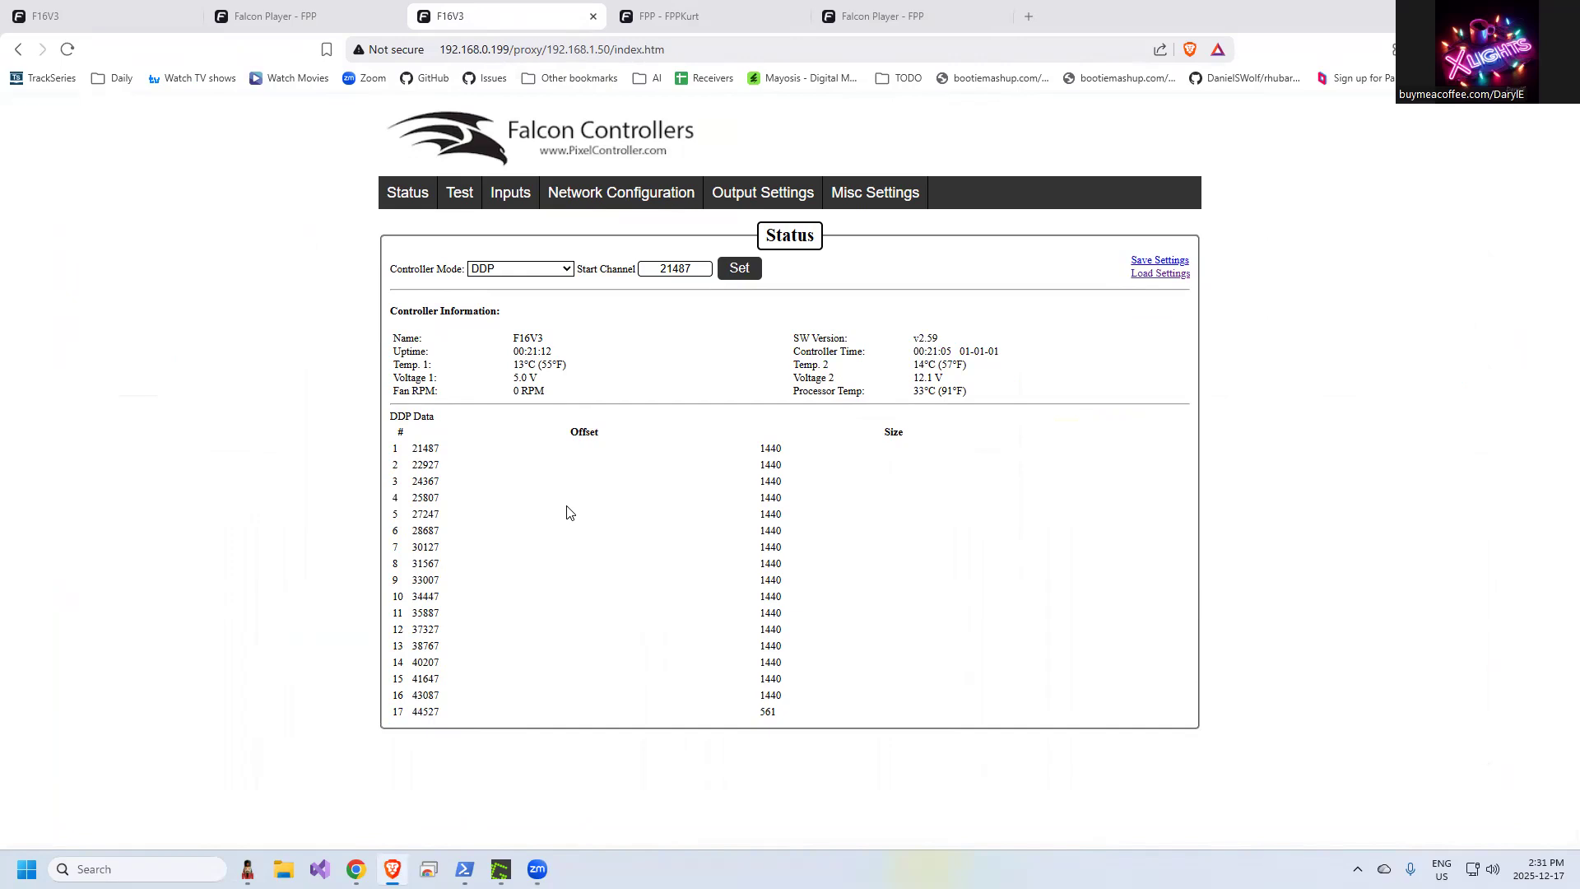
mouse_move(523, 232)
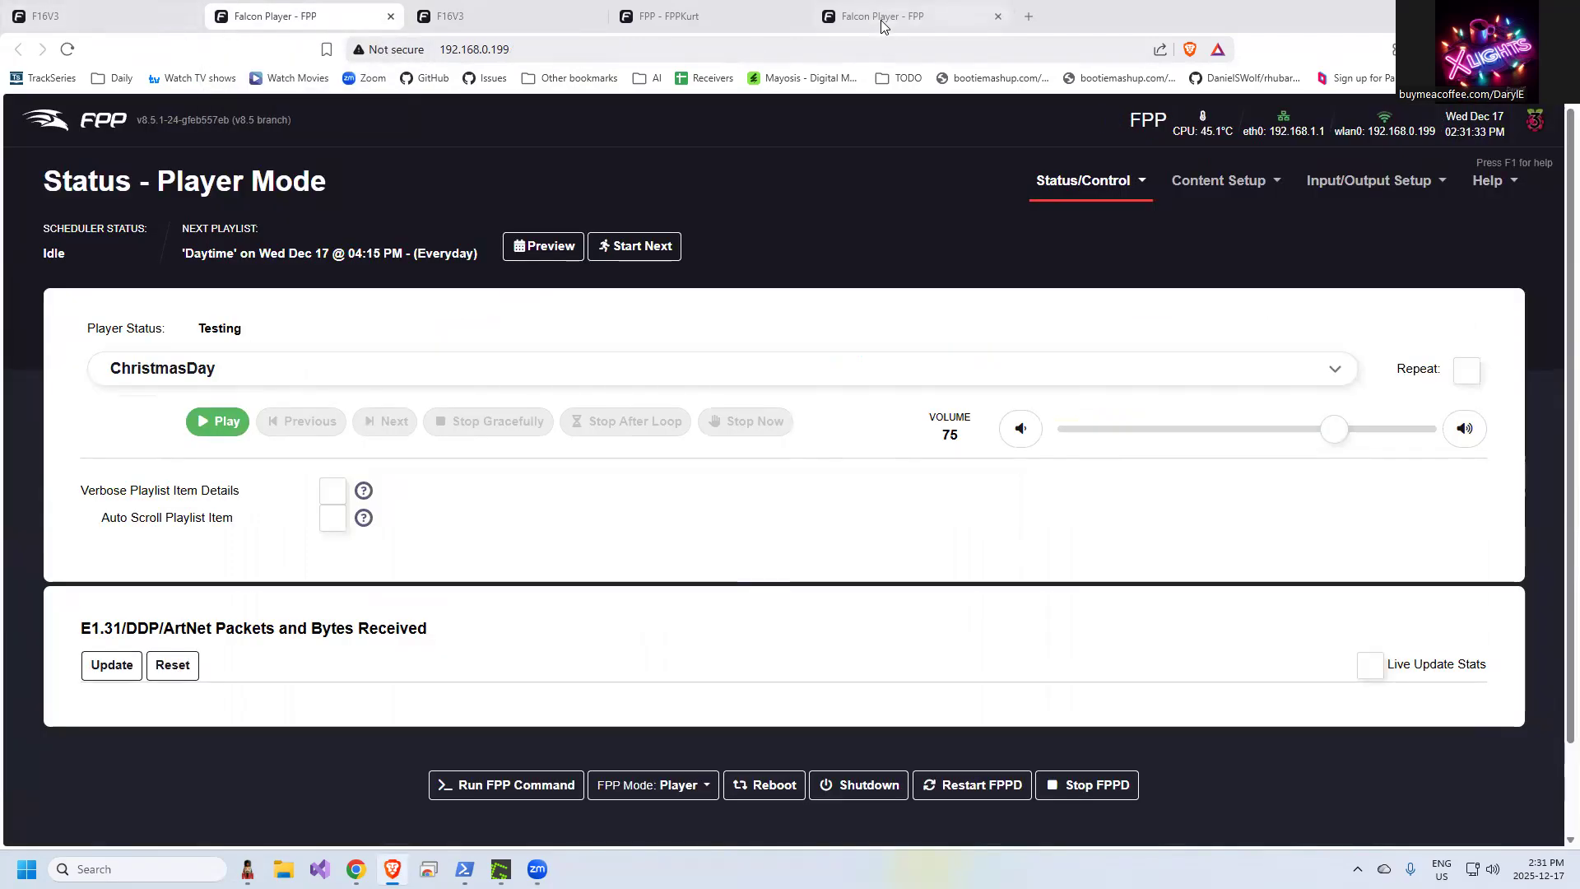
mouse_move(1131, 198)
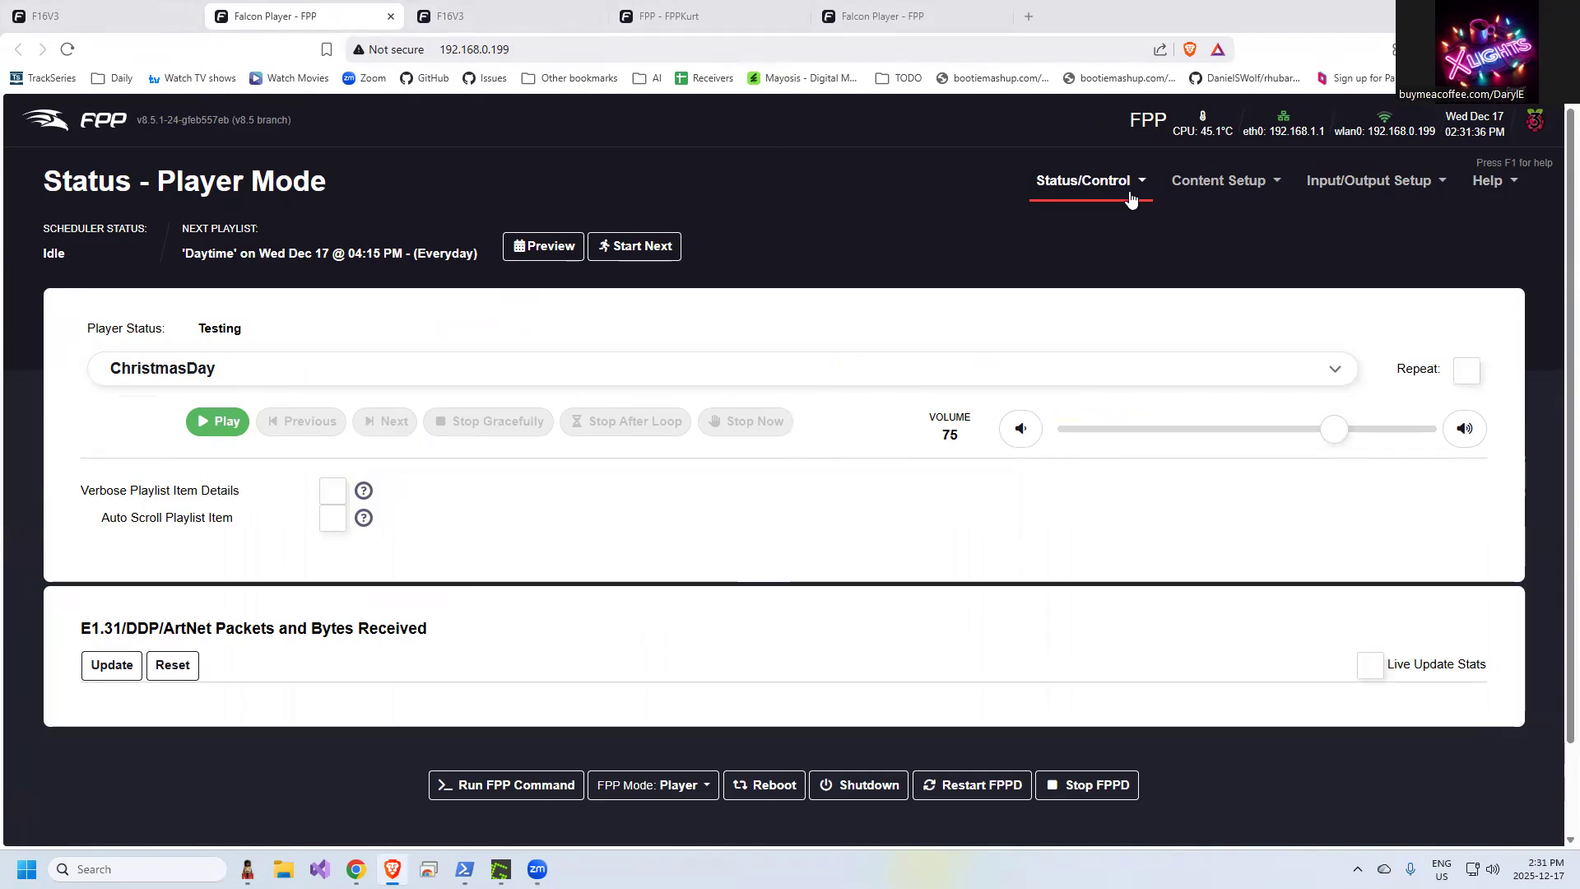
Bring up the player's Channel Outputs page listing the four DDP controllers
left_click(1372, 179)
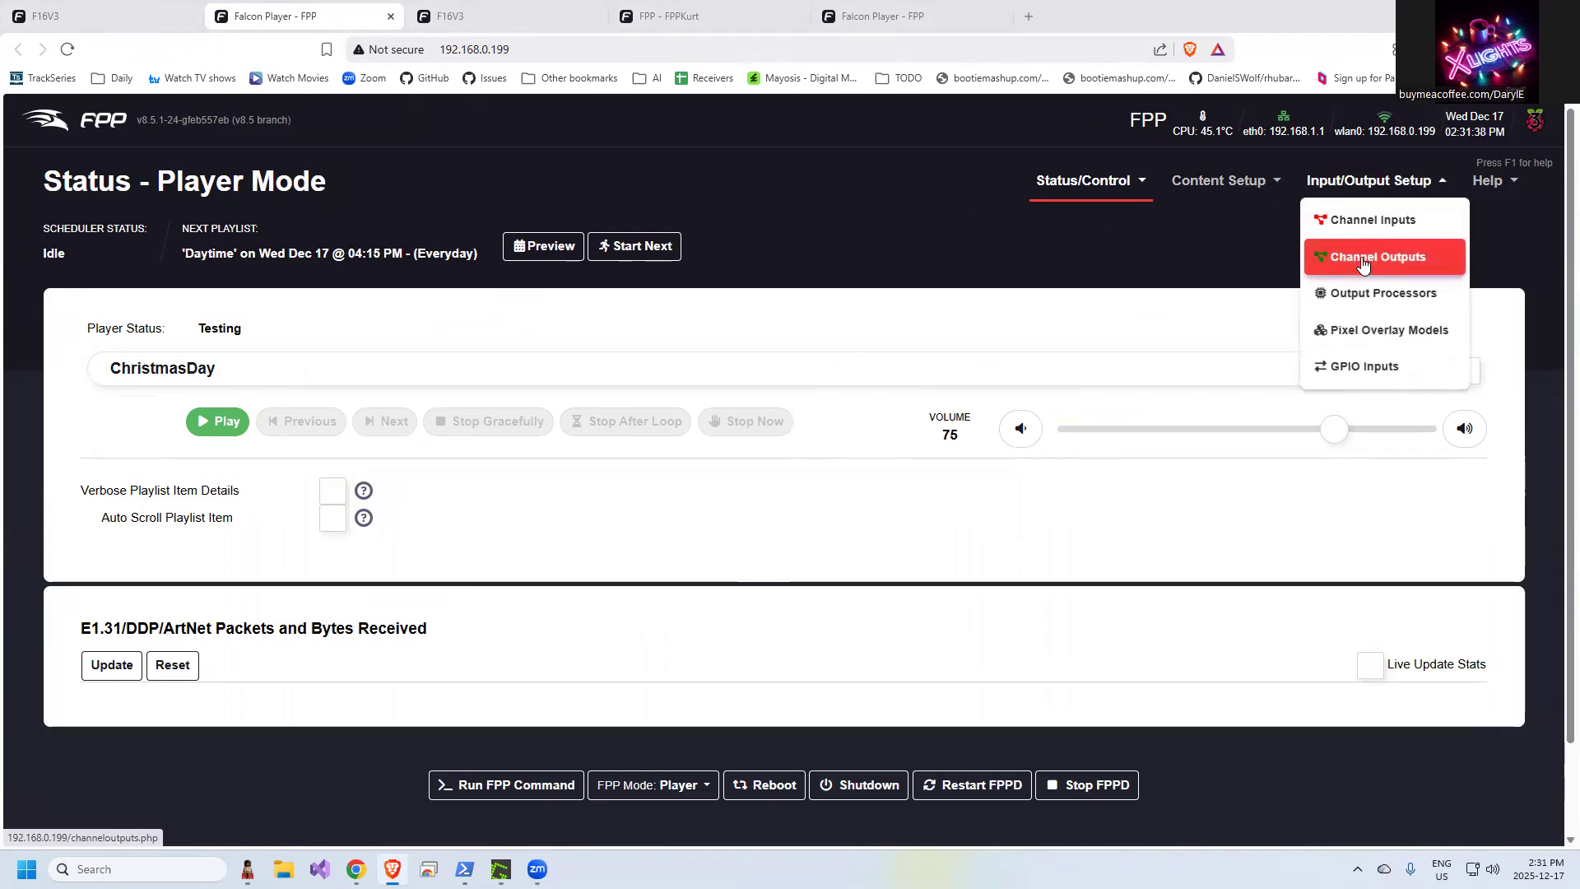
left_click(1376, 256)
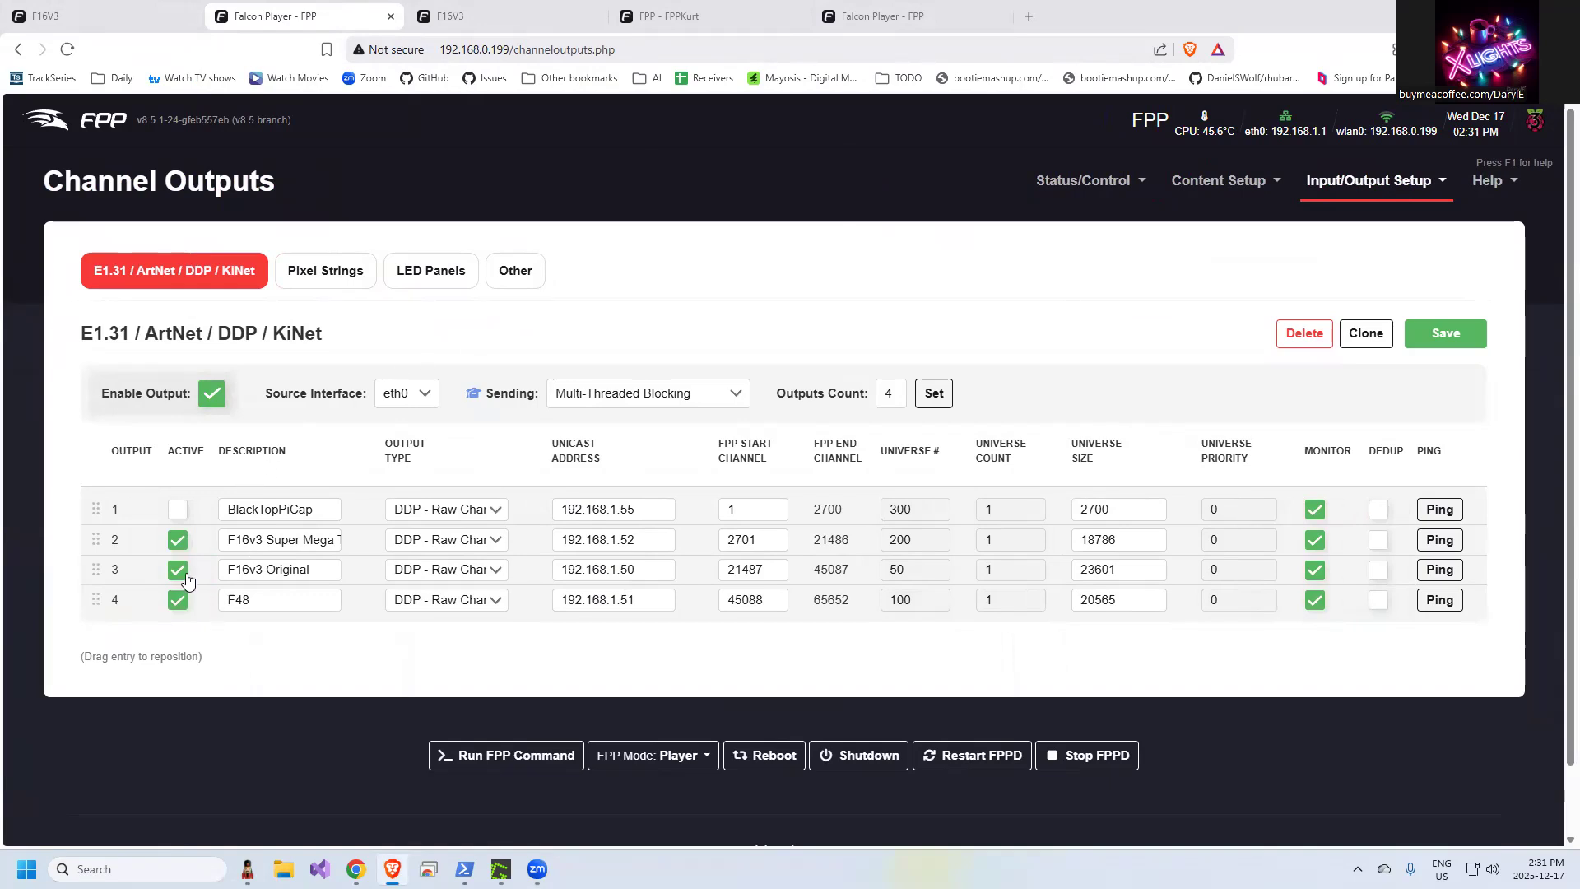
mouse_move(237, 563)
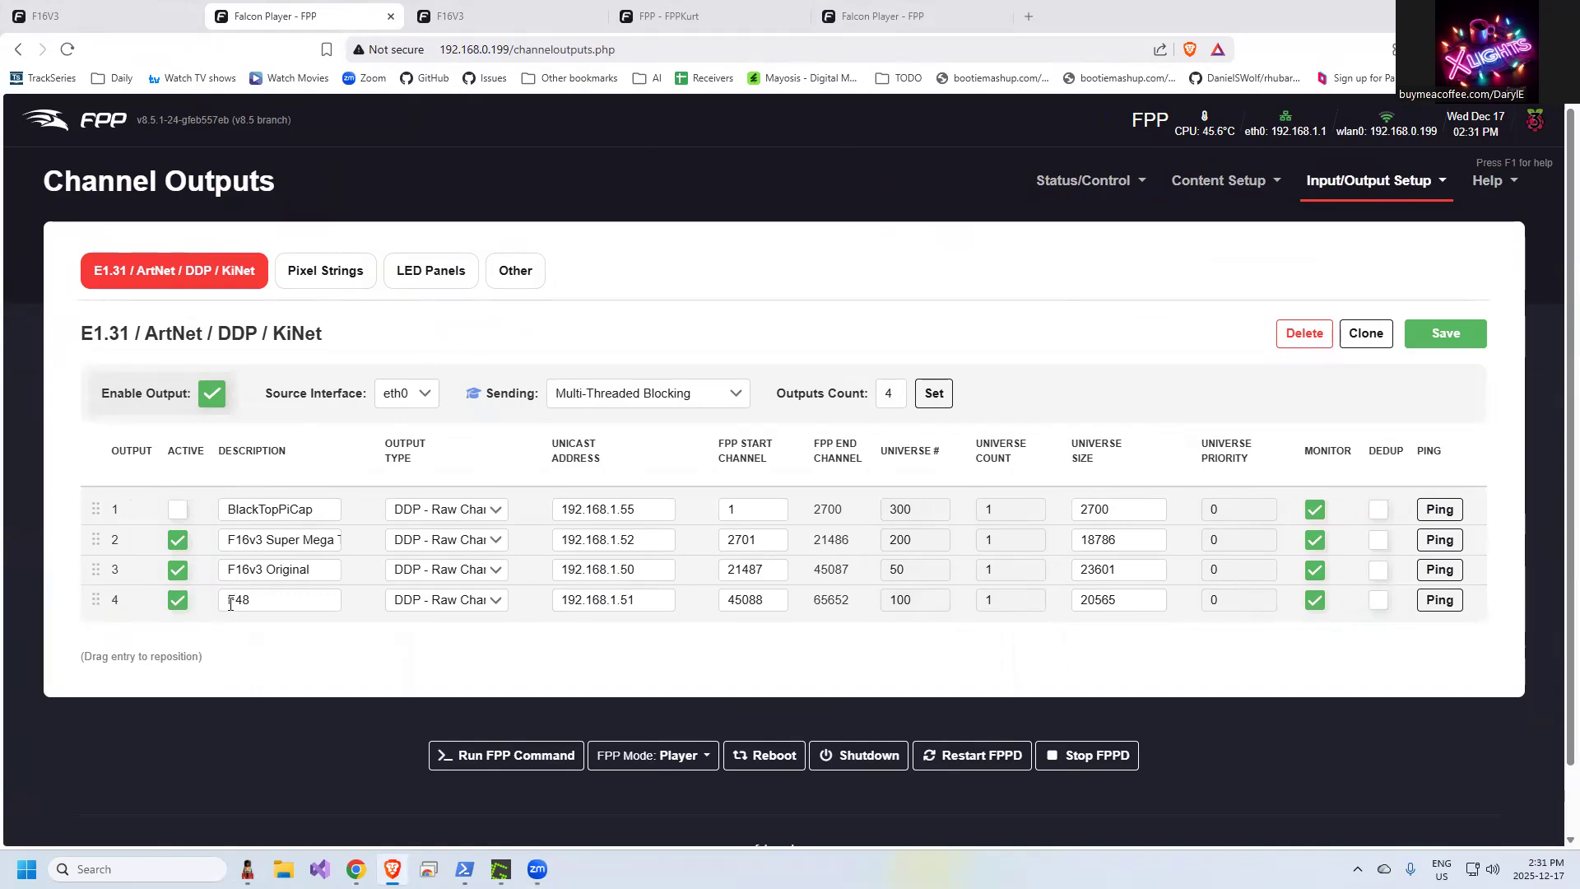
mouse_move(454, 16)
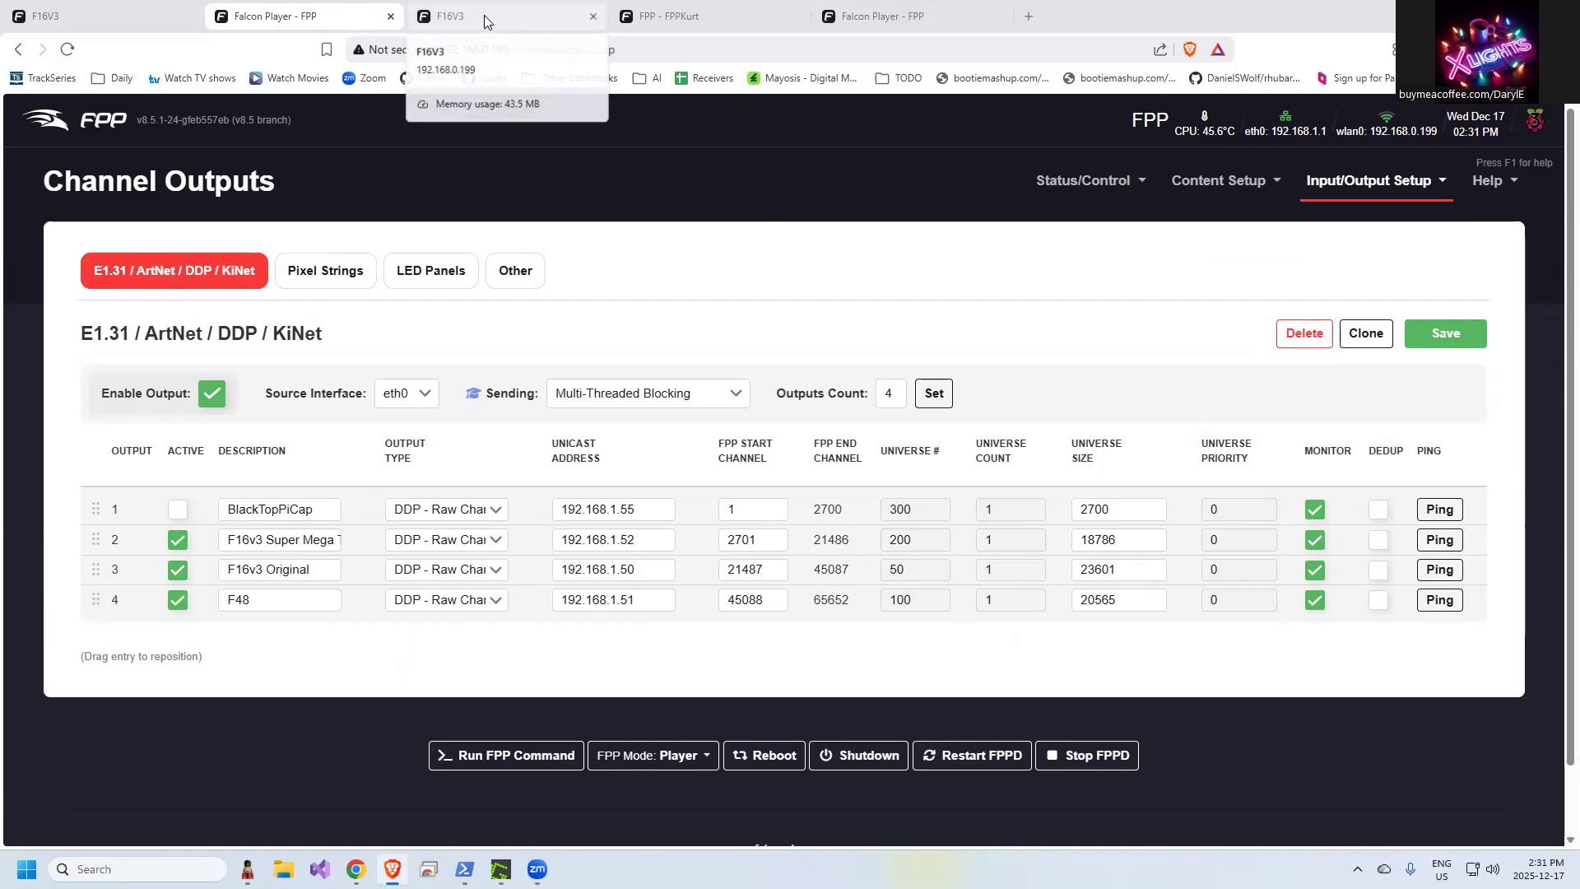
left_click(454, 14)
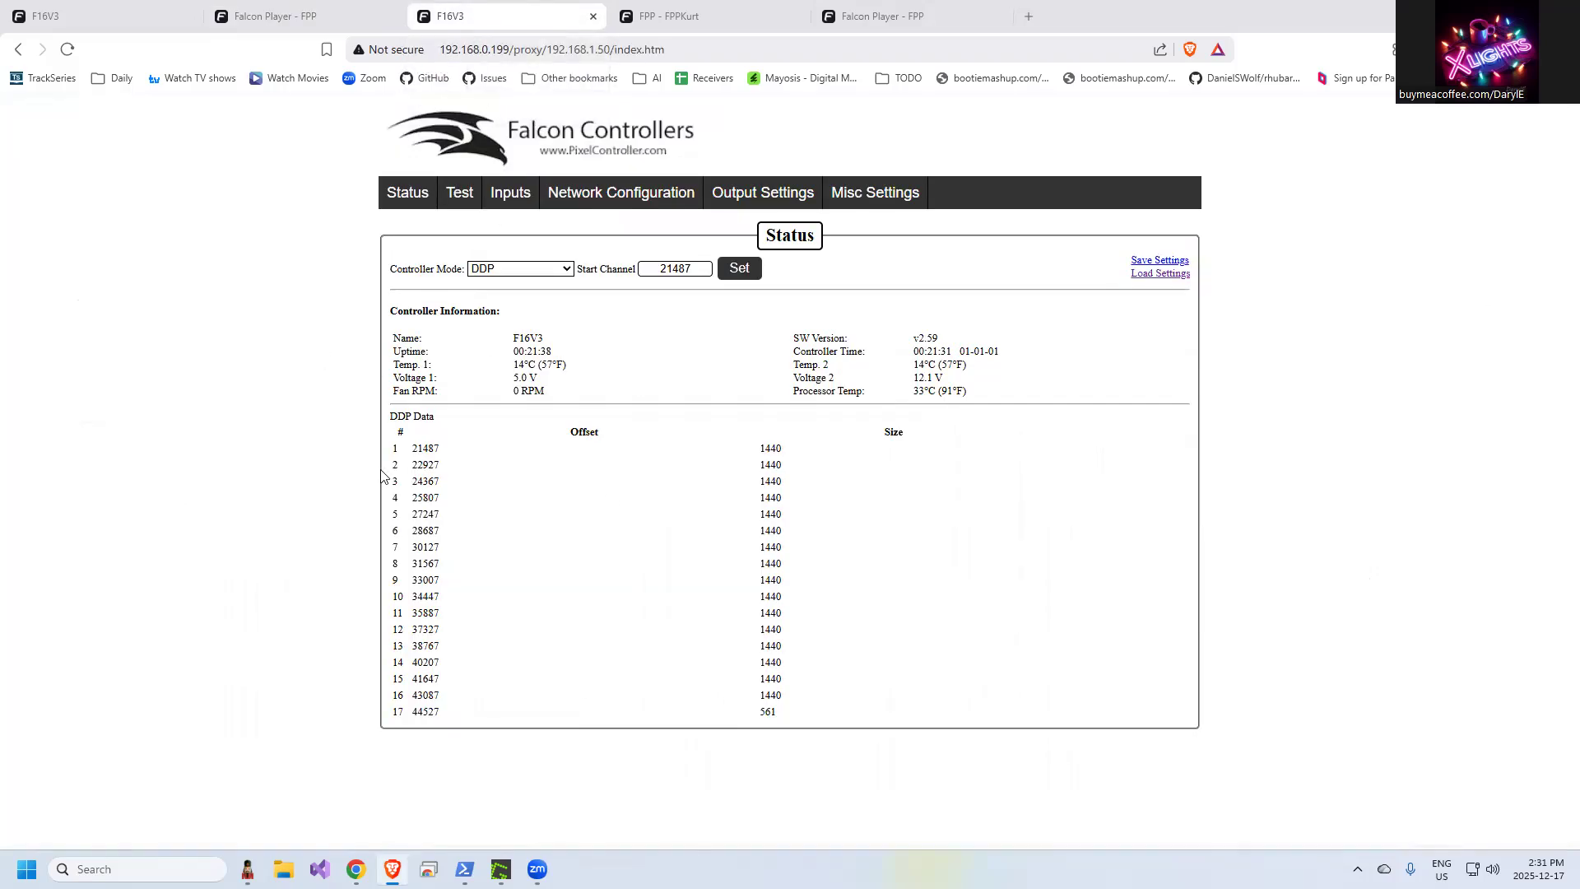
mouse_move(299, 447)
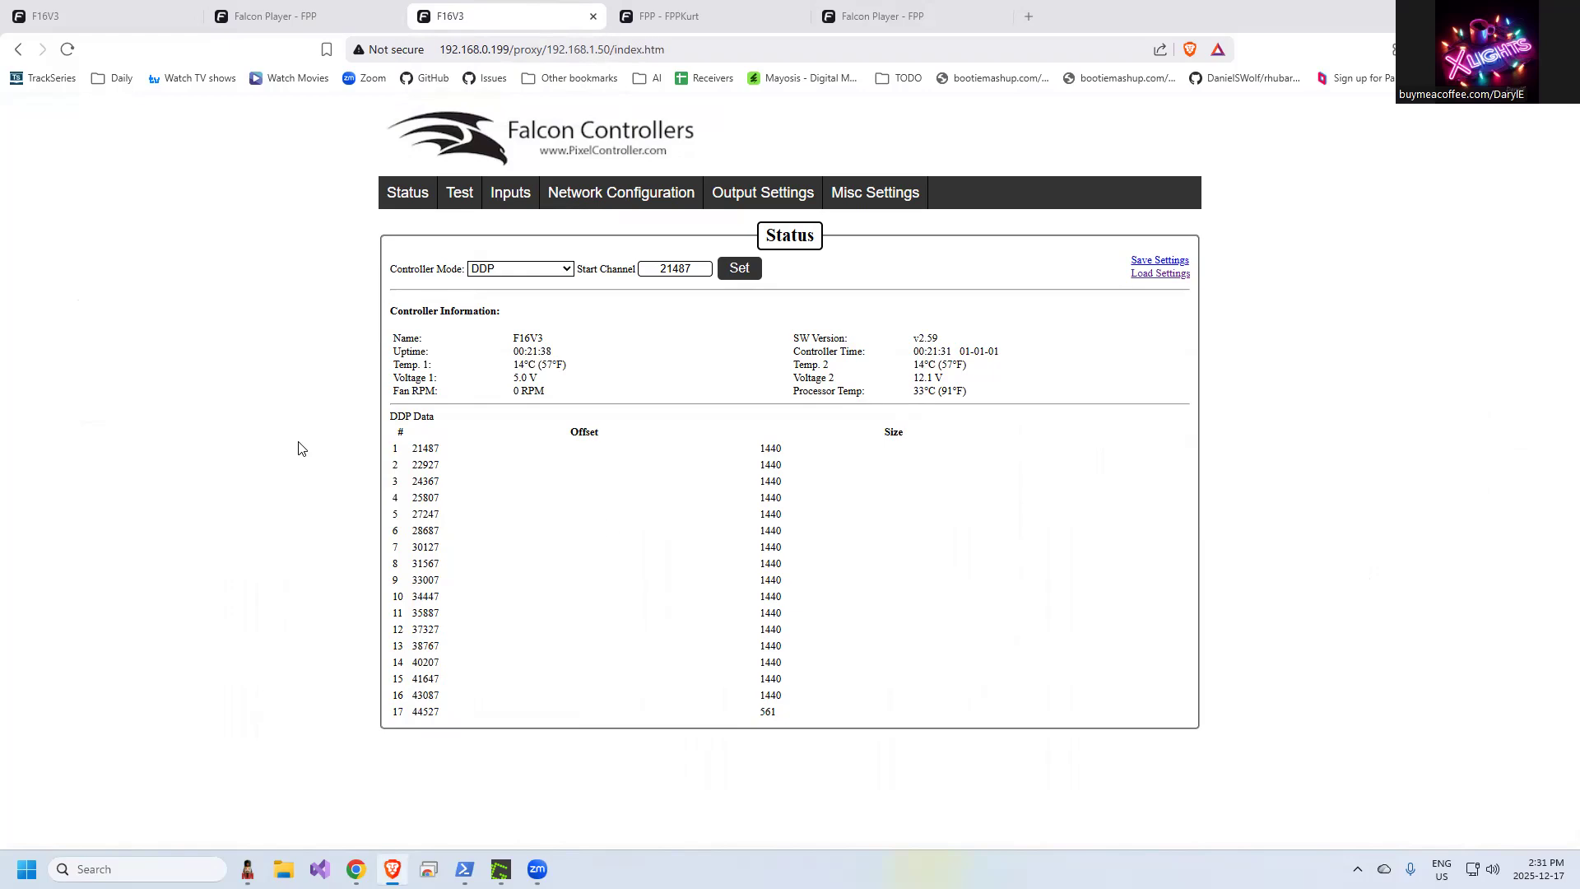
mouse_move(369, 367)
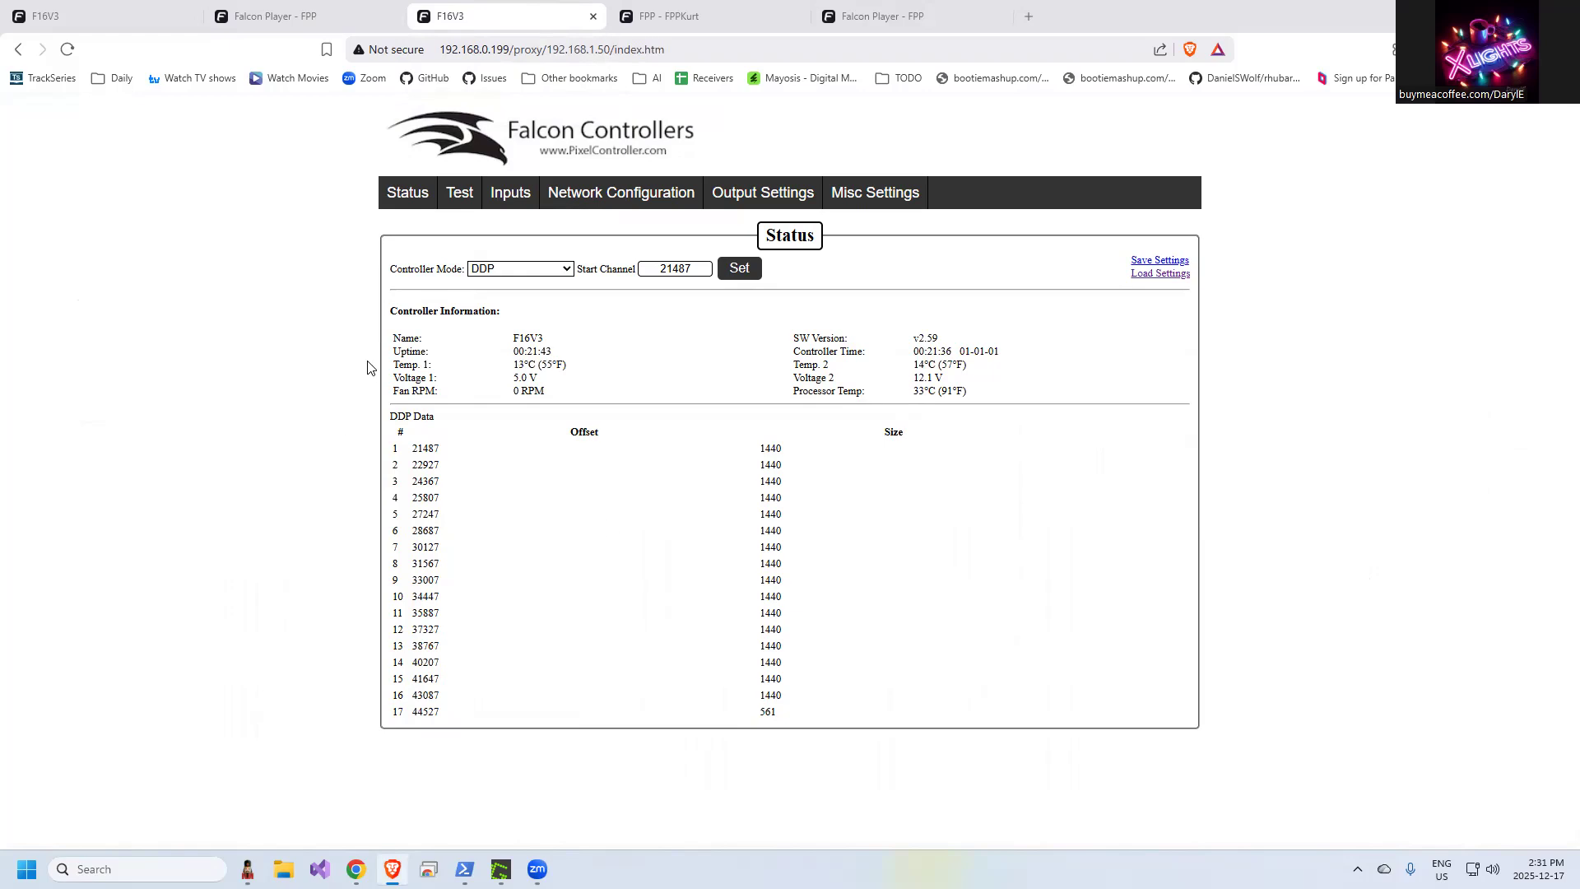
mouse_move(484, 406)
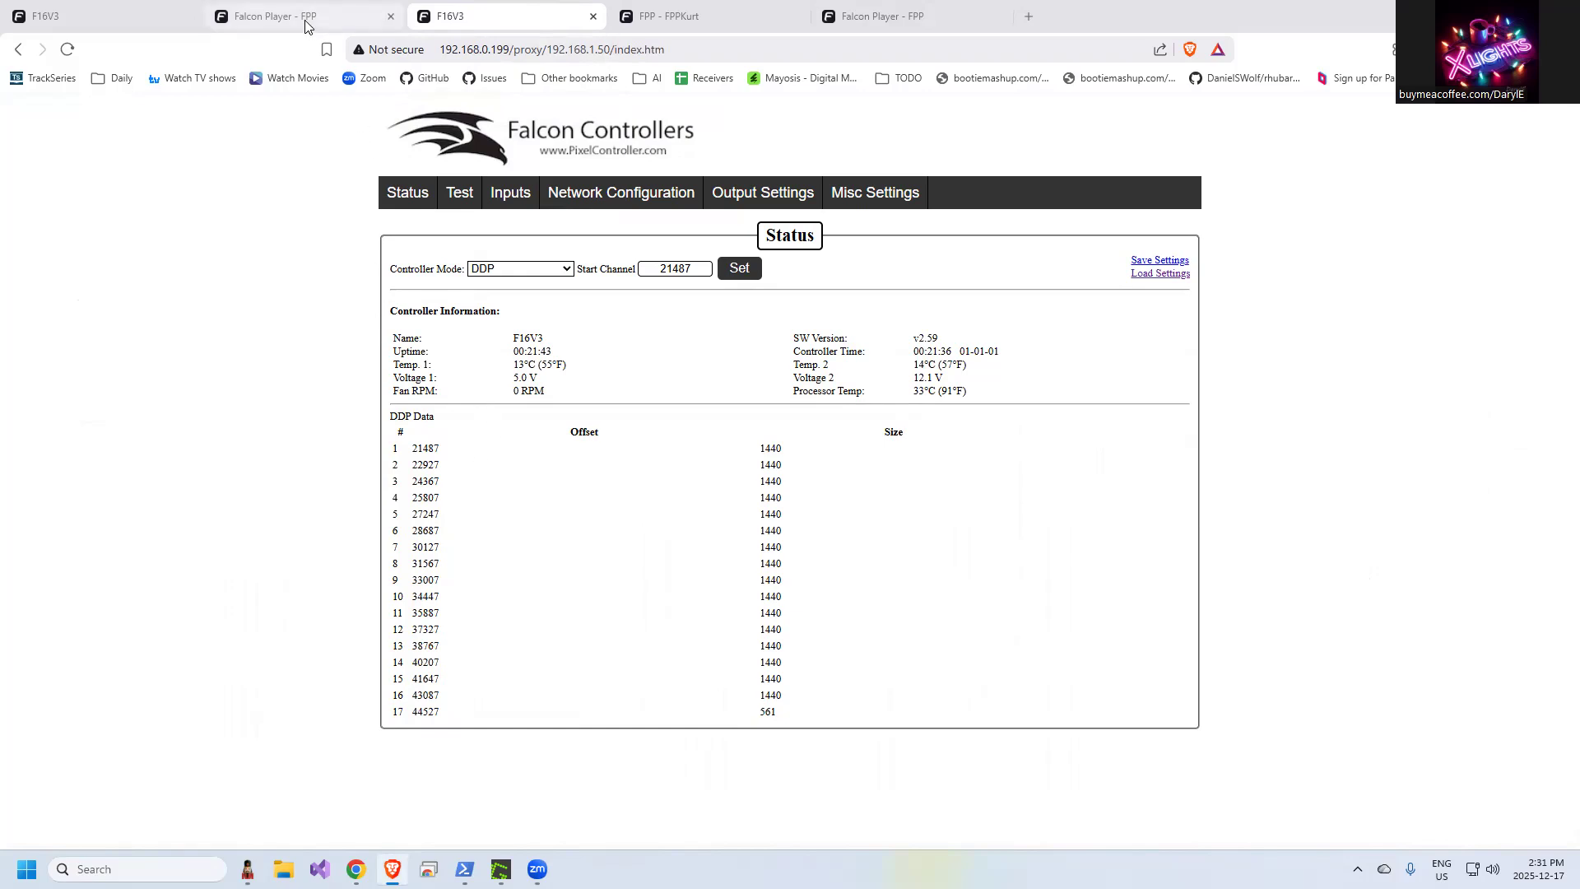
left_click(293, 17)
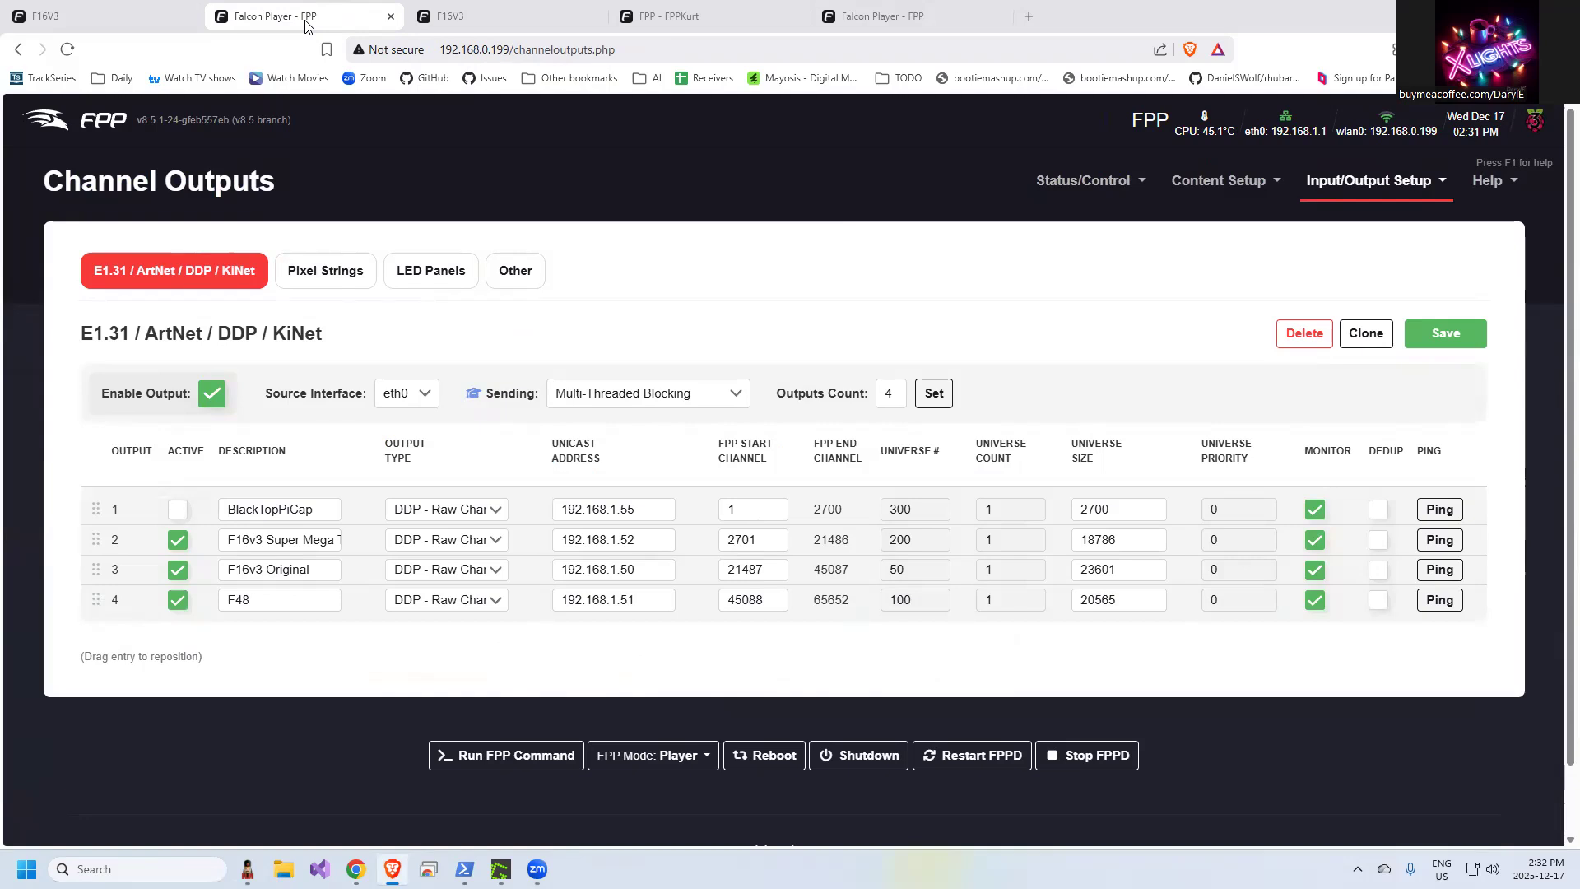
mouse_move(321, 326)
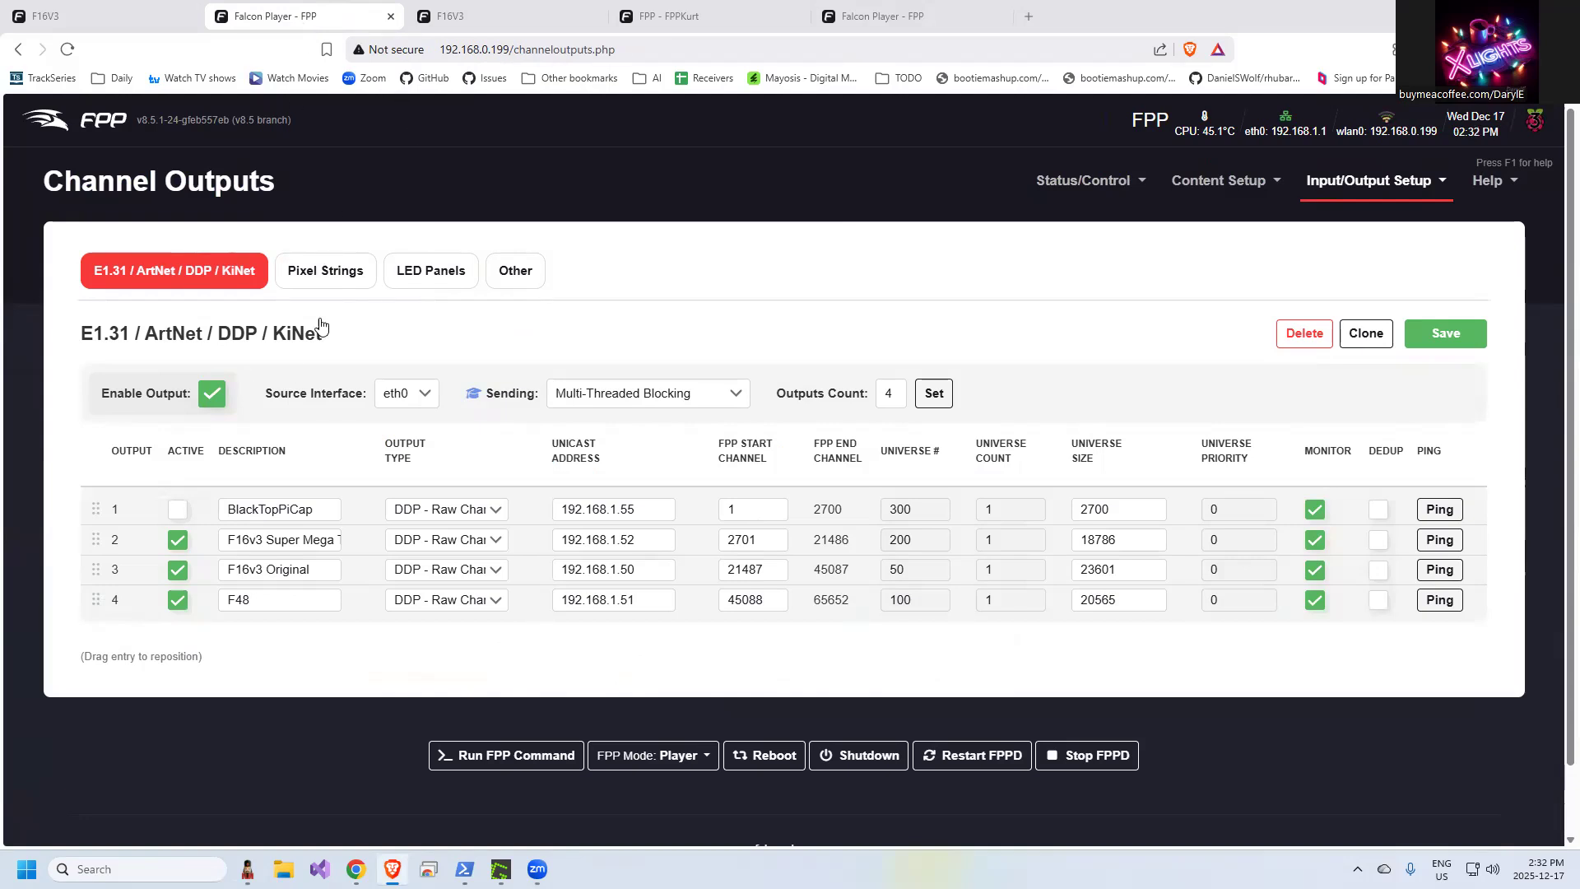
mouse_move(1231, 263)
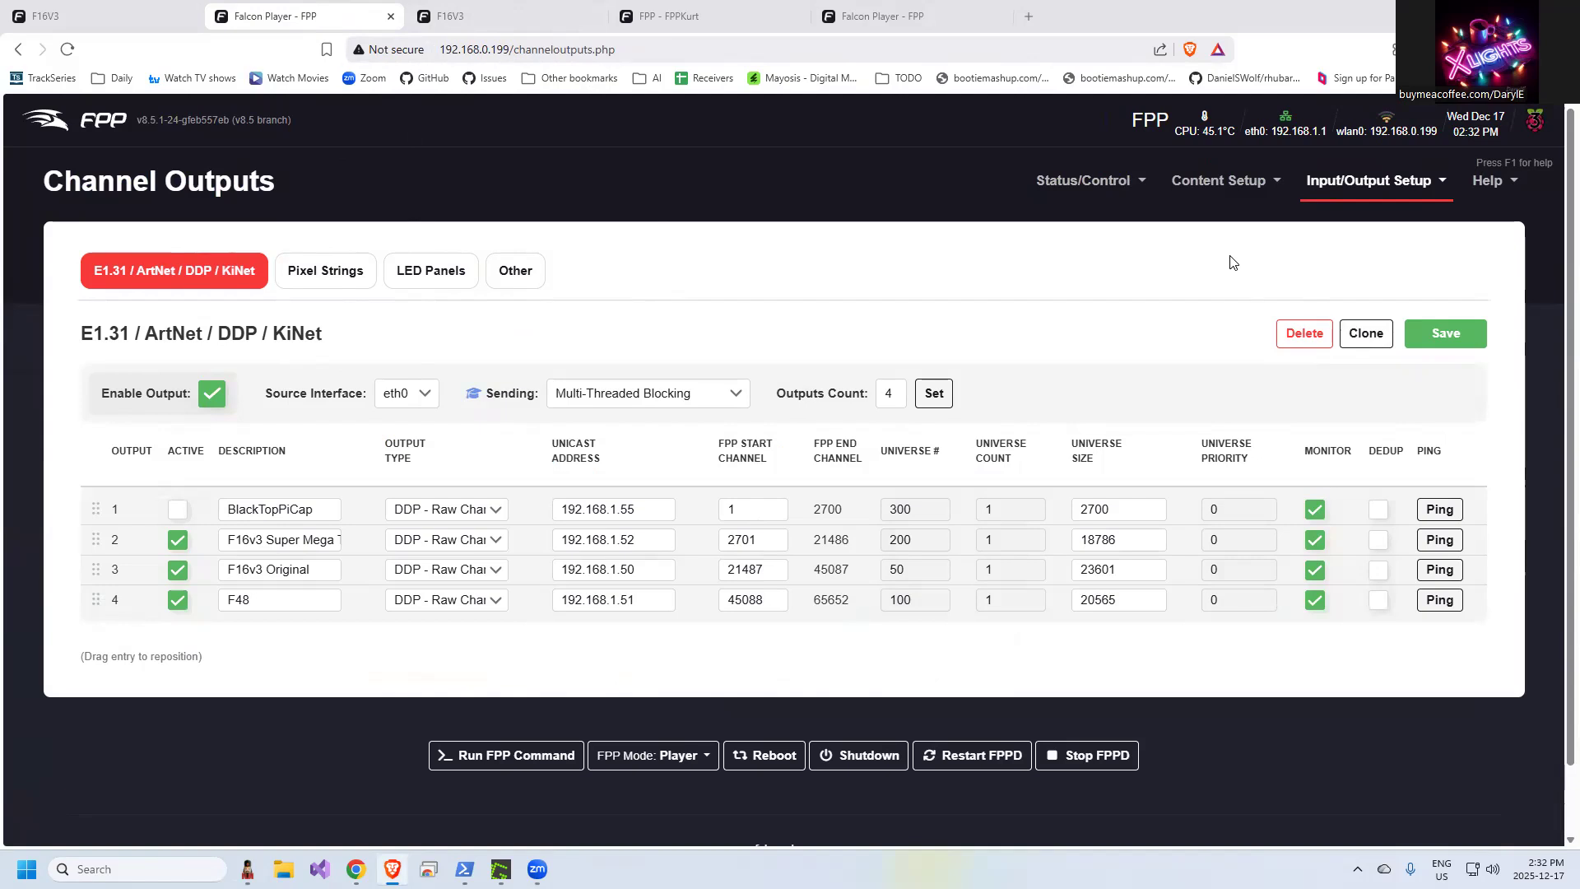
On Display Testing untick Enable Test Mode, then return to xLights
left_click(1084, 181)
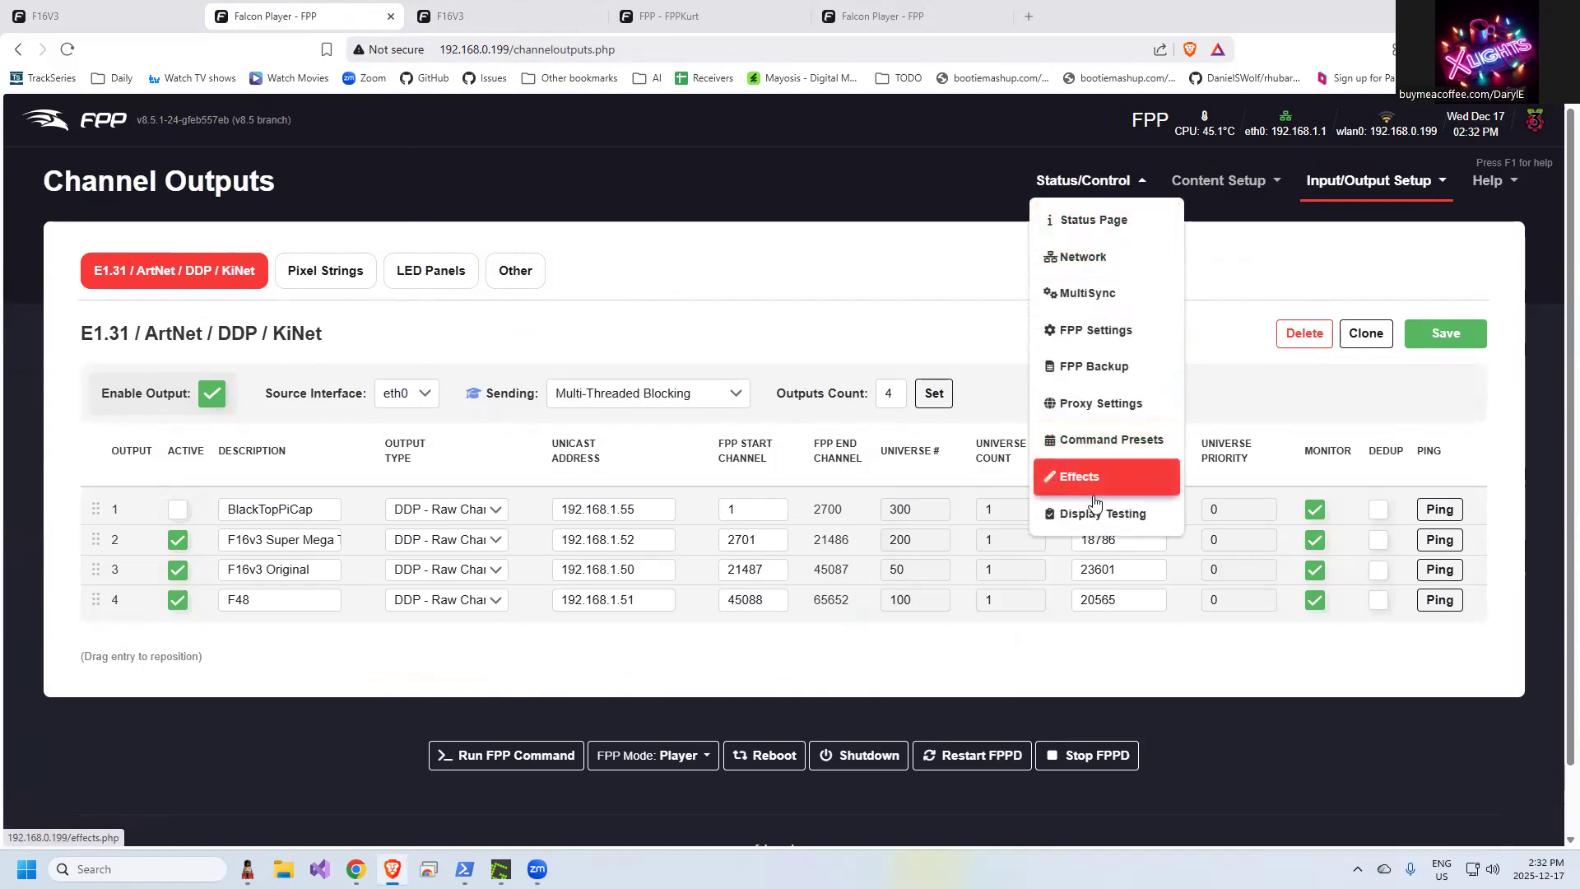
left_click(1103, 514)
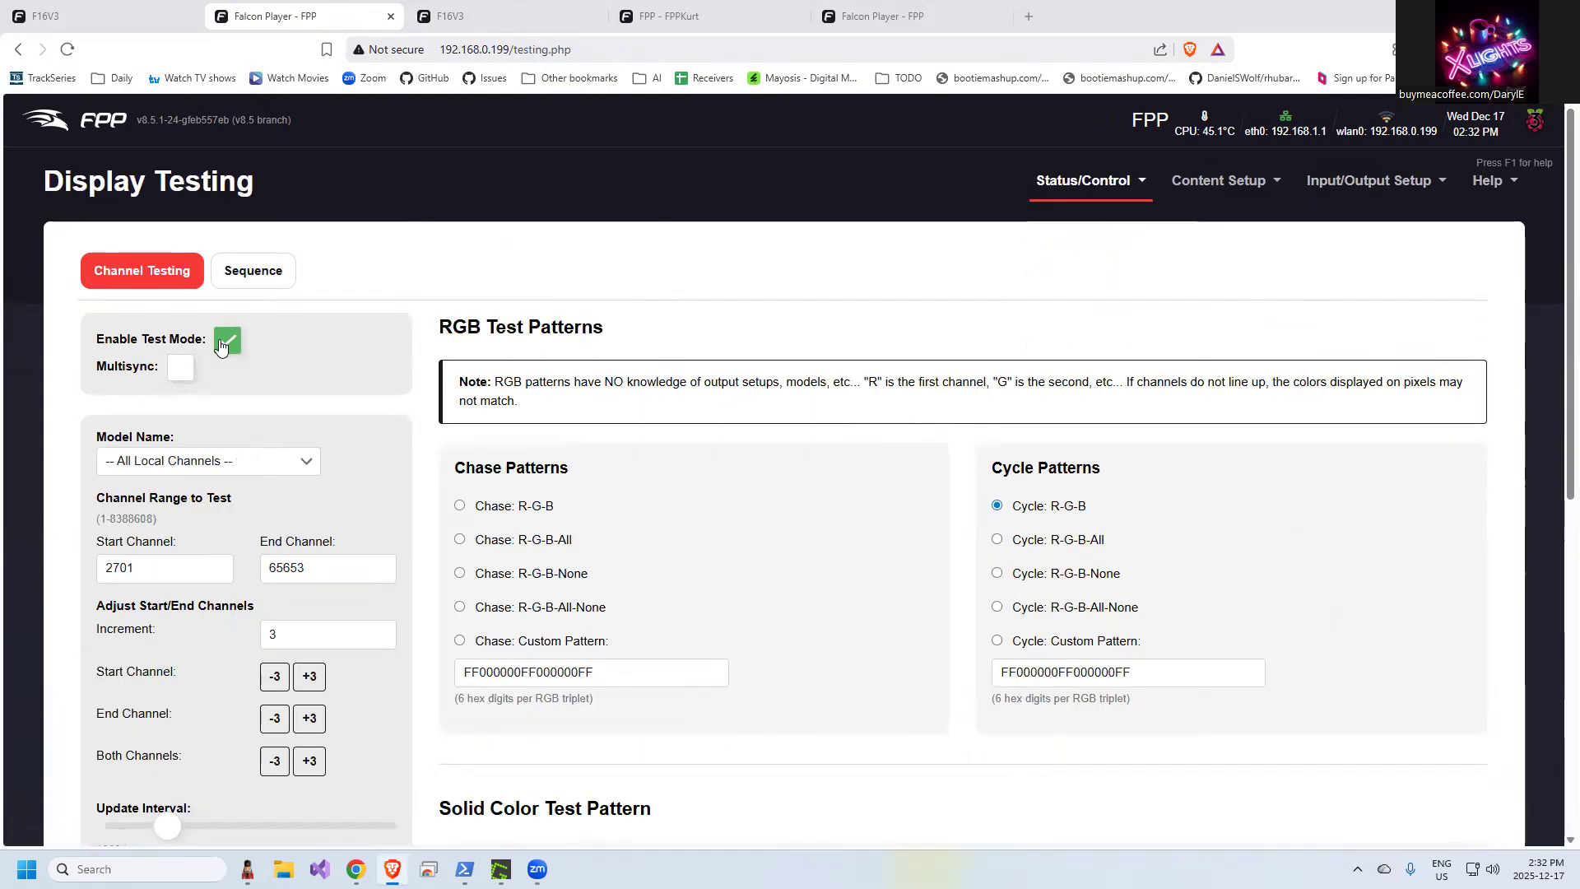
left_click(227, 339)
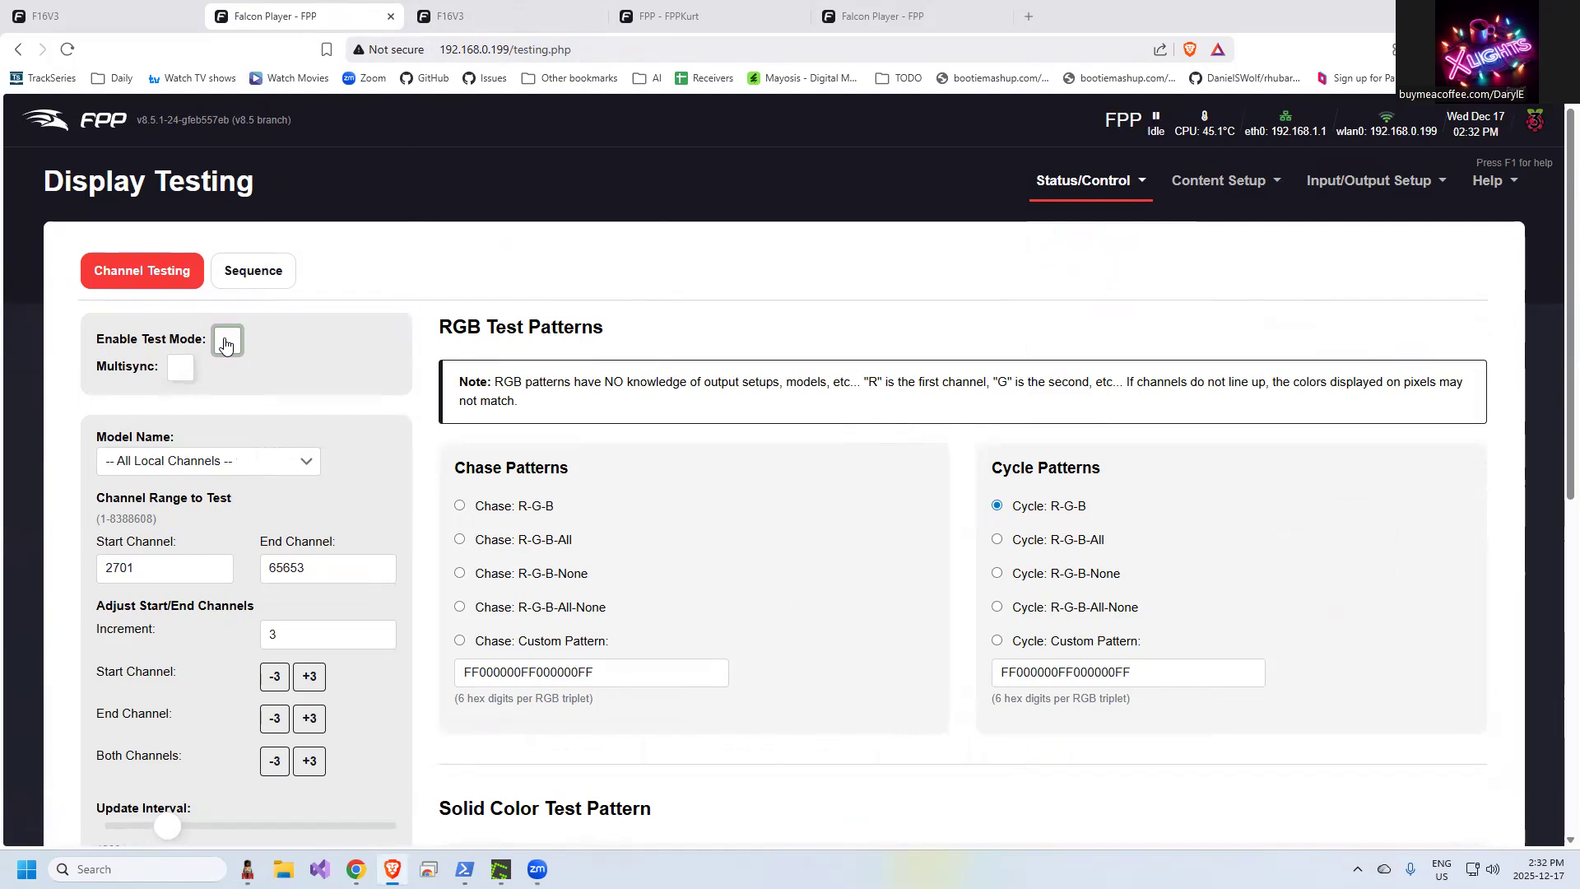
mouse_move(366, 408)
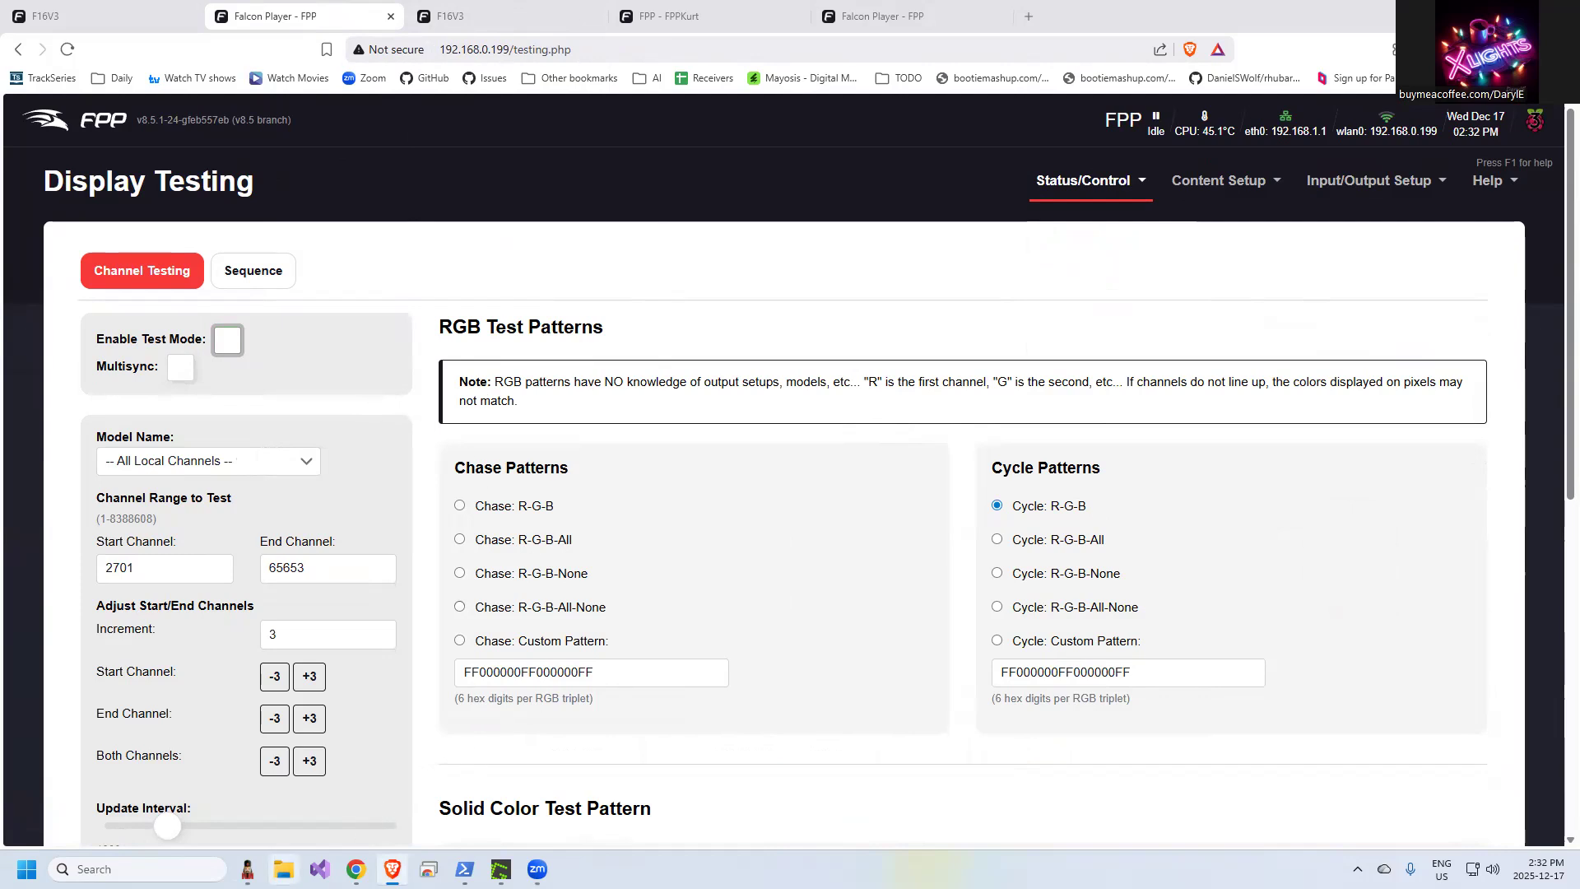
left_click(500, 869)
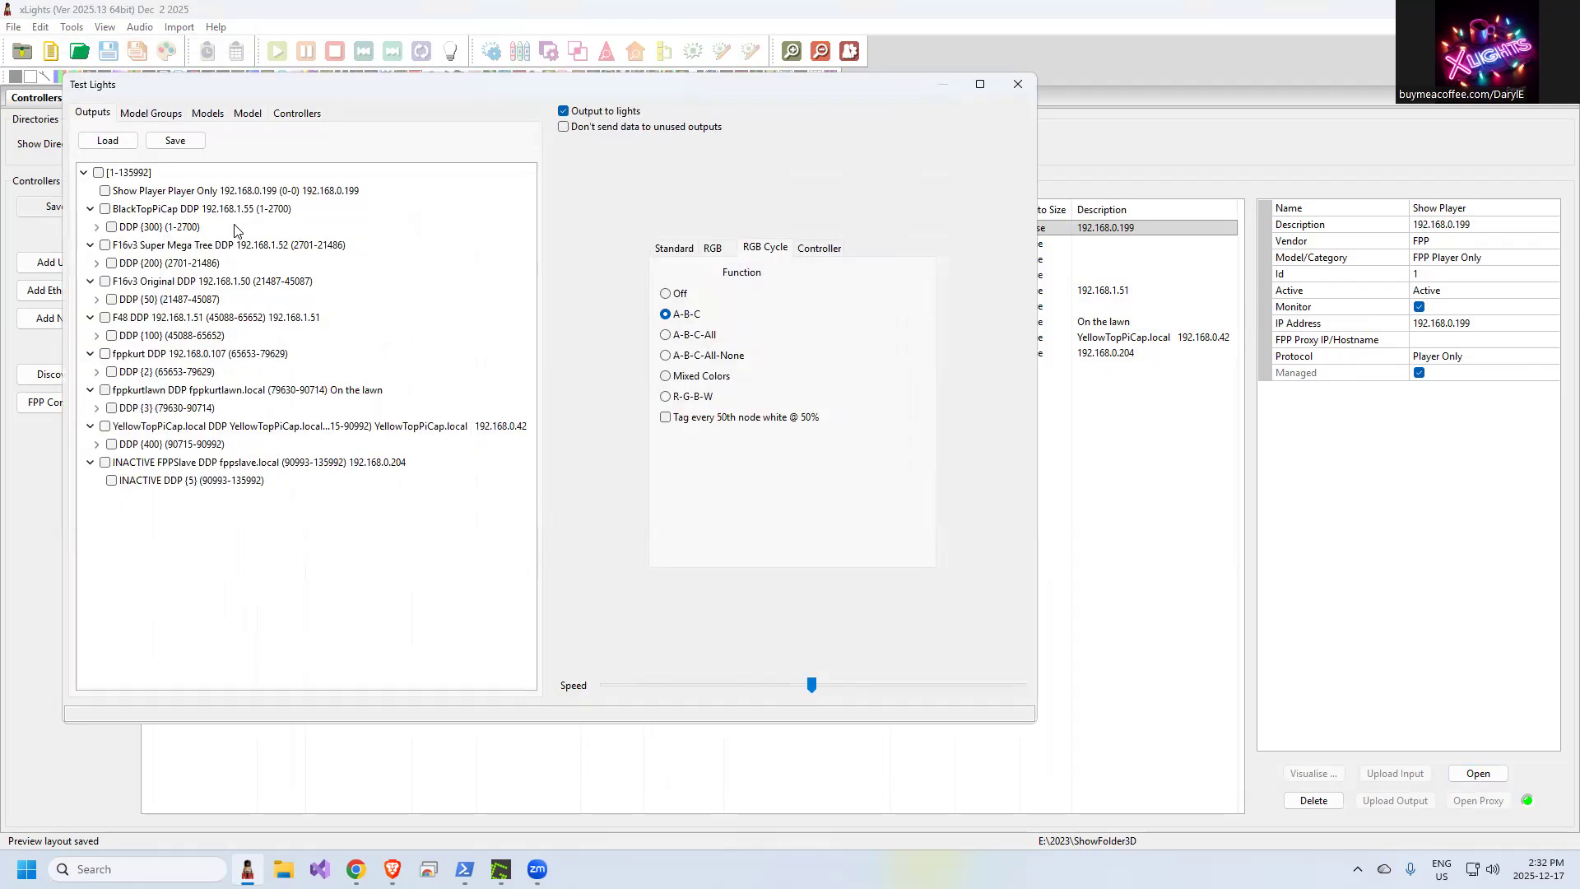
mouse_move(362, 211)
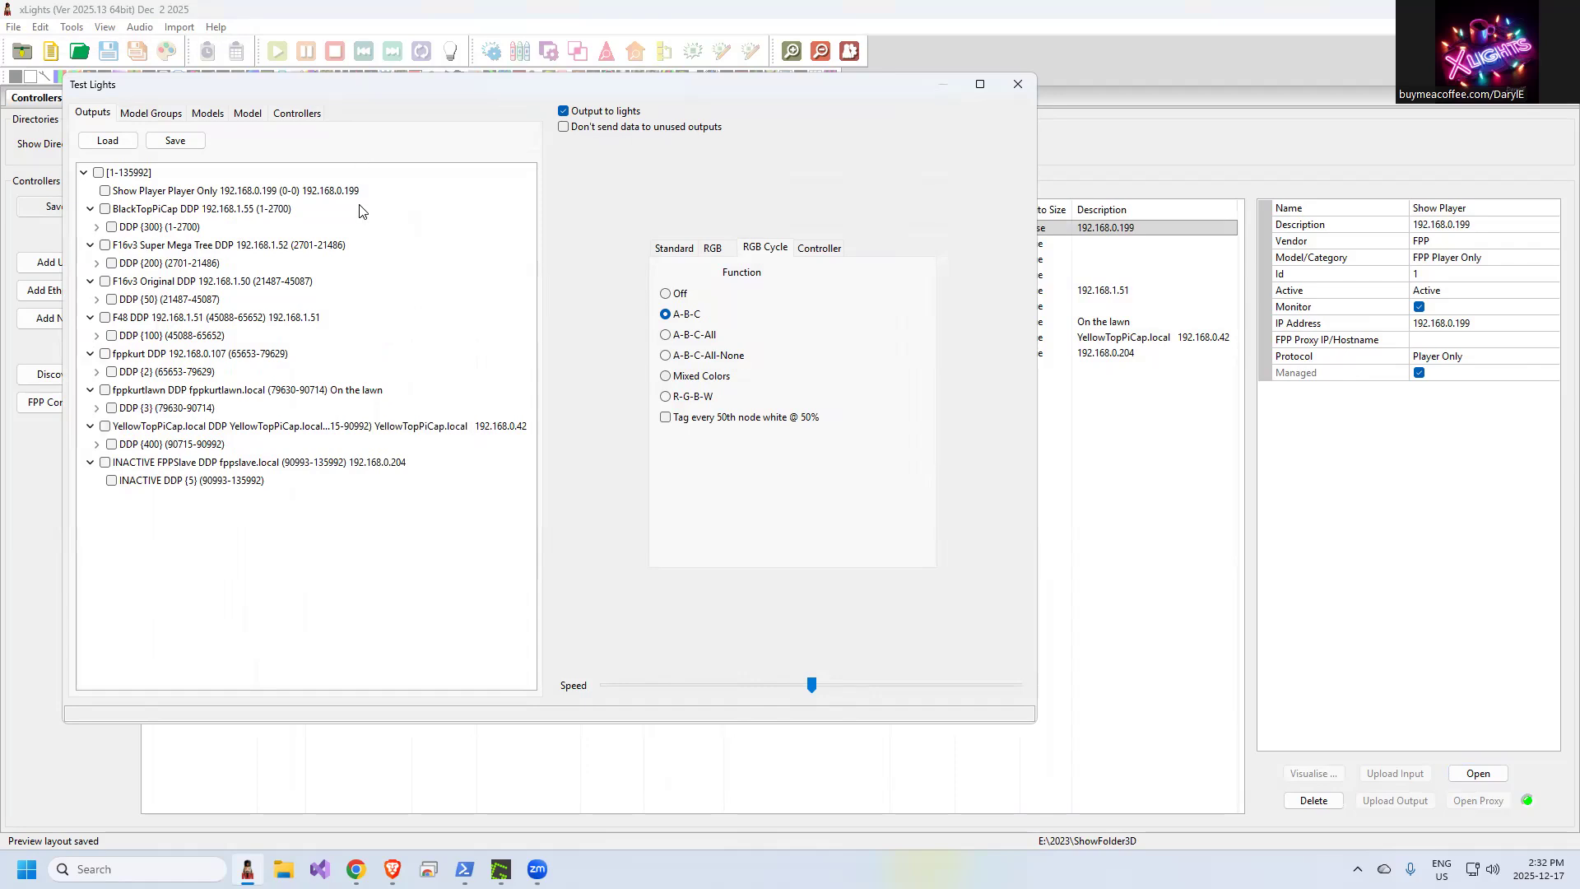
mouse_move(285, 119)
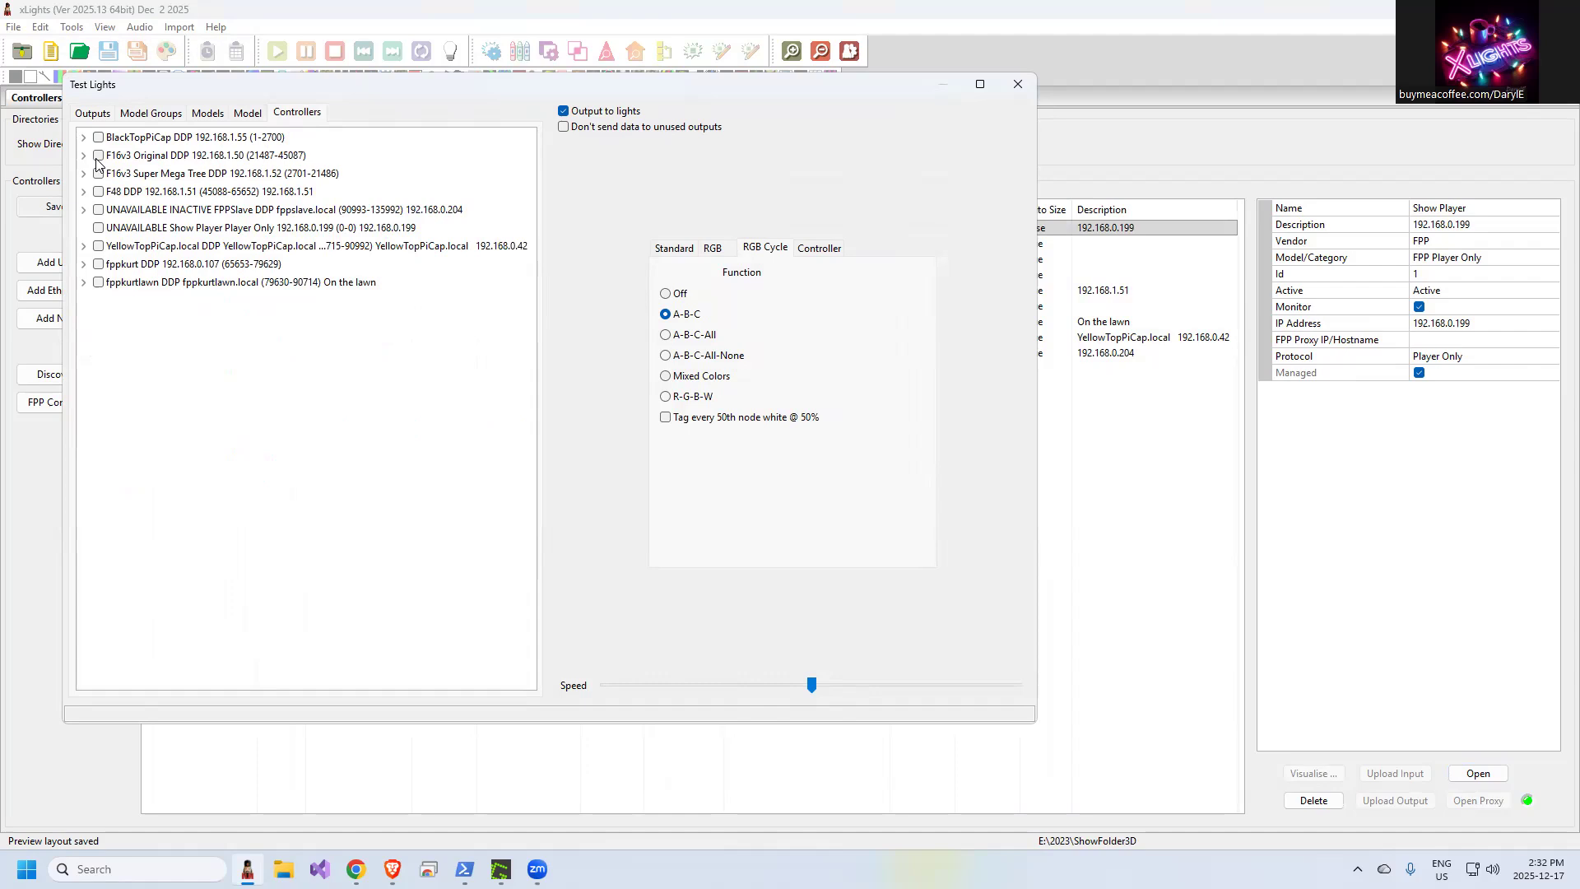
Tick F16v3 Original DDP 192.168.1.50 for testing (23601 channels) and check its proxied status page
left_click(97, 155)
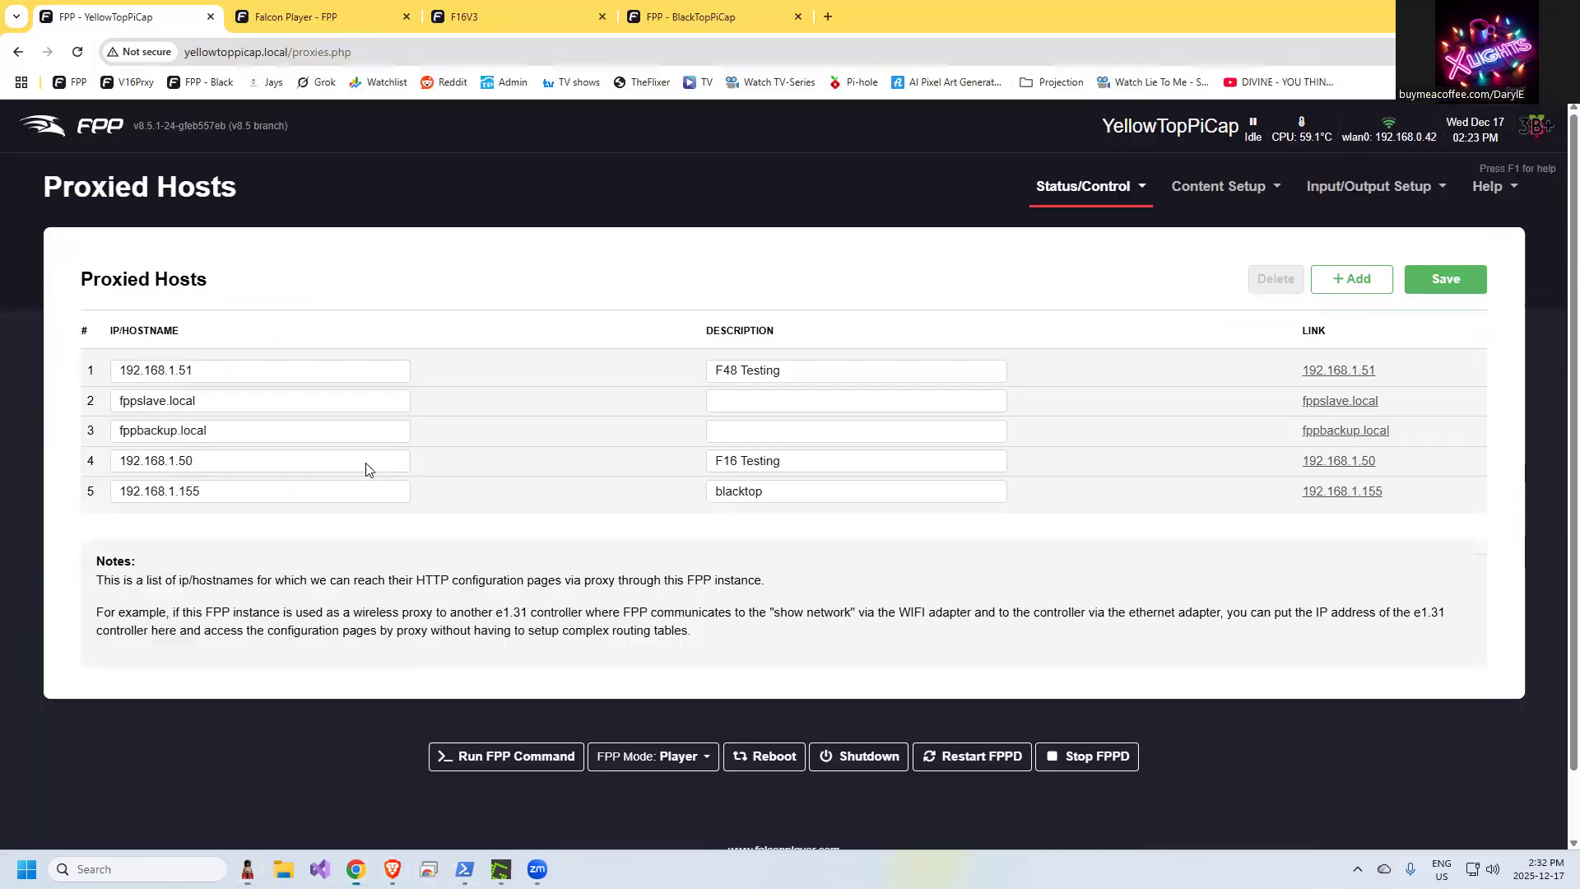
left_click(1338, 461)
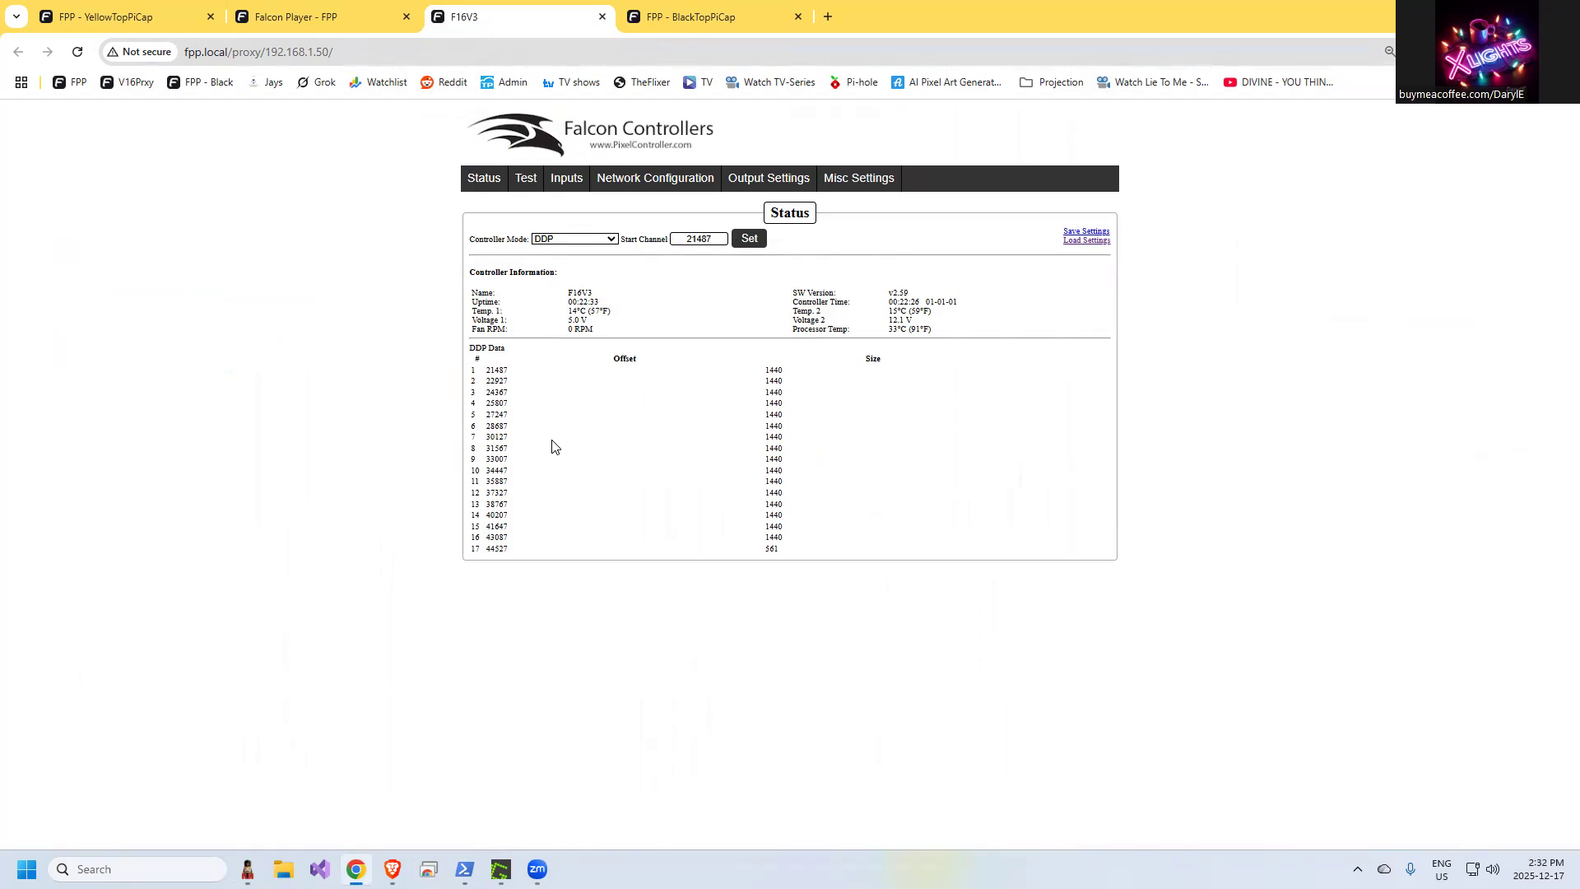
mouse_move(545, 535)
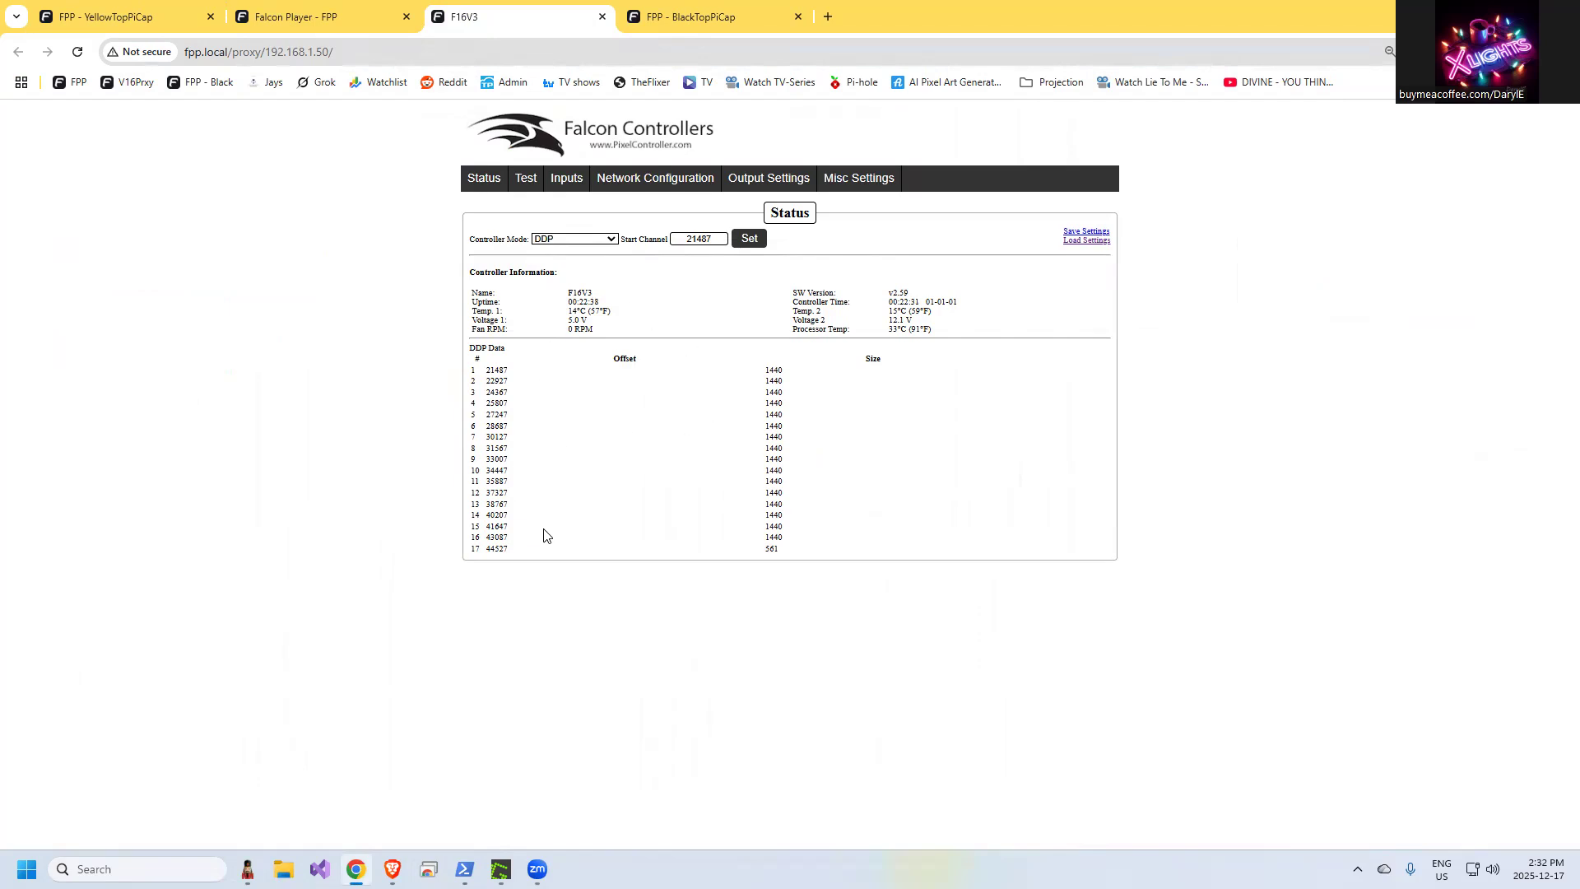
mouse_move(645, 292)
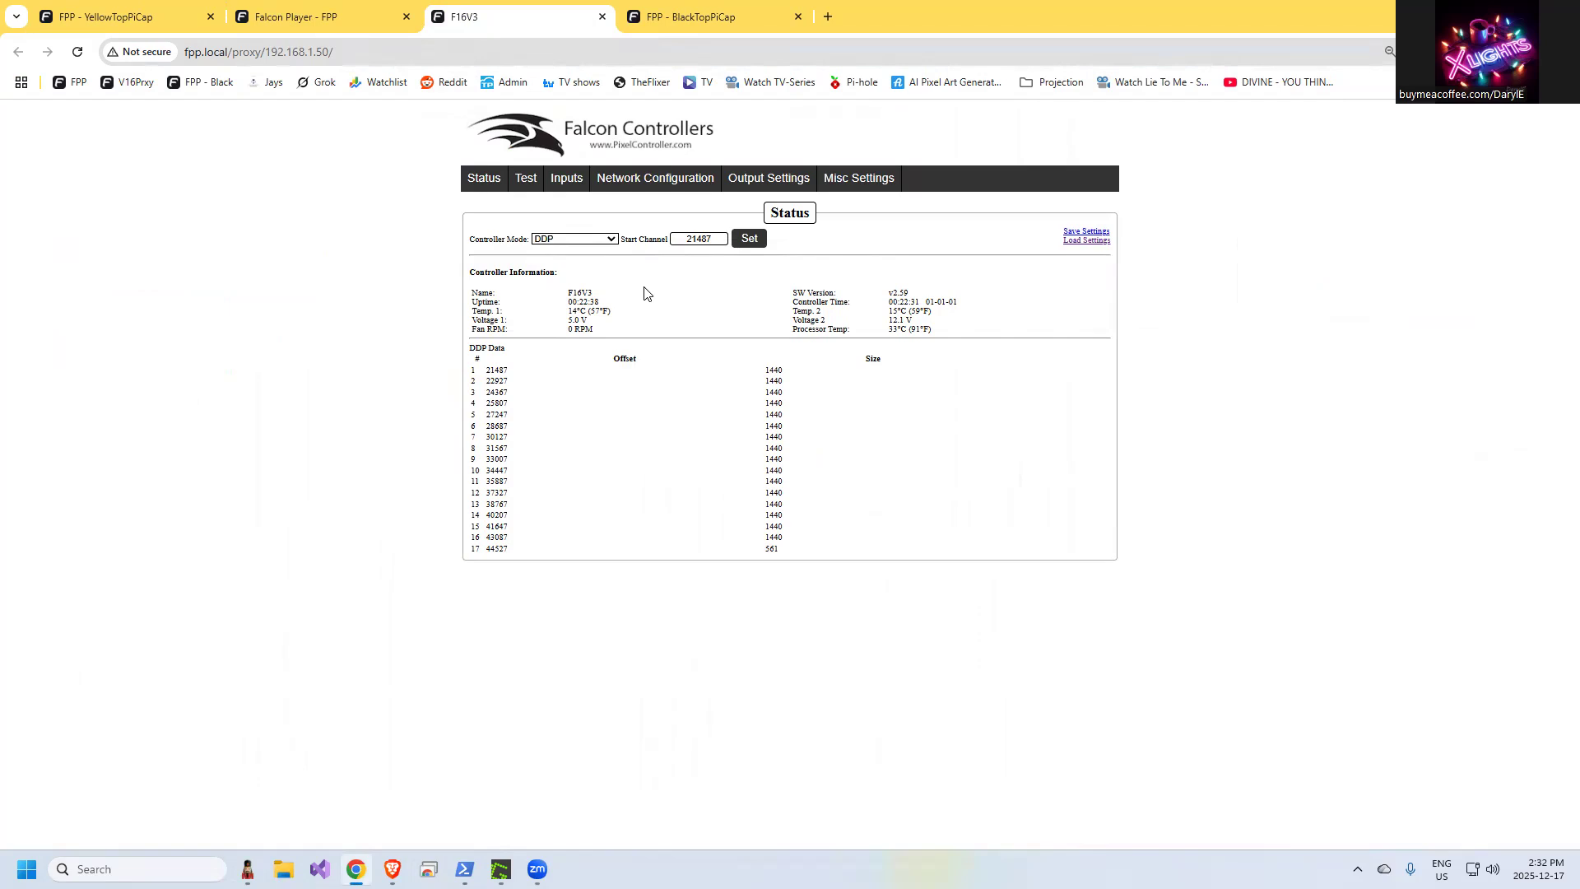
mouse_move(658, 469)
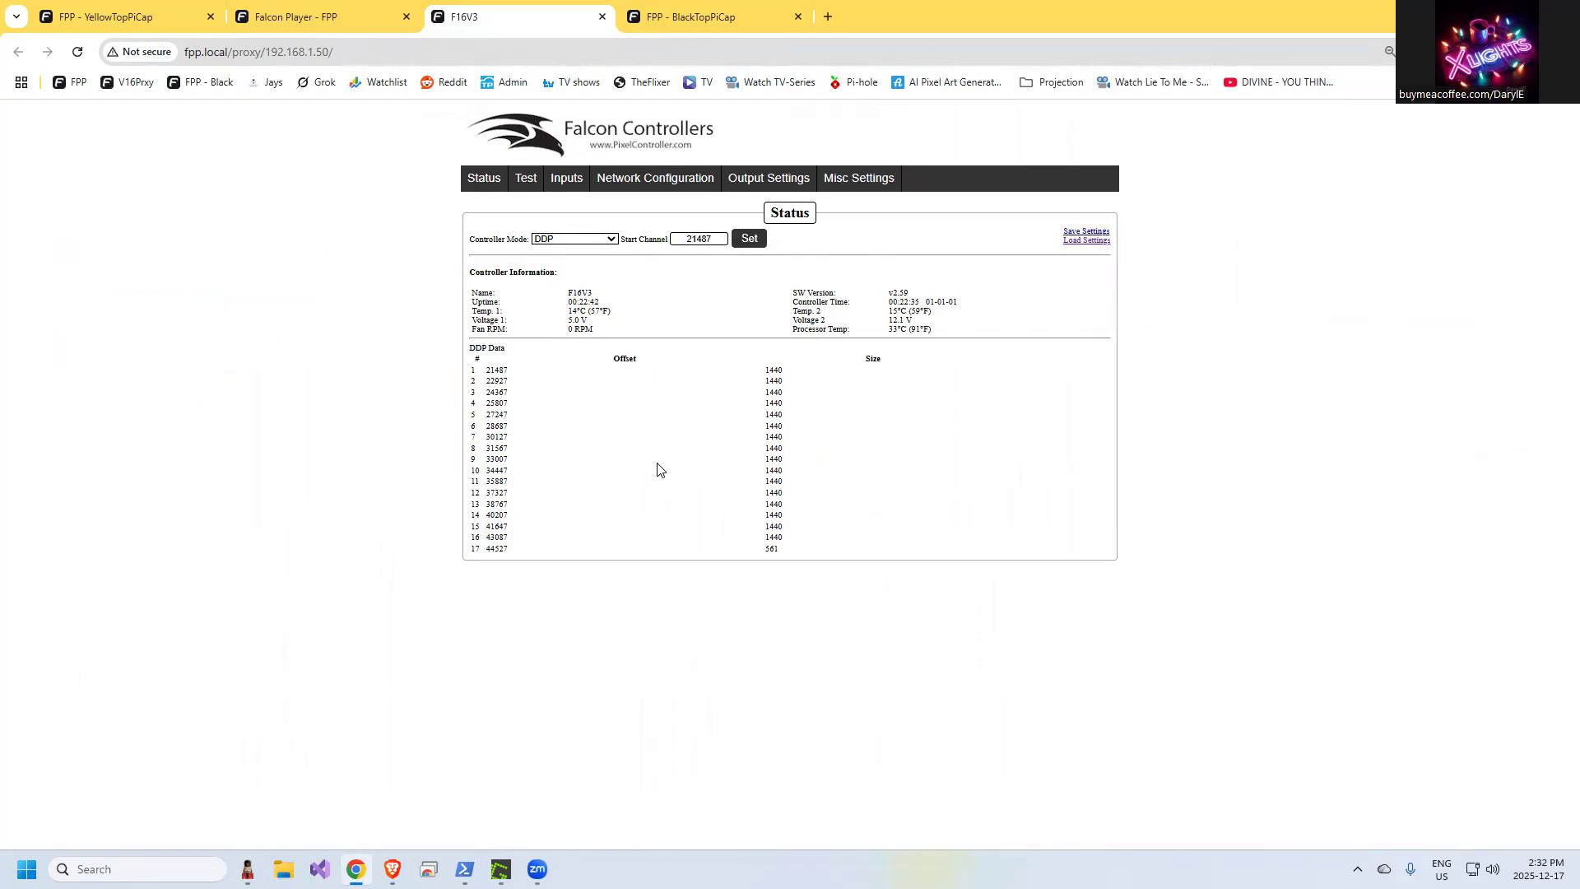
left_click(498, 869)
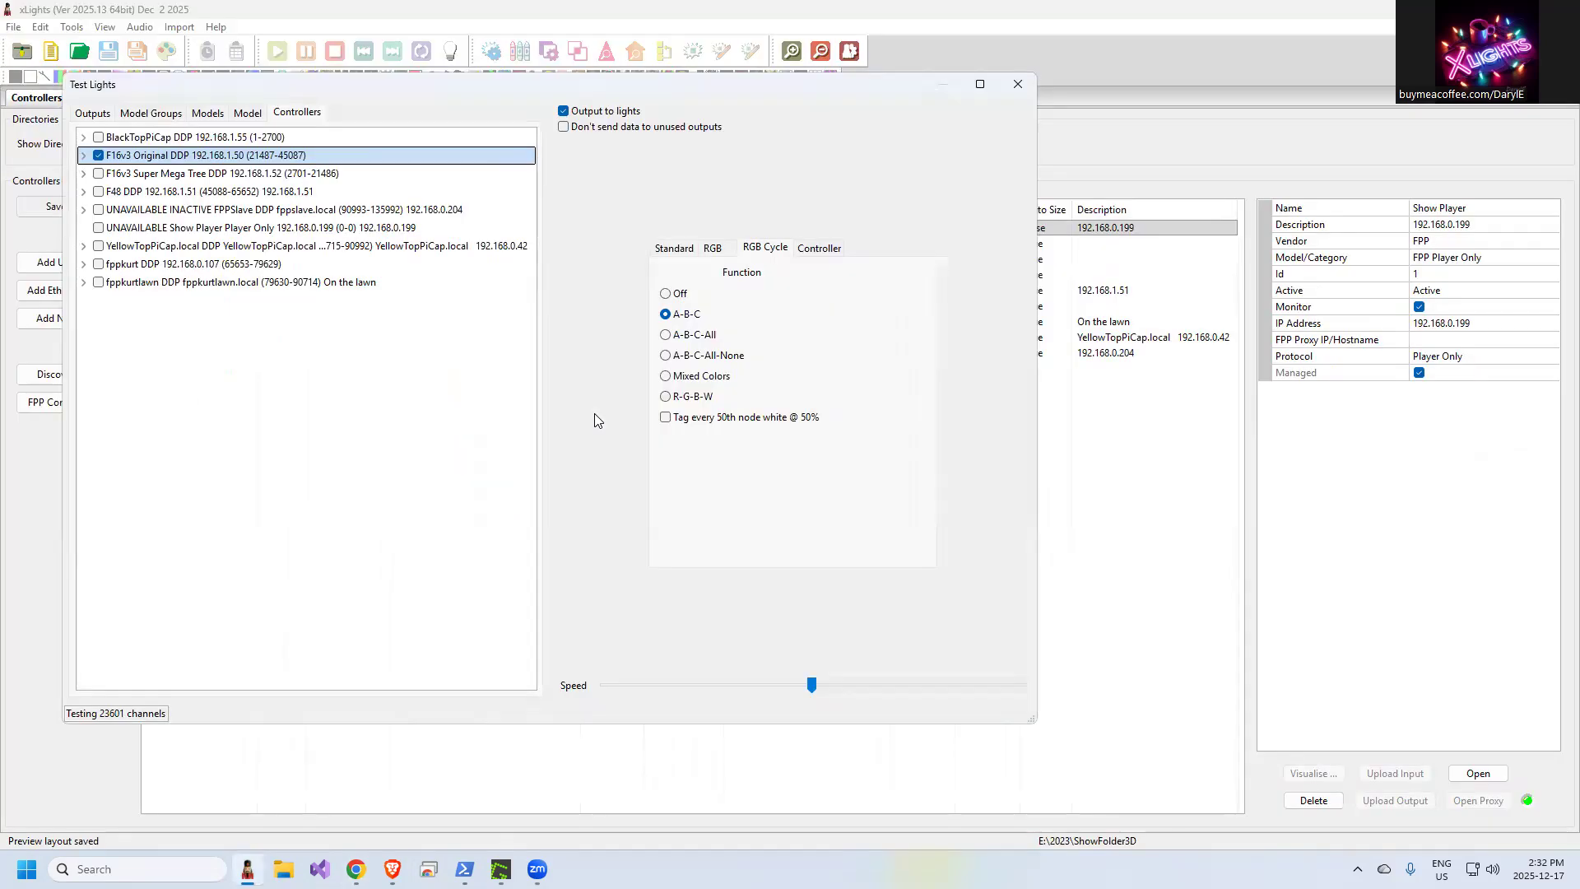
left_click(97, 155)
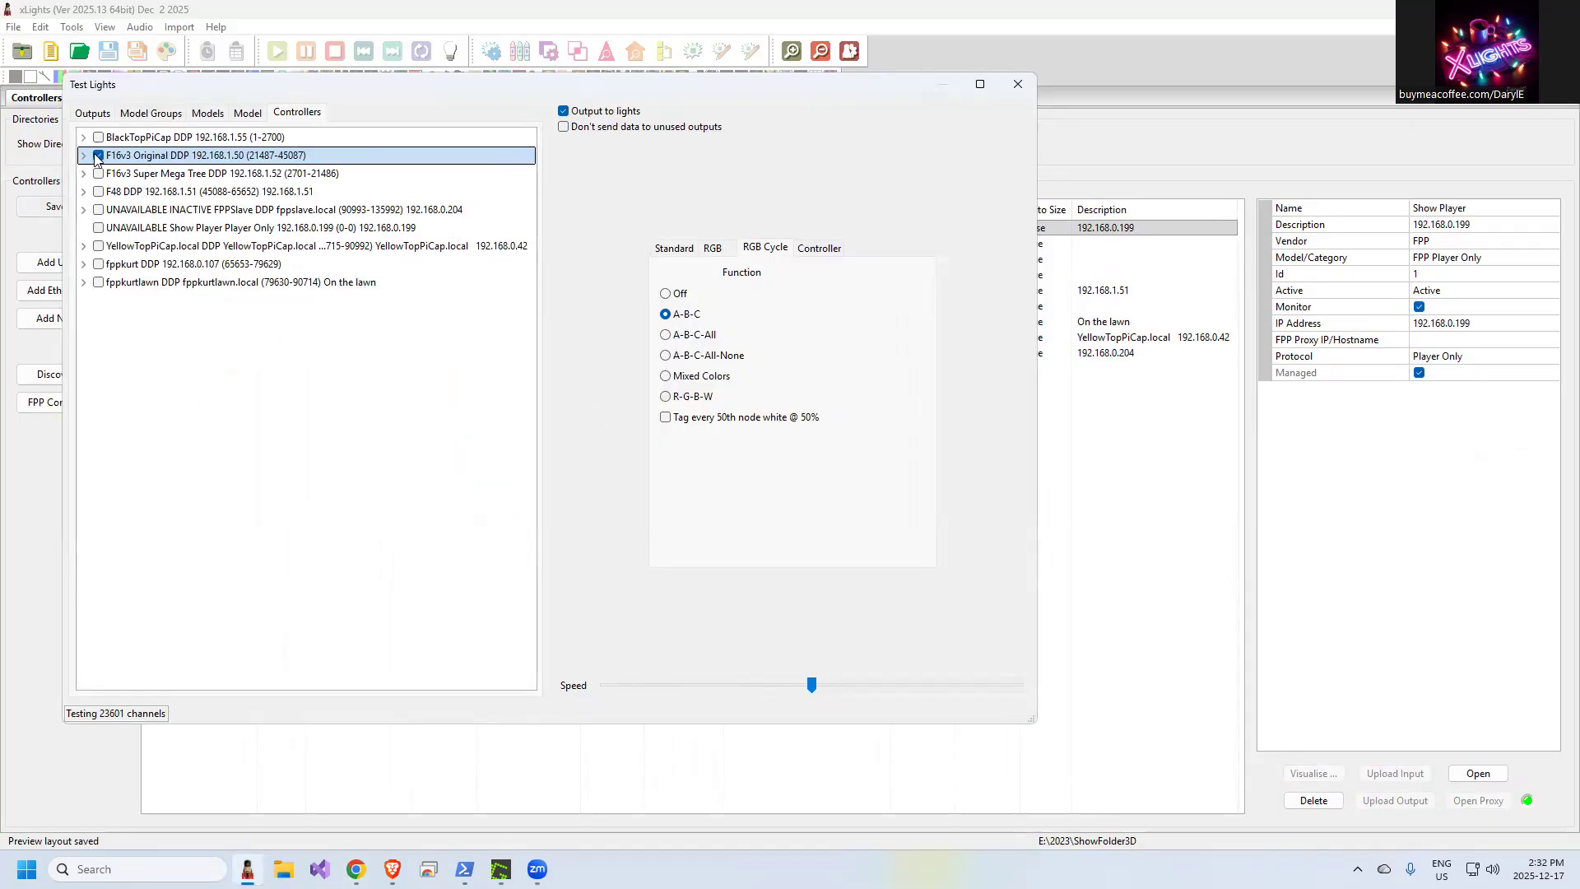
Untick the F16v3 Original controller, expand its ports and toggle Pixel Port 1 testing off
left_click(97, 155)
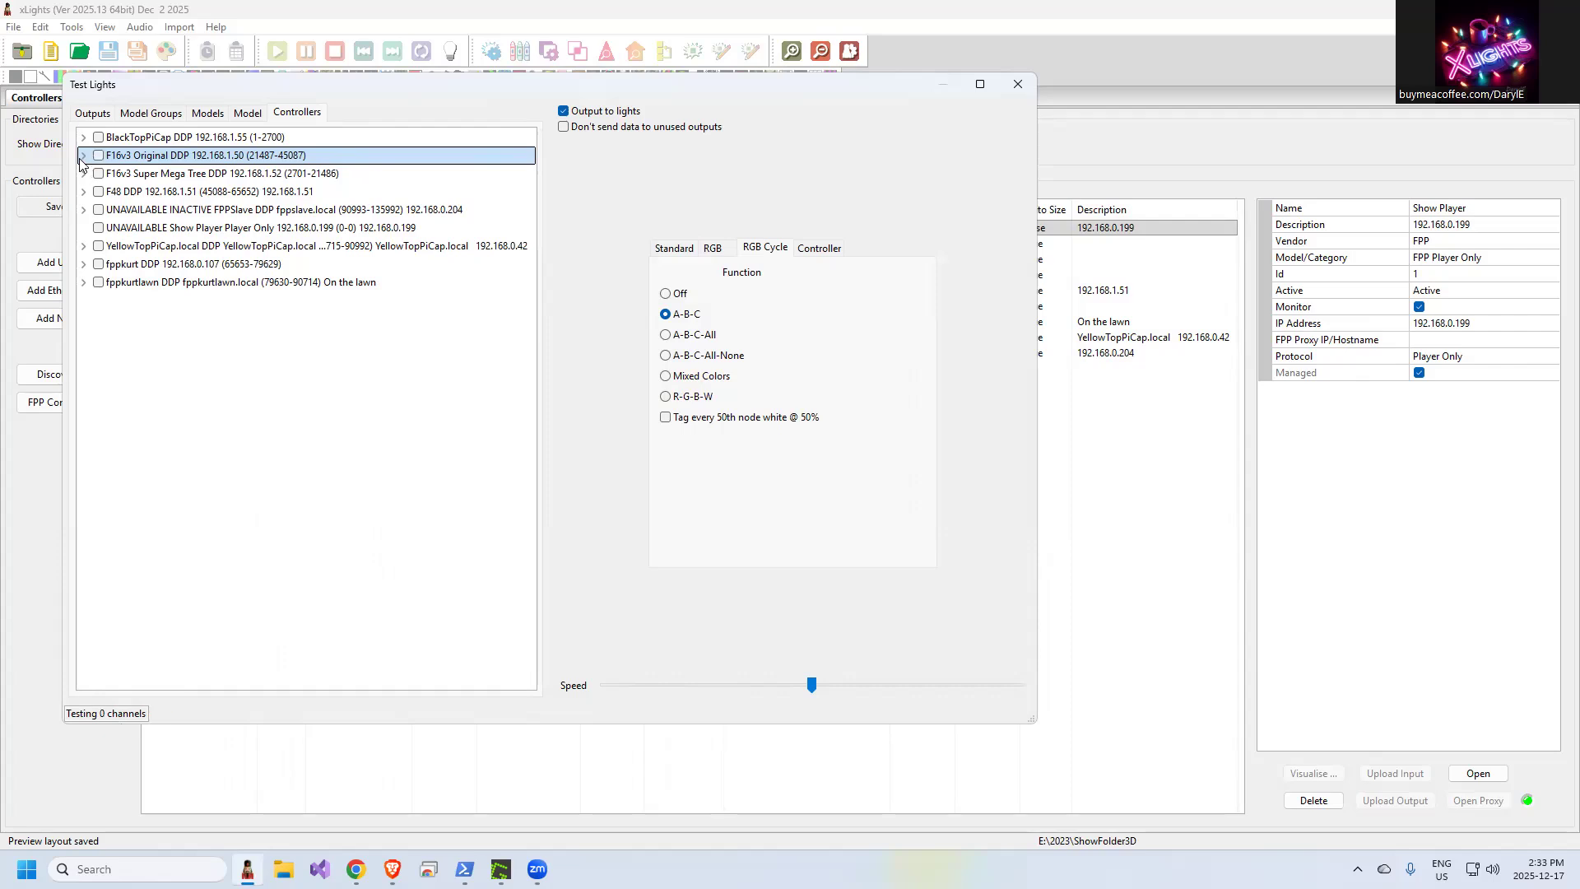
left_click(84, 155)
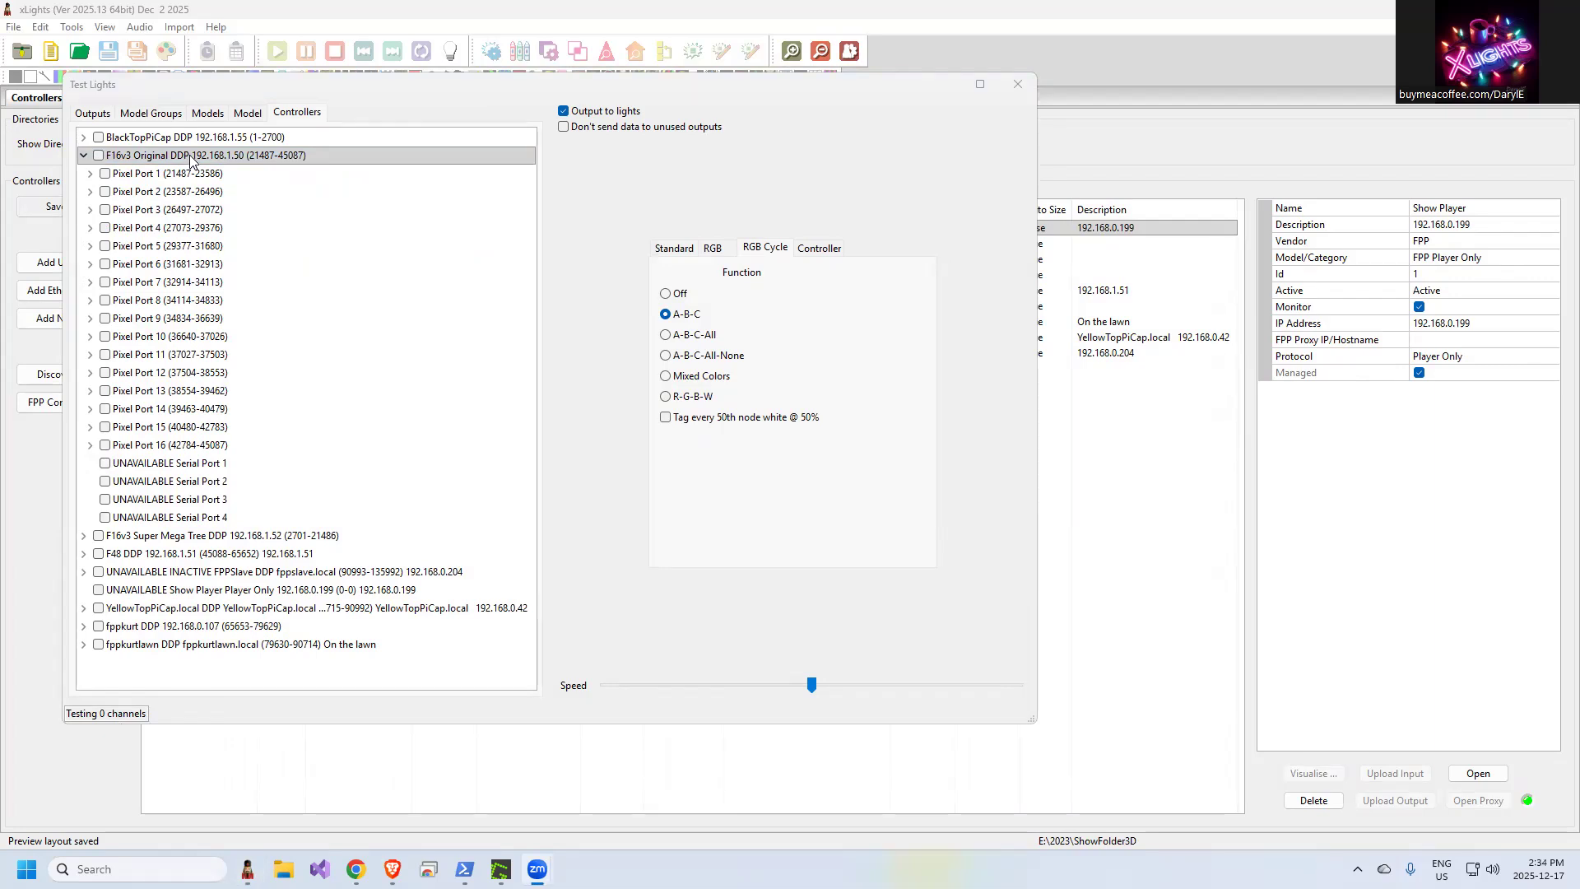
mouse_move(107, 176)
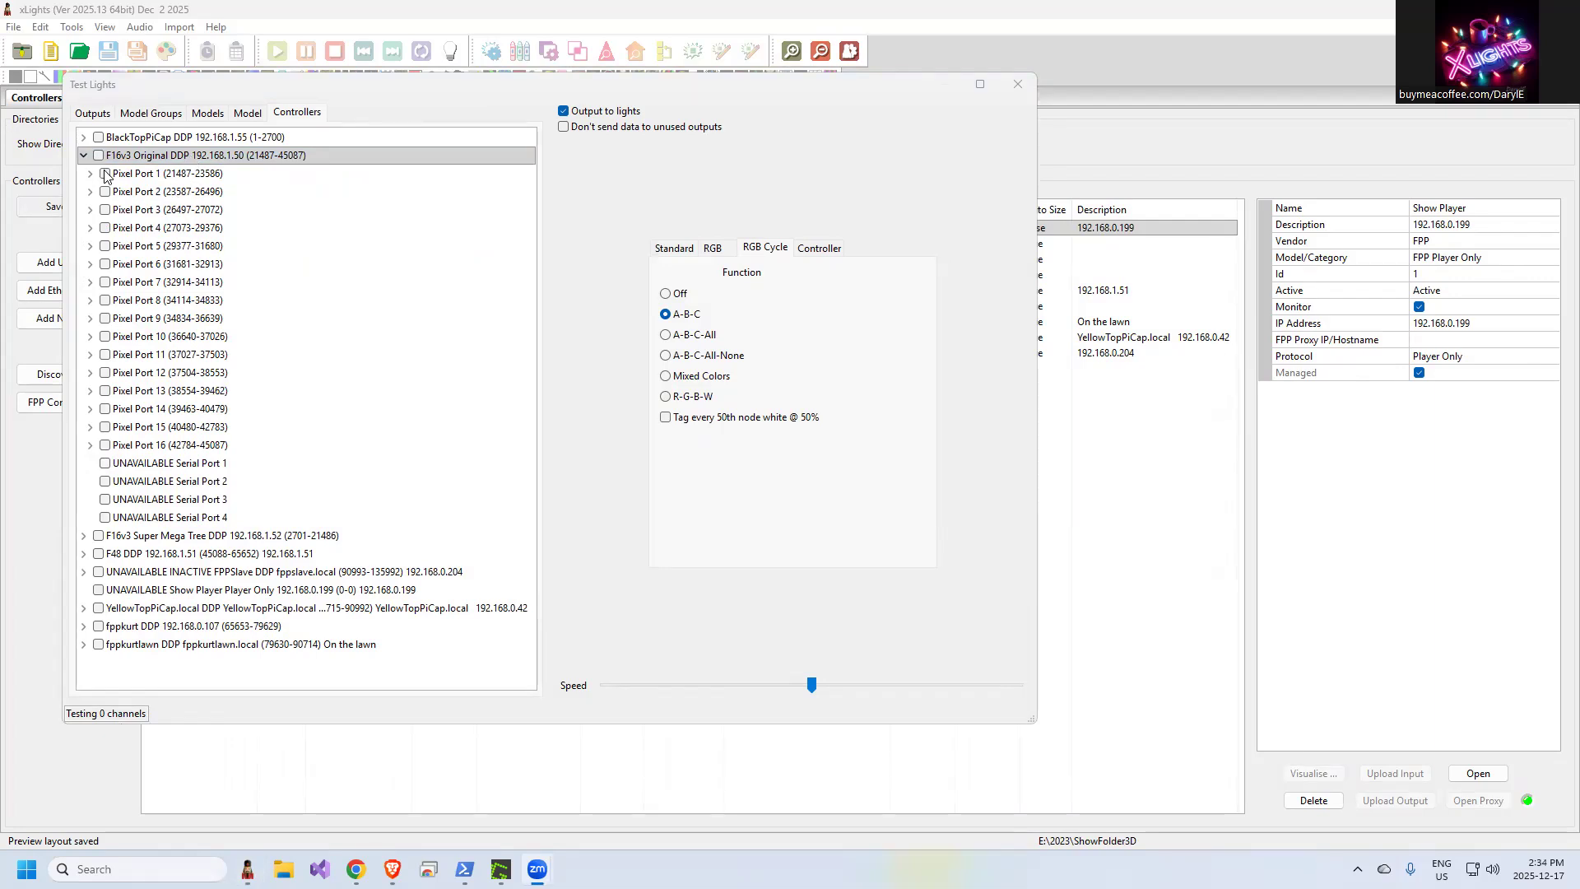
left_click(99, 172)
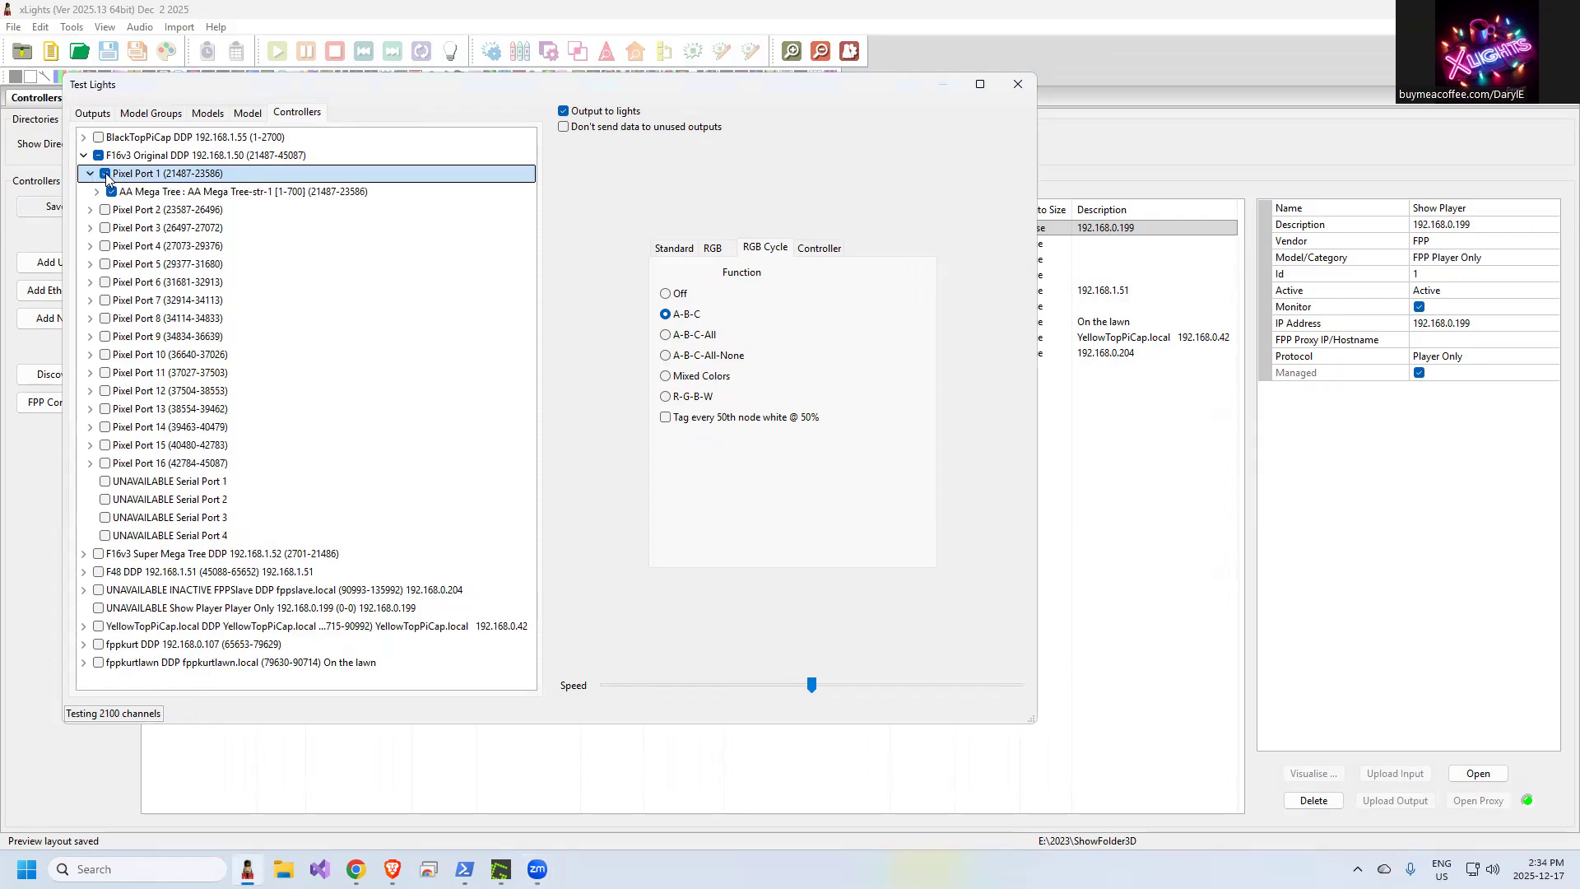
left_click(97, 173)
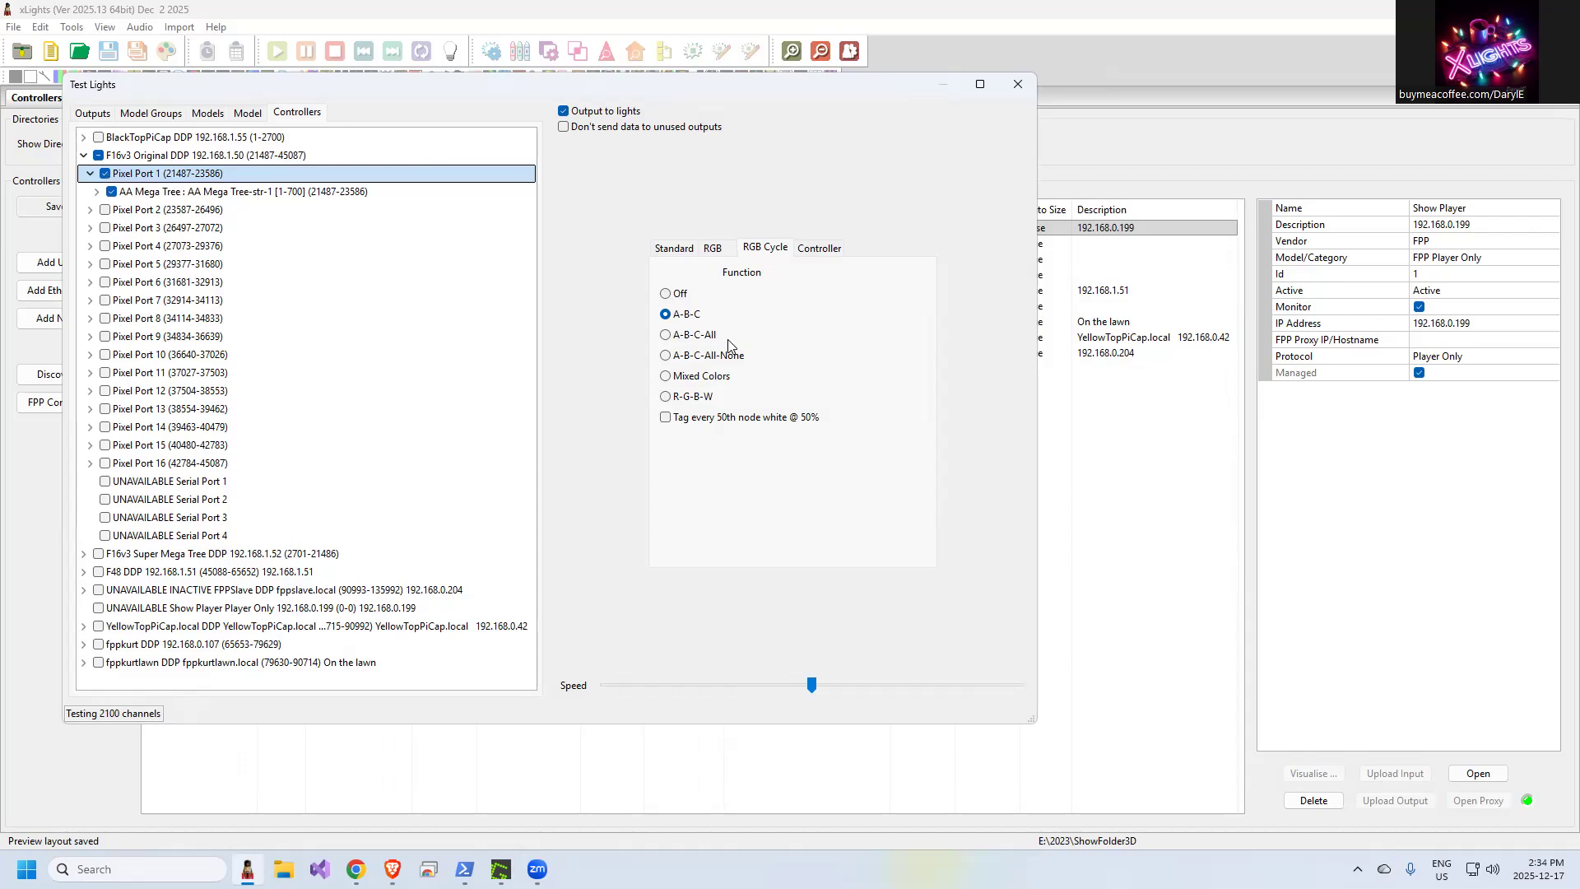
mouse_move(693, 316)
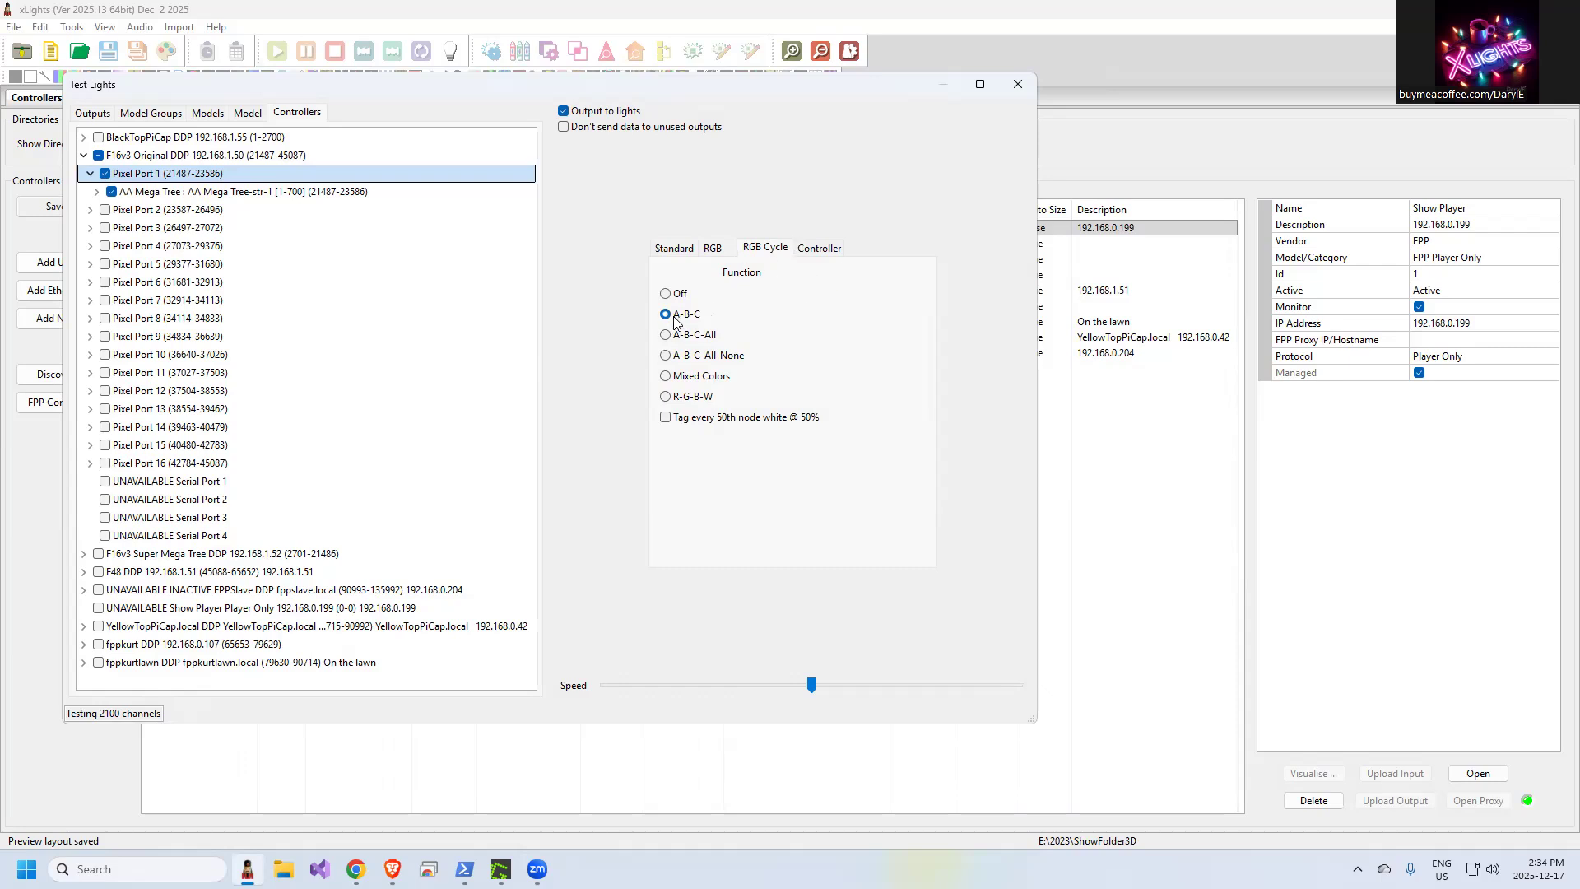
mouse_move(732, 329)
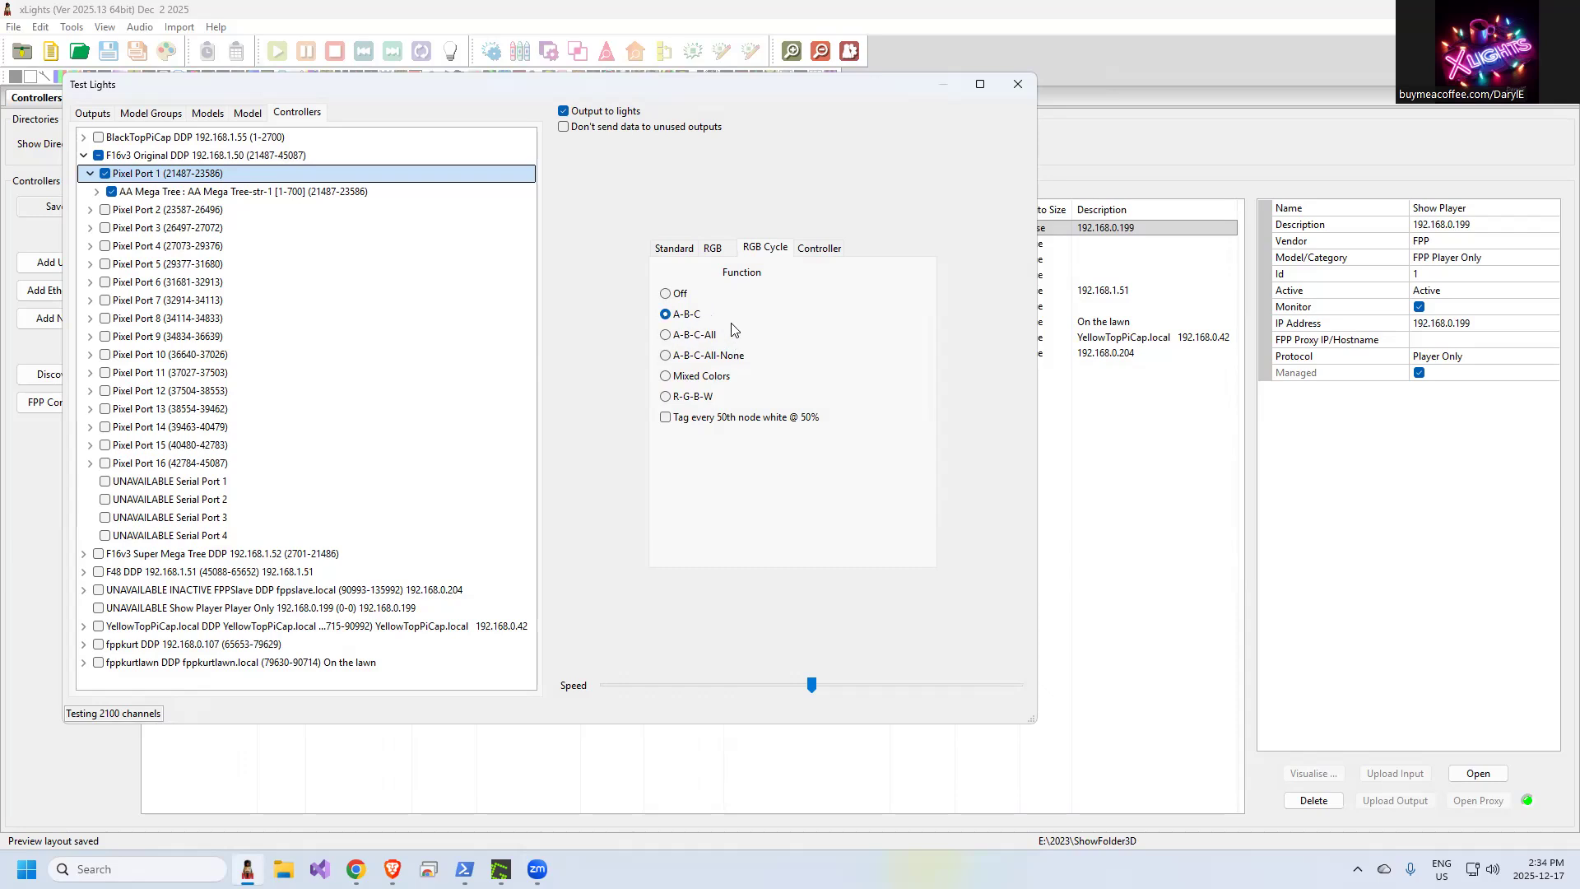
mouse_move(718, 254)
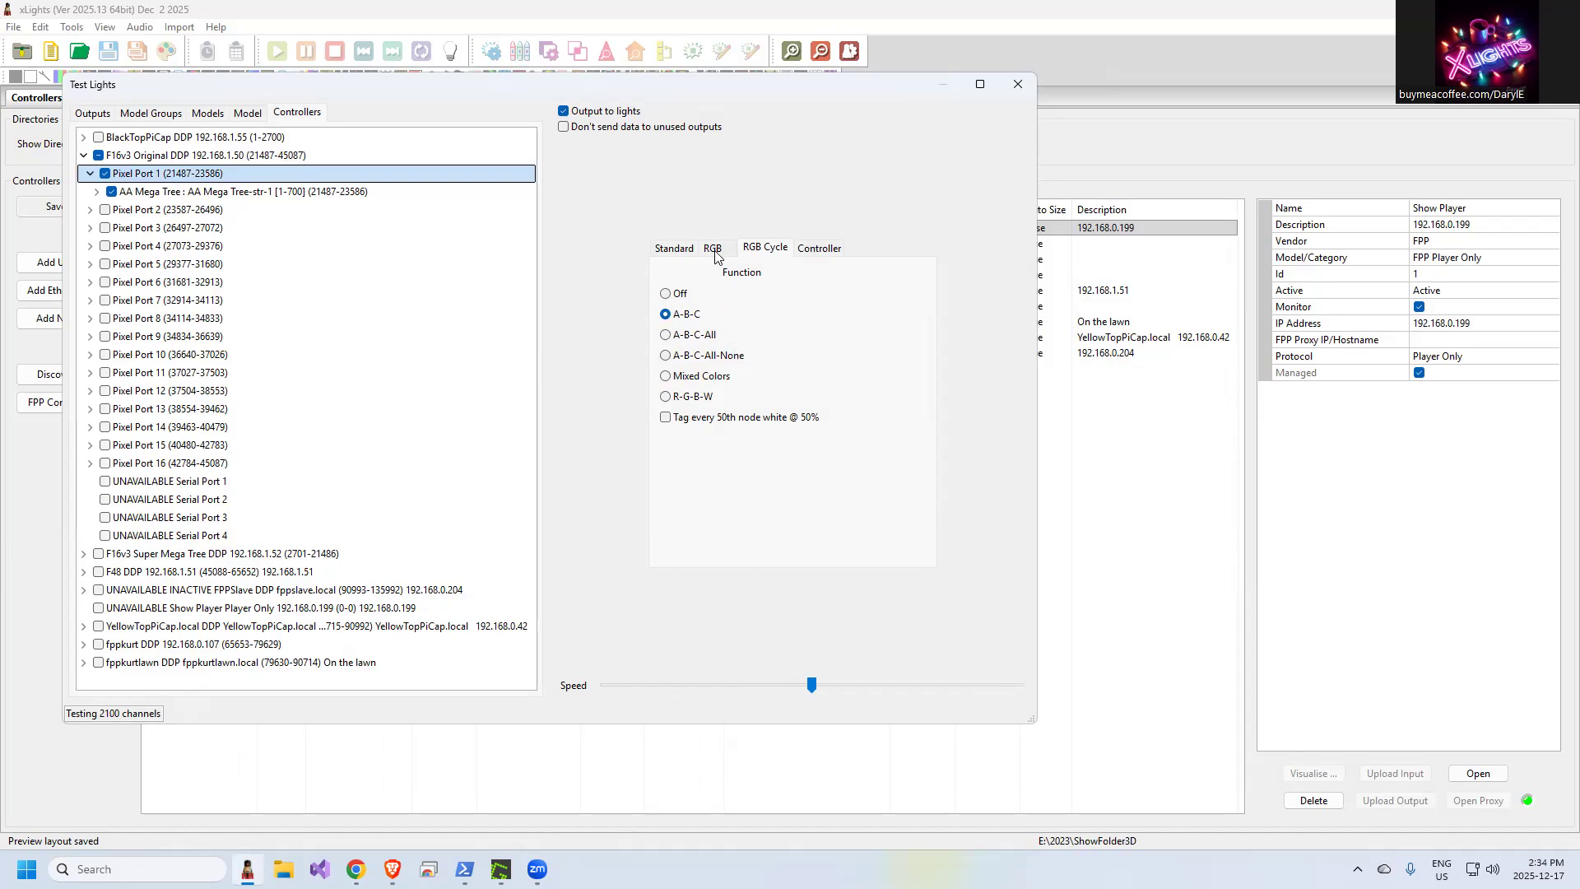
Set the test pattern to RGB Cycle with A-B-C selected
left_click(712, 249)
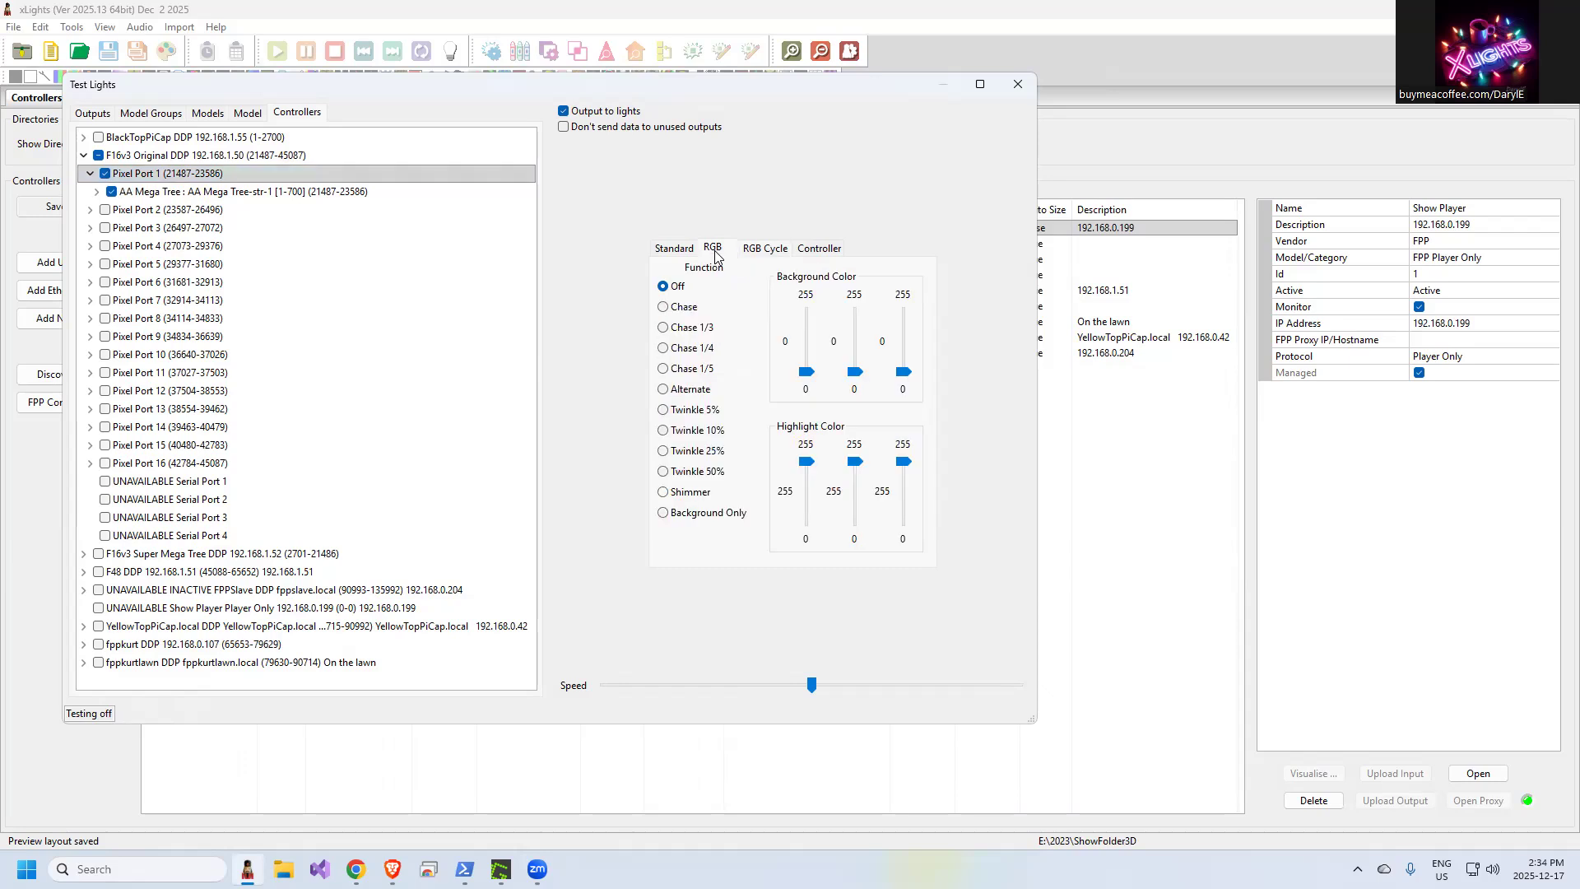
mouse_move(762, 381)
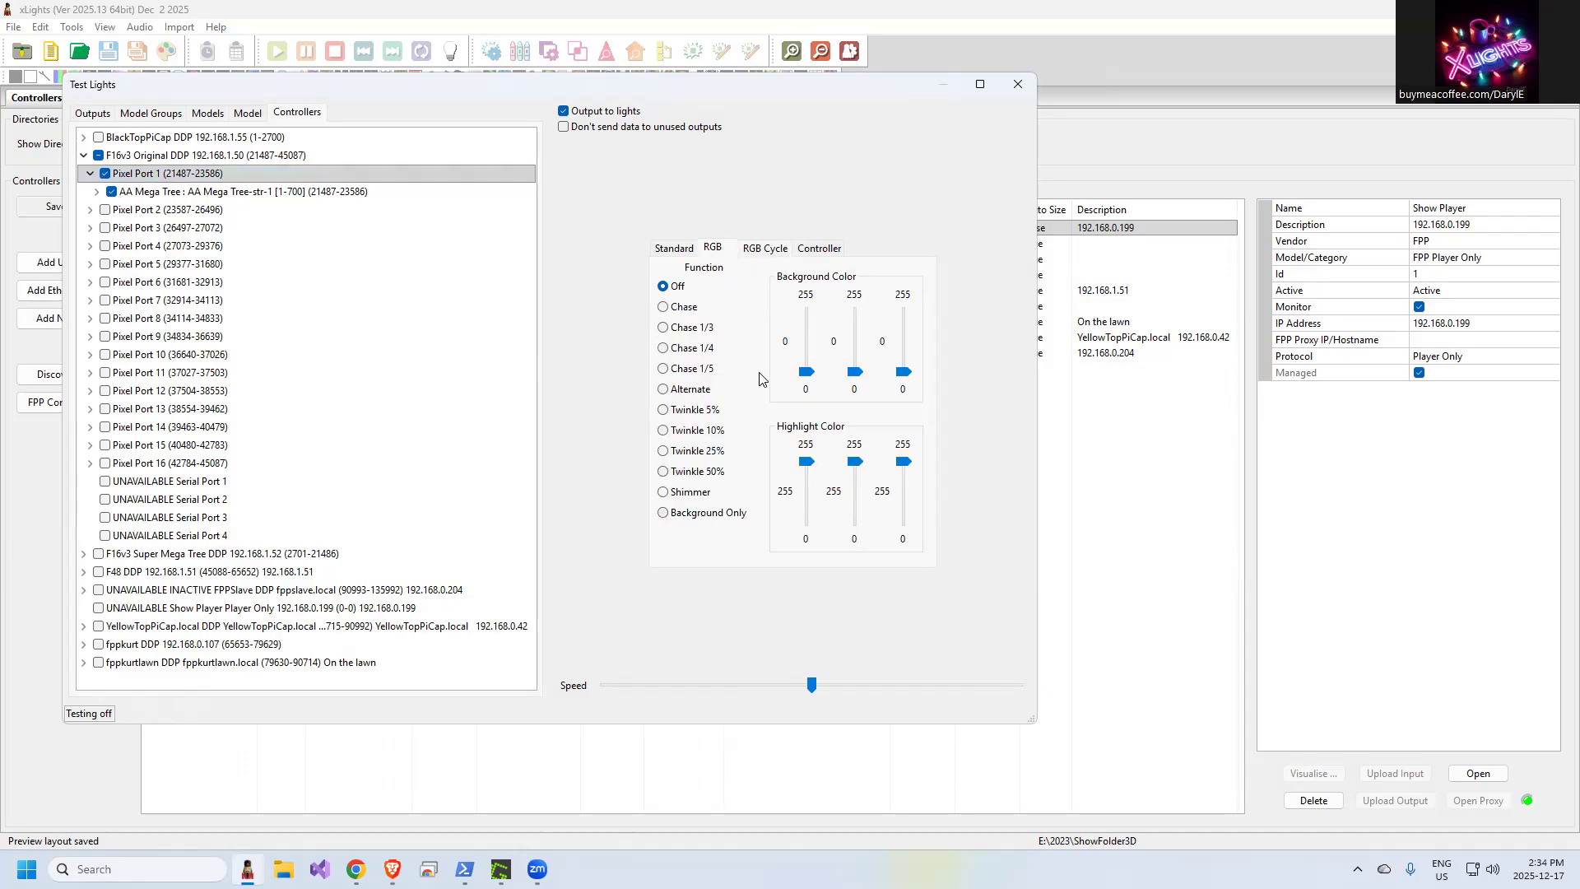
mouse_move(788, 236)
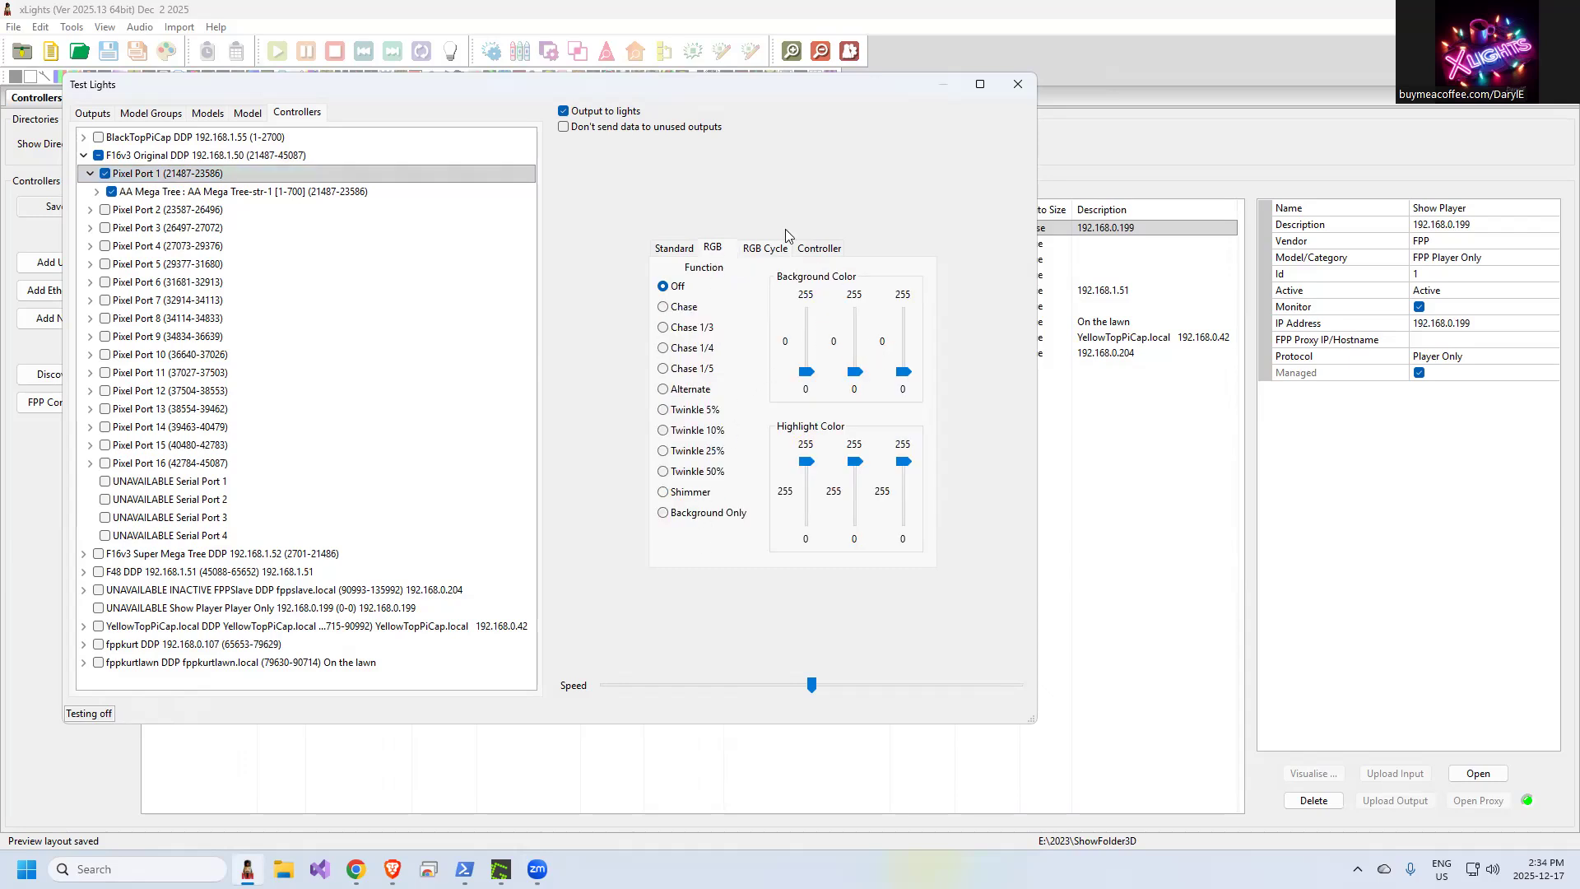
mouse_move(769, 254)
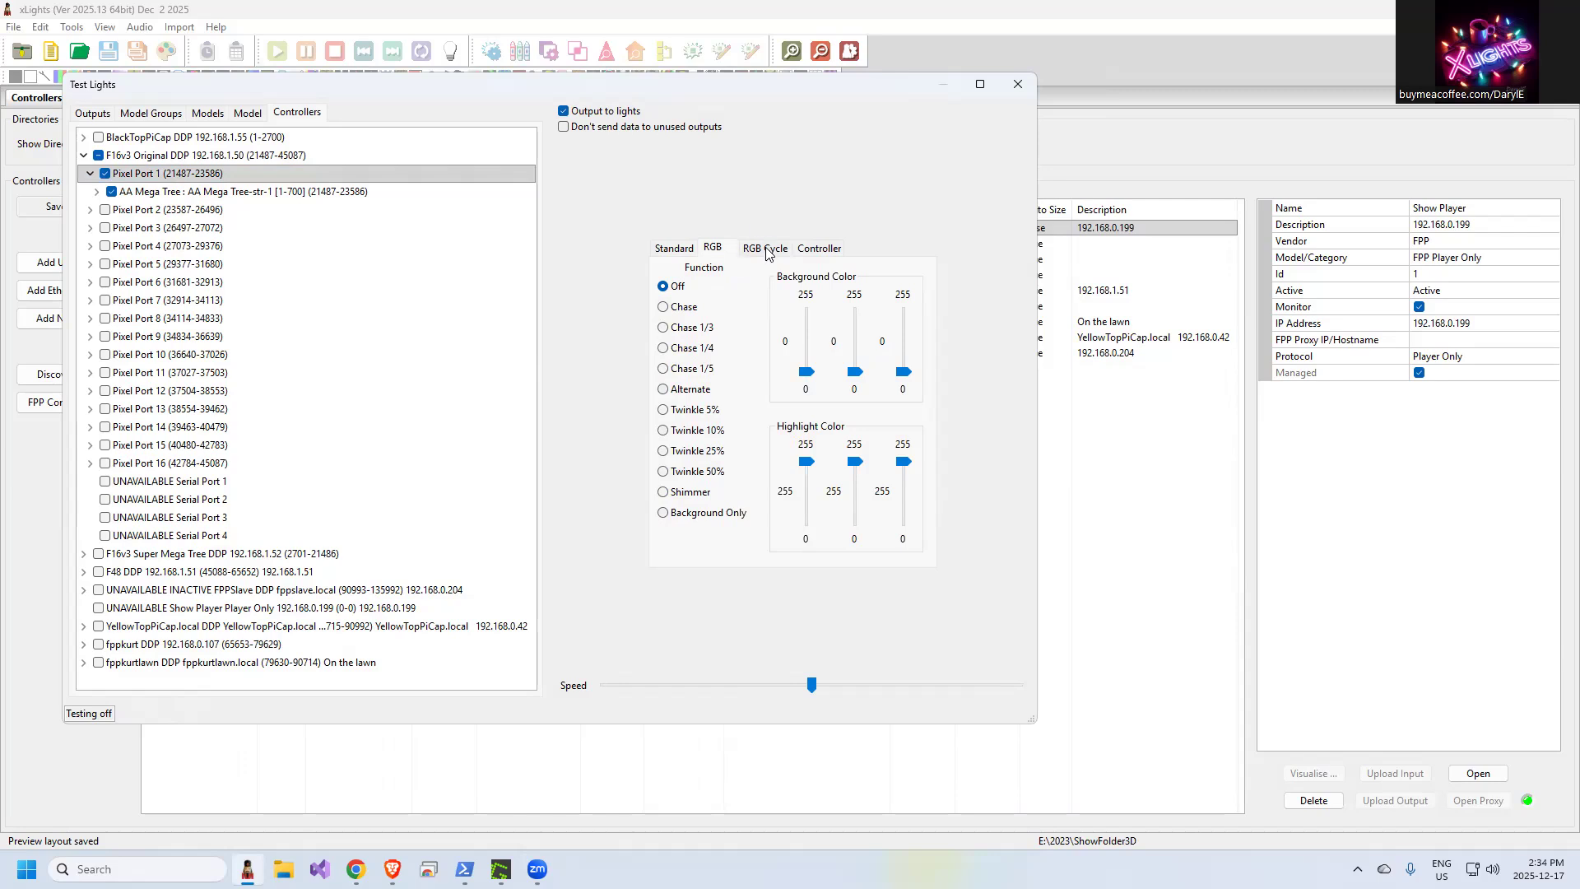
left_click(763, 249)
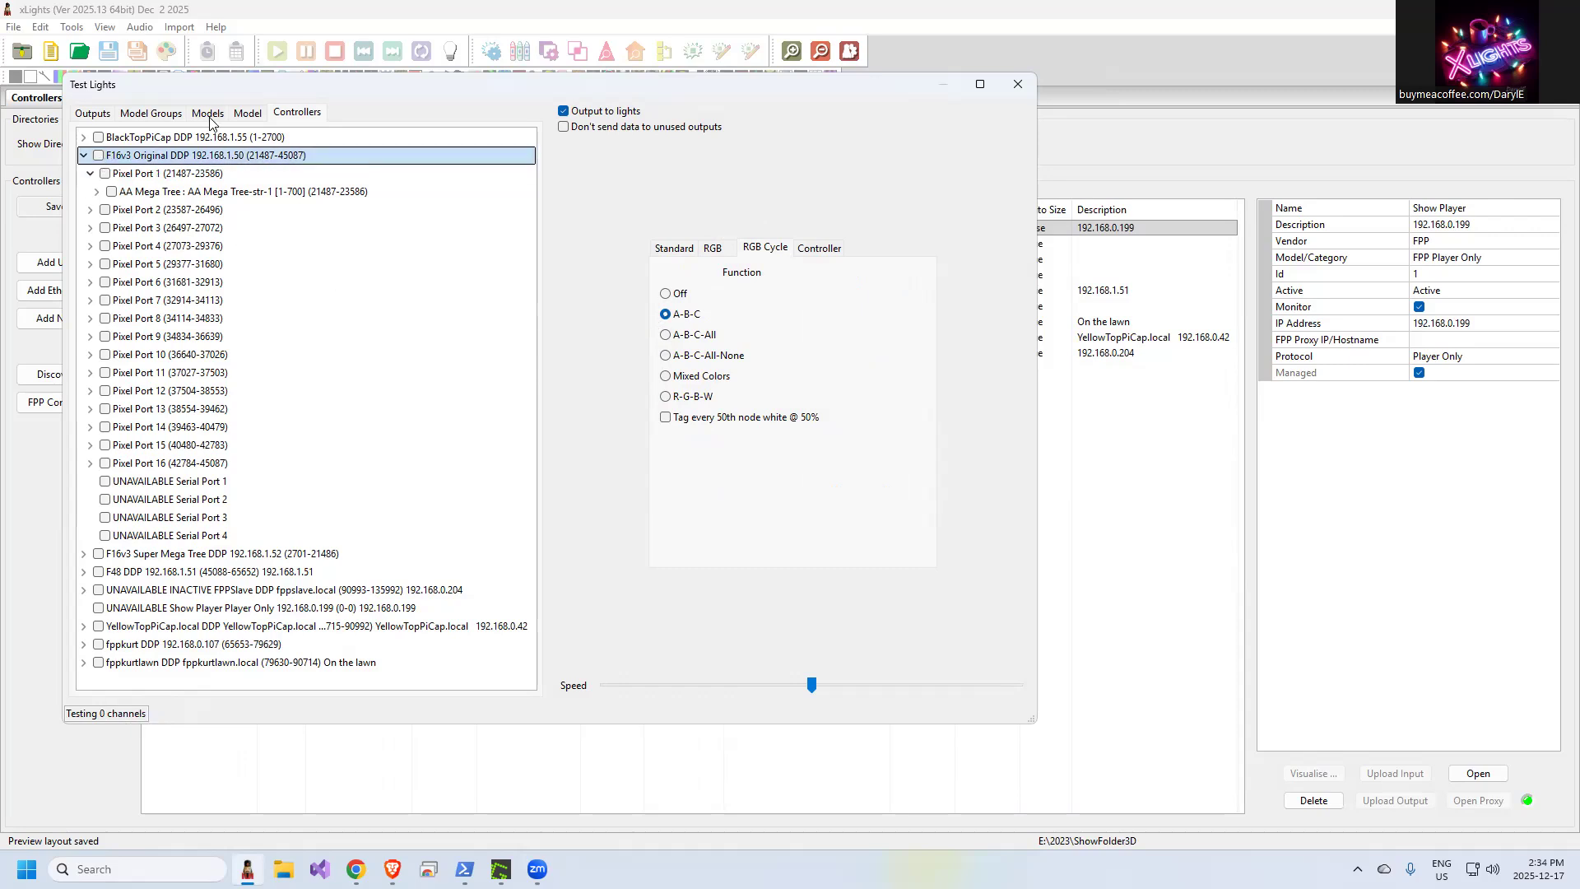
Start testing the AA Mega Tree model from the Models list
left_click(208, 112)
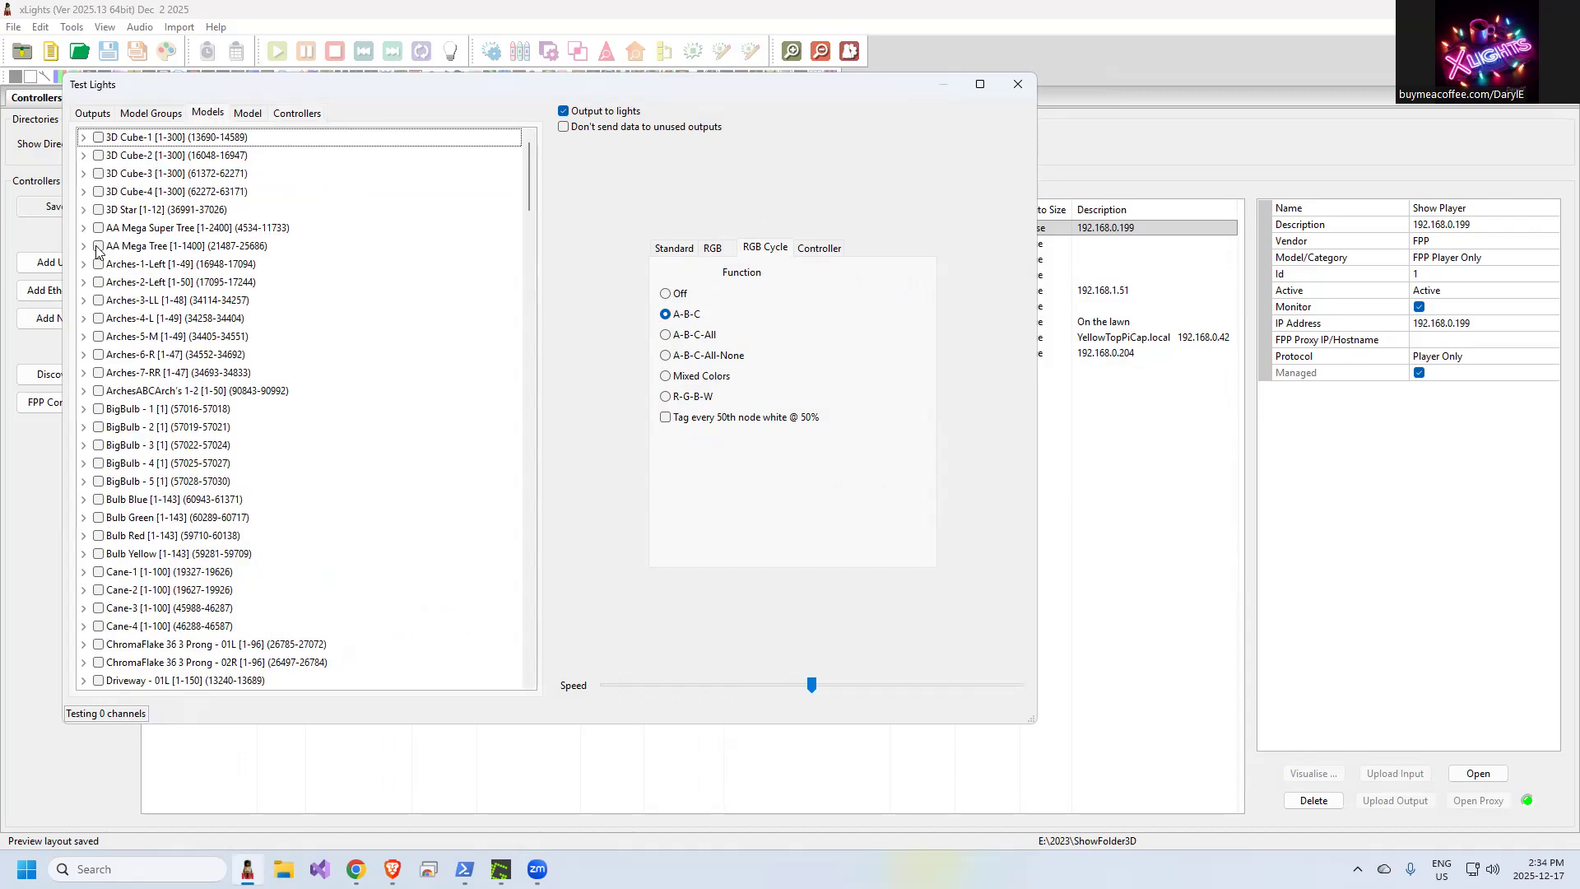
left_click(99, 246)
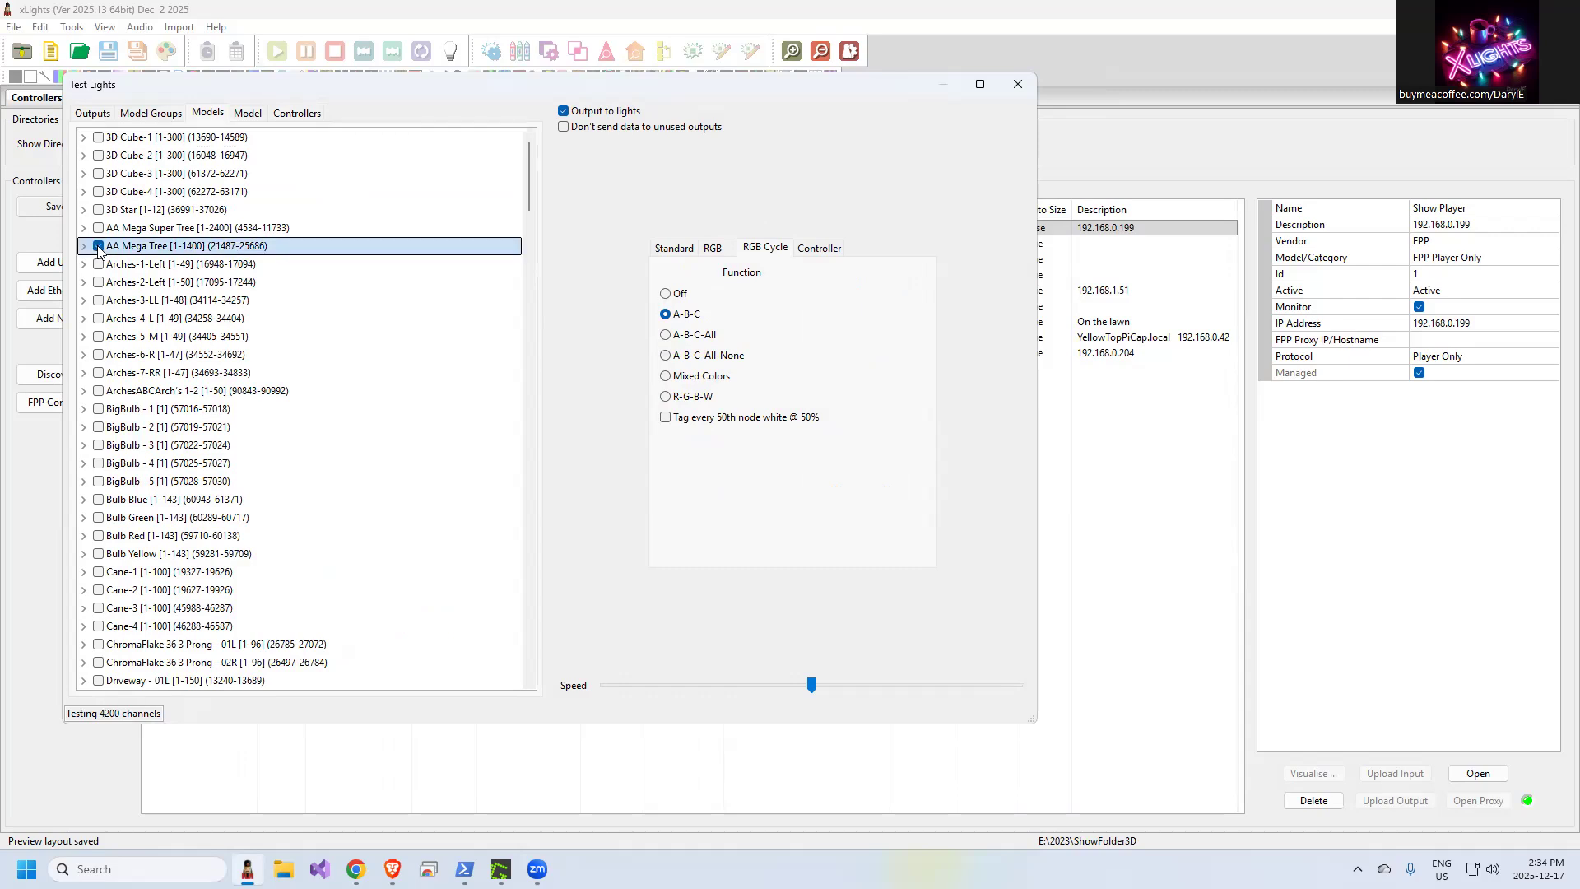
left_click(97, 245)
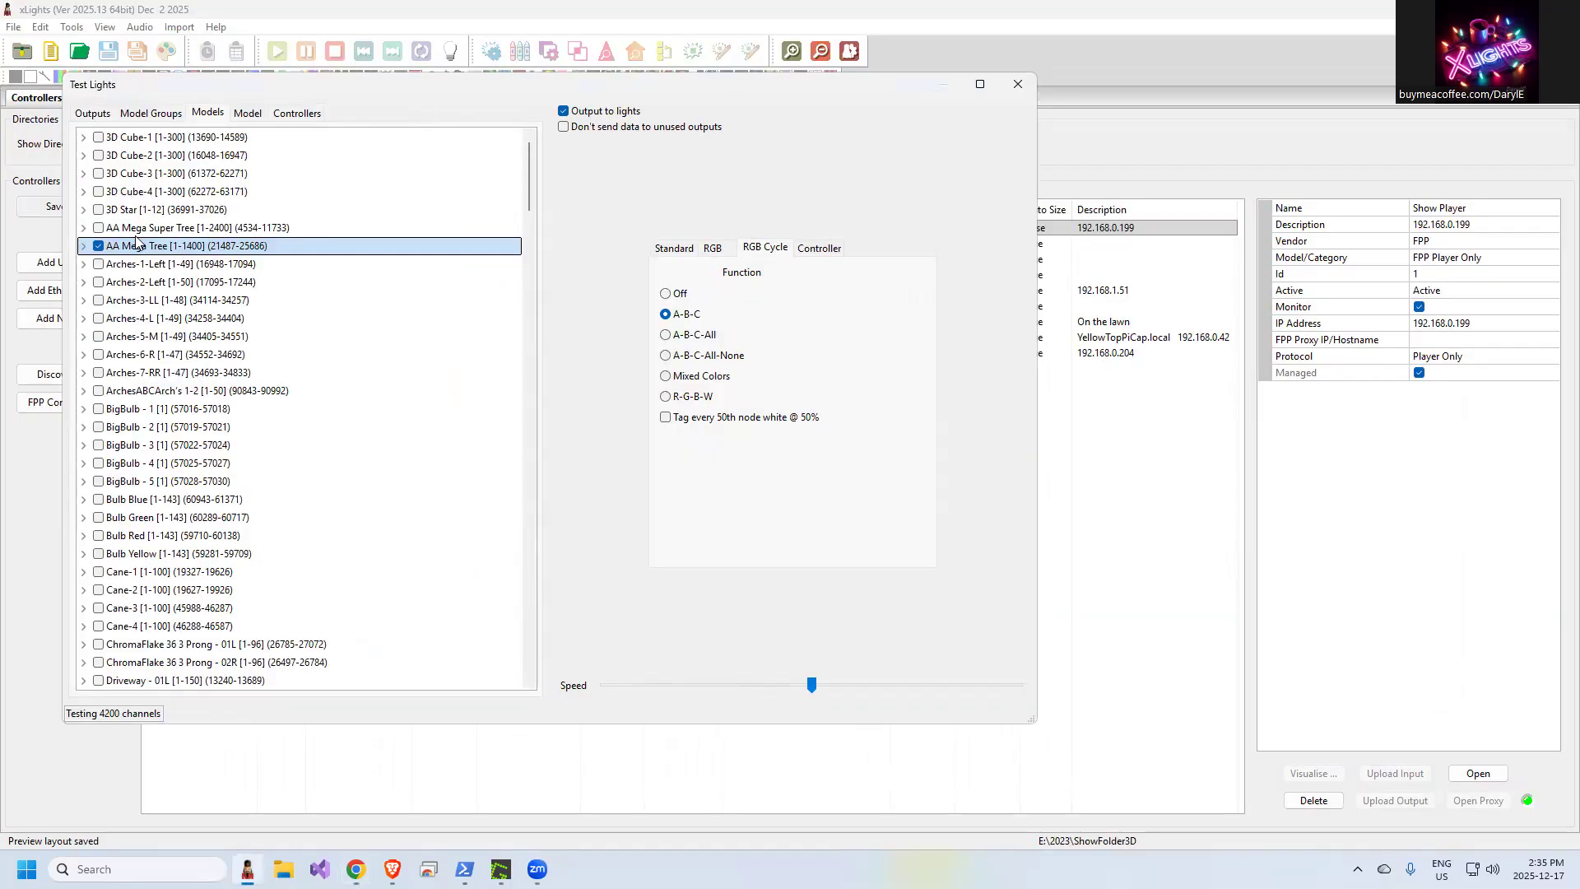
Switch to the browser and bring up the Falcon Player - FPP page
left_click(97, 245)
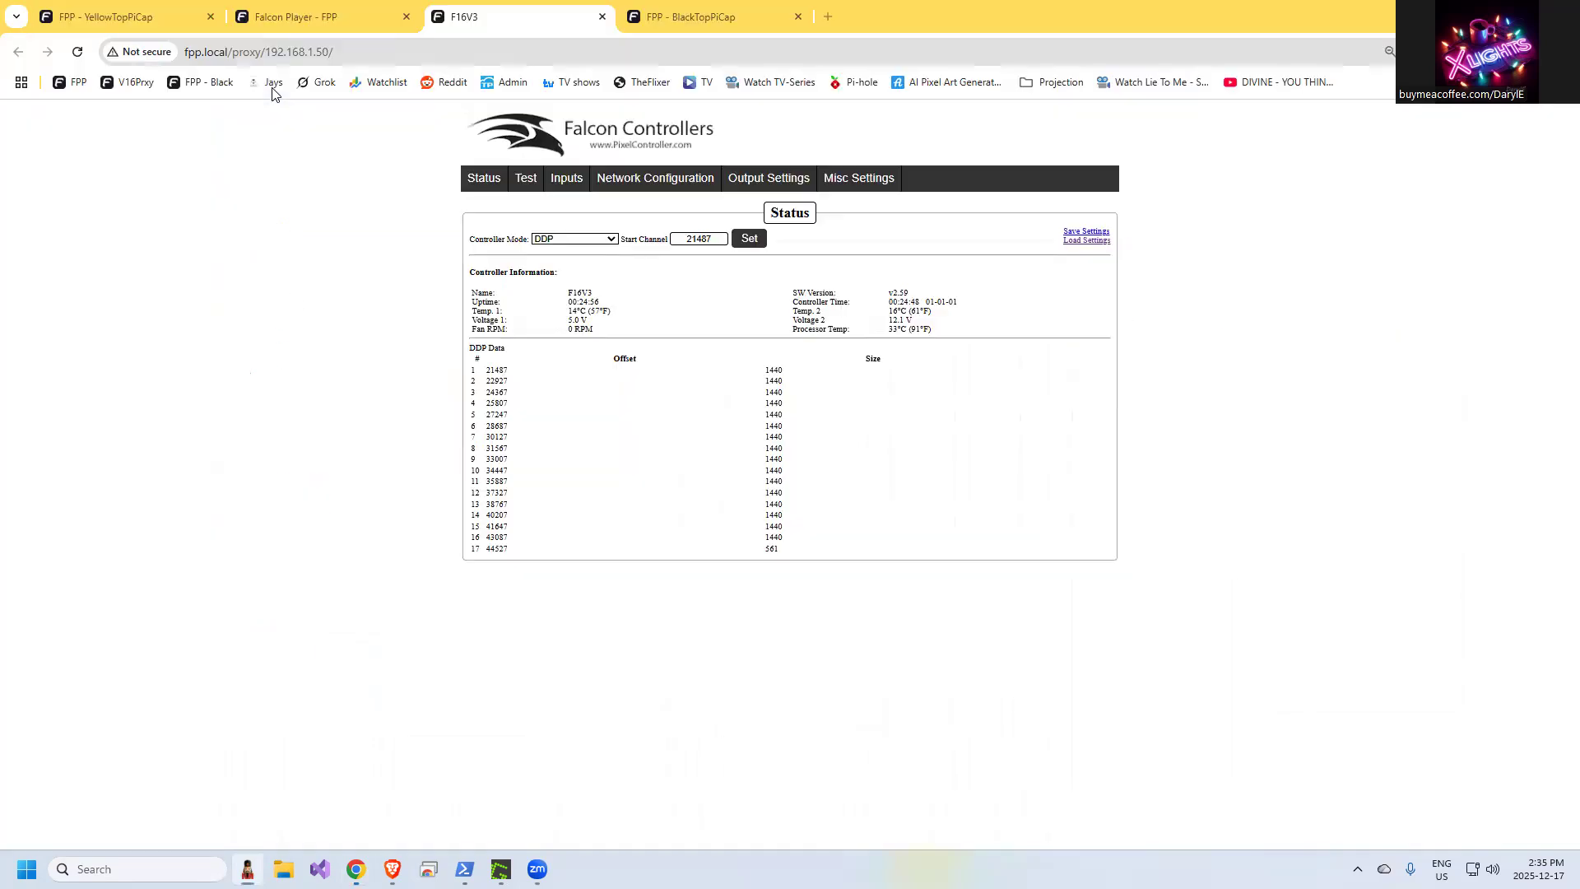
left_click(293, 17)
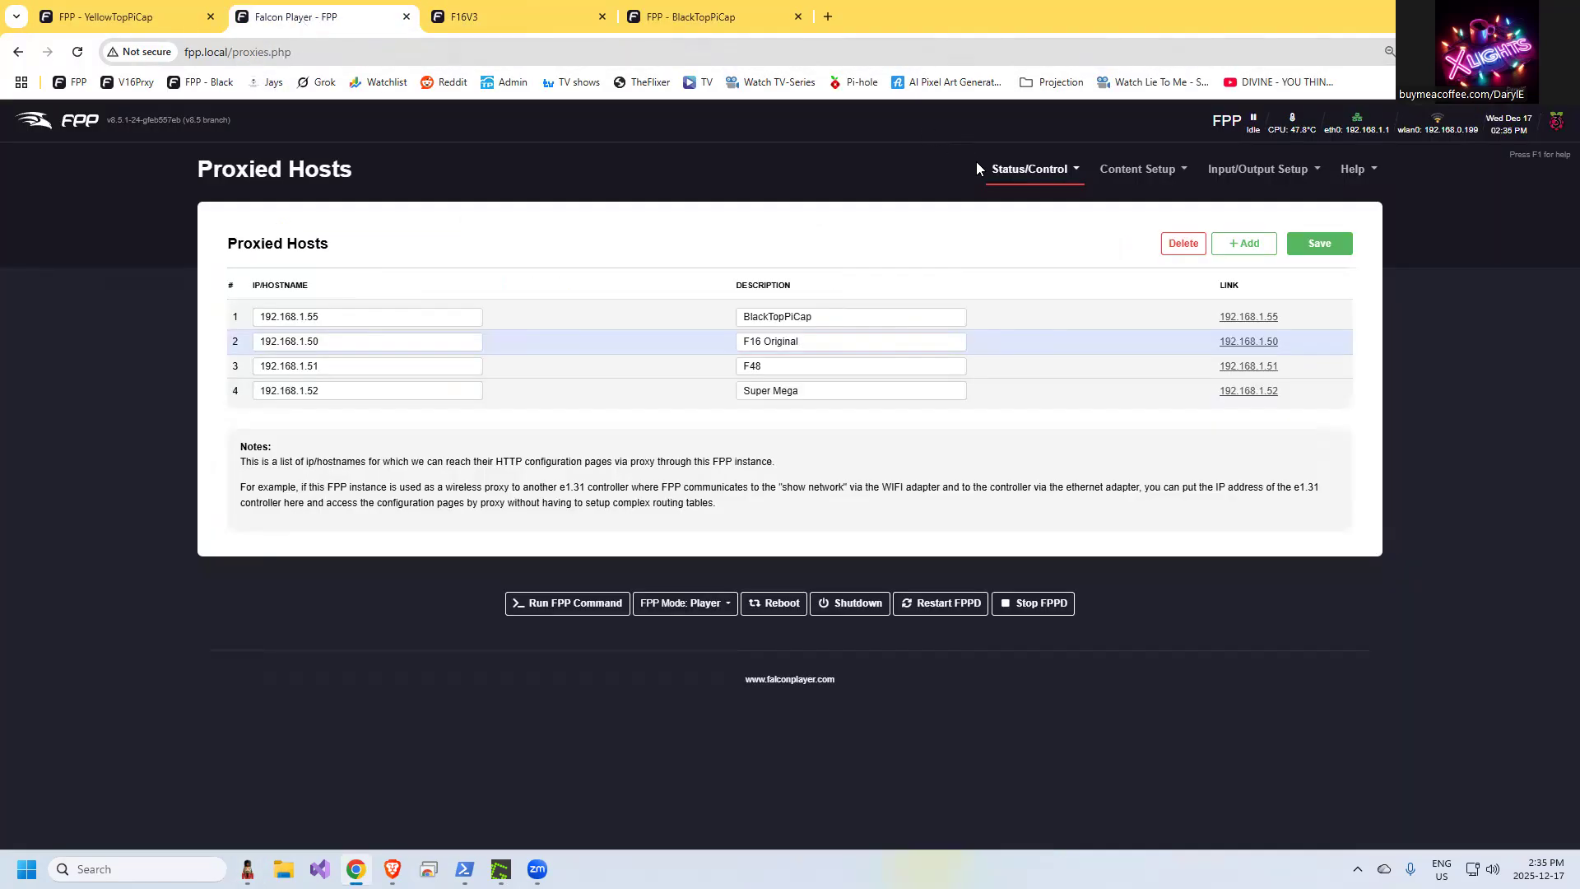
Enable Live Update Stats on the FPP status page to watch DDP packet counts, then return to xLights
left_click(1027, 168)
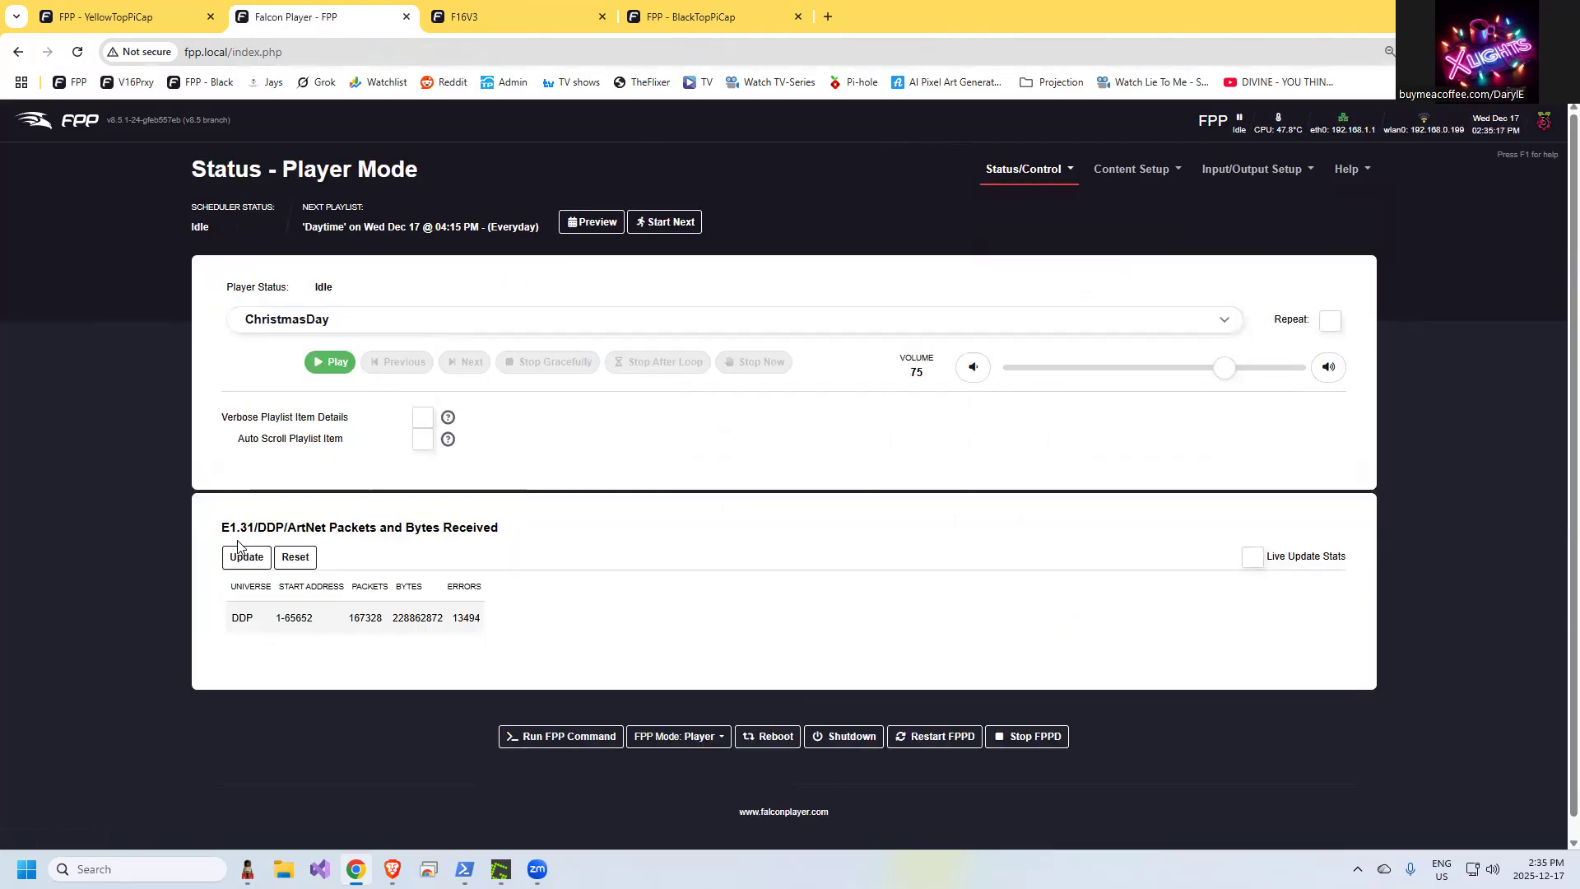
mouse_move(1231, 573)
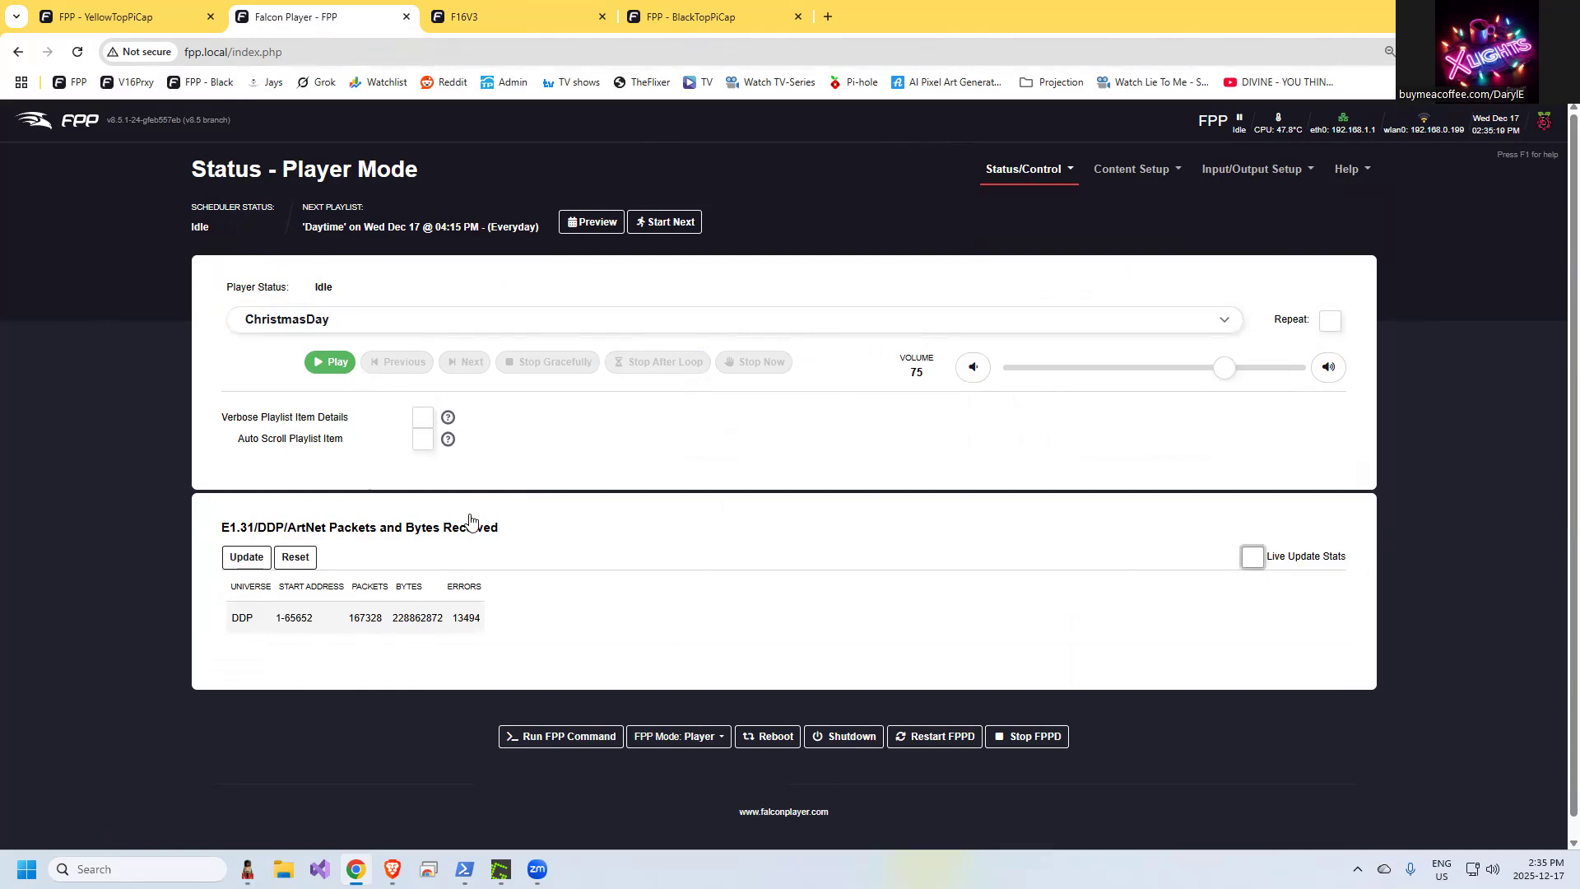
mouse_move(482, 622)
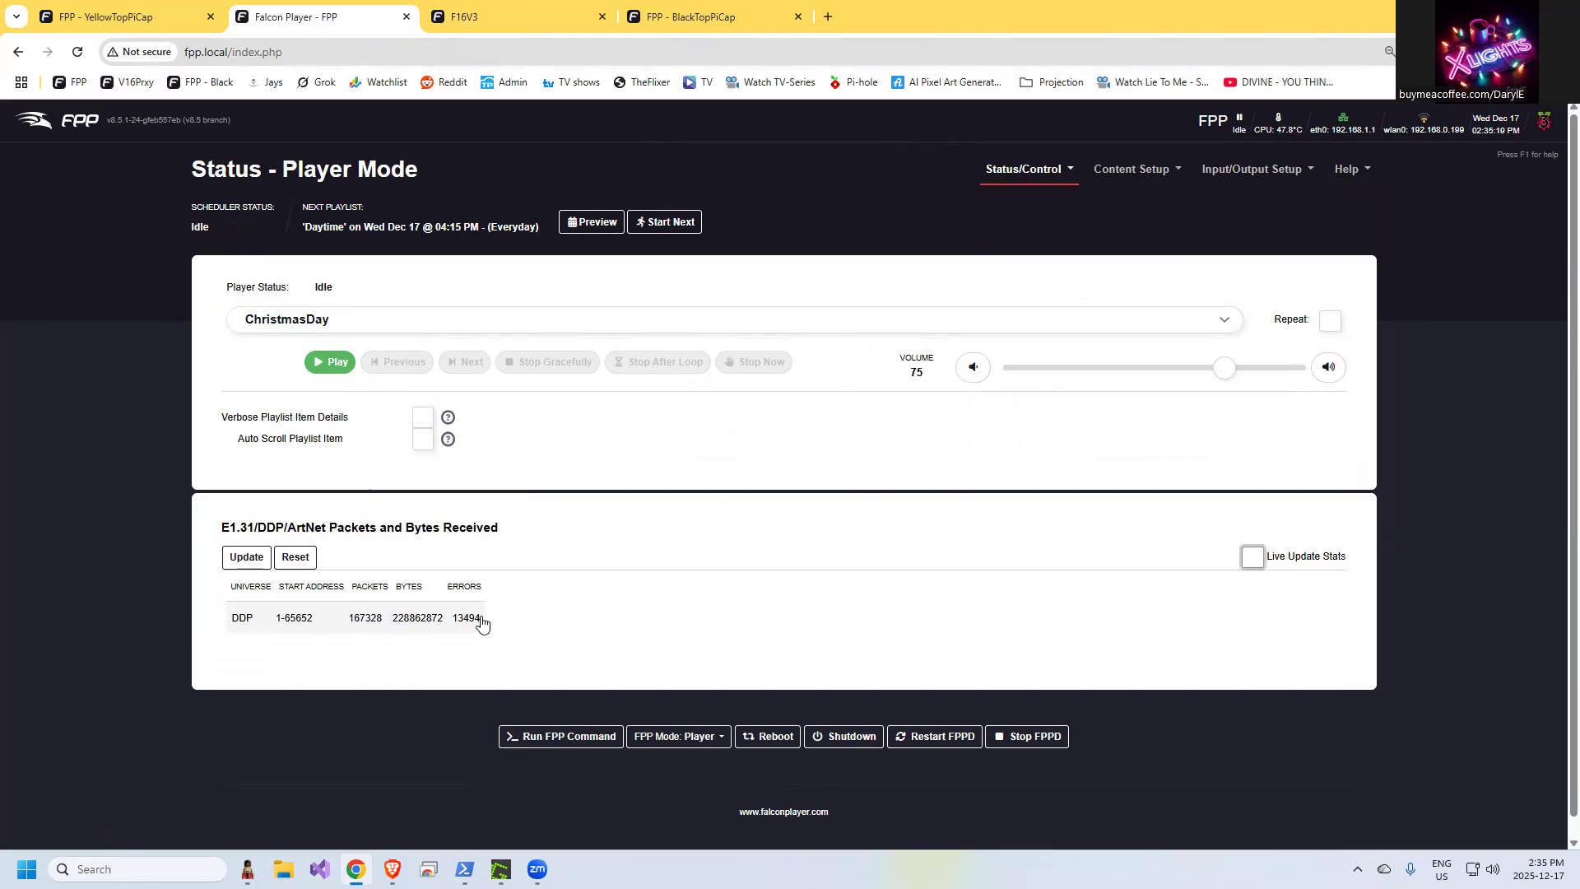
left_click(1251, 556)
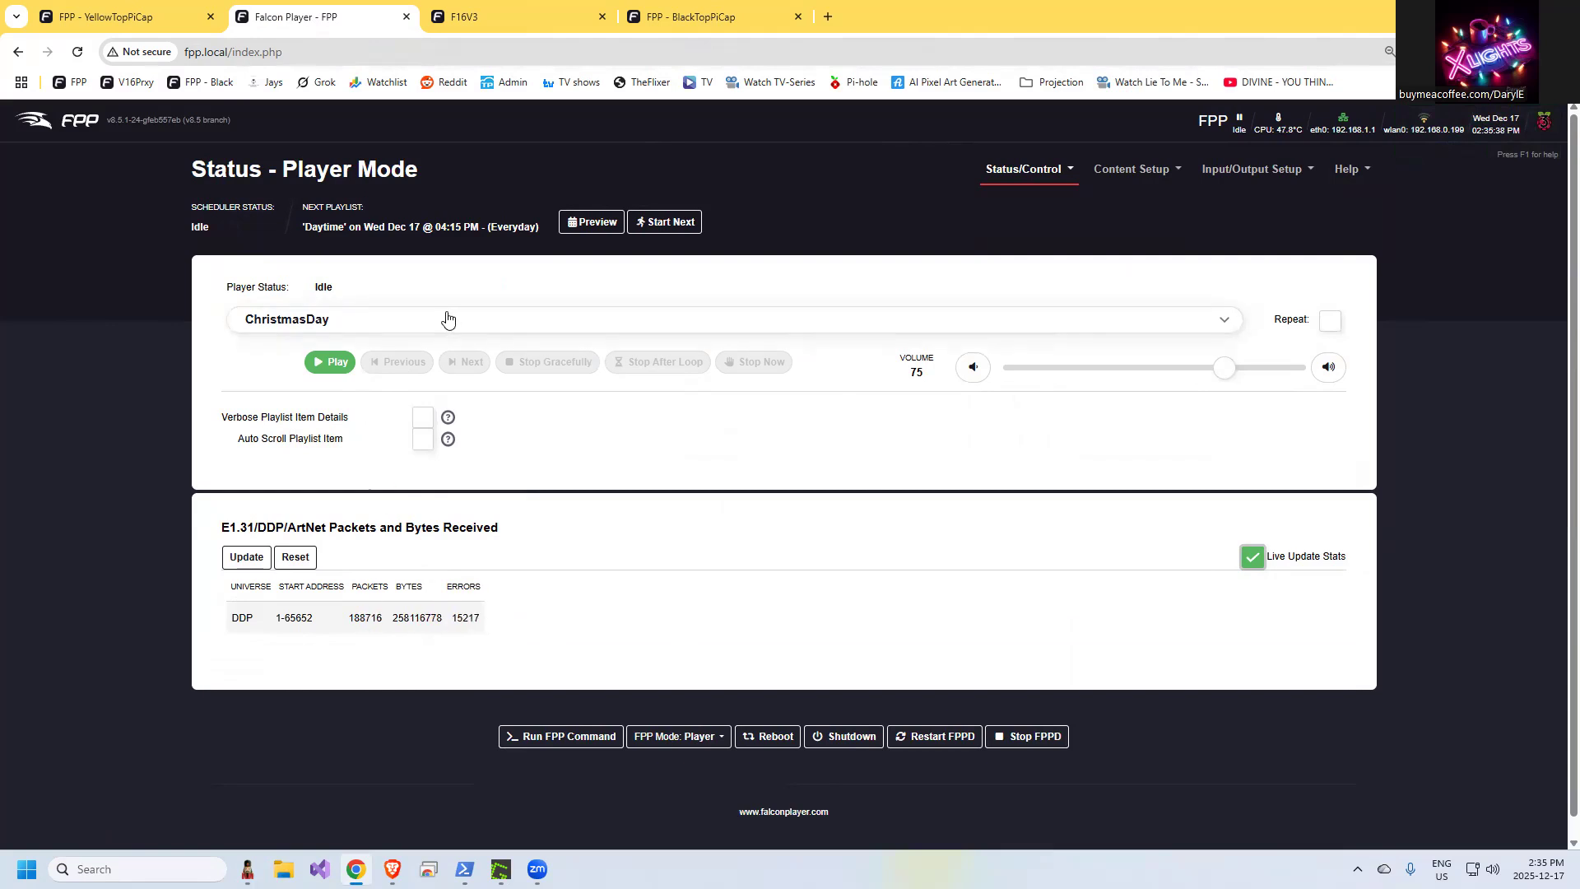
left_click(498, 867)
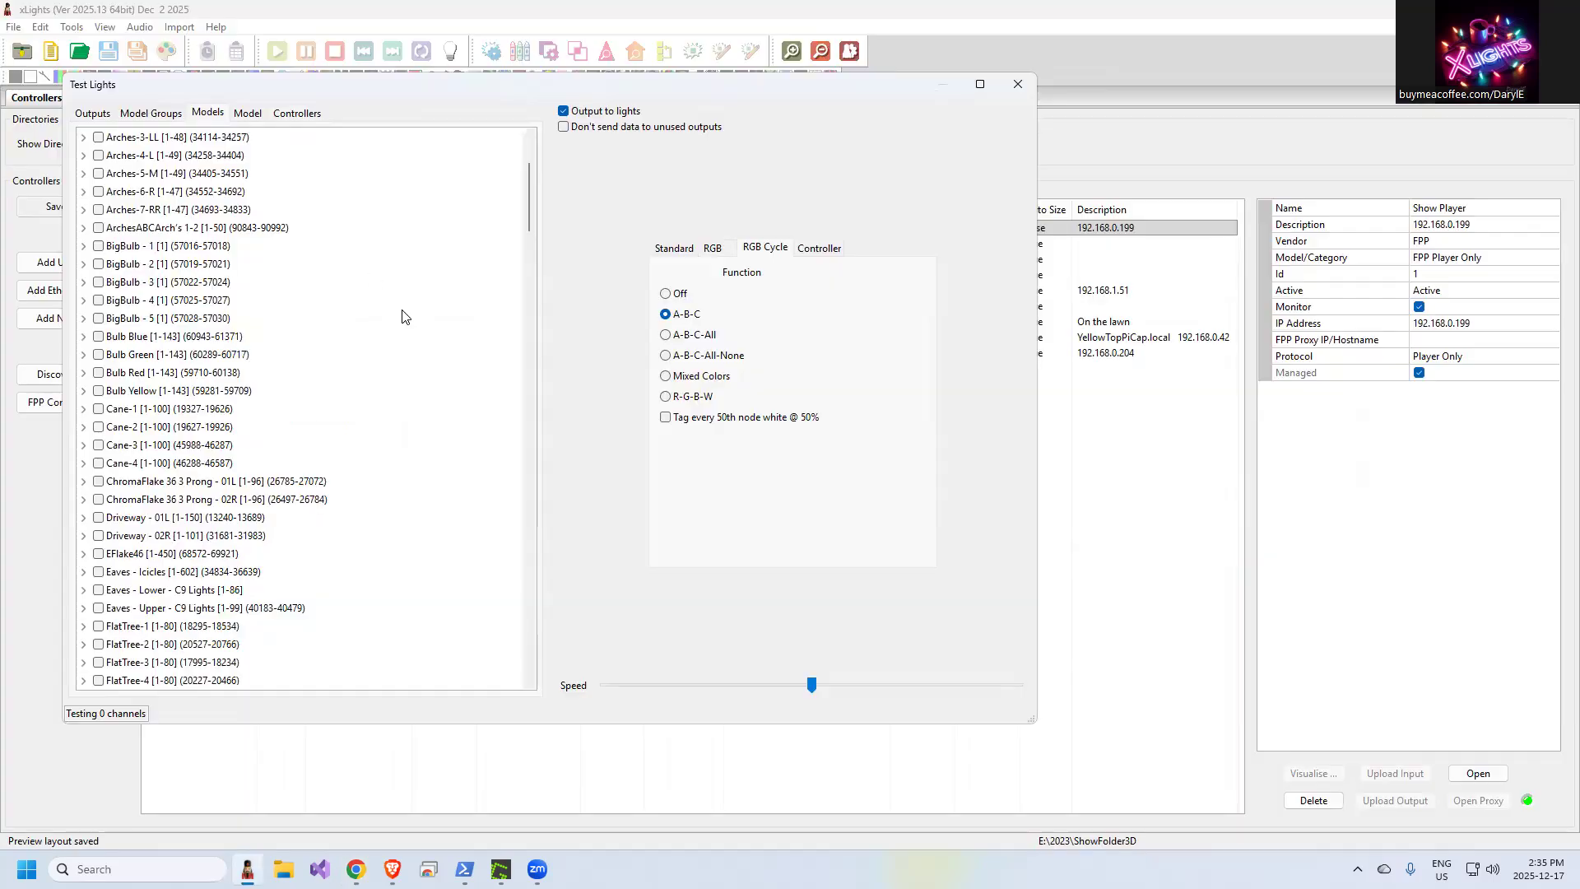
Expand AA Mega Tree to its submodels and test the whole tree
scroll("down", 3)
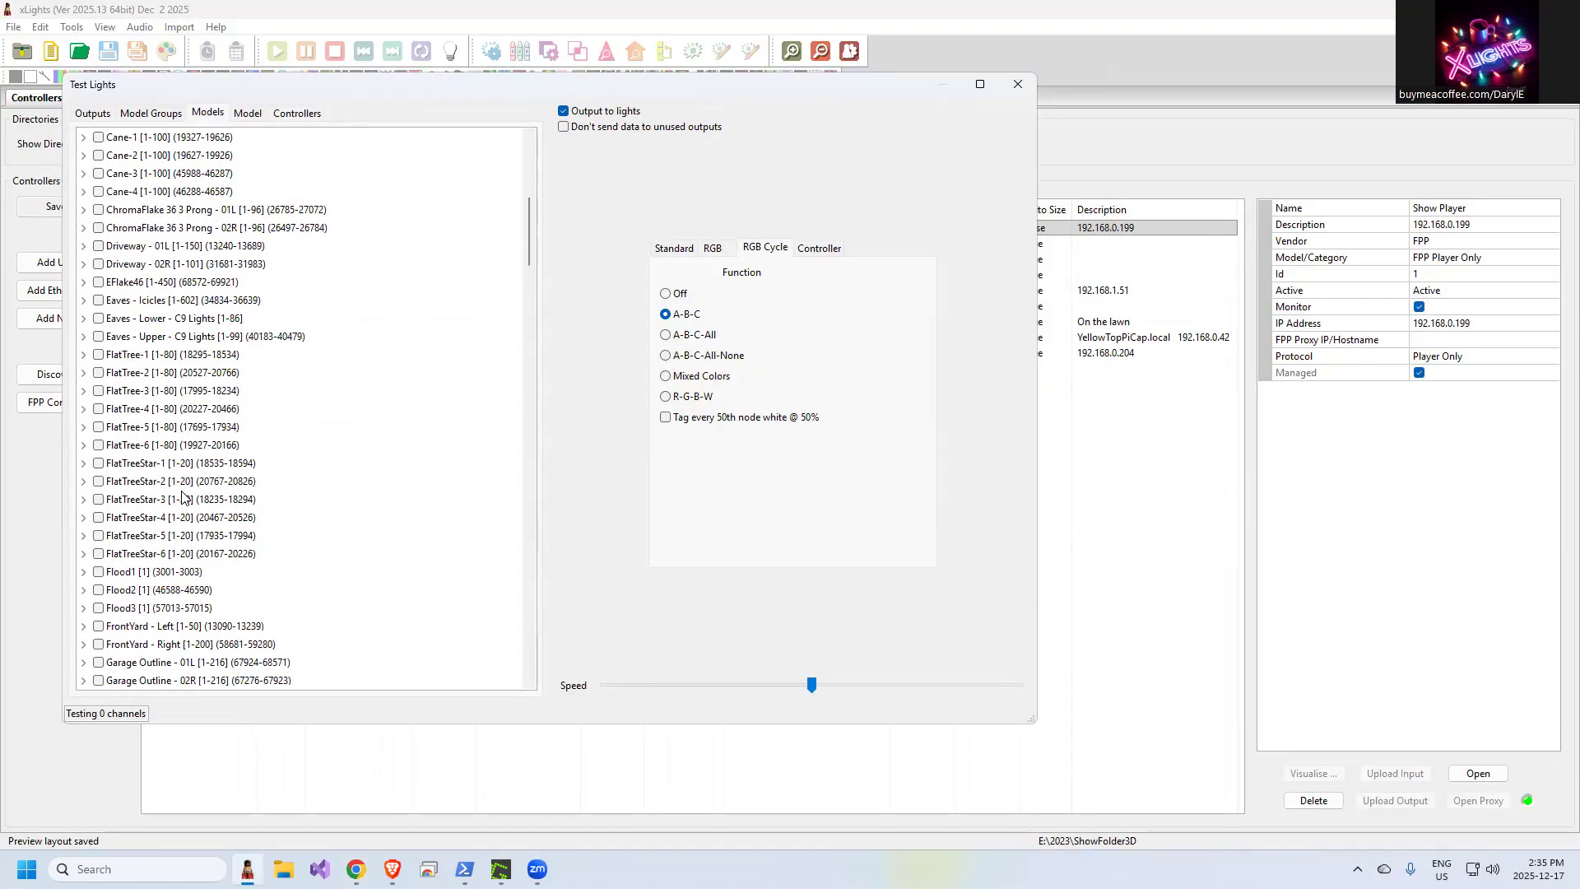
mouse_move(132, 501)
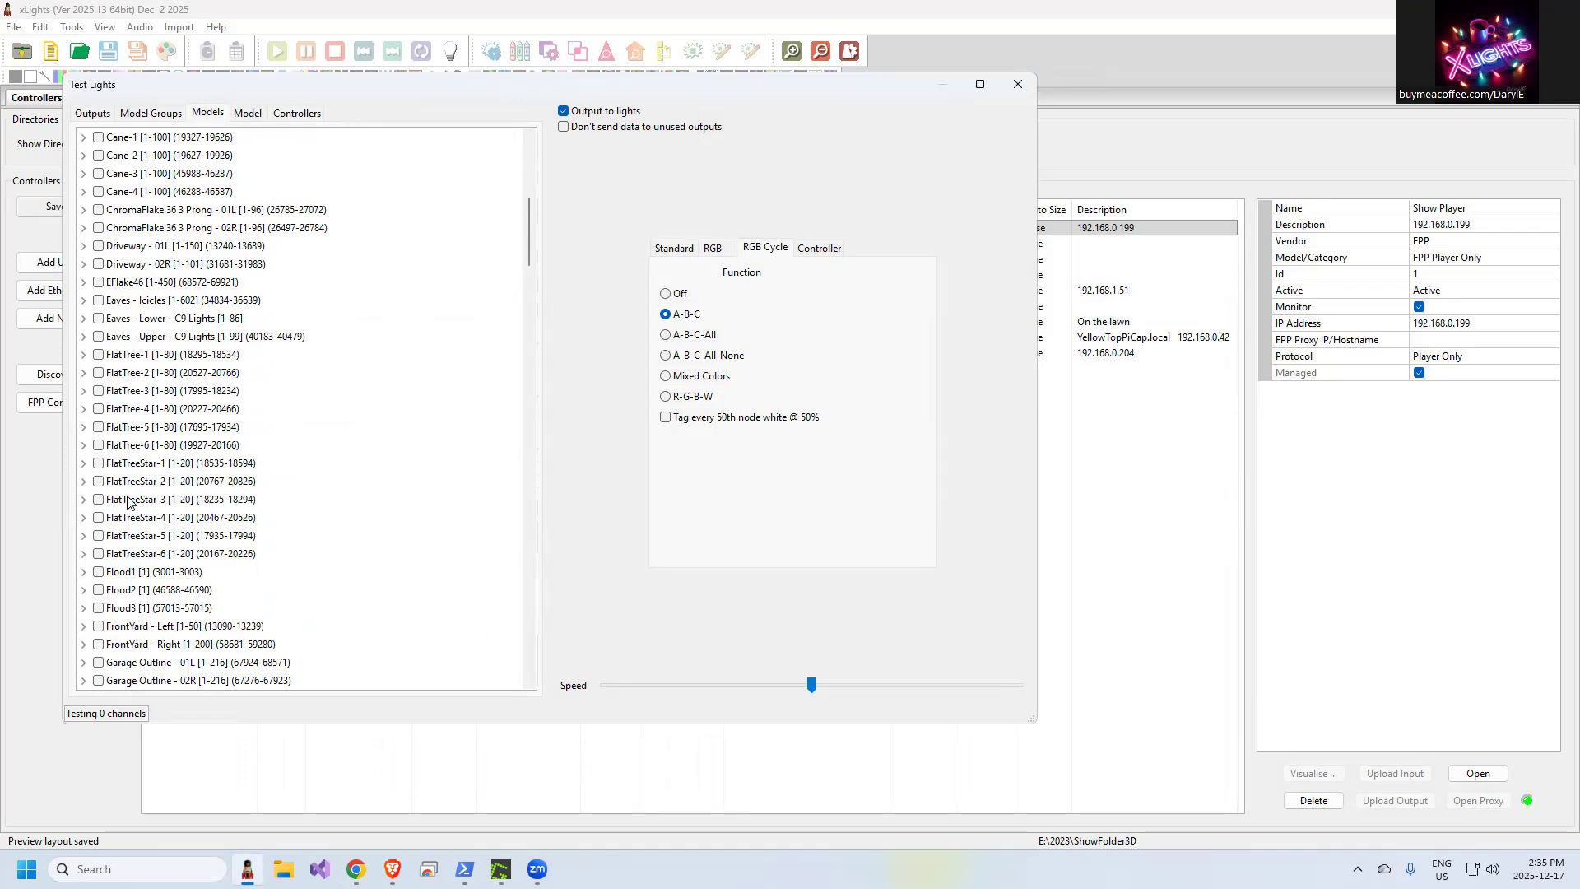
scroll("up", 3)
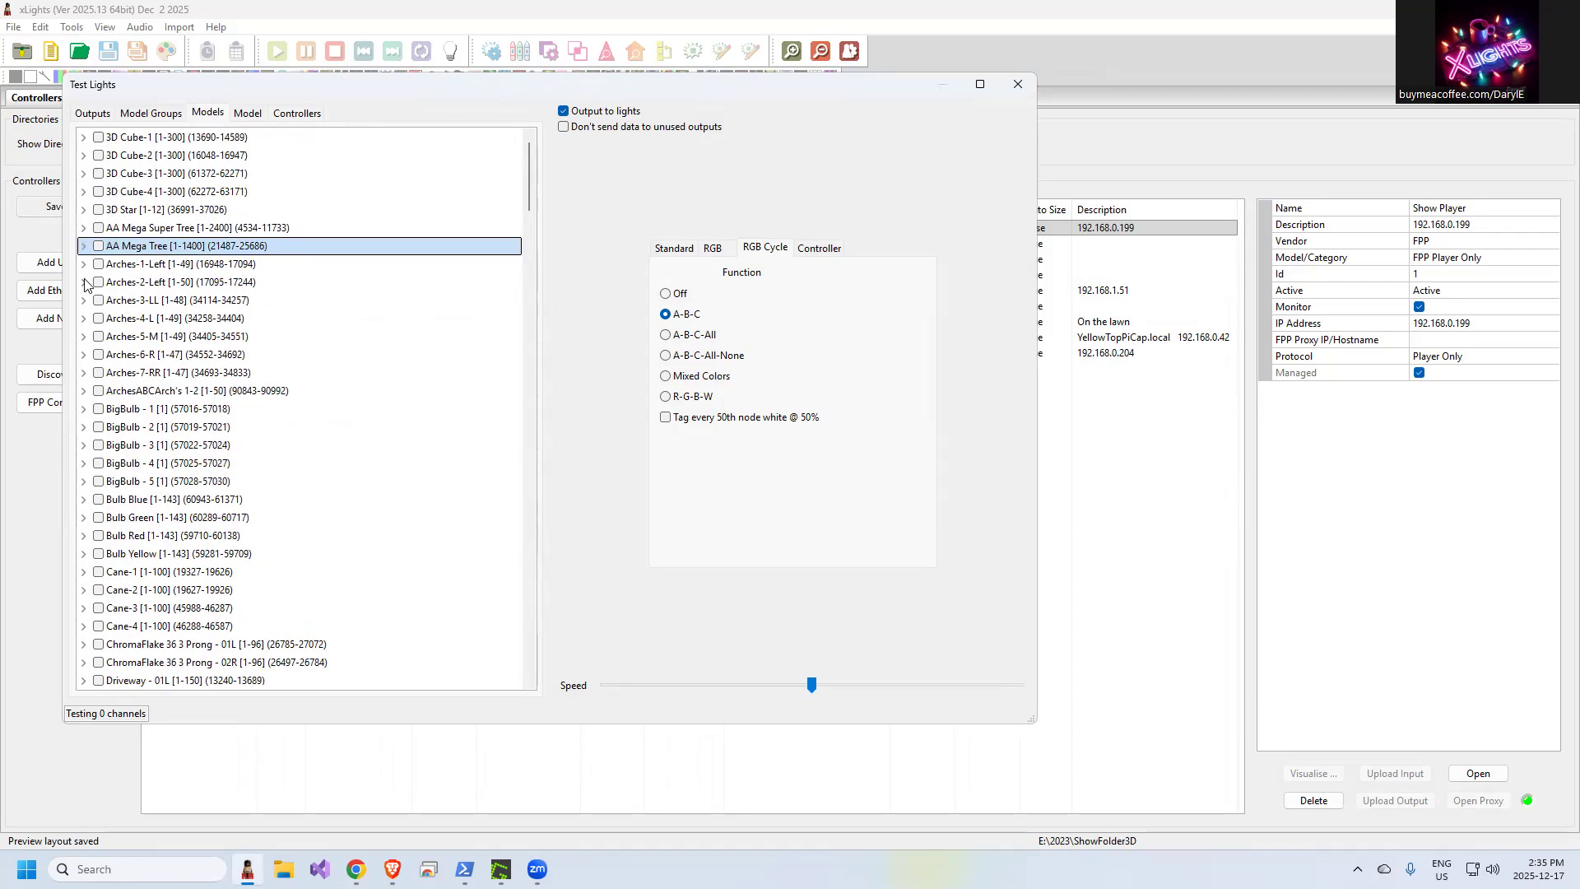
left_click(83, 245)
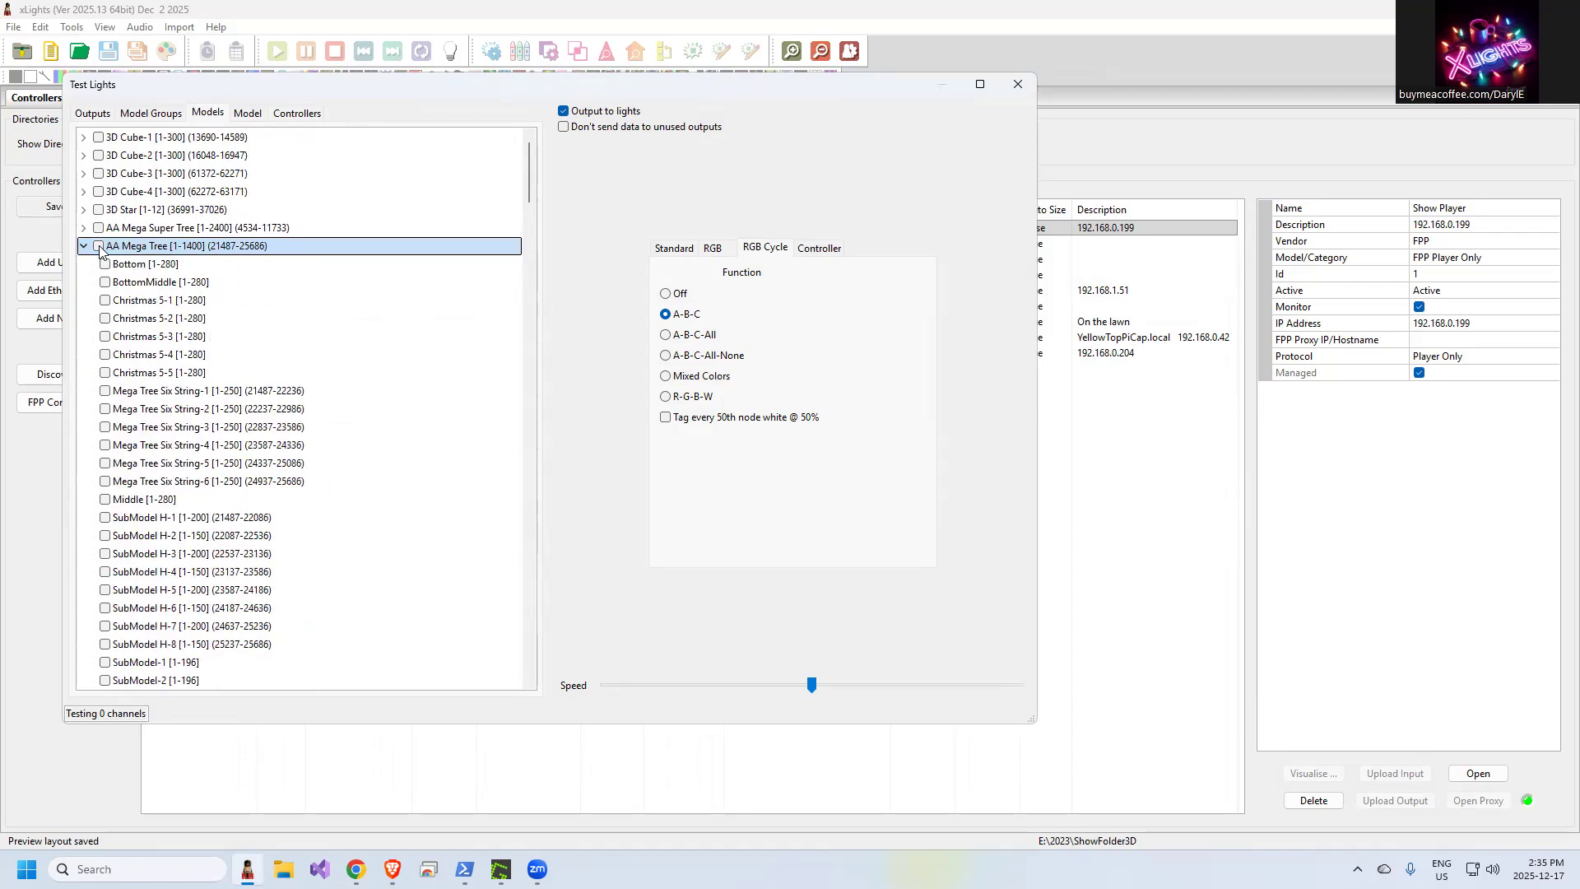
left_click(98, 245)
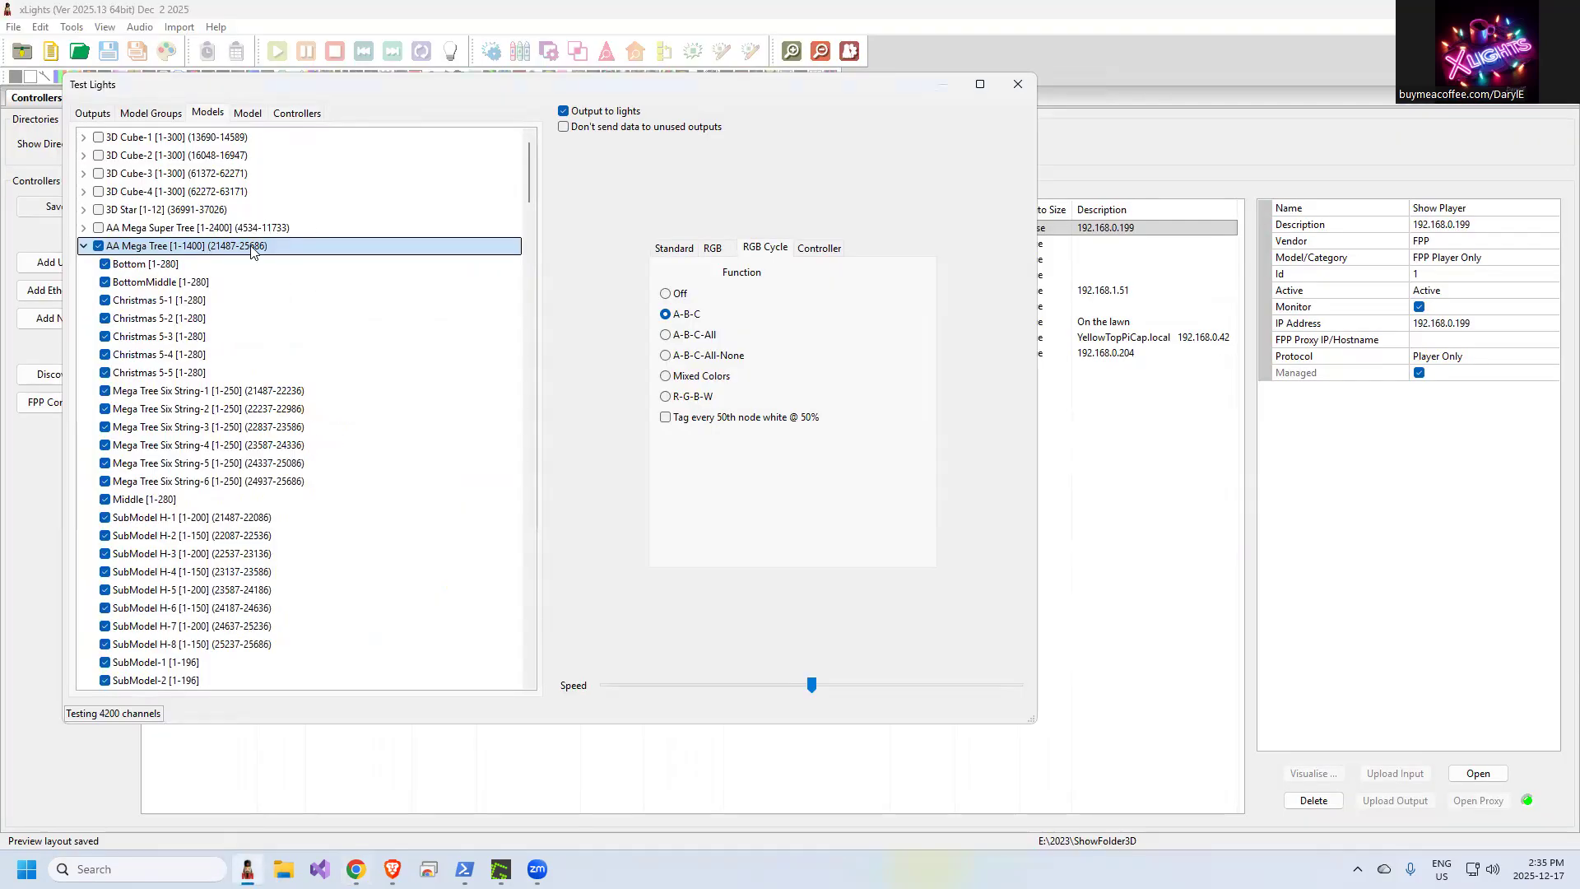
mouse_move(204, 109)
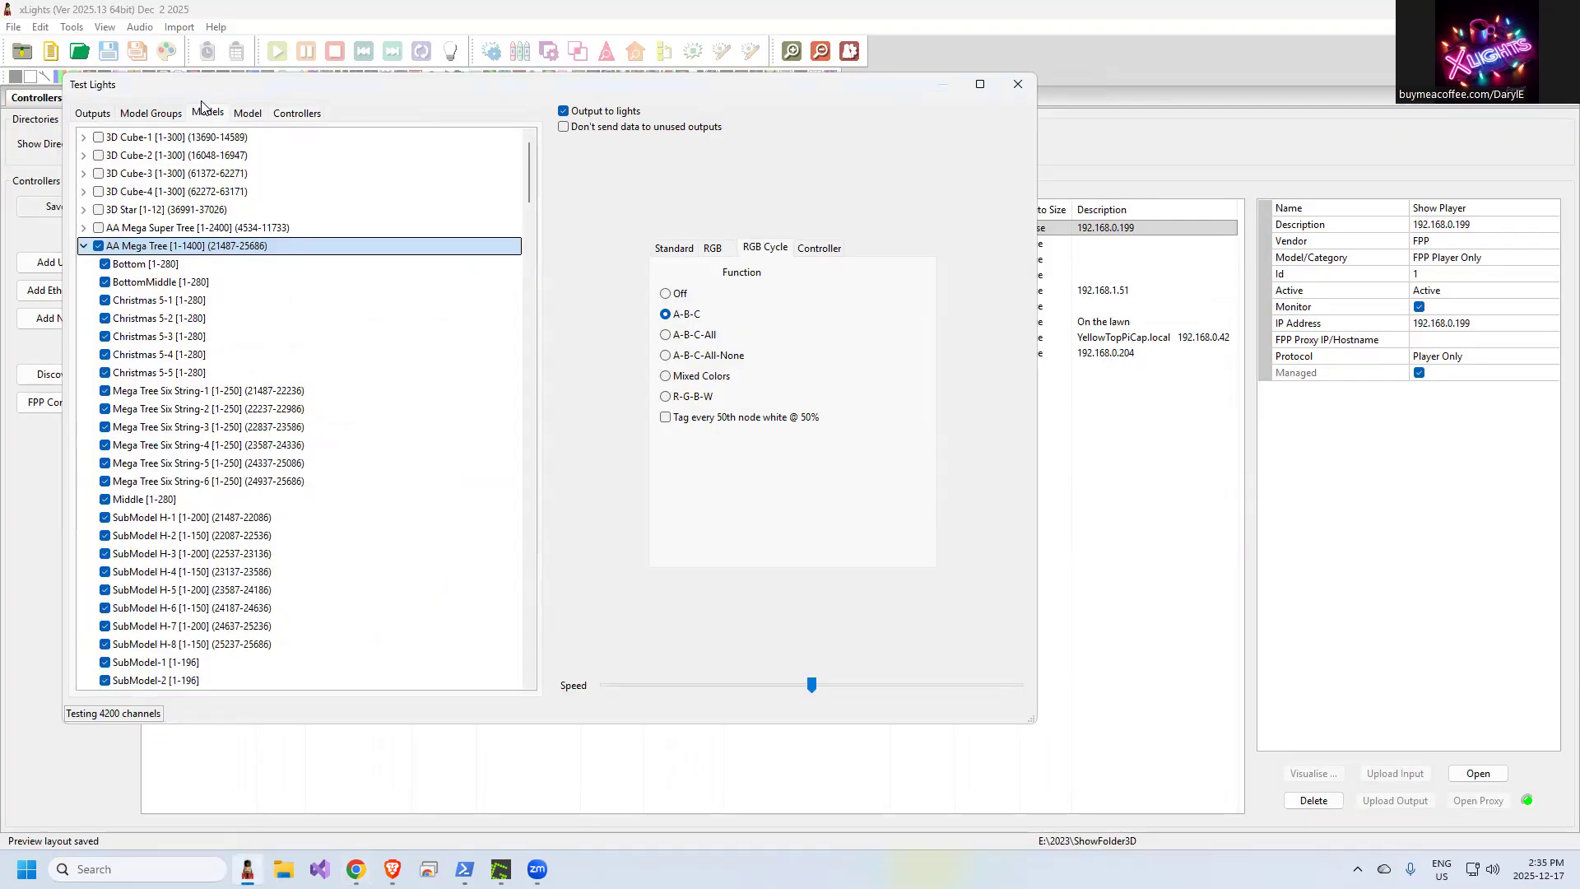
Confirm the tree maps to F16v3 Pixel Port 1, stop its test and show the single-model preview
left_click(296, 112)
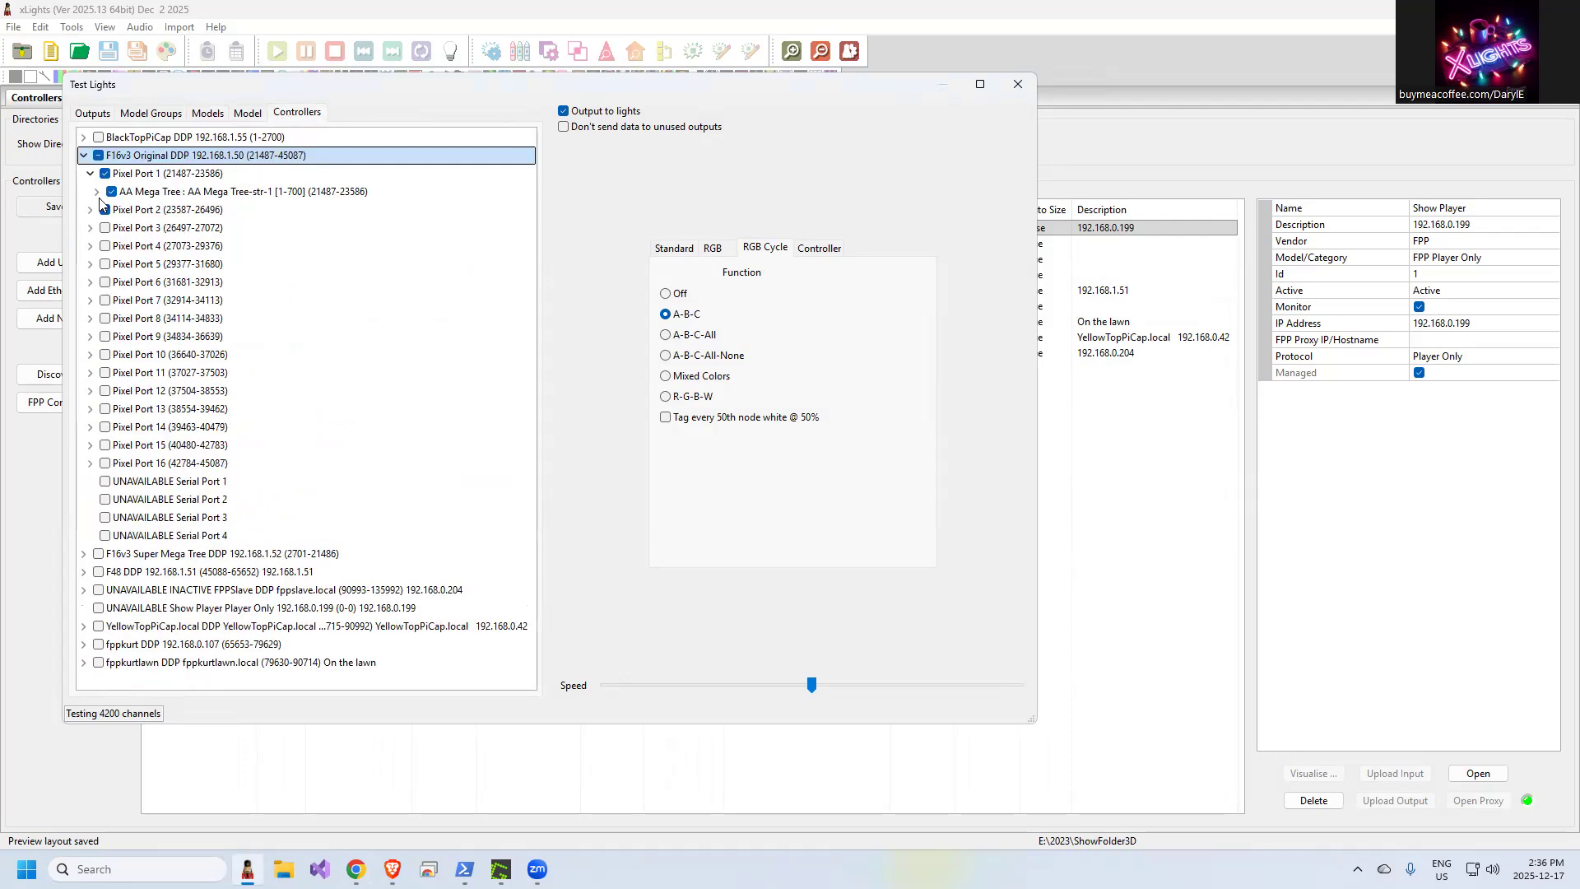
left_click(97, 154)
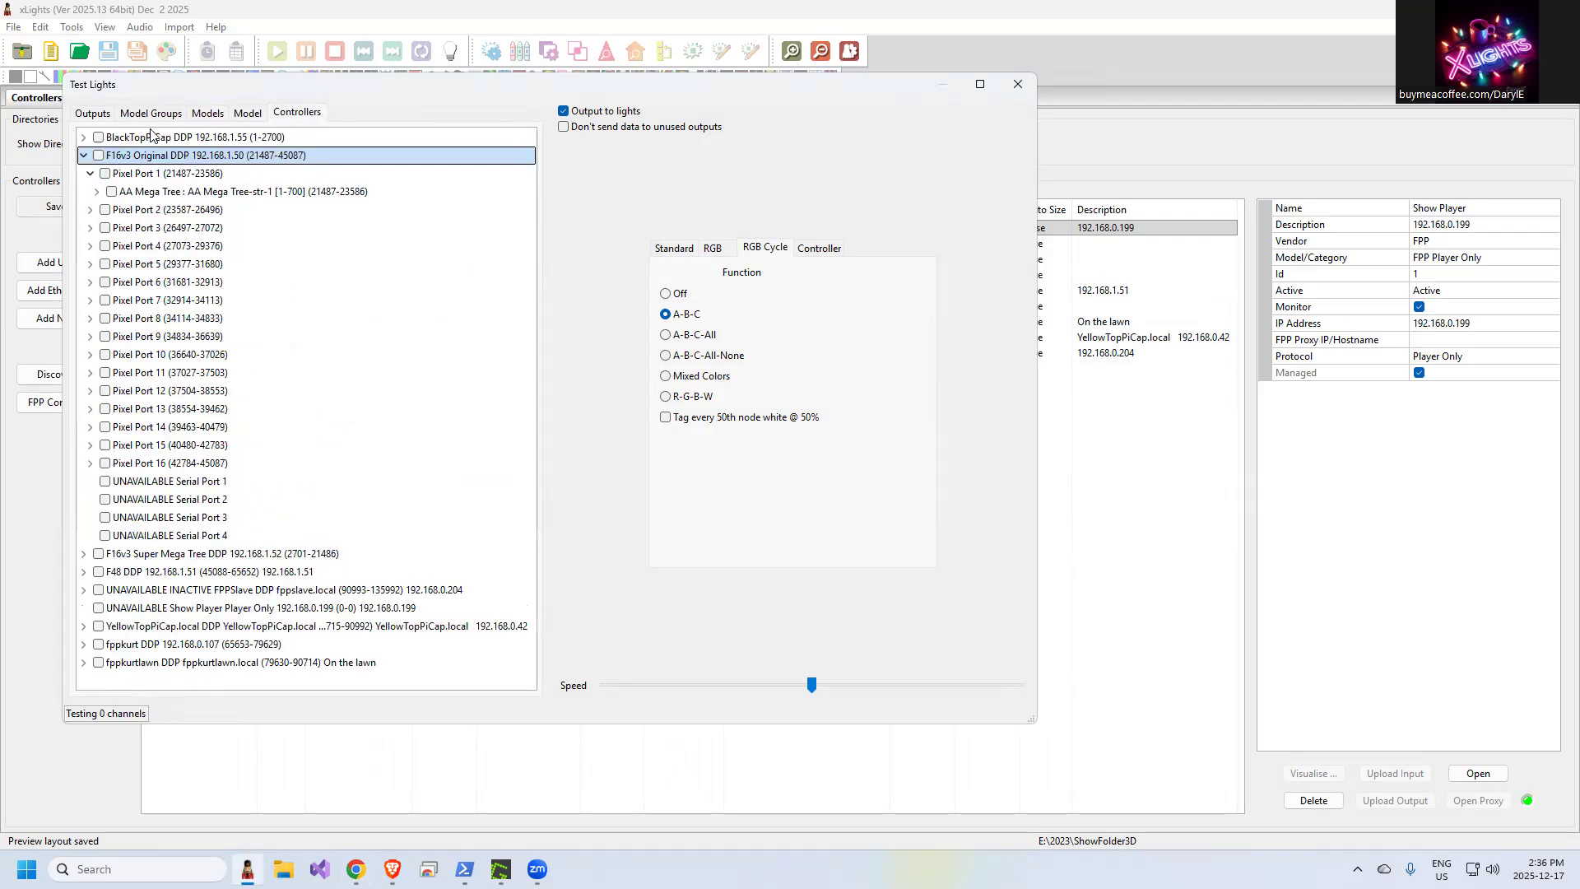
left_click(208, 112)
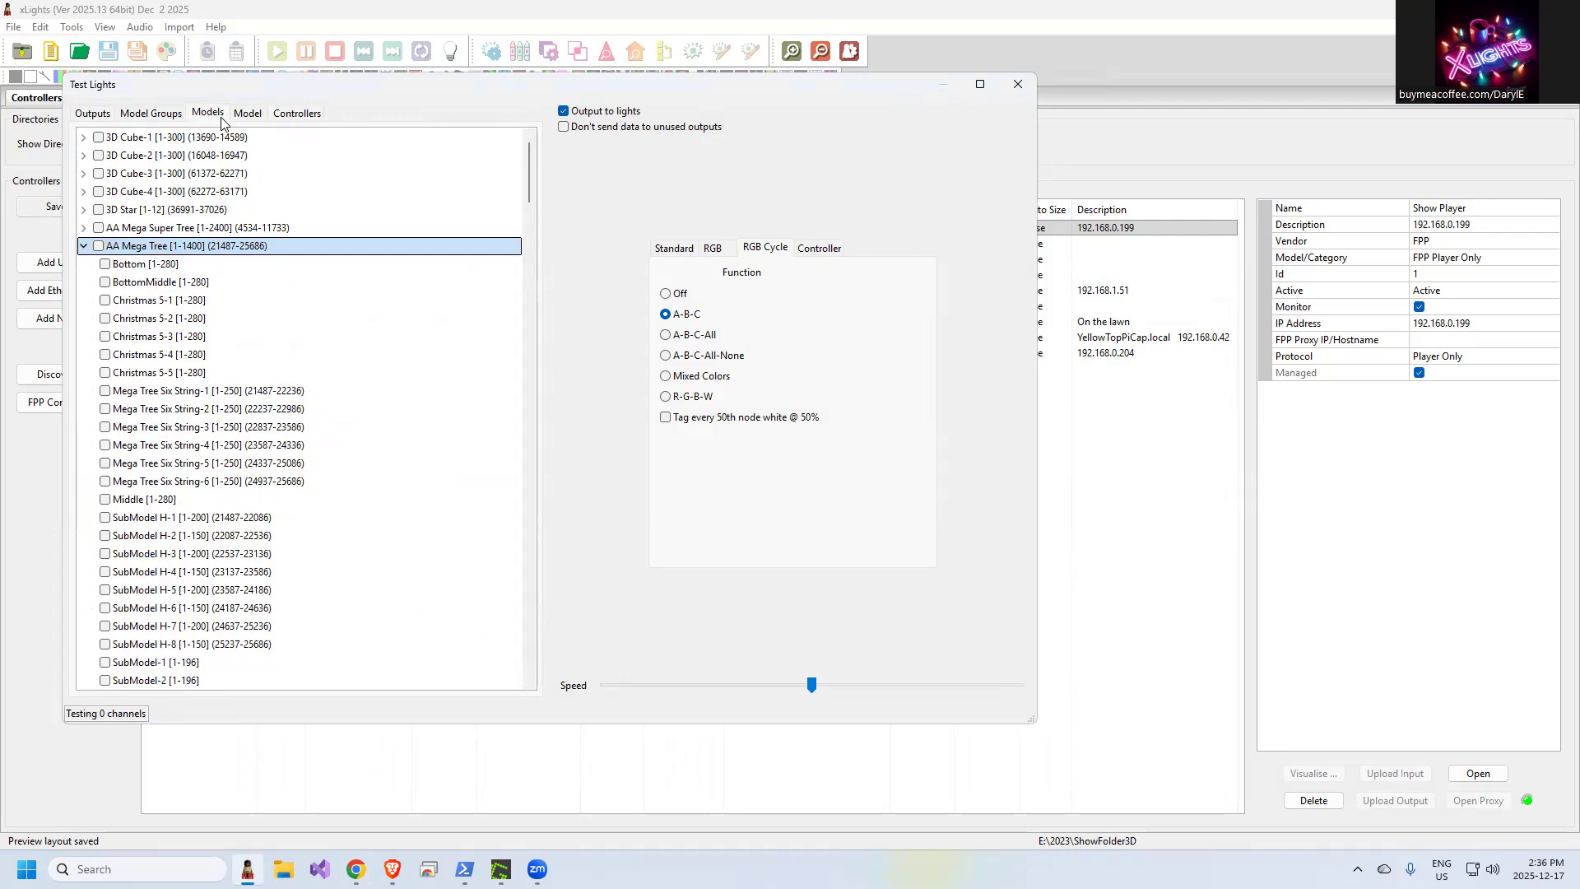
left_click(247, 112)
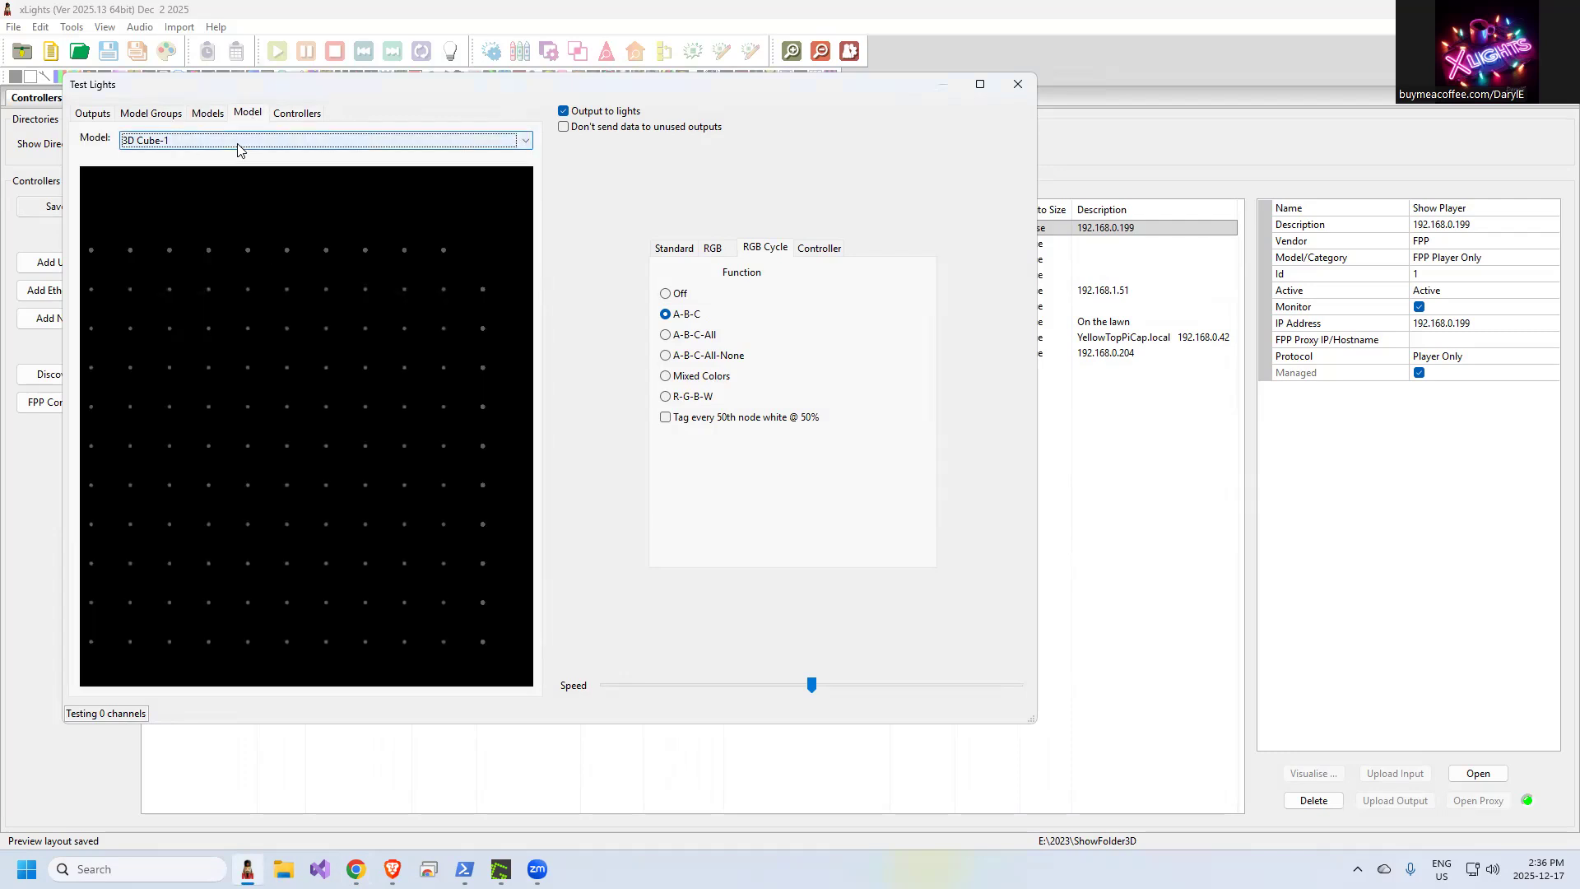
Change the previewed model from 3D Cube-1 to Bulb Blue
left_click(523, 138)
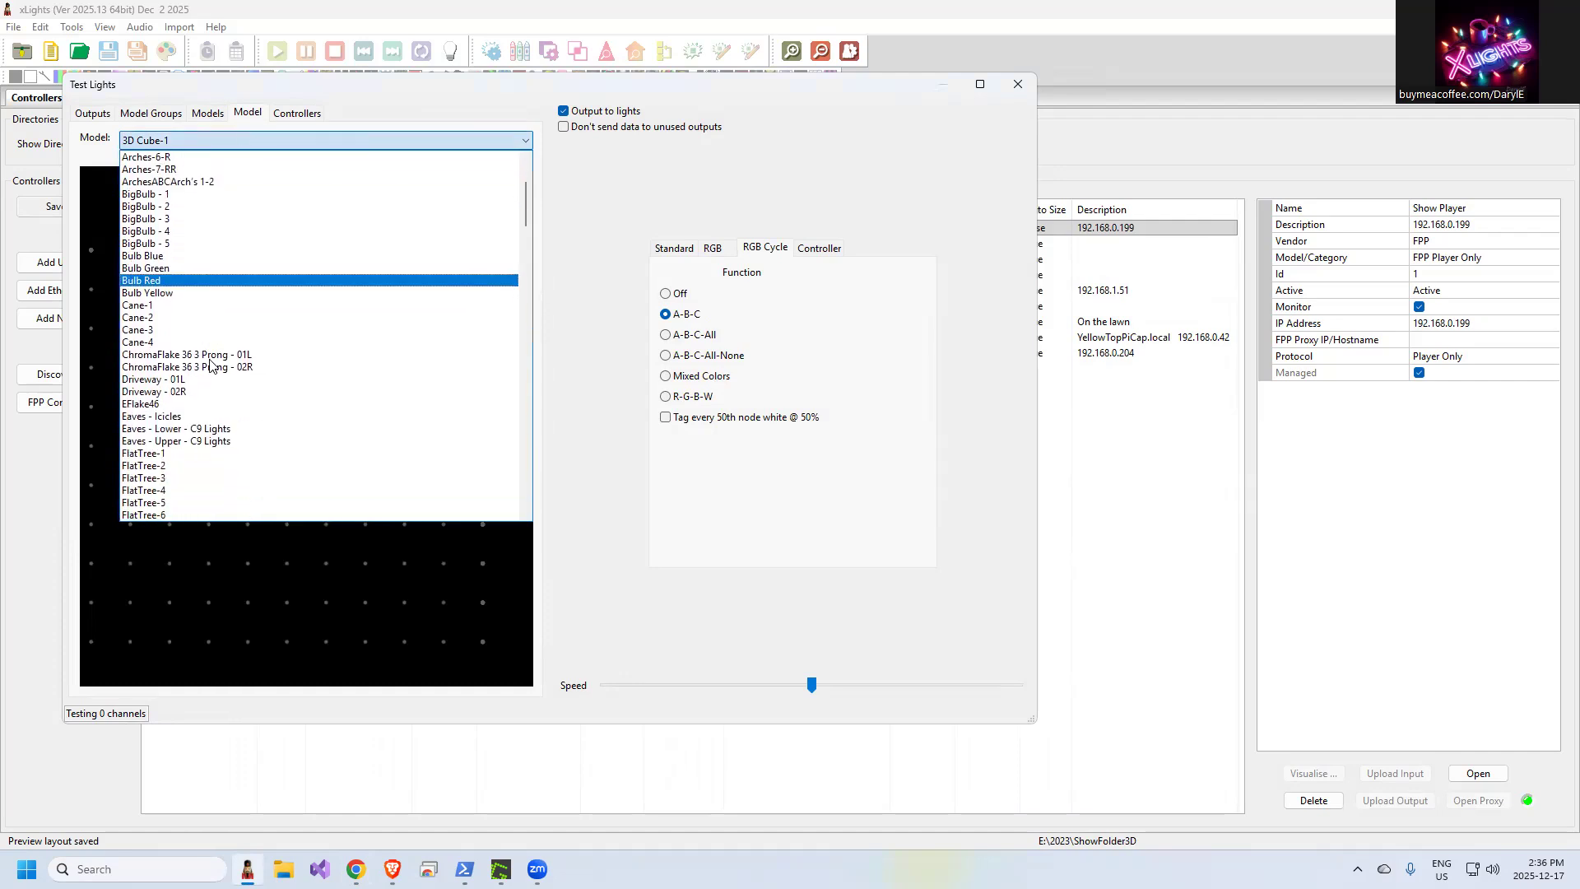
left_click(147, 268)
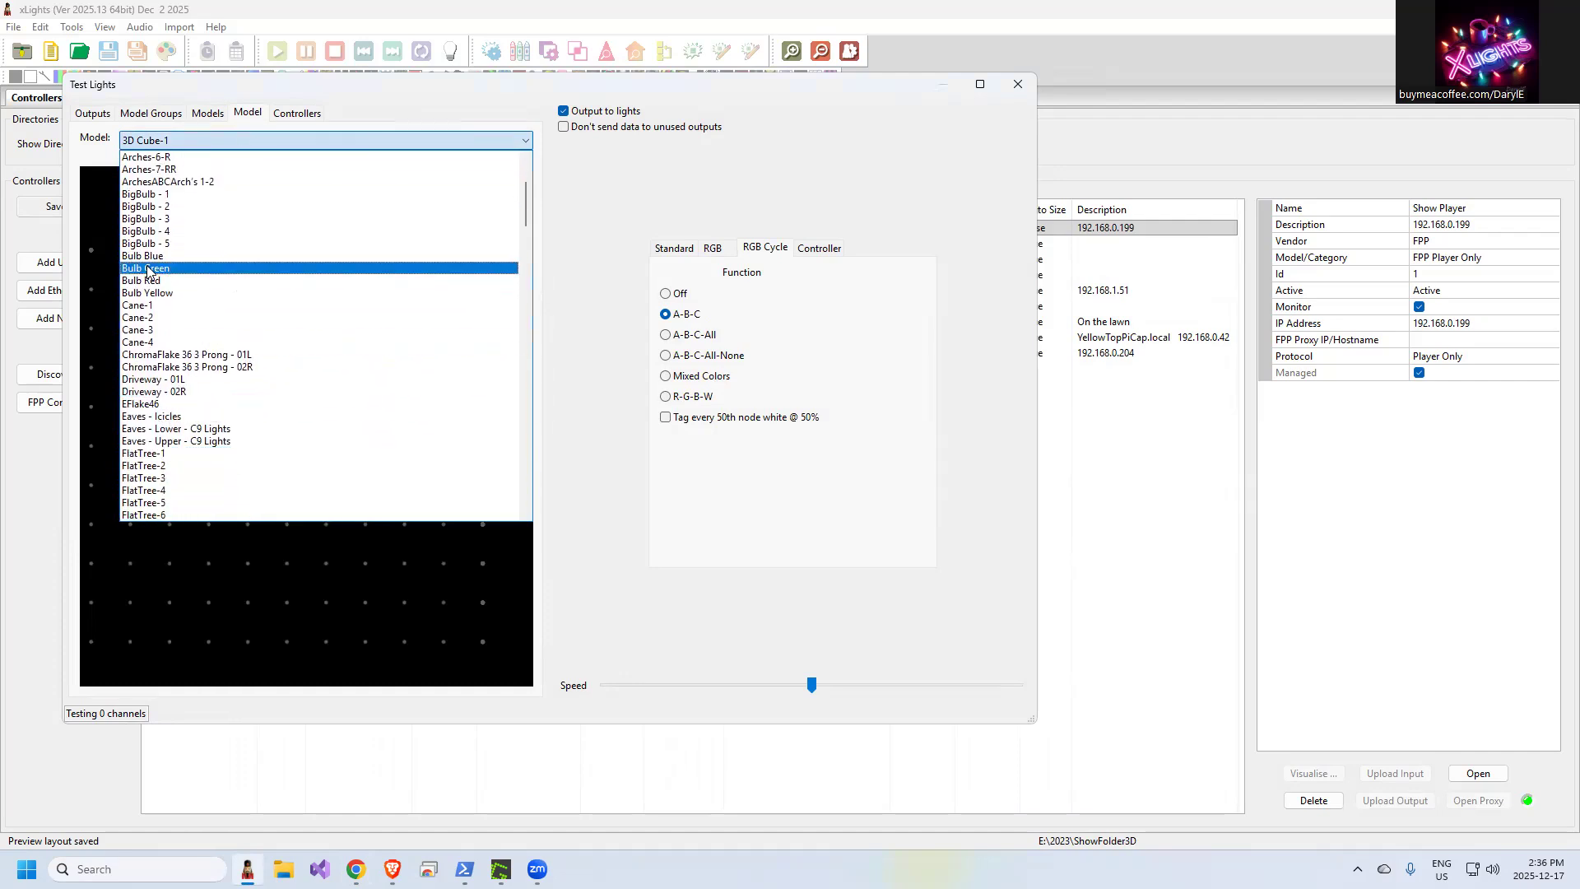
left_click(141, 266)
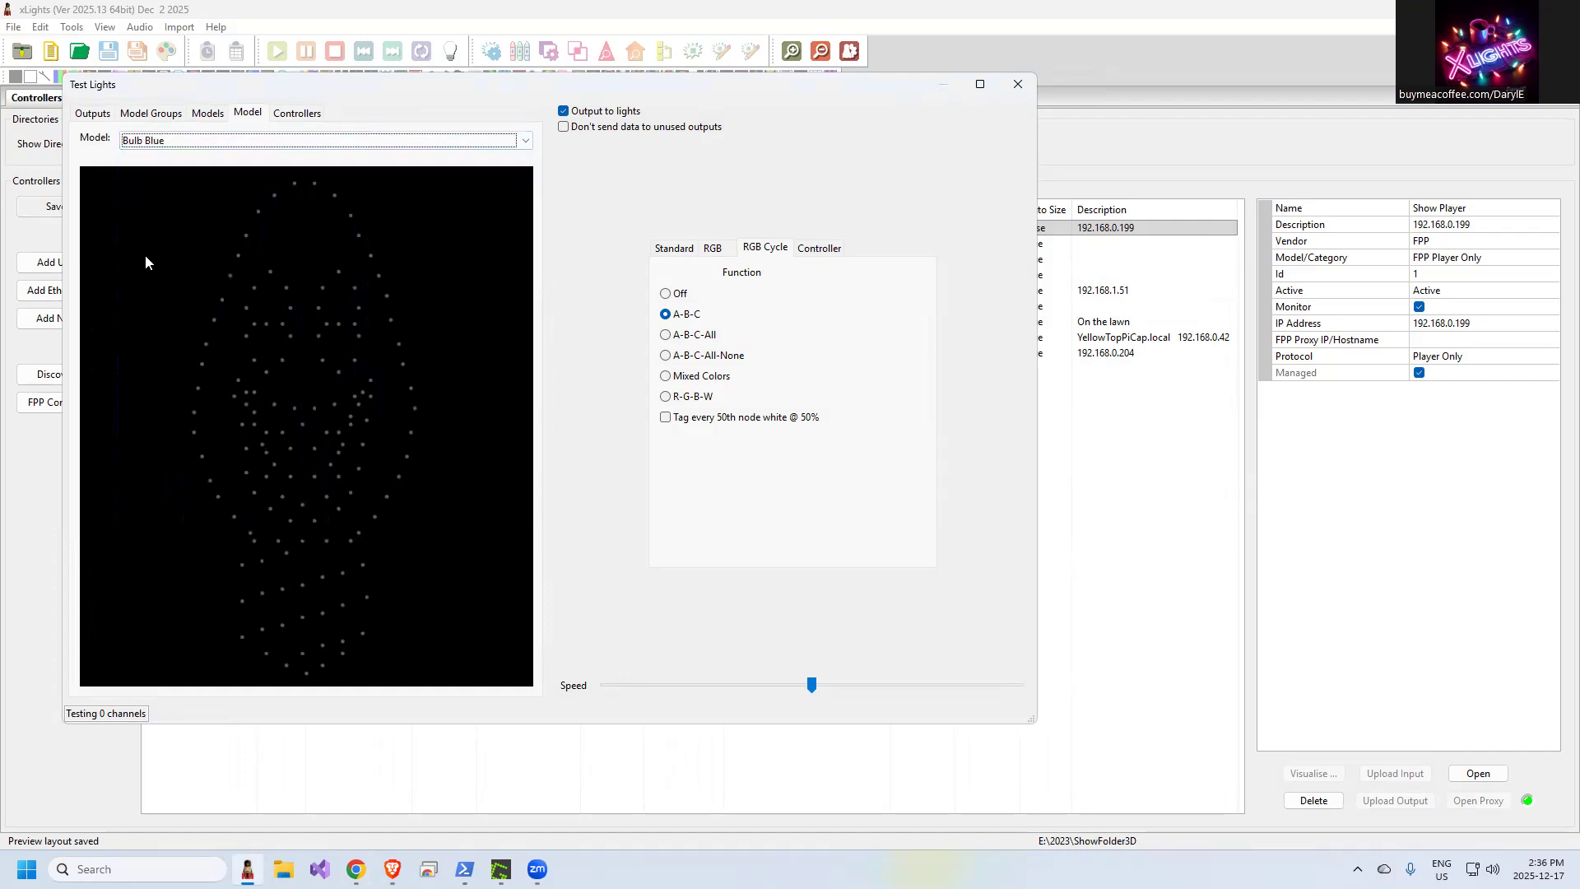
mouse_move(231, 325)
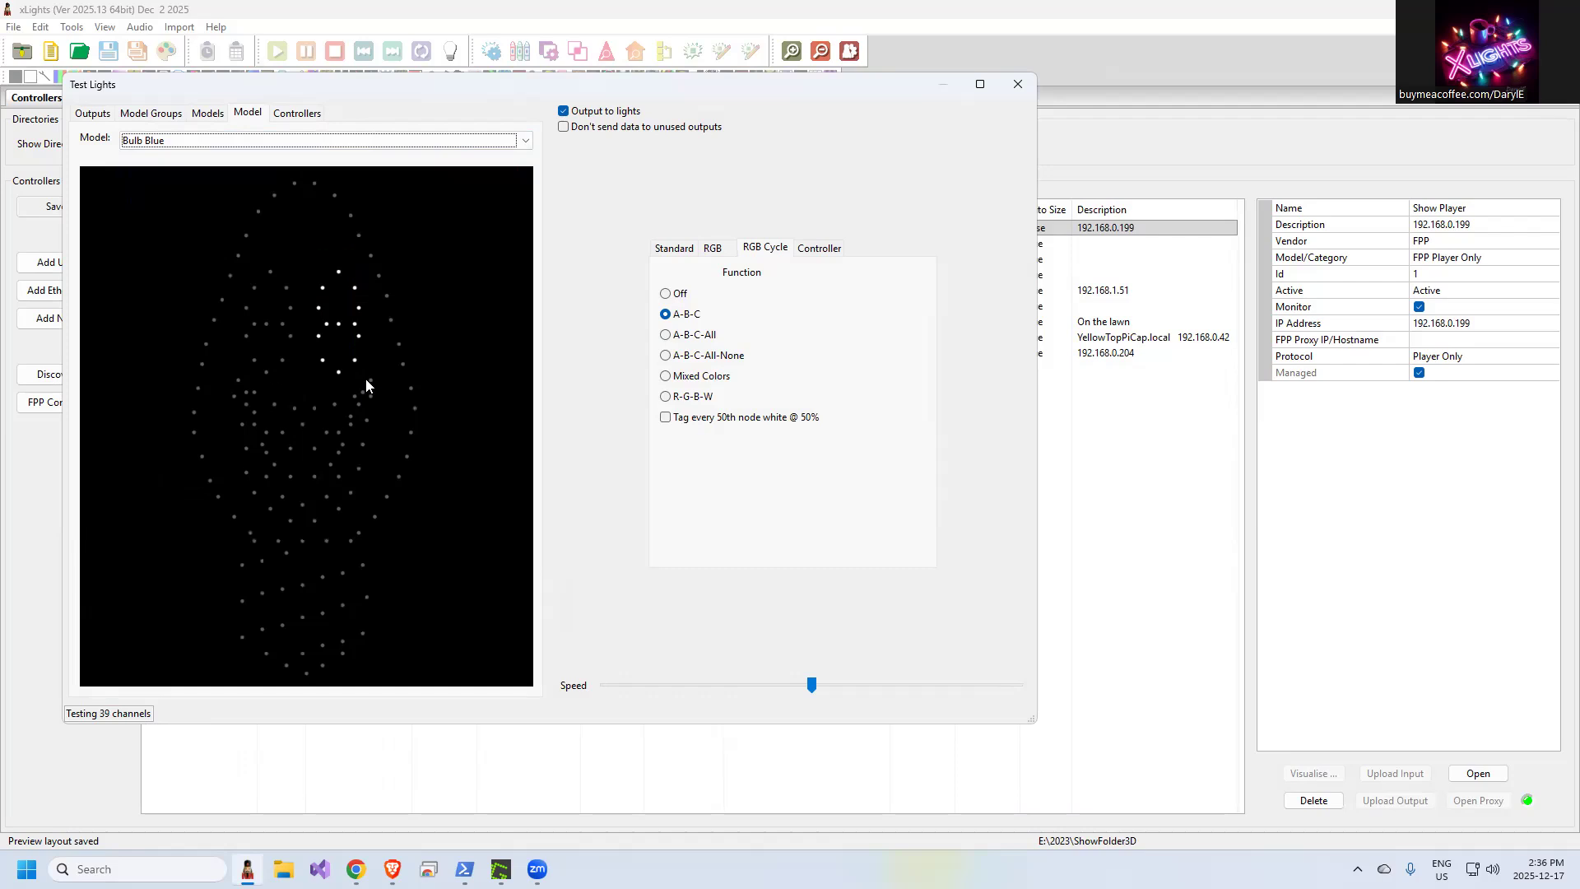
mouse_move(339, 323)
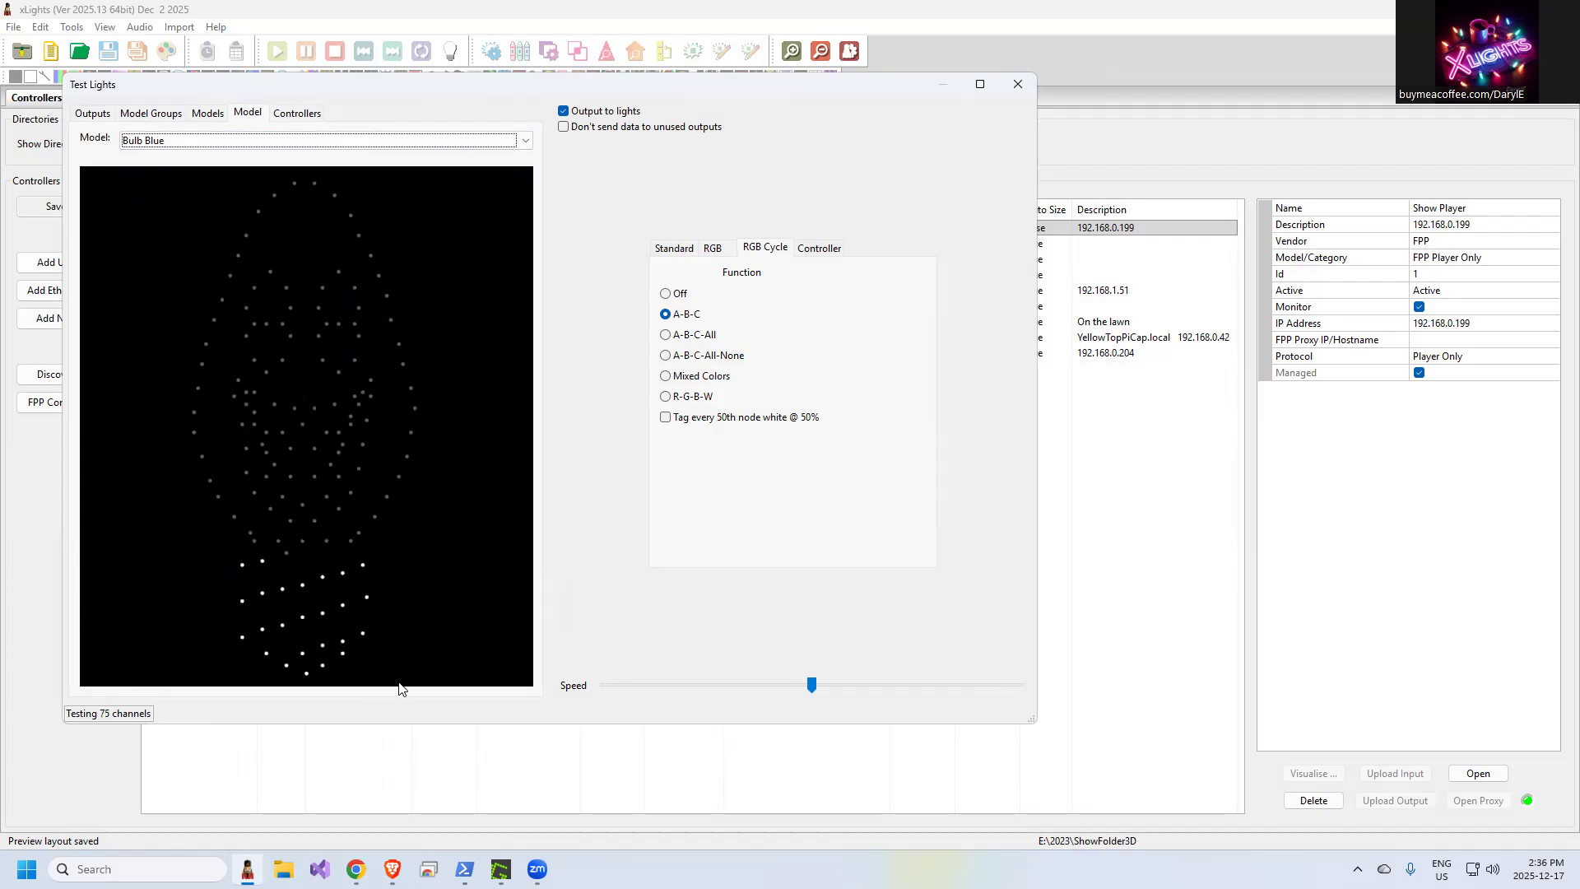
mouse_move(413, 639)
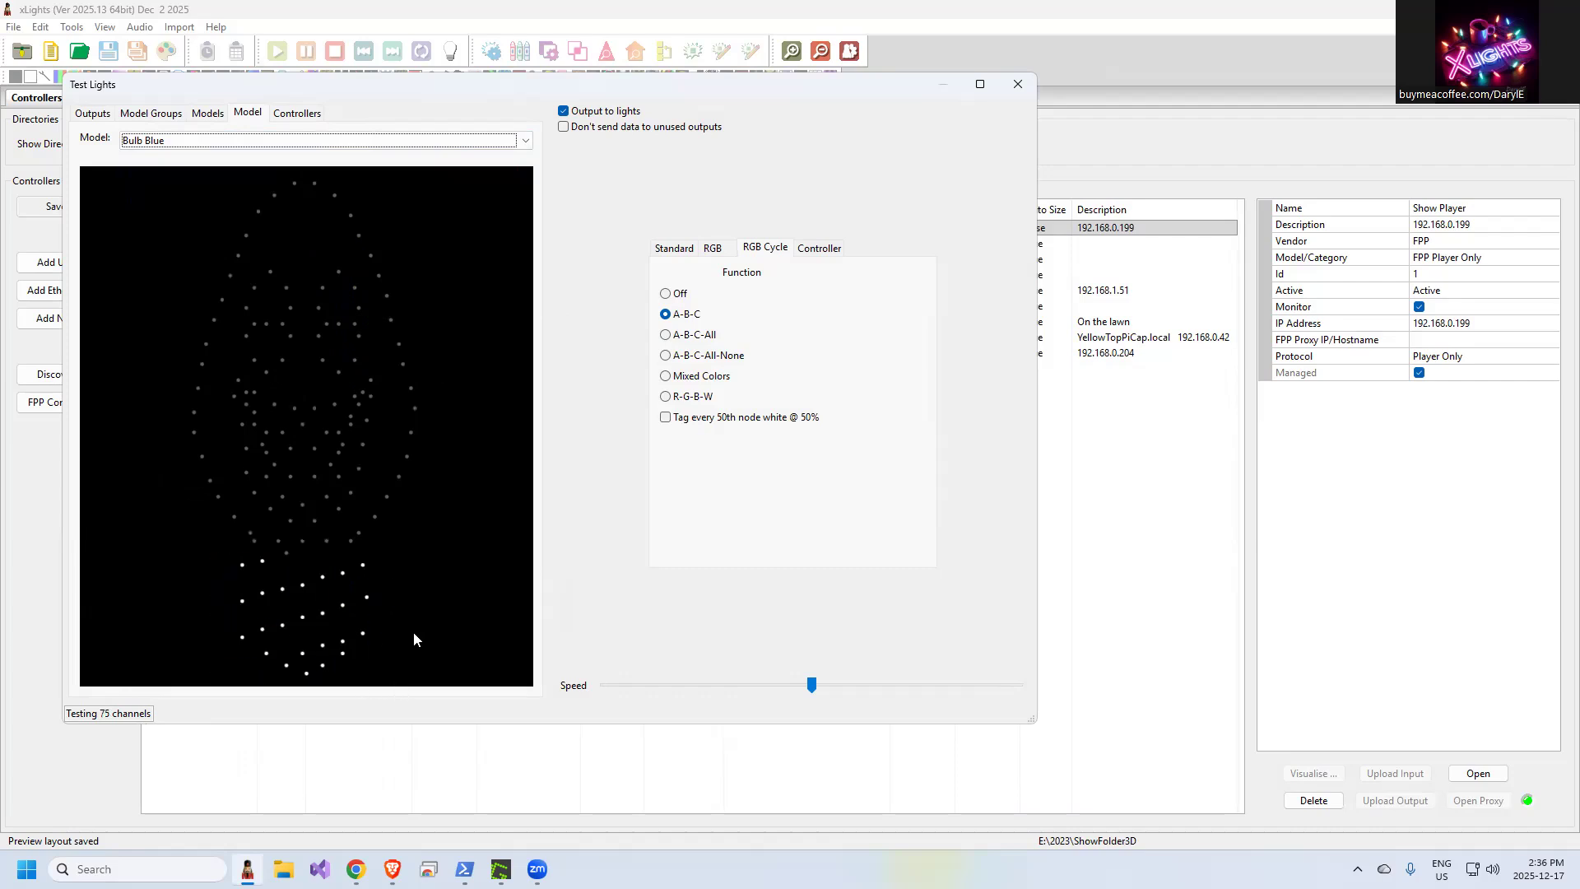
mouse_move(290, 270)
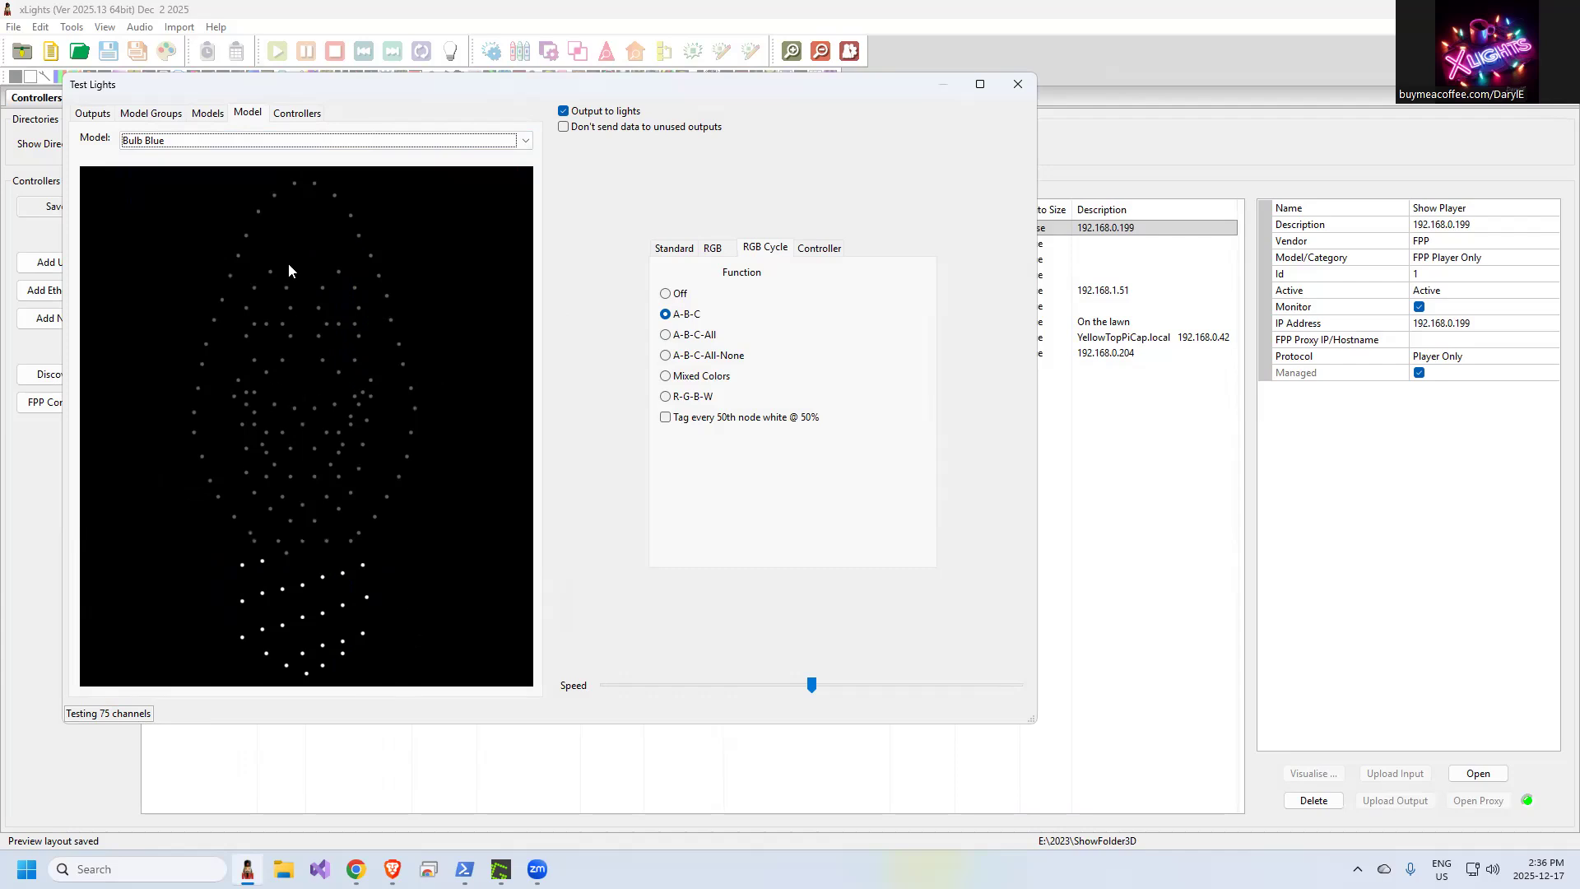
mouse_move(212, 578)
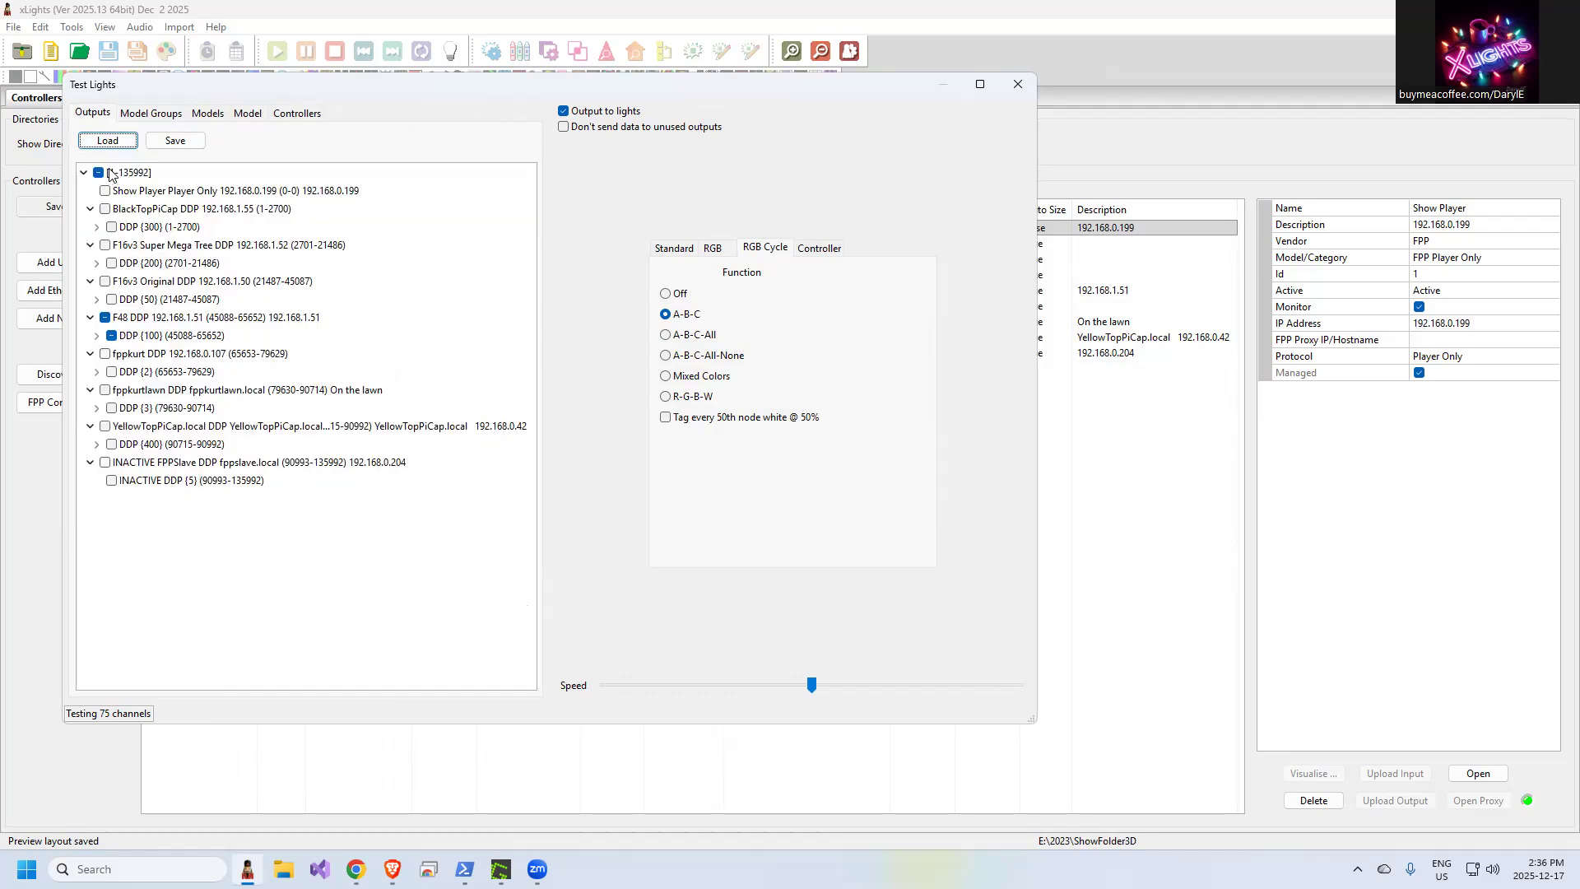
Stop testing every output and show the F16v3 Original DDP controller broken into its pixel ports
left_click(97, 173)
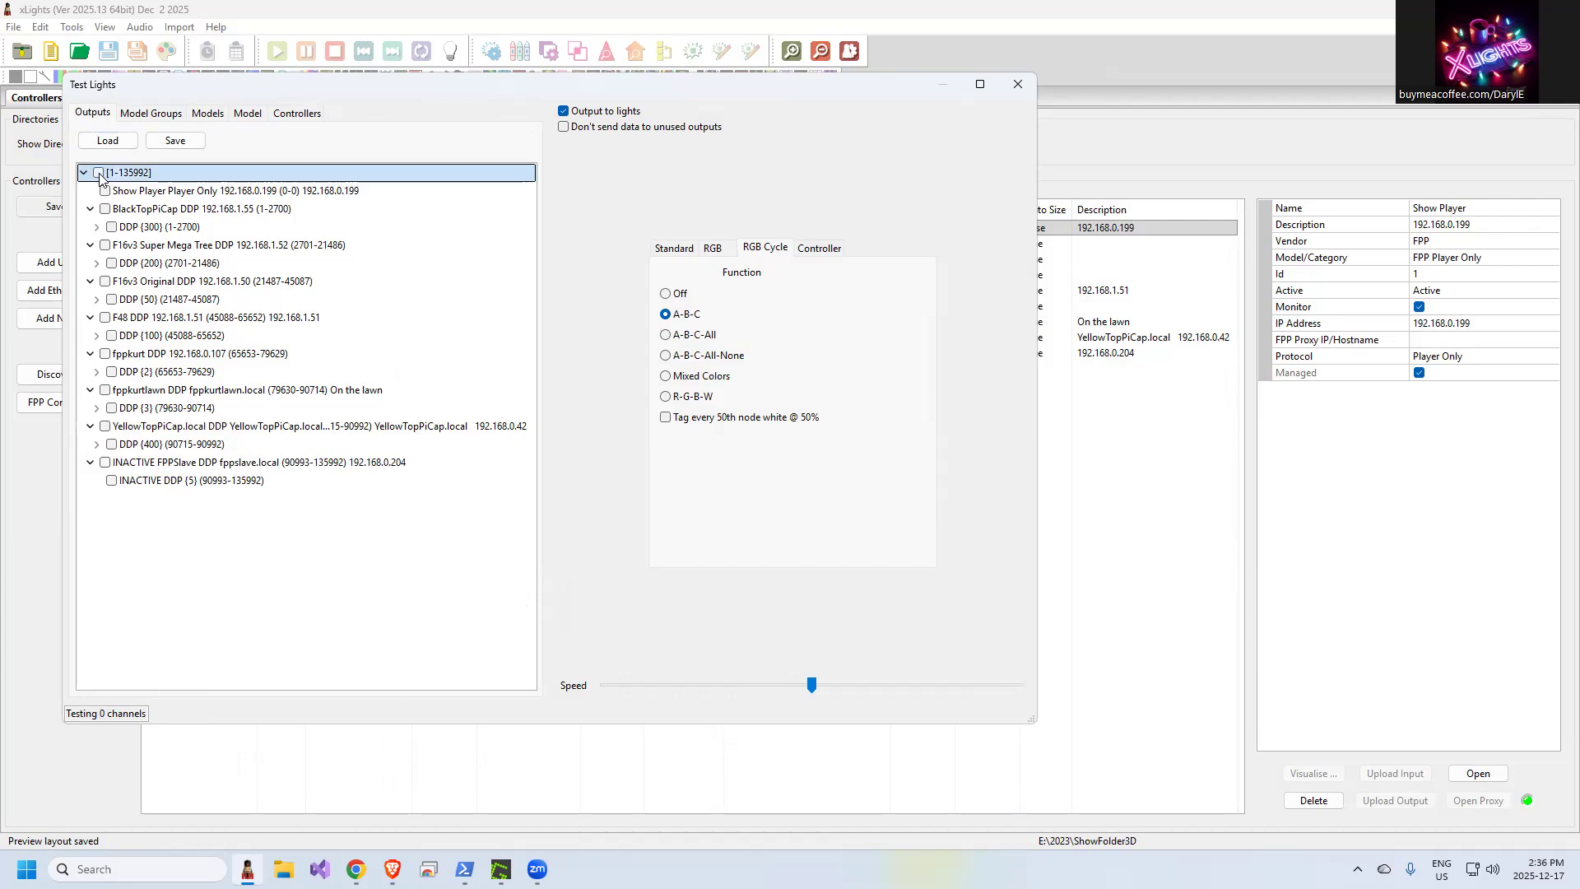
left_click(97, 173)
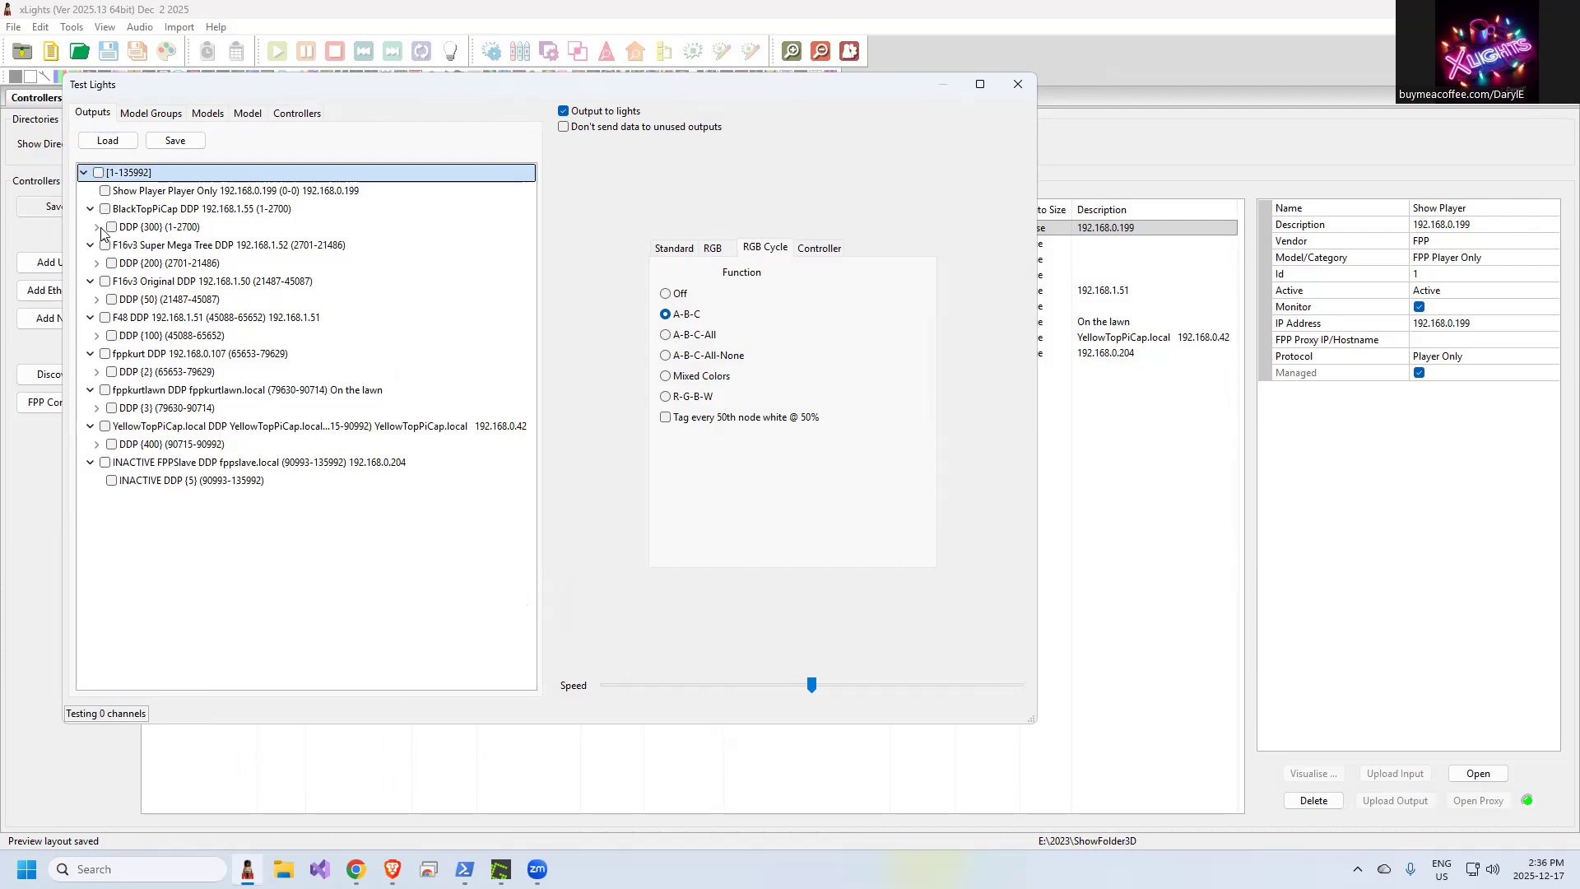
left_click(102, 245)
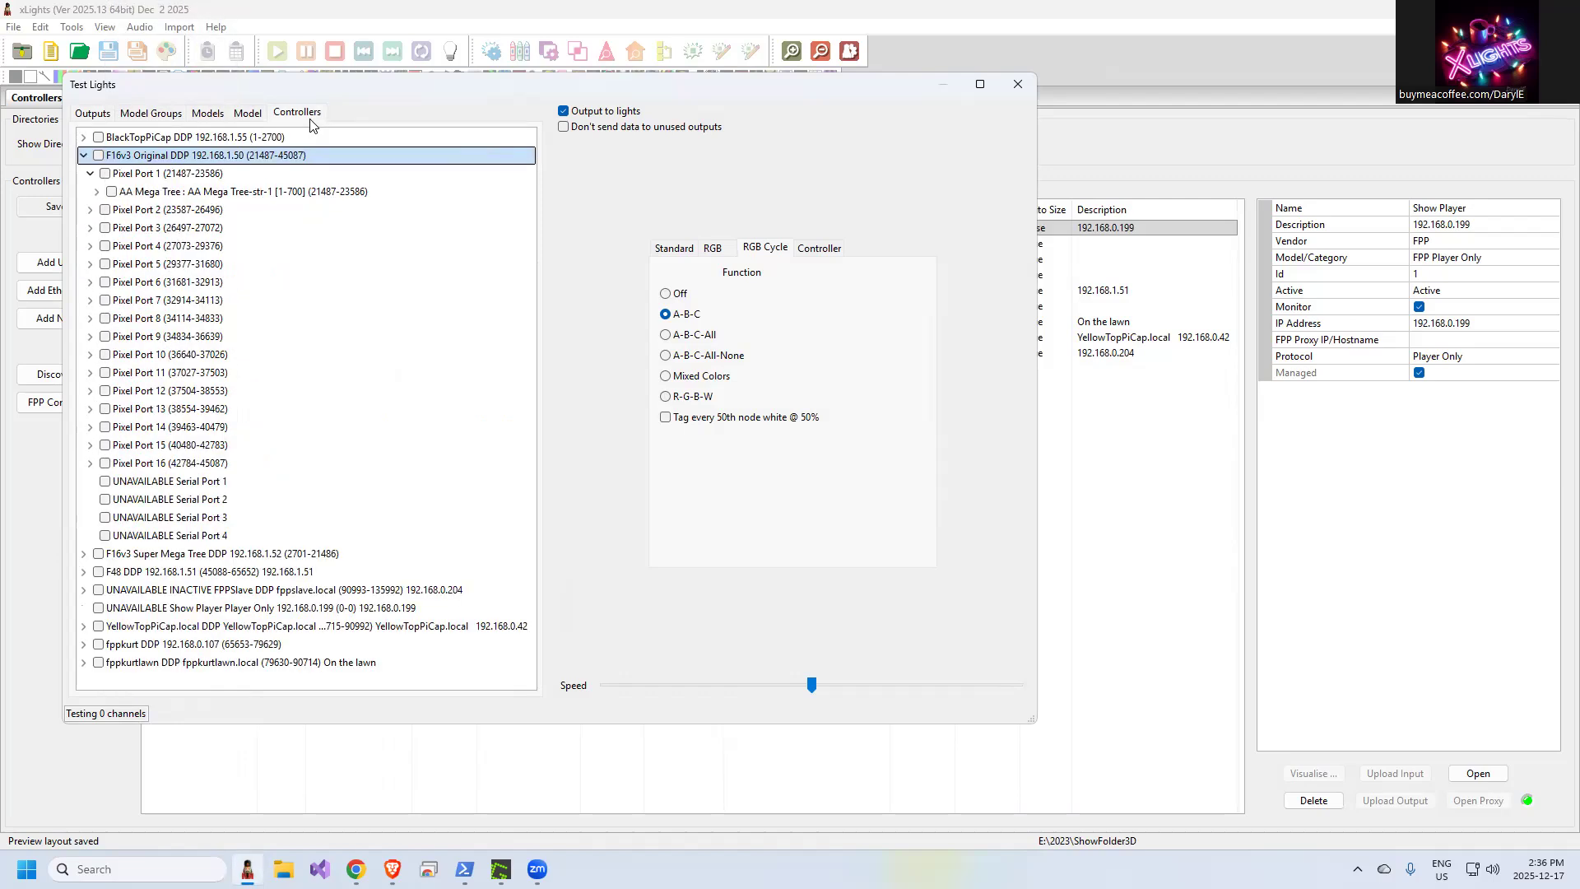
mouse_move(508, 97)
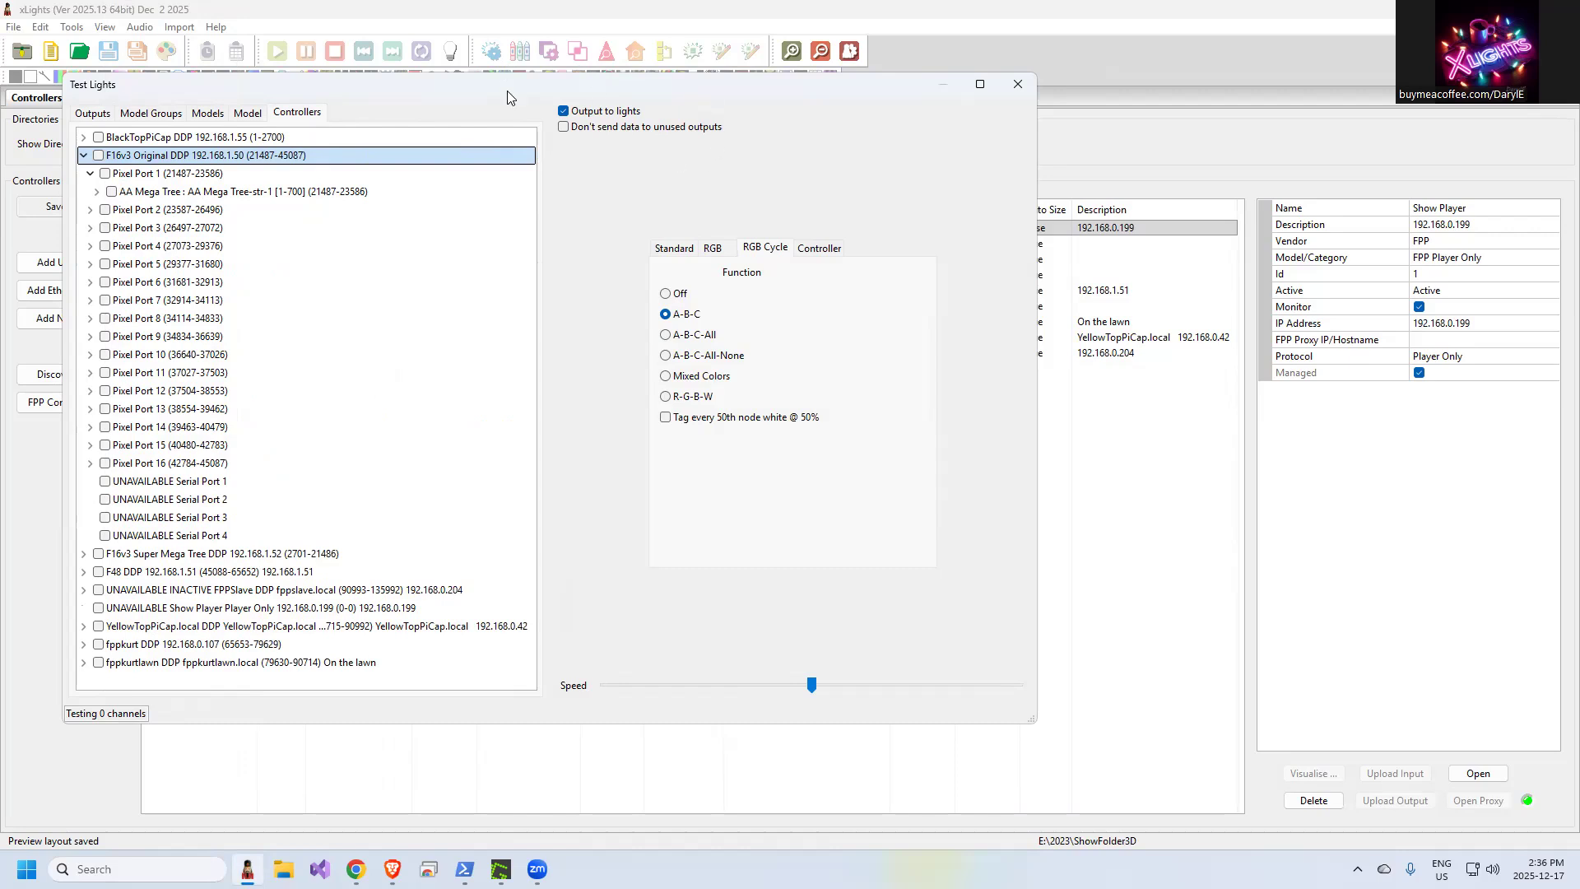
mouse_move(704, 129)
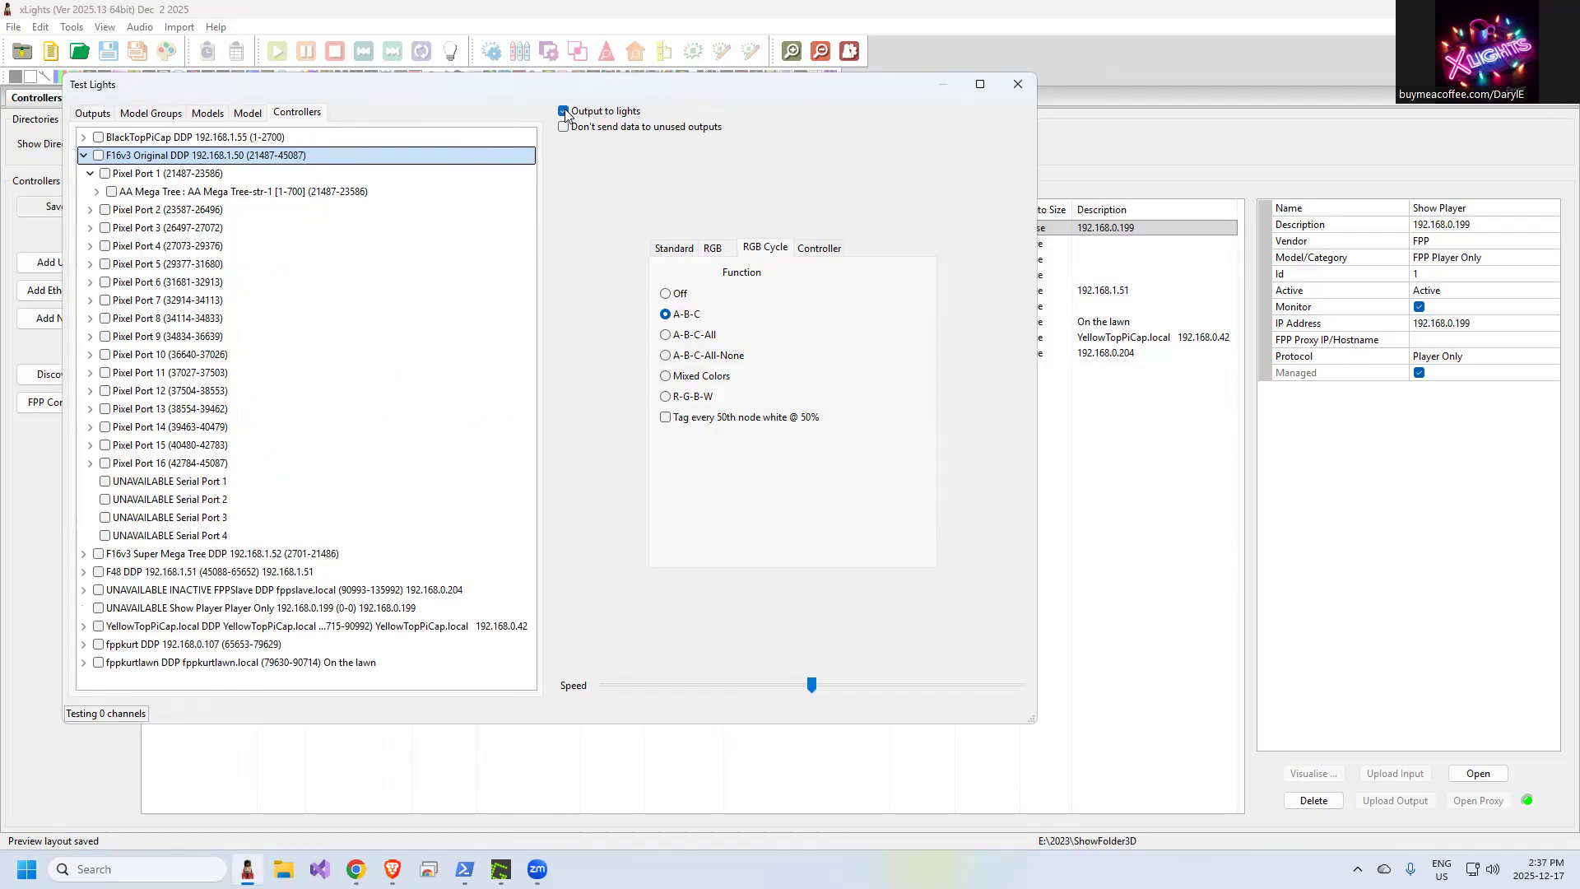
left_click(563, 110)
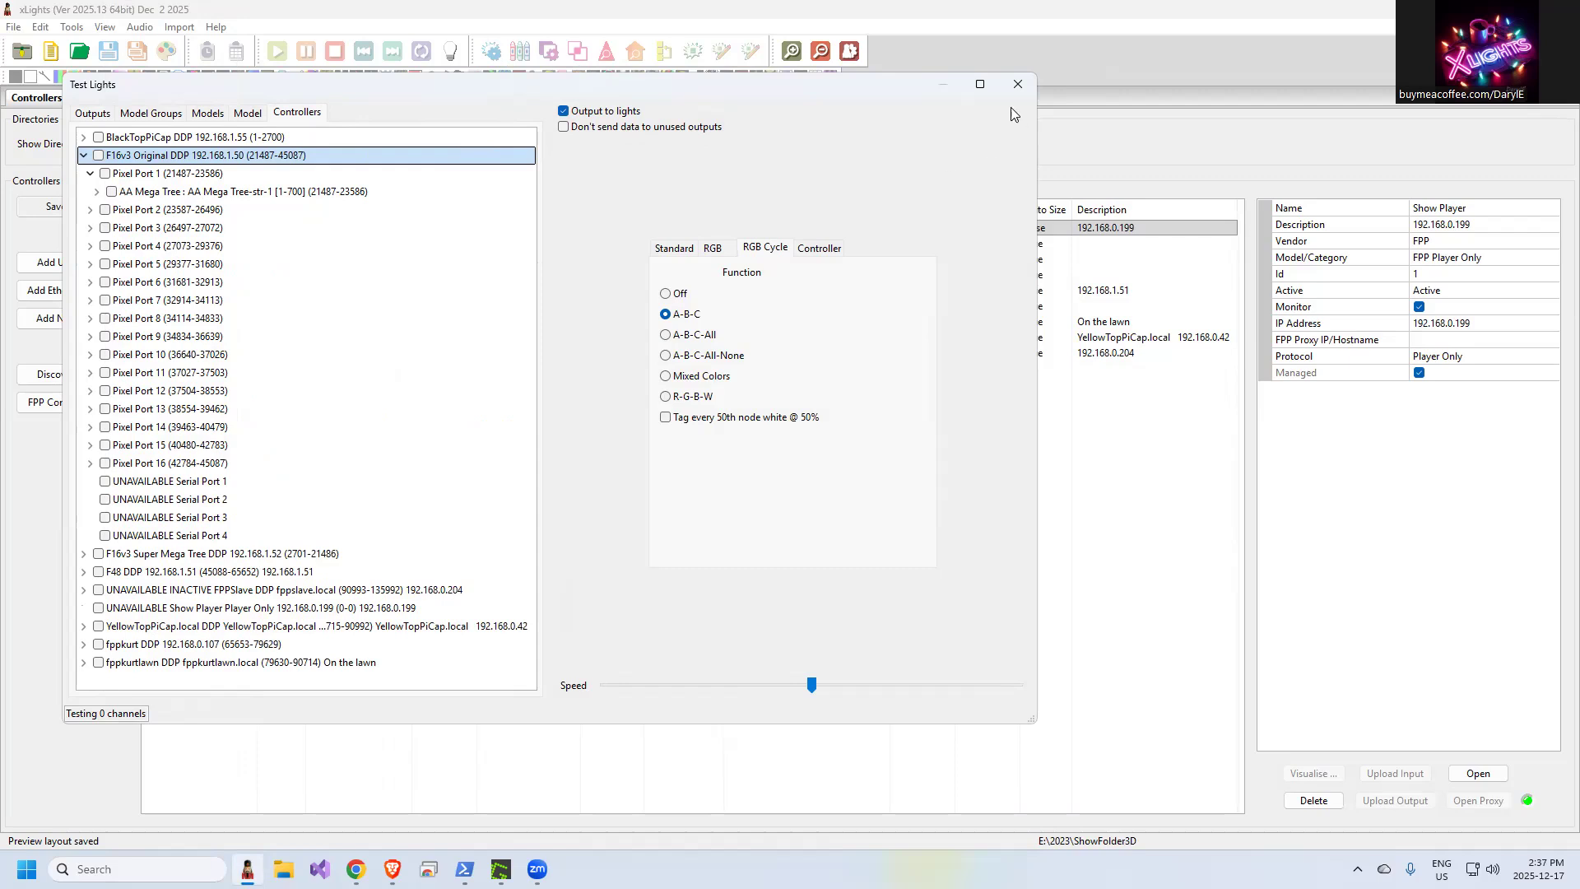
left_click(1017, 84)
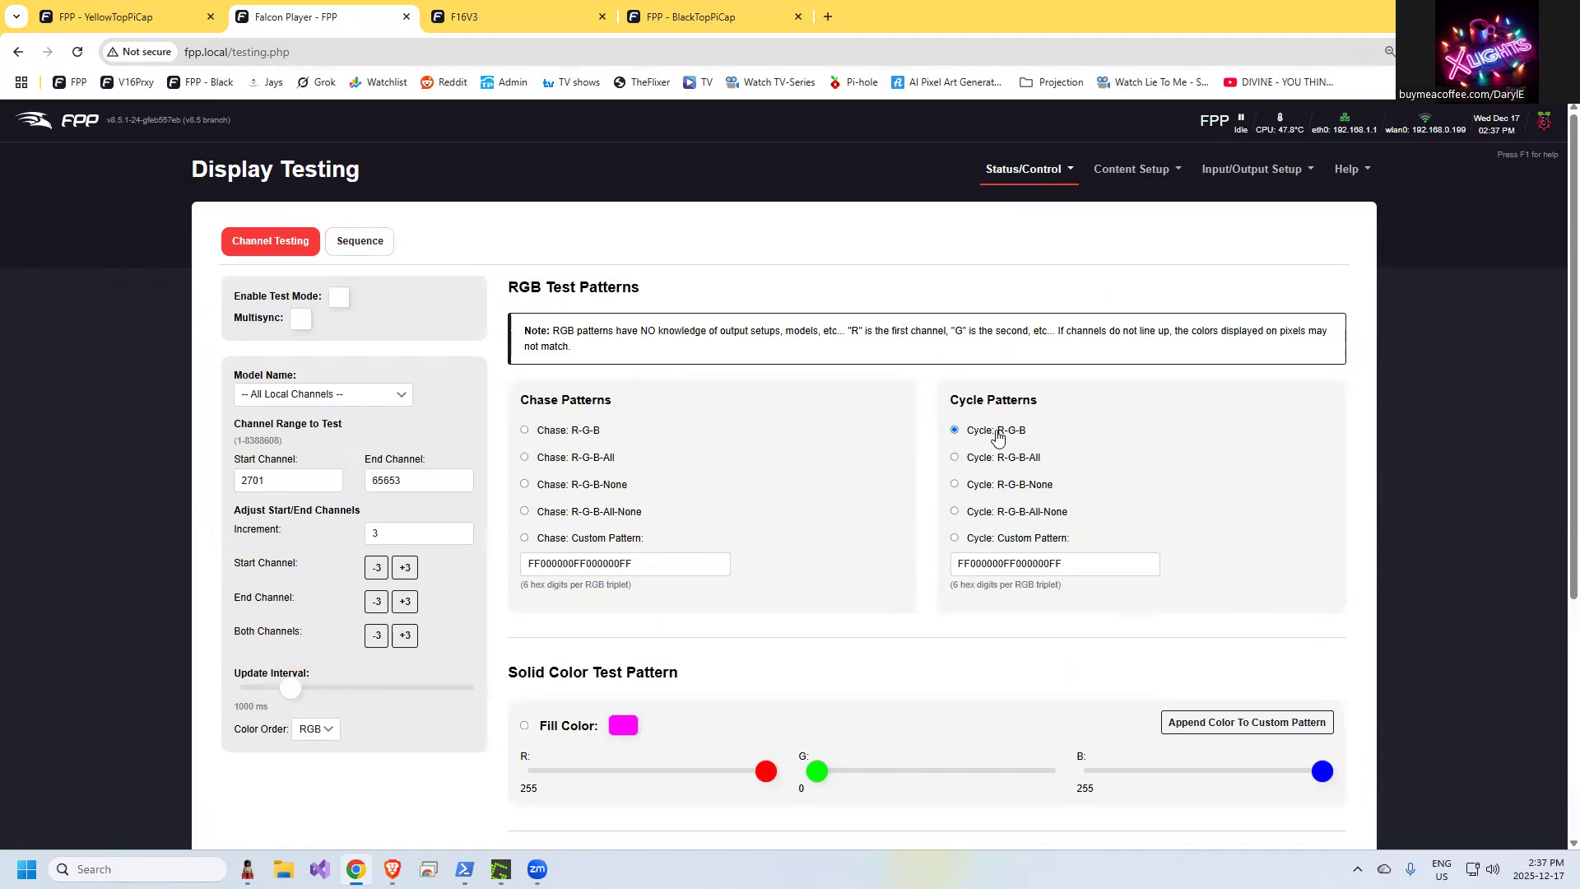
mouse_move(1004, 443)
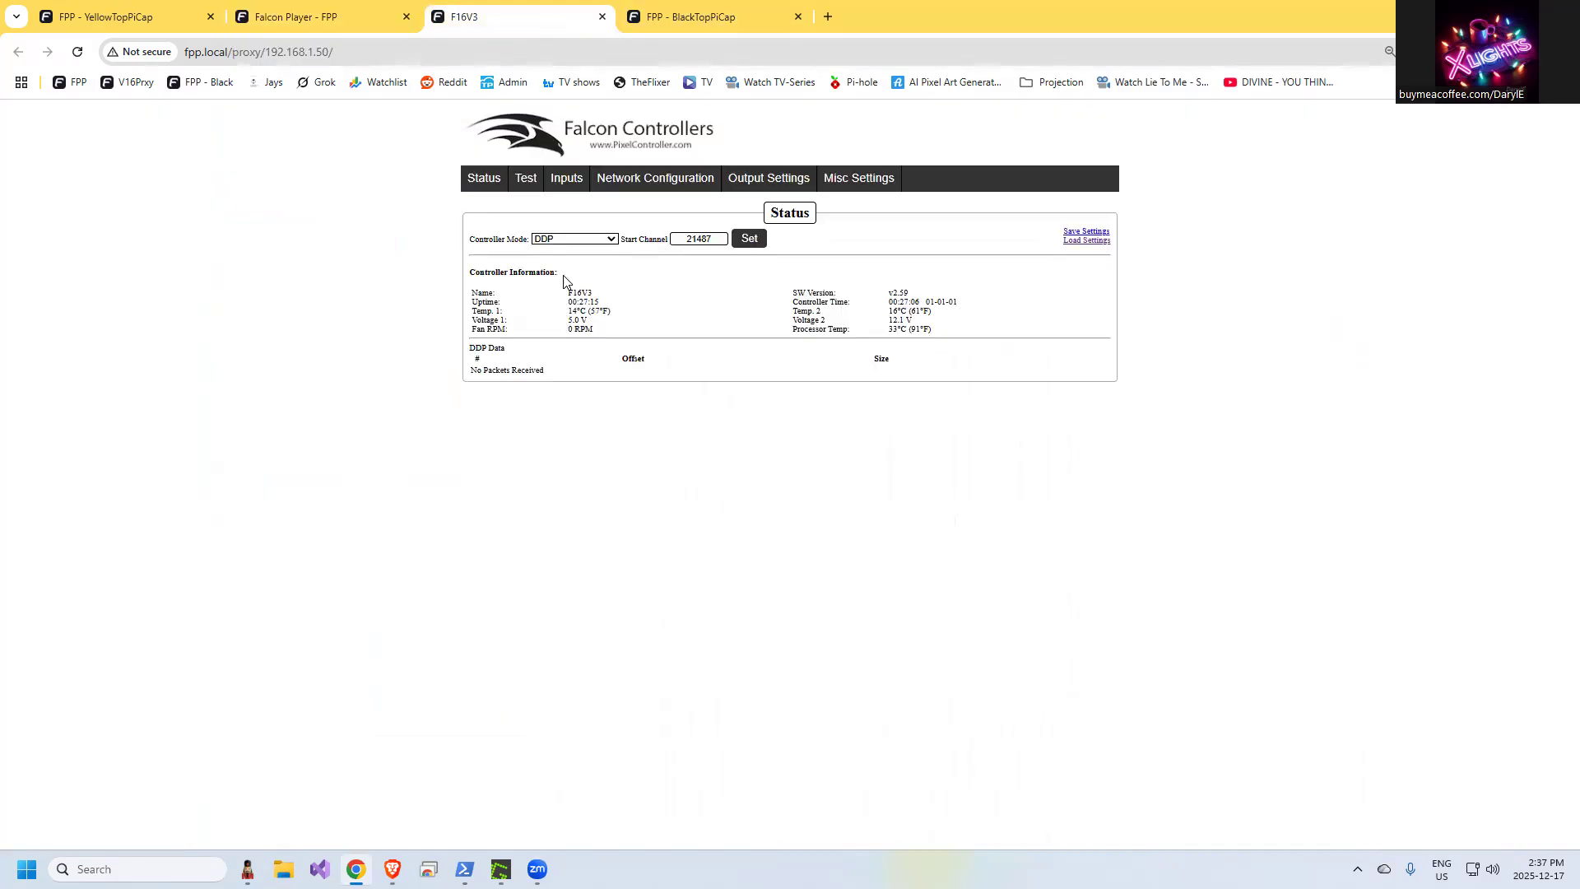
Enable the F16V3's Color Wash test on all ports, then return to the FPP display testing page
left_click(525, 181)
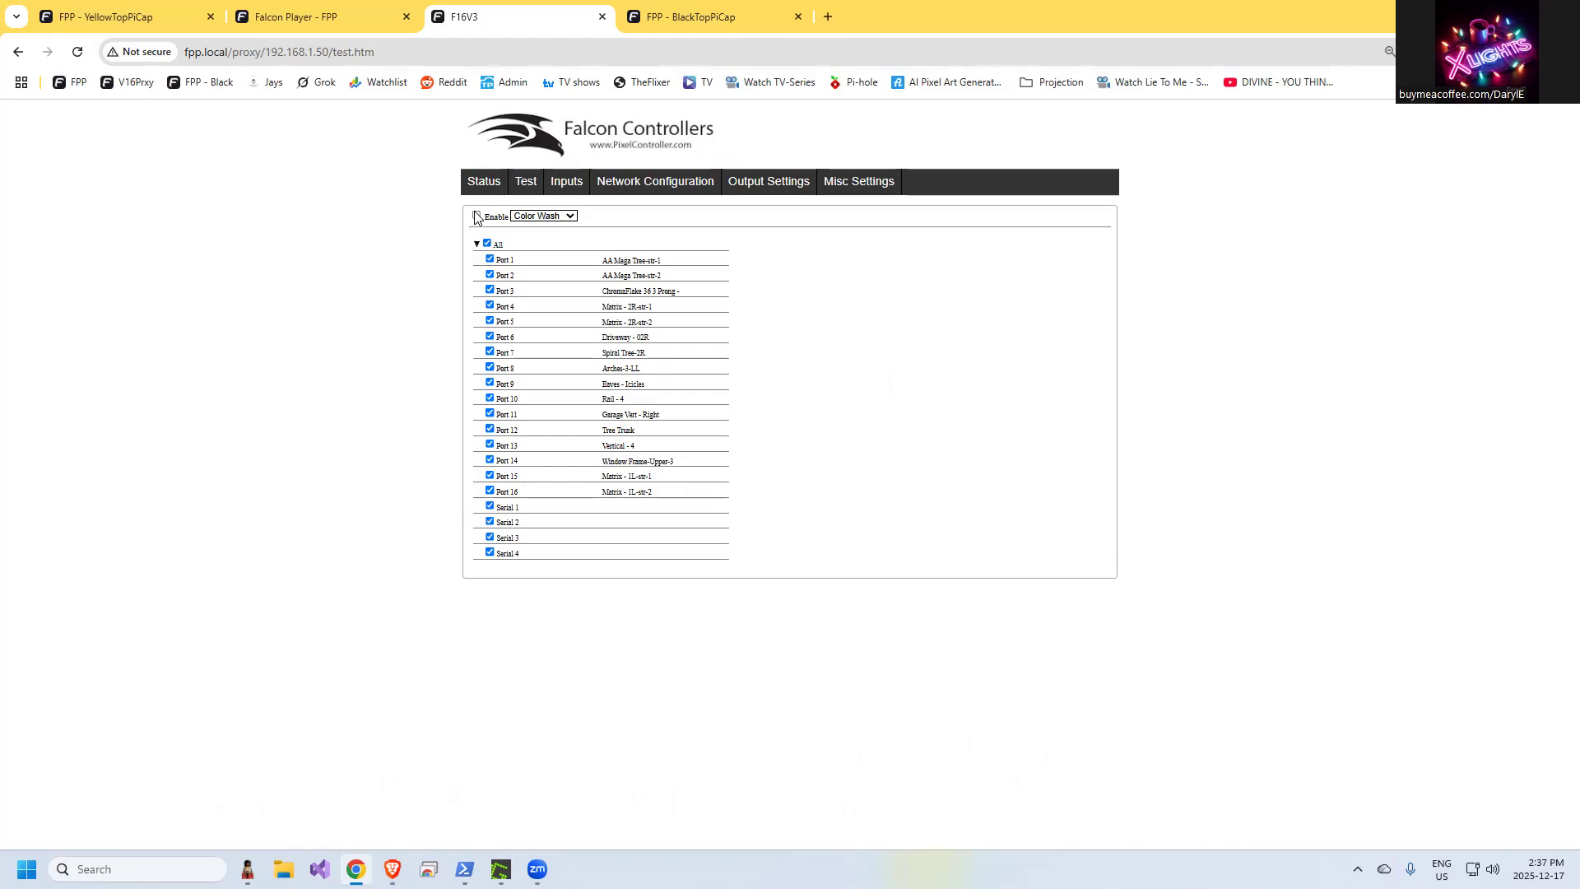
left_click(477, 215)
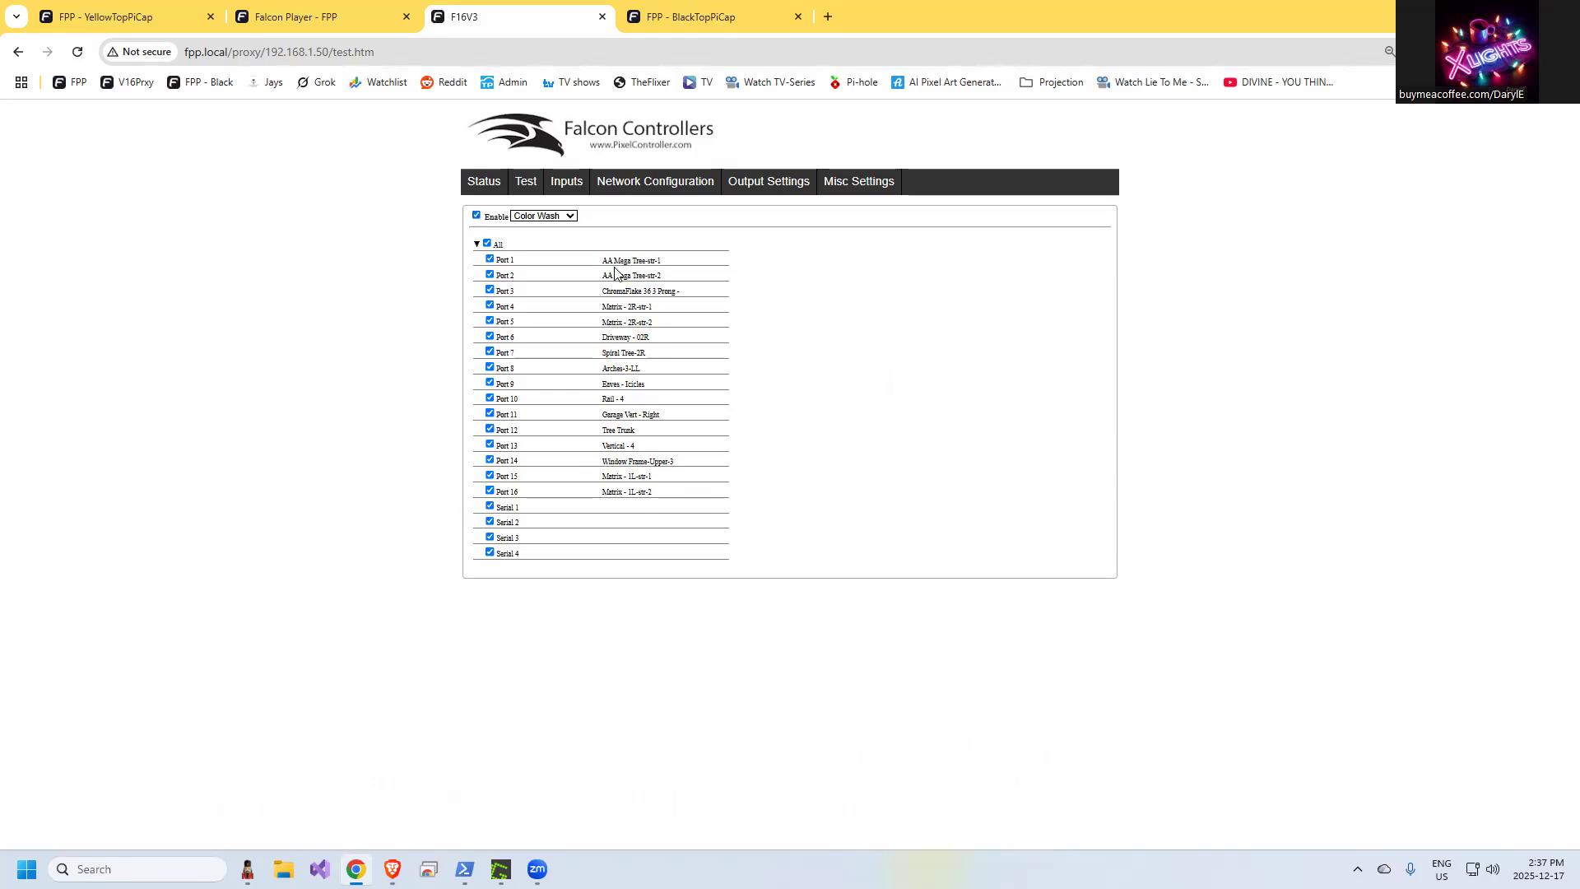
left_click(303, 16)
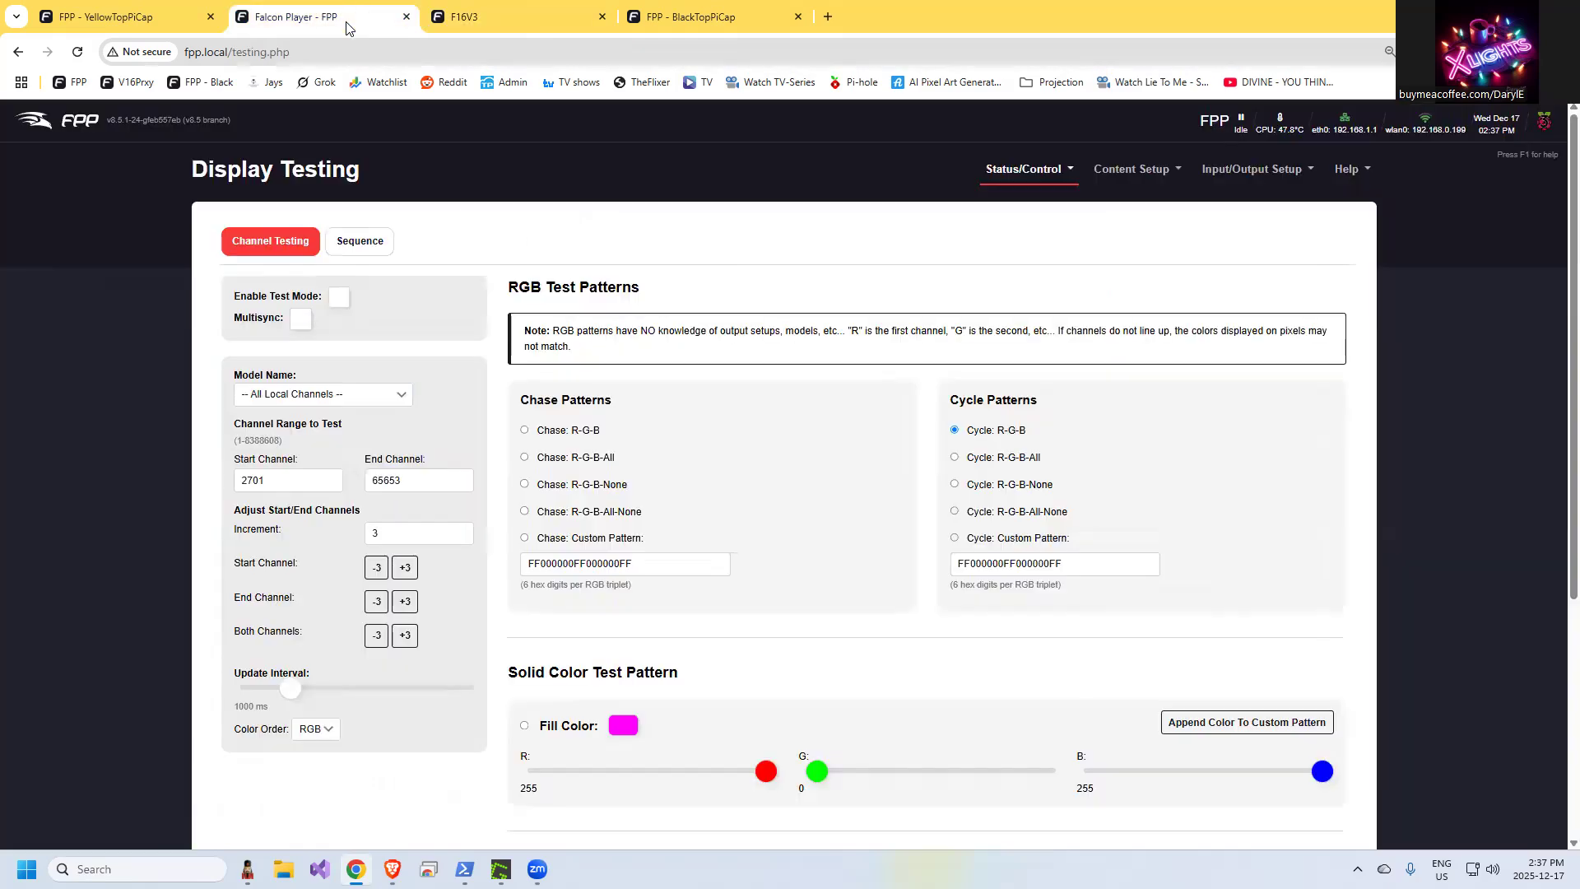
mouse_move(479, 462)
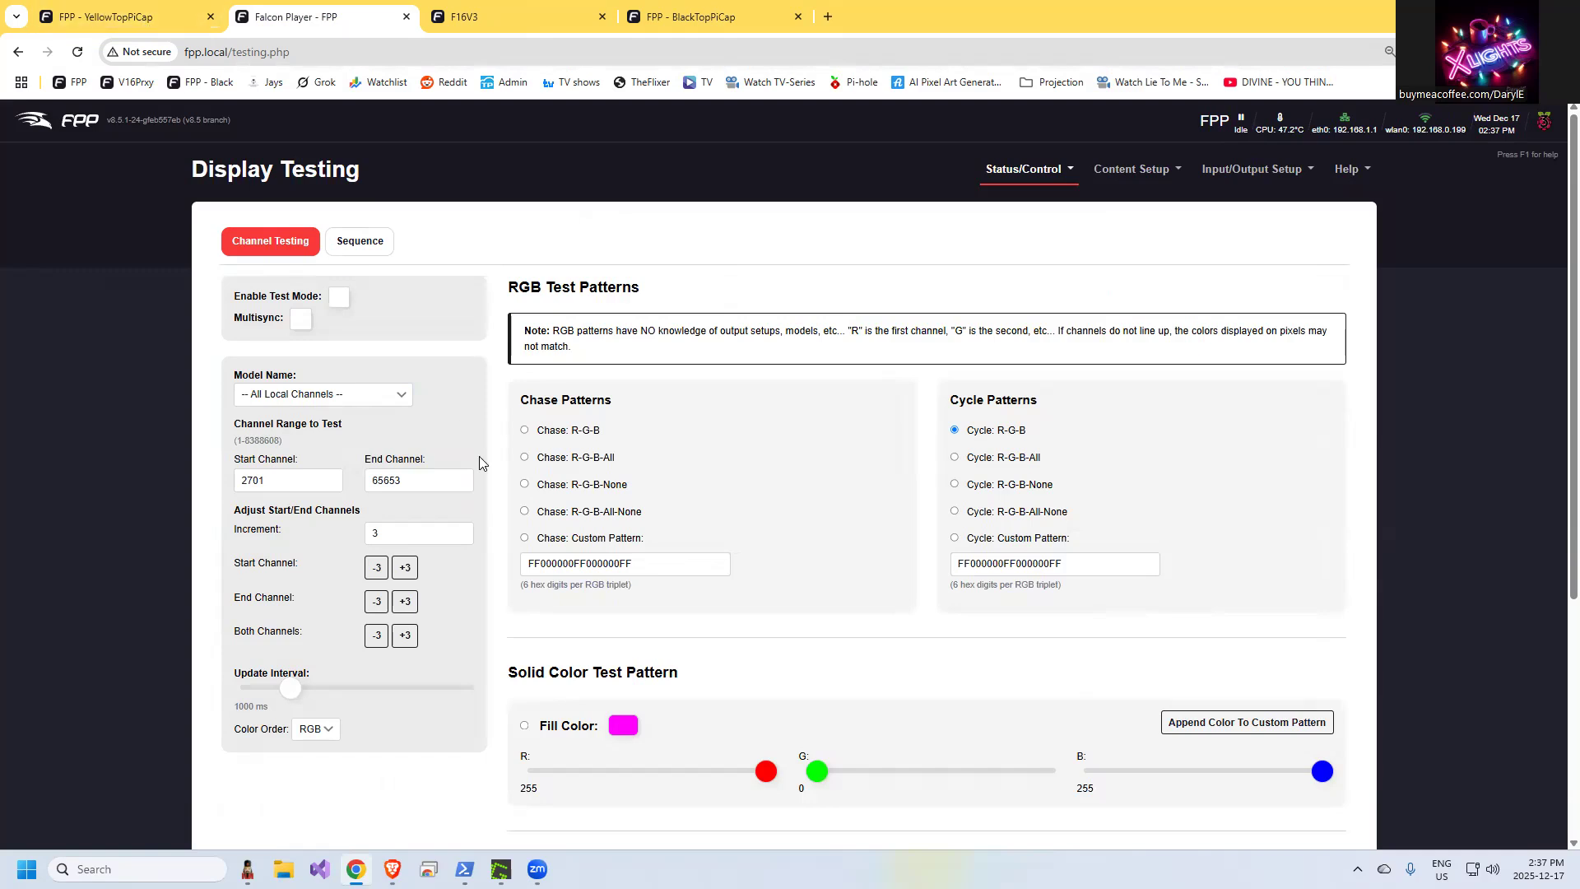
left_click(321, 393)
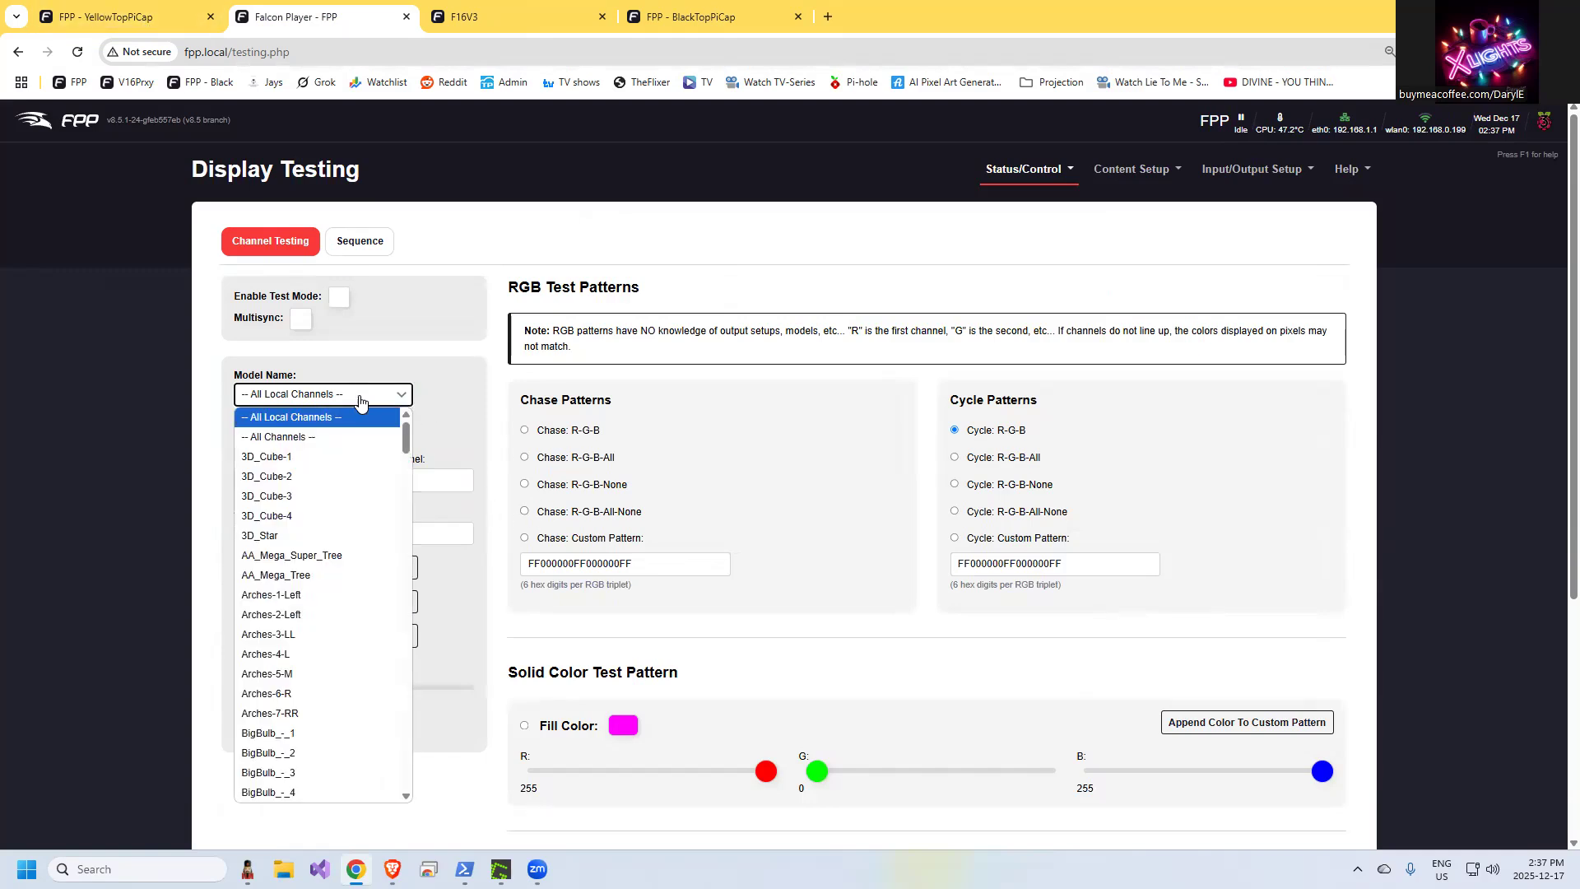
mouse_move(298, 673)
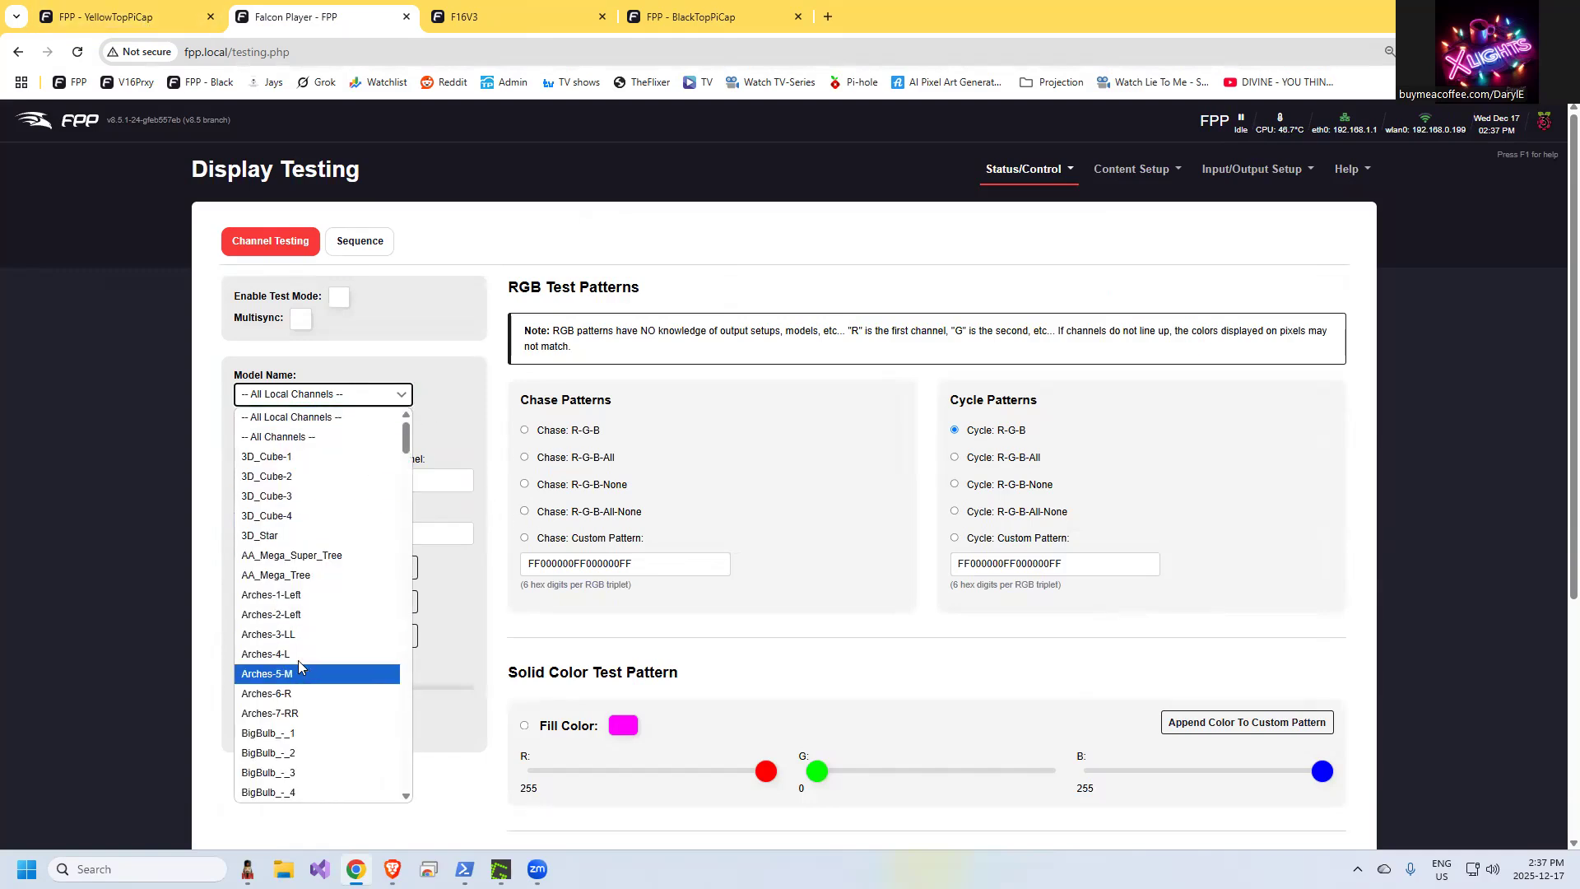
mouse_move(293, 614)
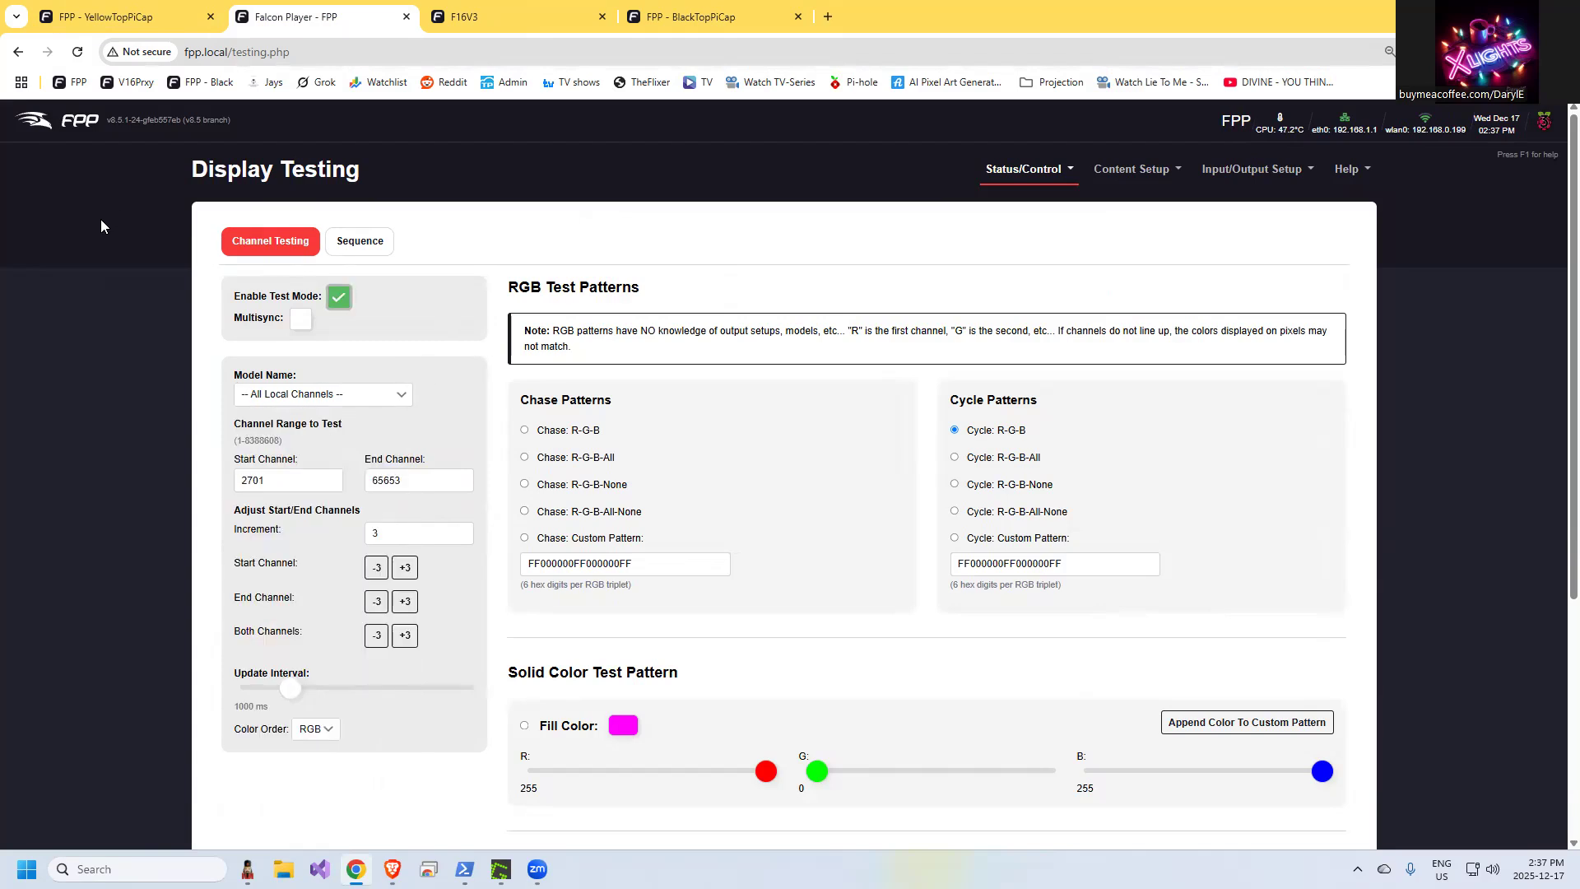
left_click(339, 297)
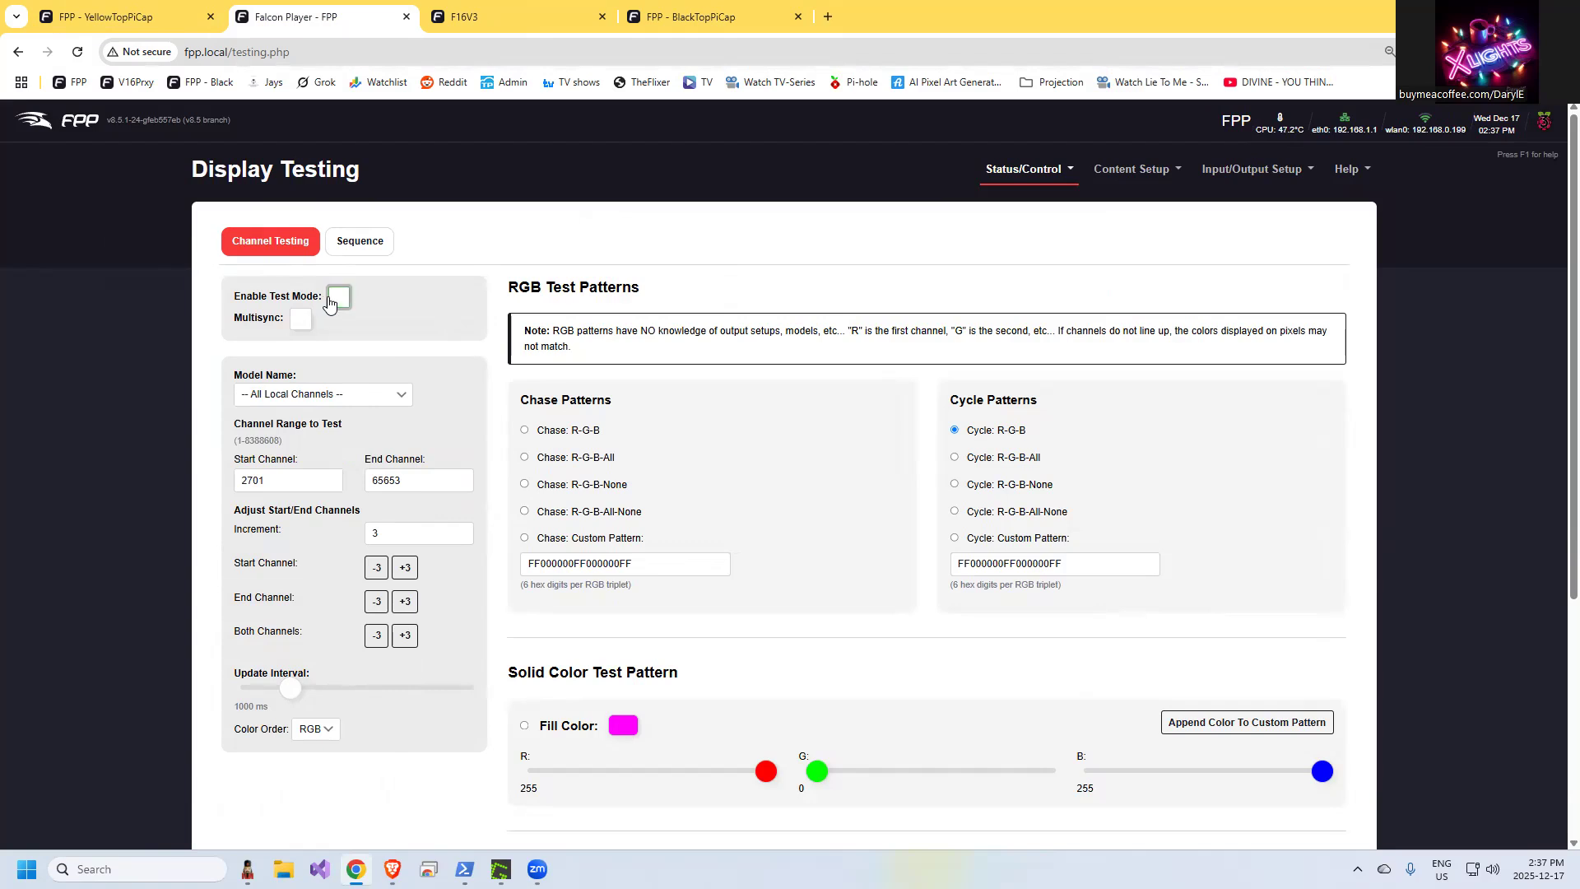
mouse_move(711, 599)
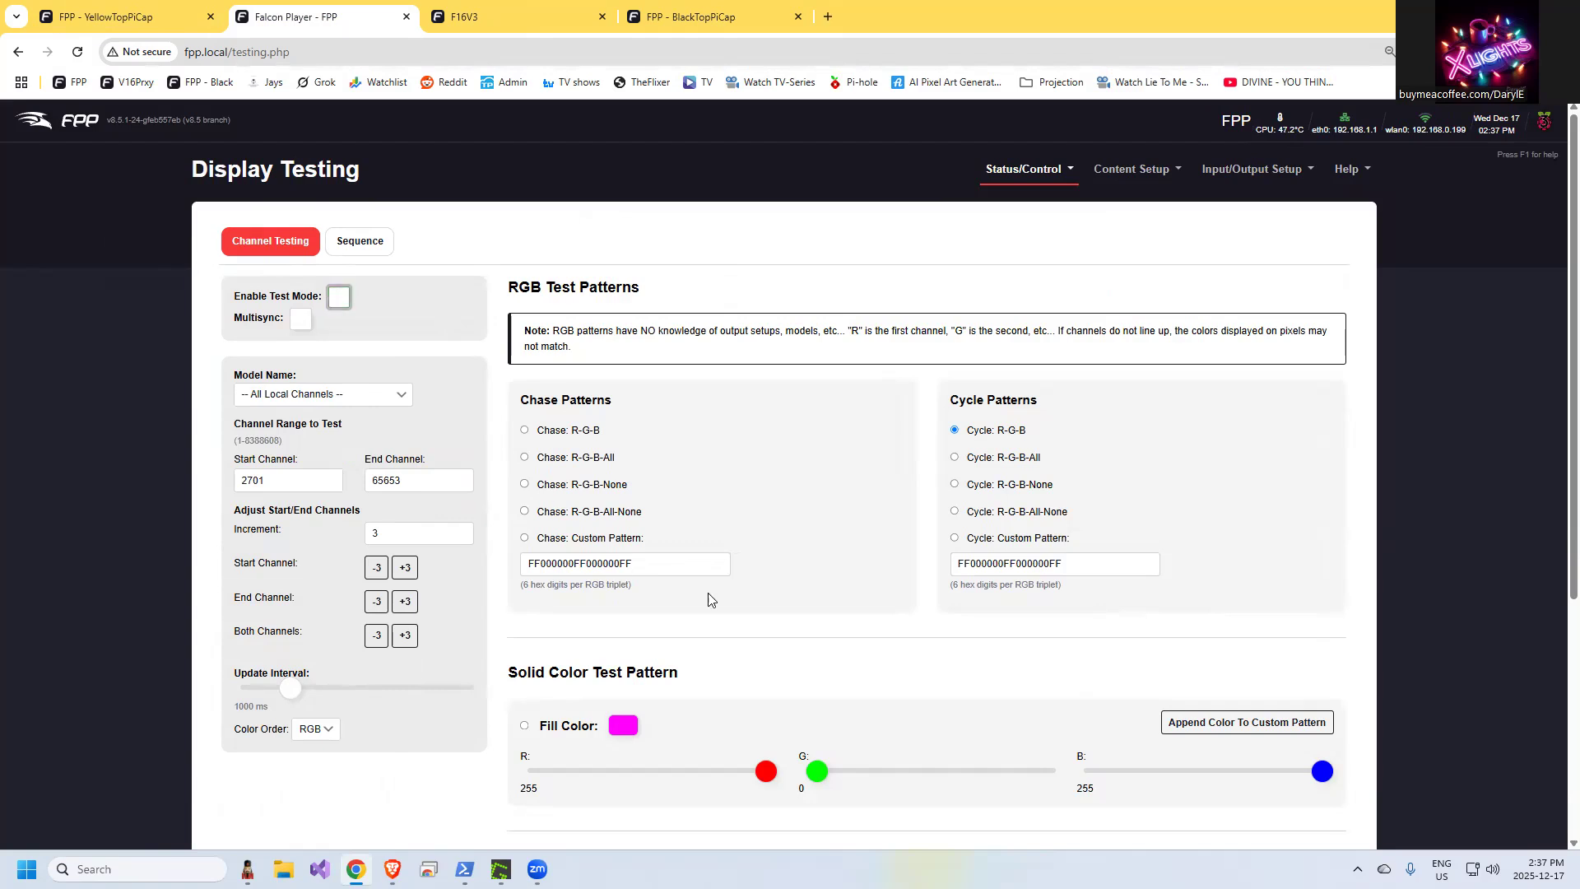
left_click(413, 479)
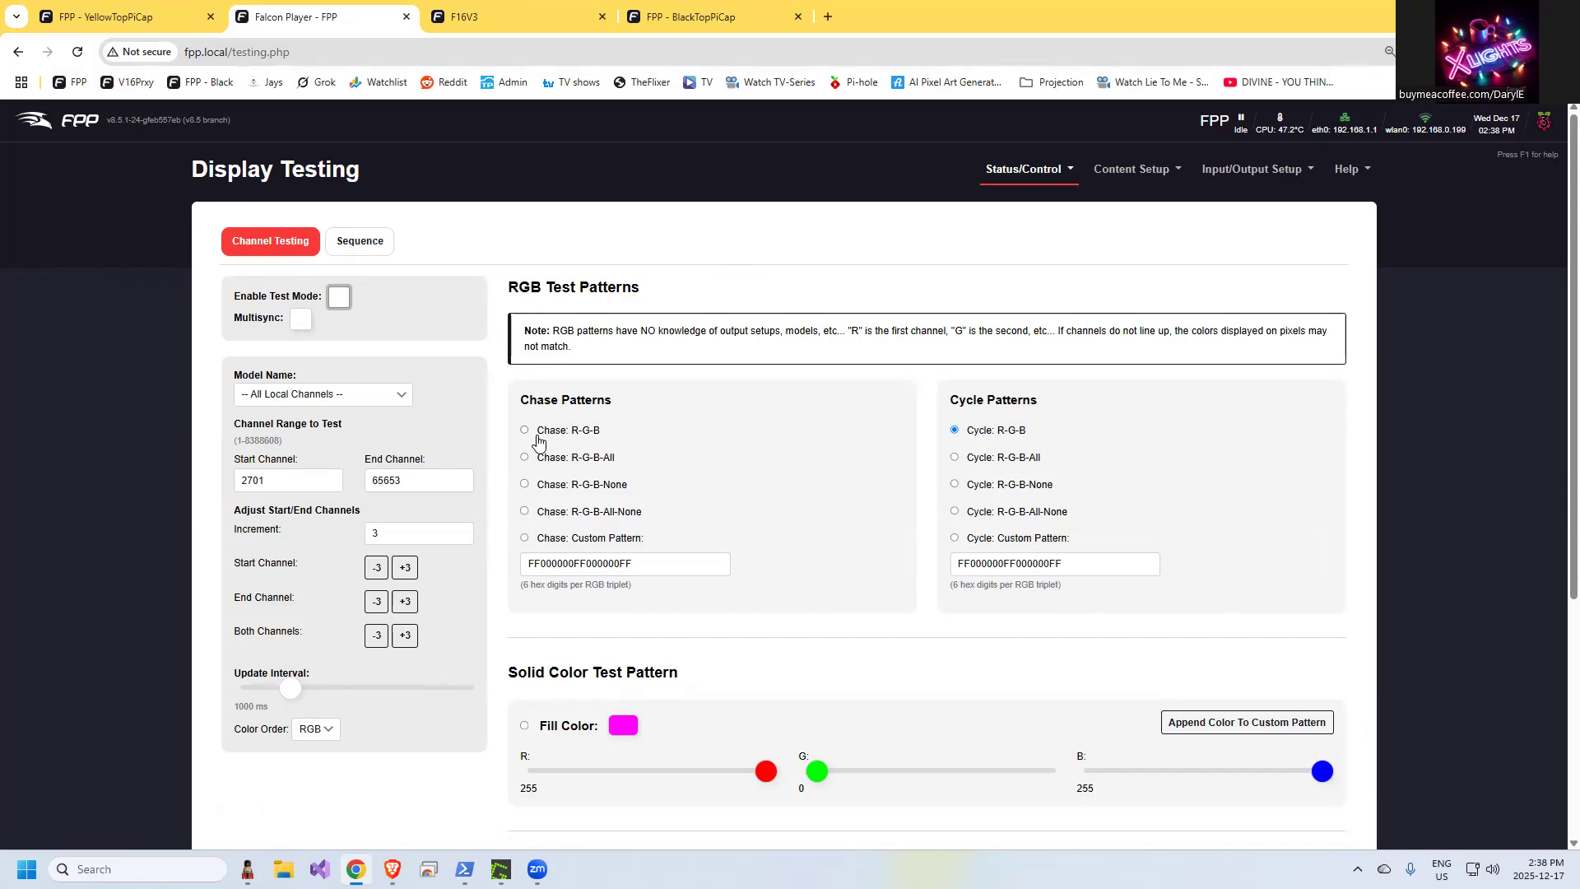
mouse_move(770, 388)
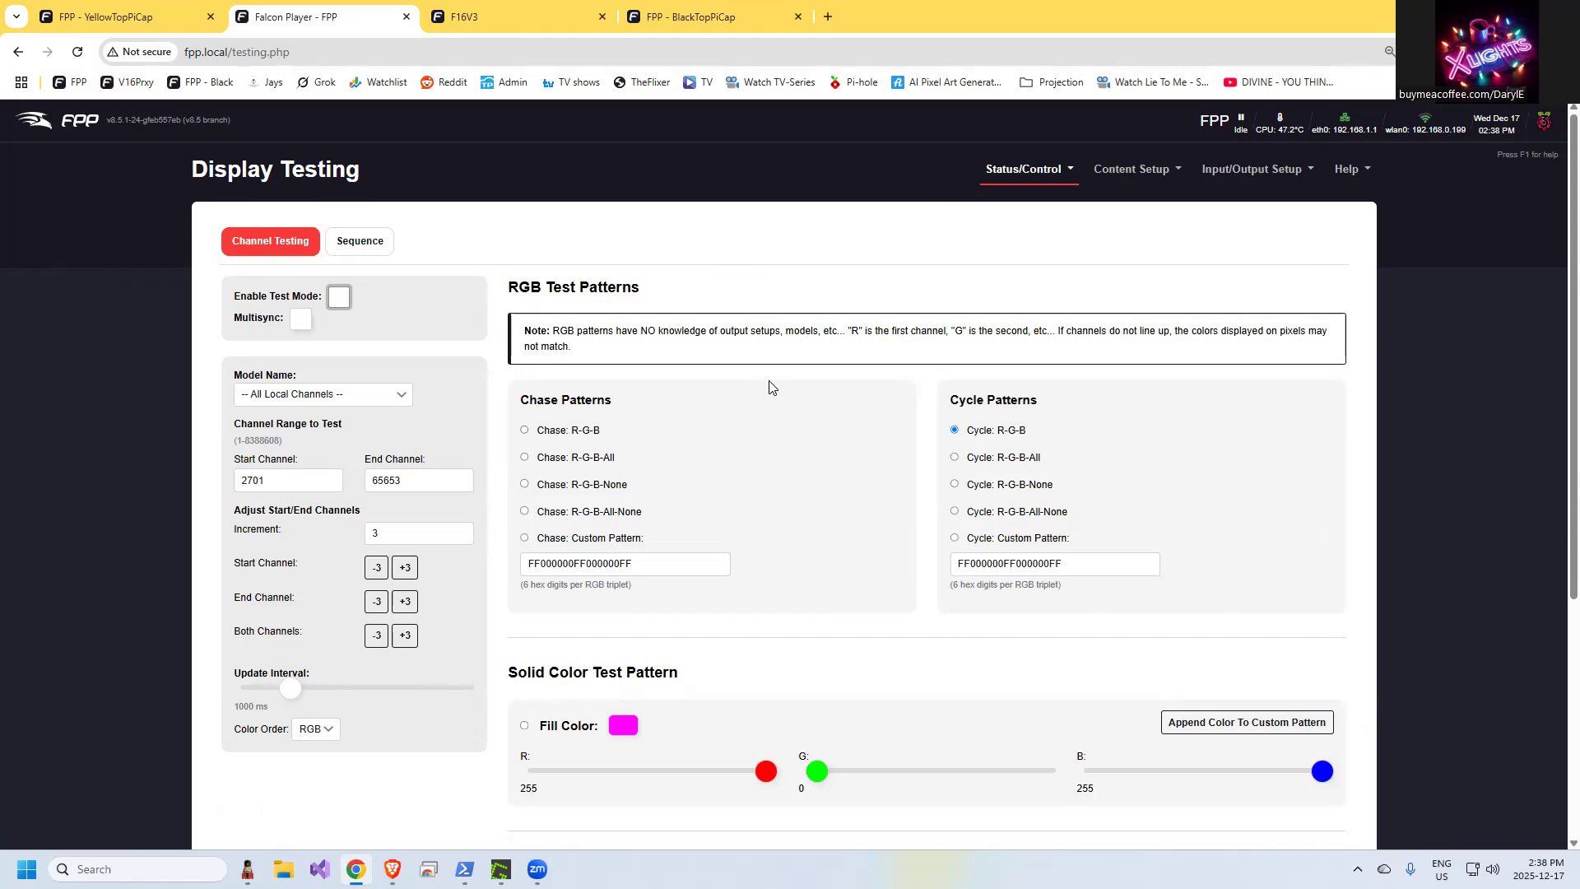
mouse_move(799, 316)
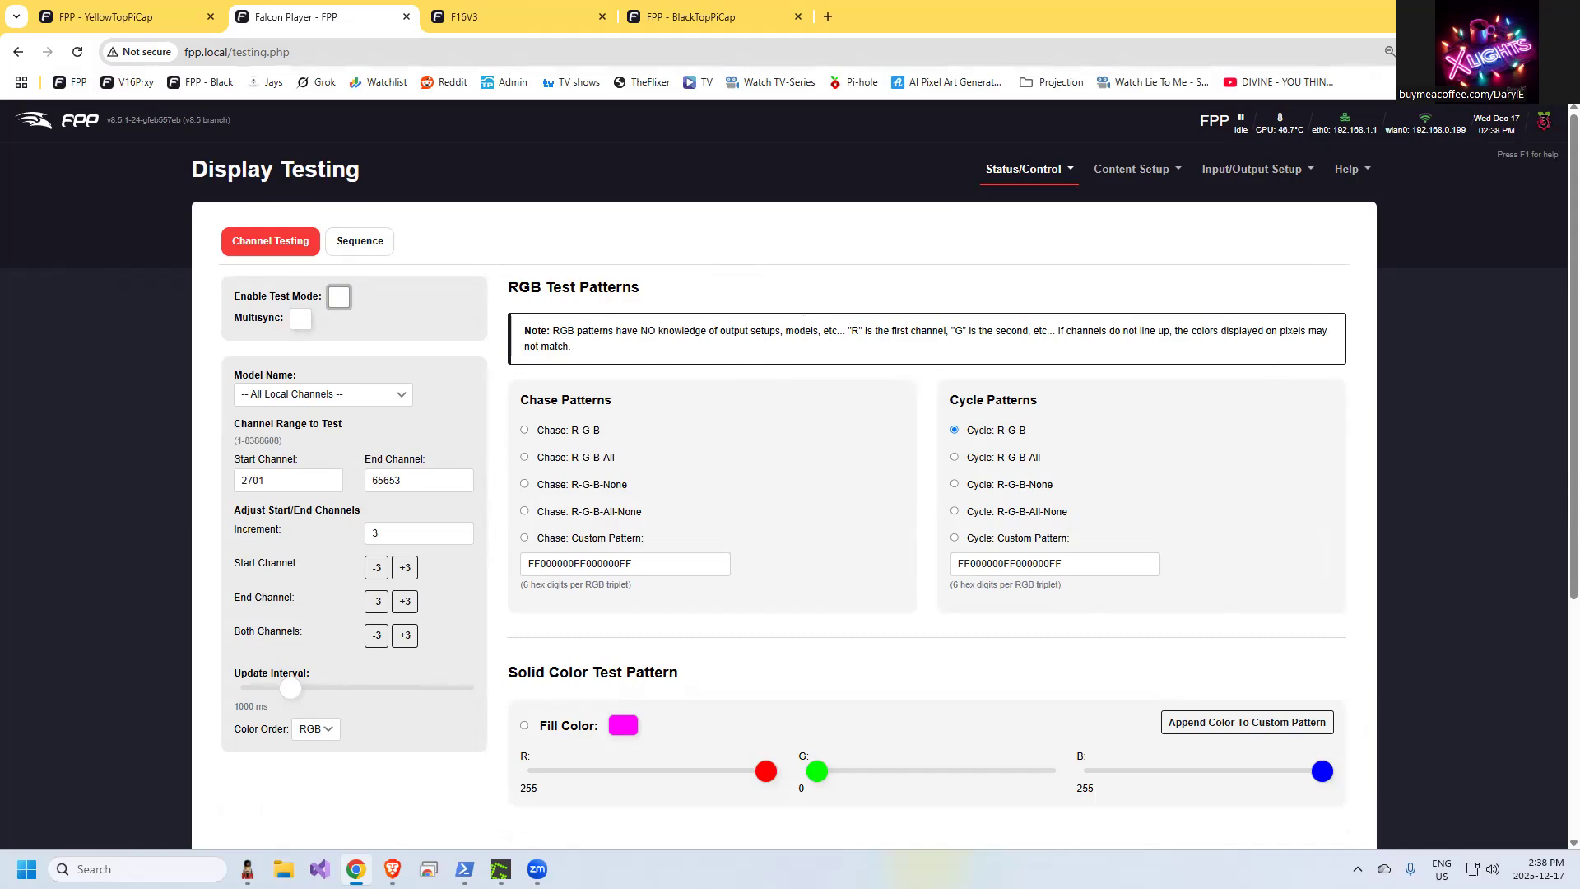
mouse_move(1448, 321)
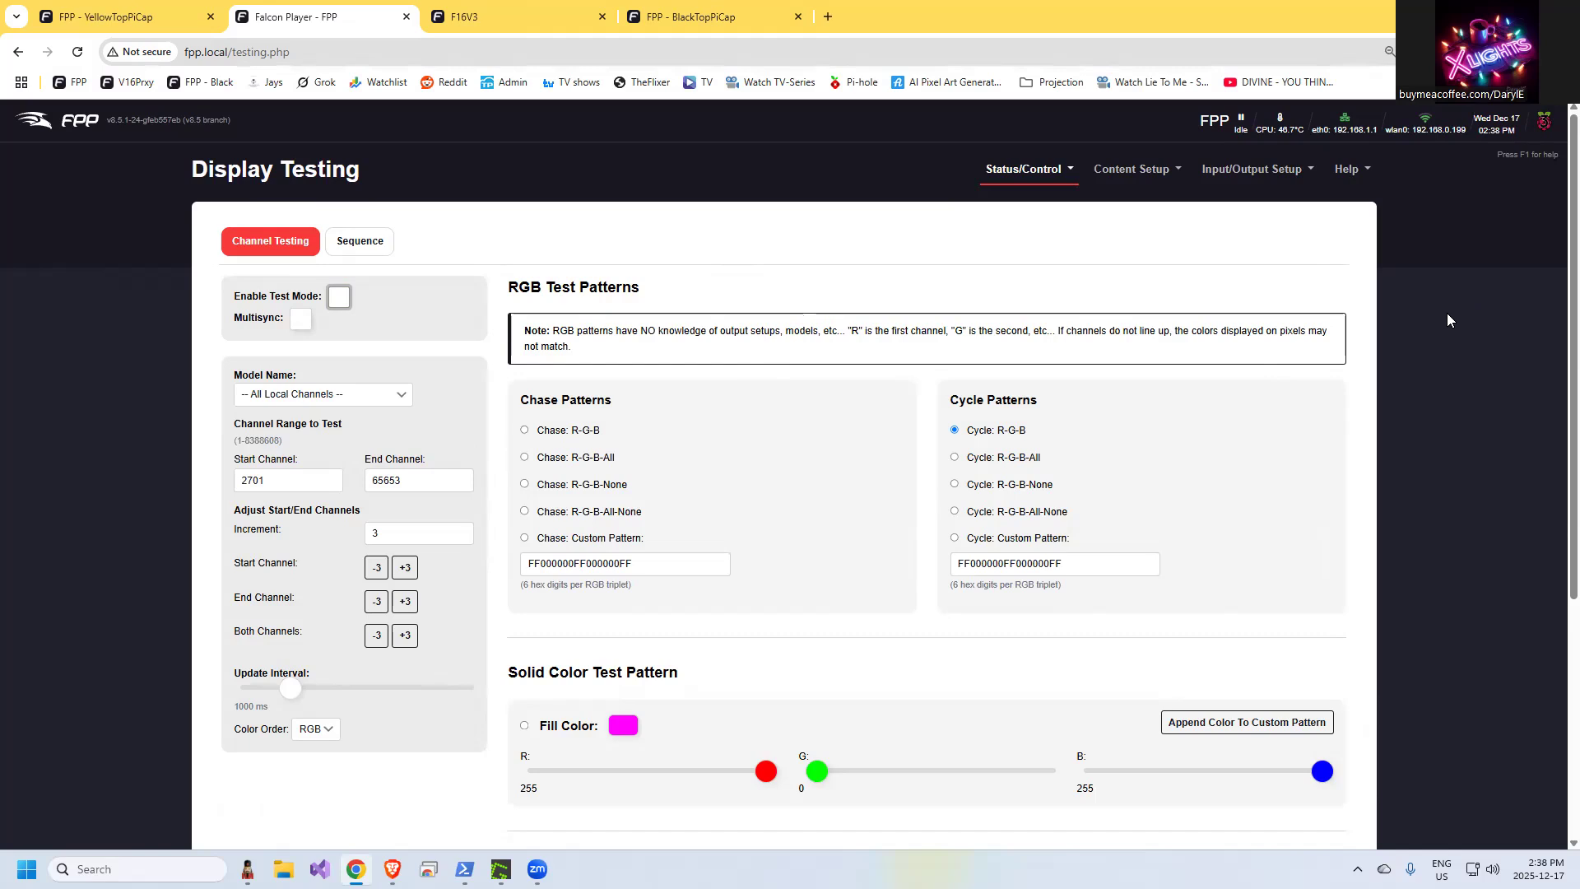
mouse_move(1264, 398)
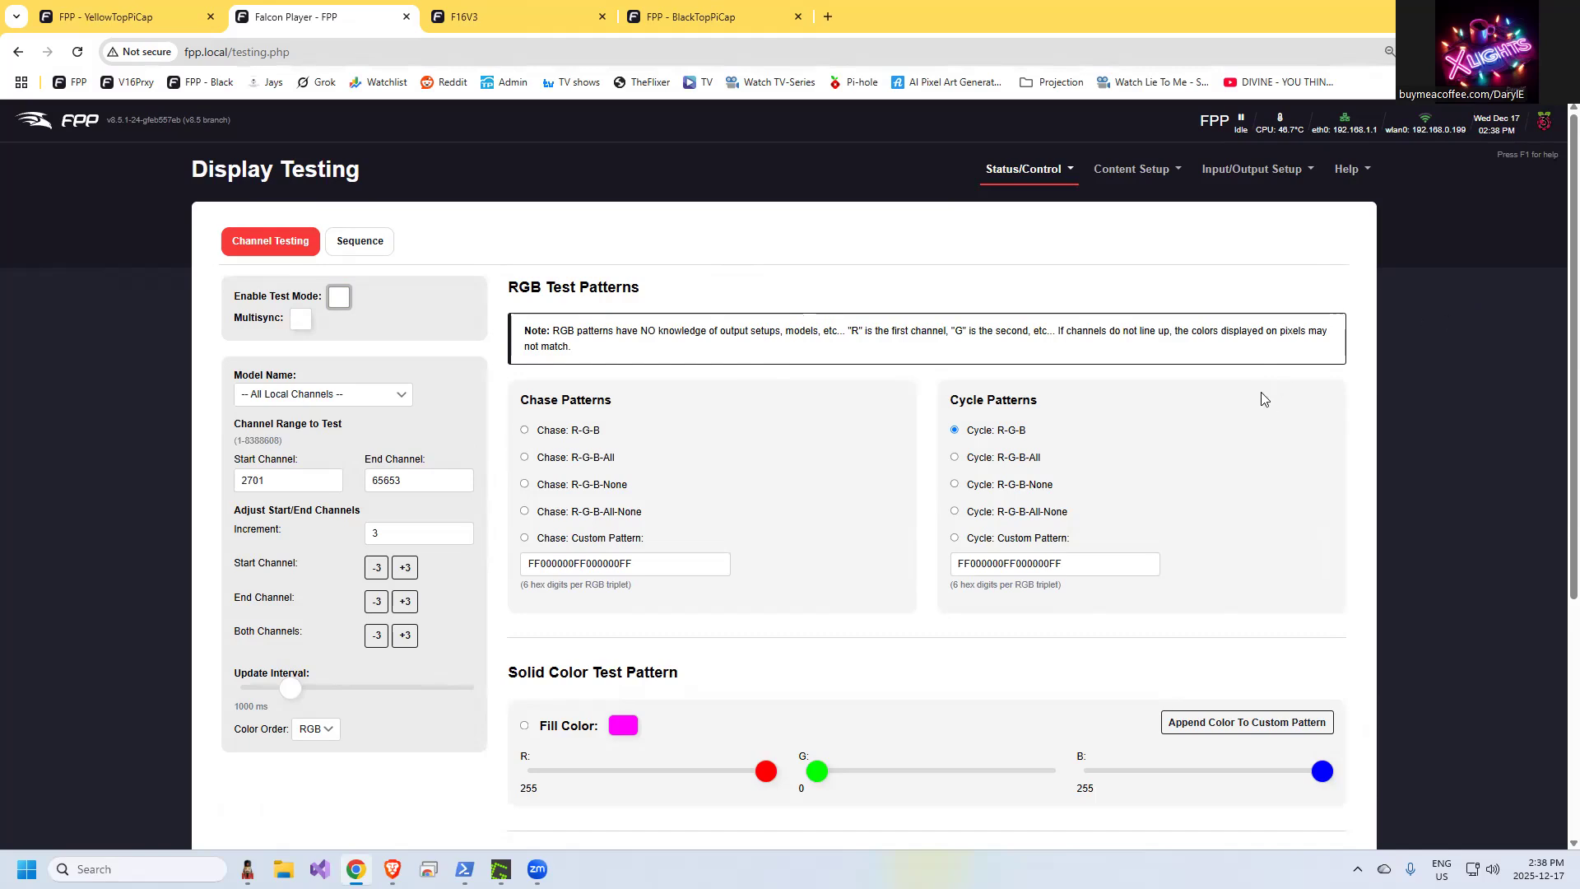
mouse_move(1264, 399)
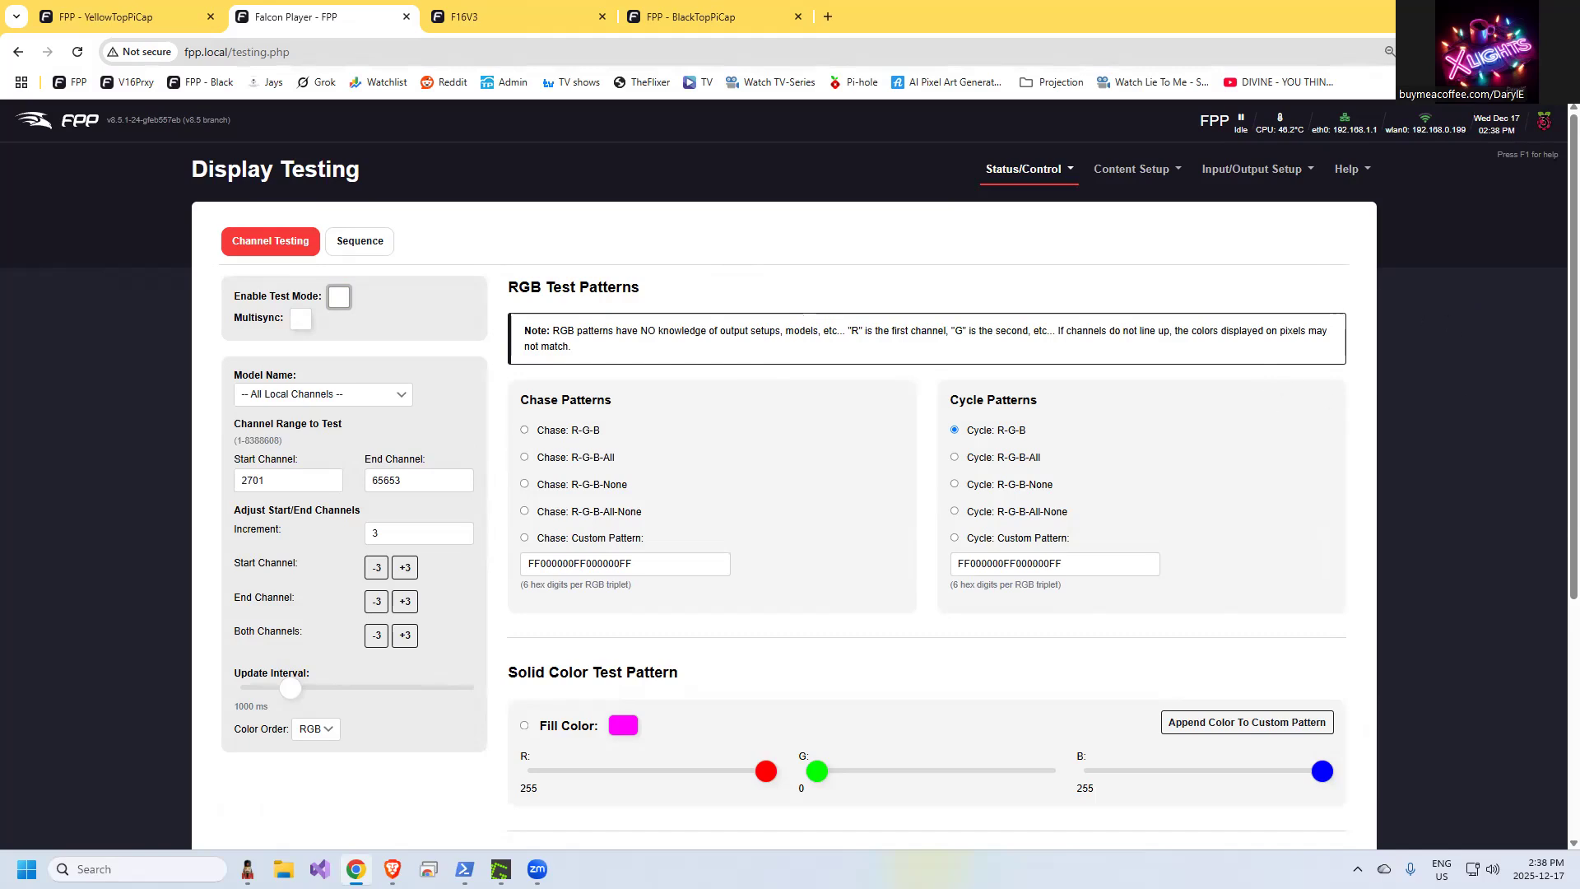